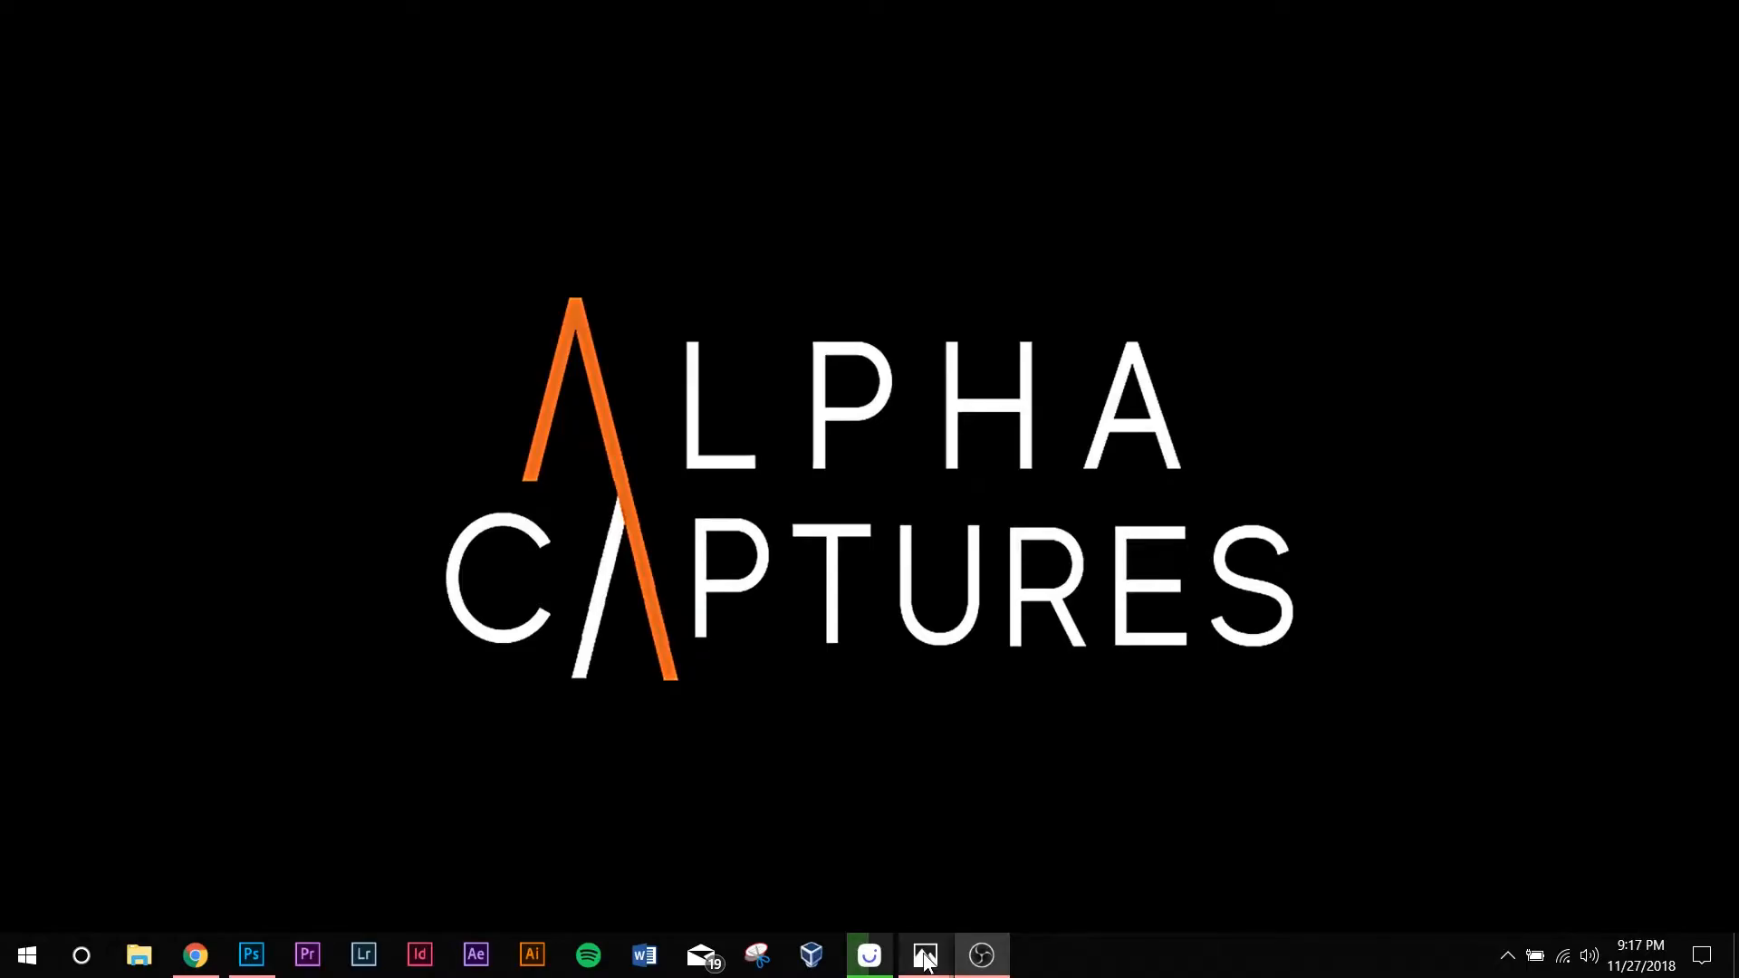
pyautogui.moveTo(924, 954)
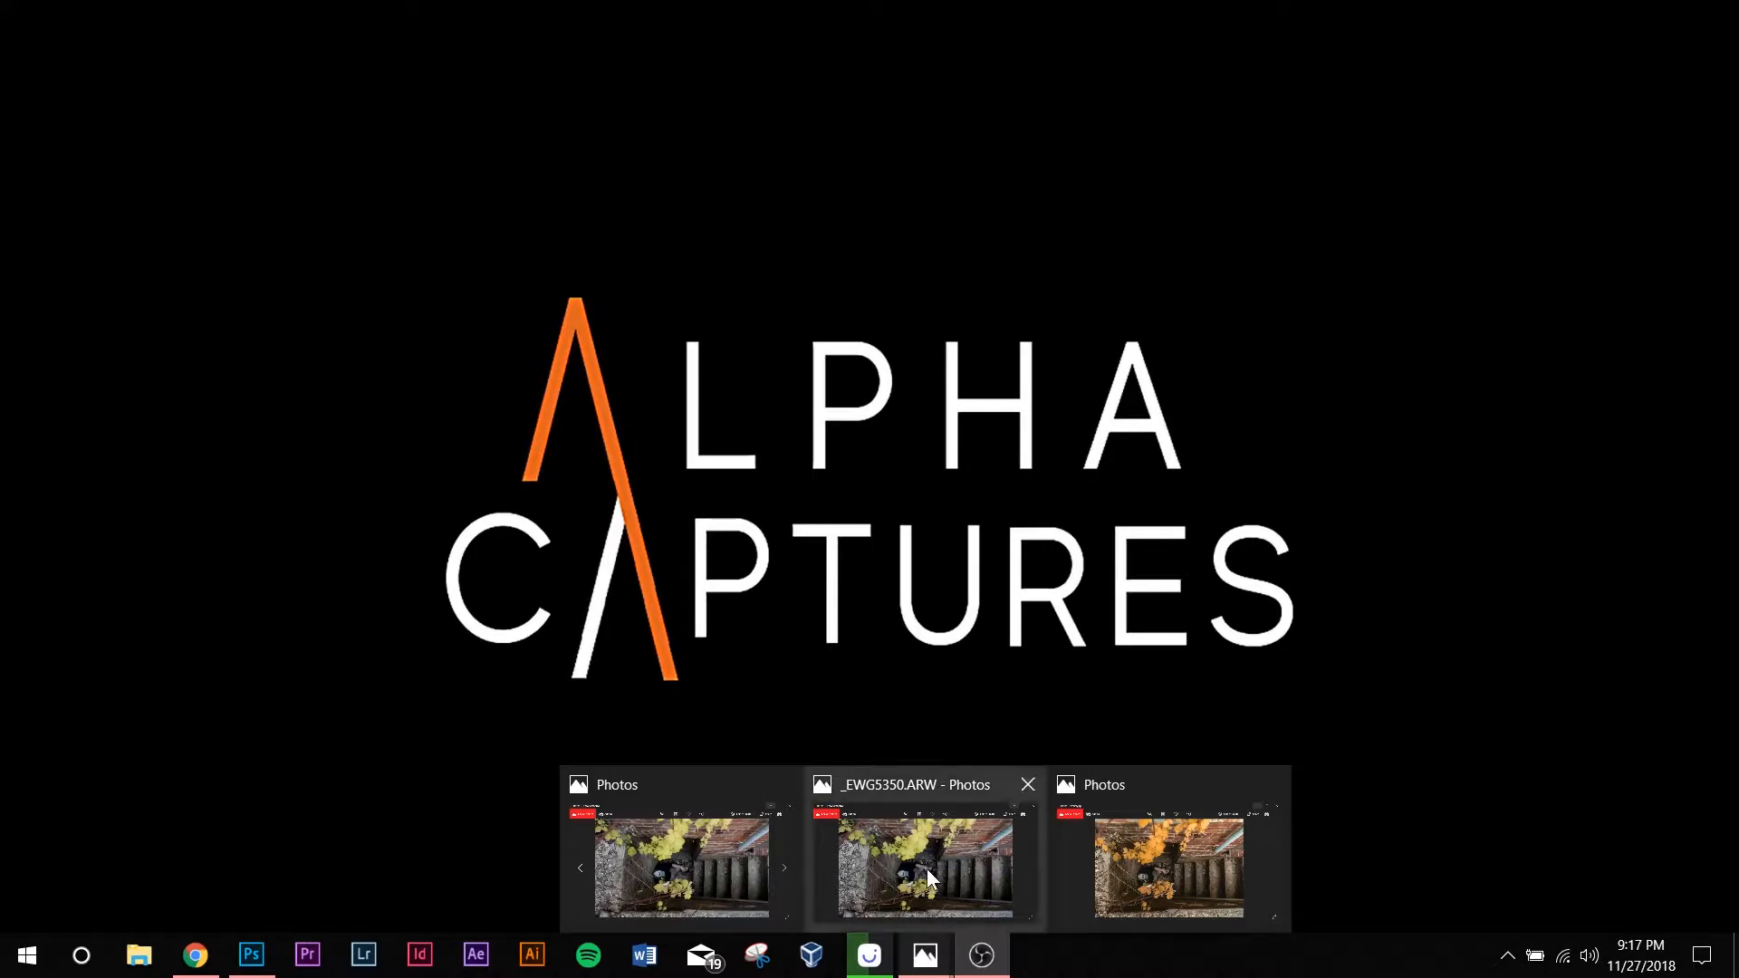
# Step: Show the _EWG5350.ARW original beside the orange-leaf edit in Windows Photos
pyautogui.click(914, 865)
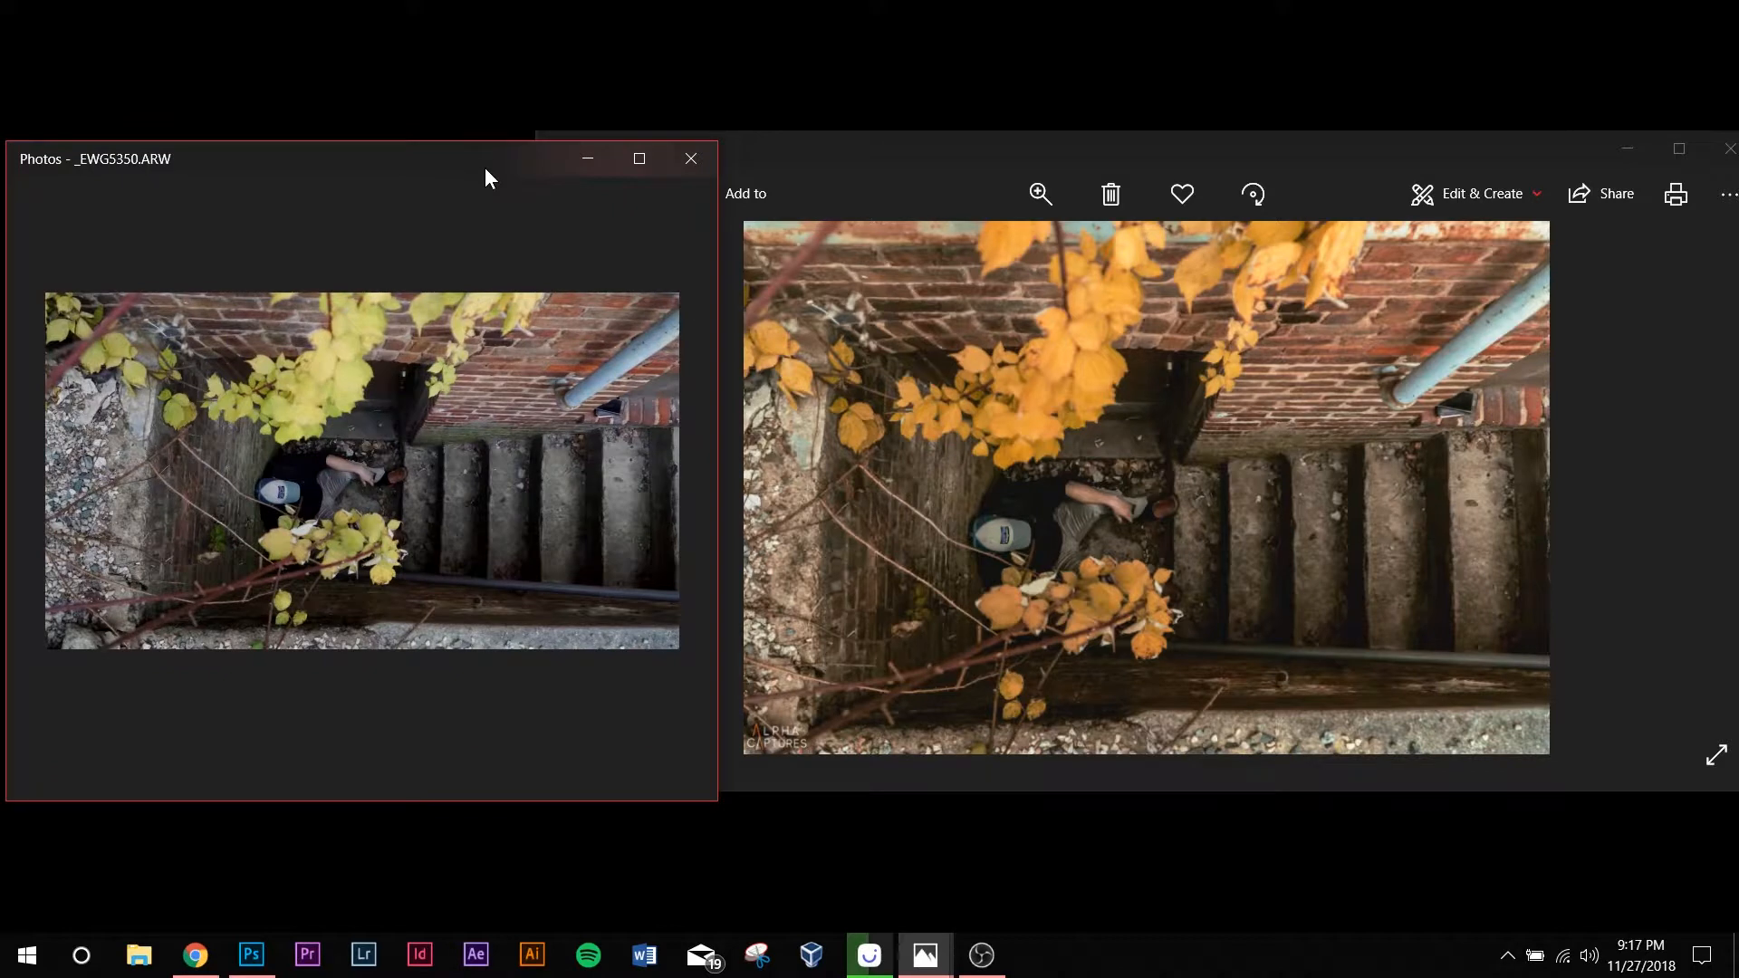
# Step: Open _EWG5350.ARW from Recent in Camera Raw and begin straightening the crop
pyautogui.click(252, 954)
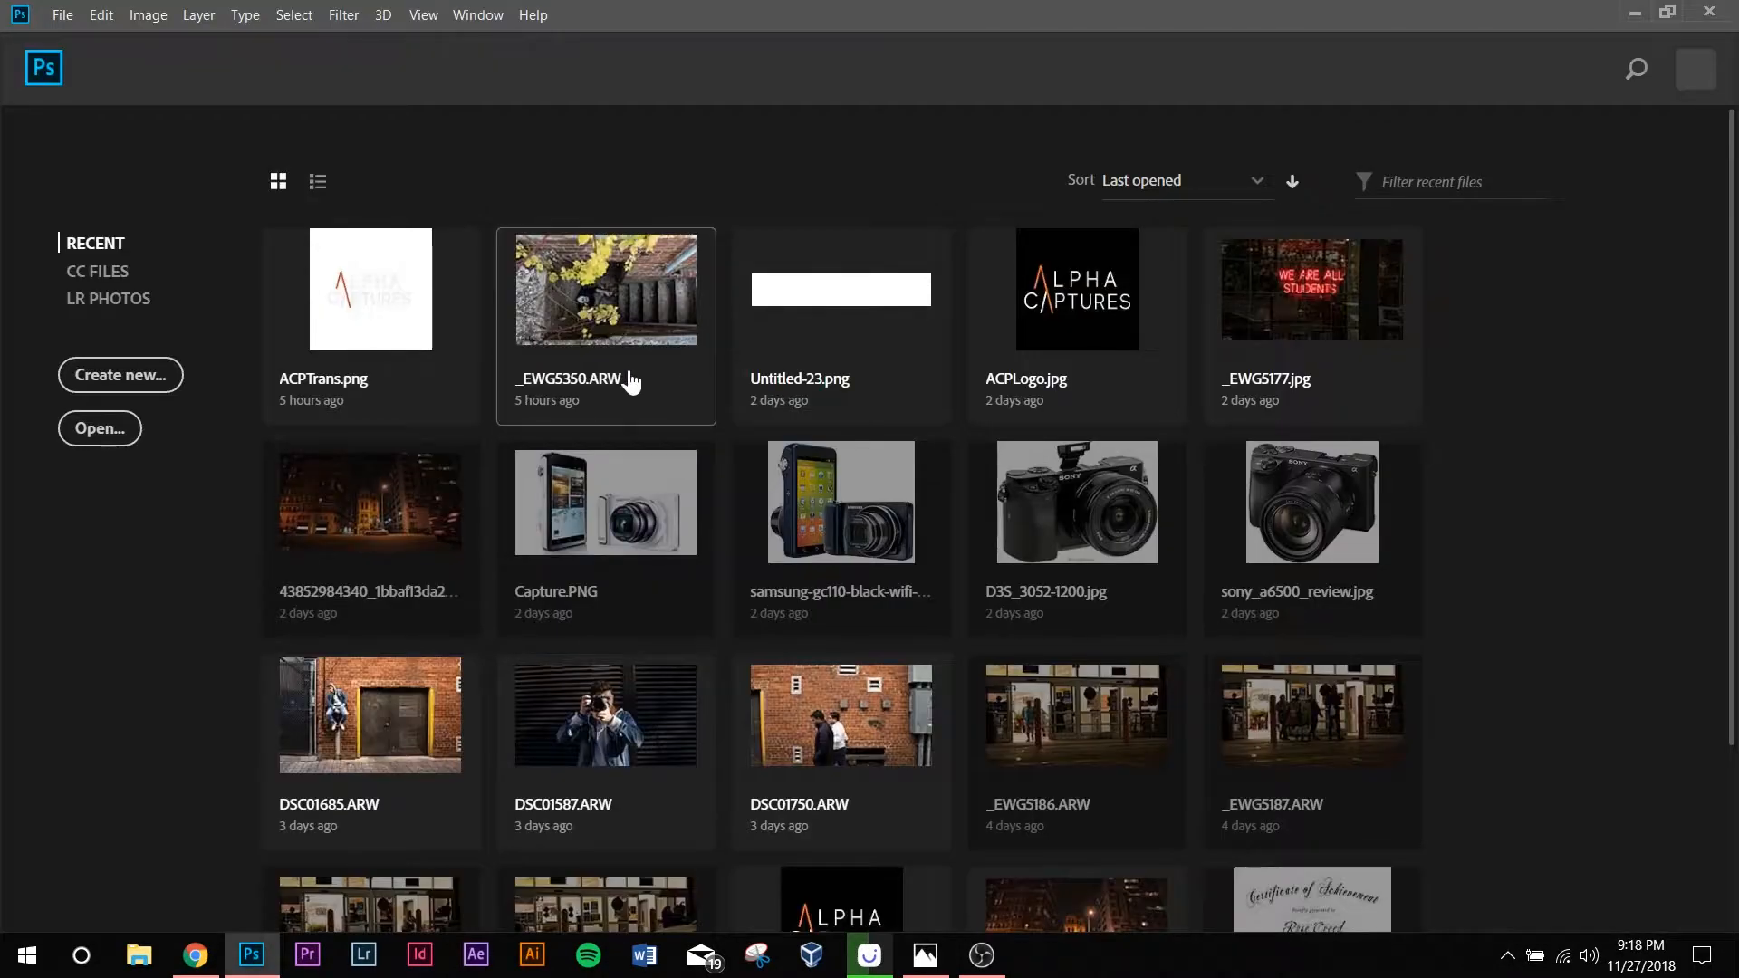
pyautogui.doubleClick(605, 290)
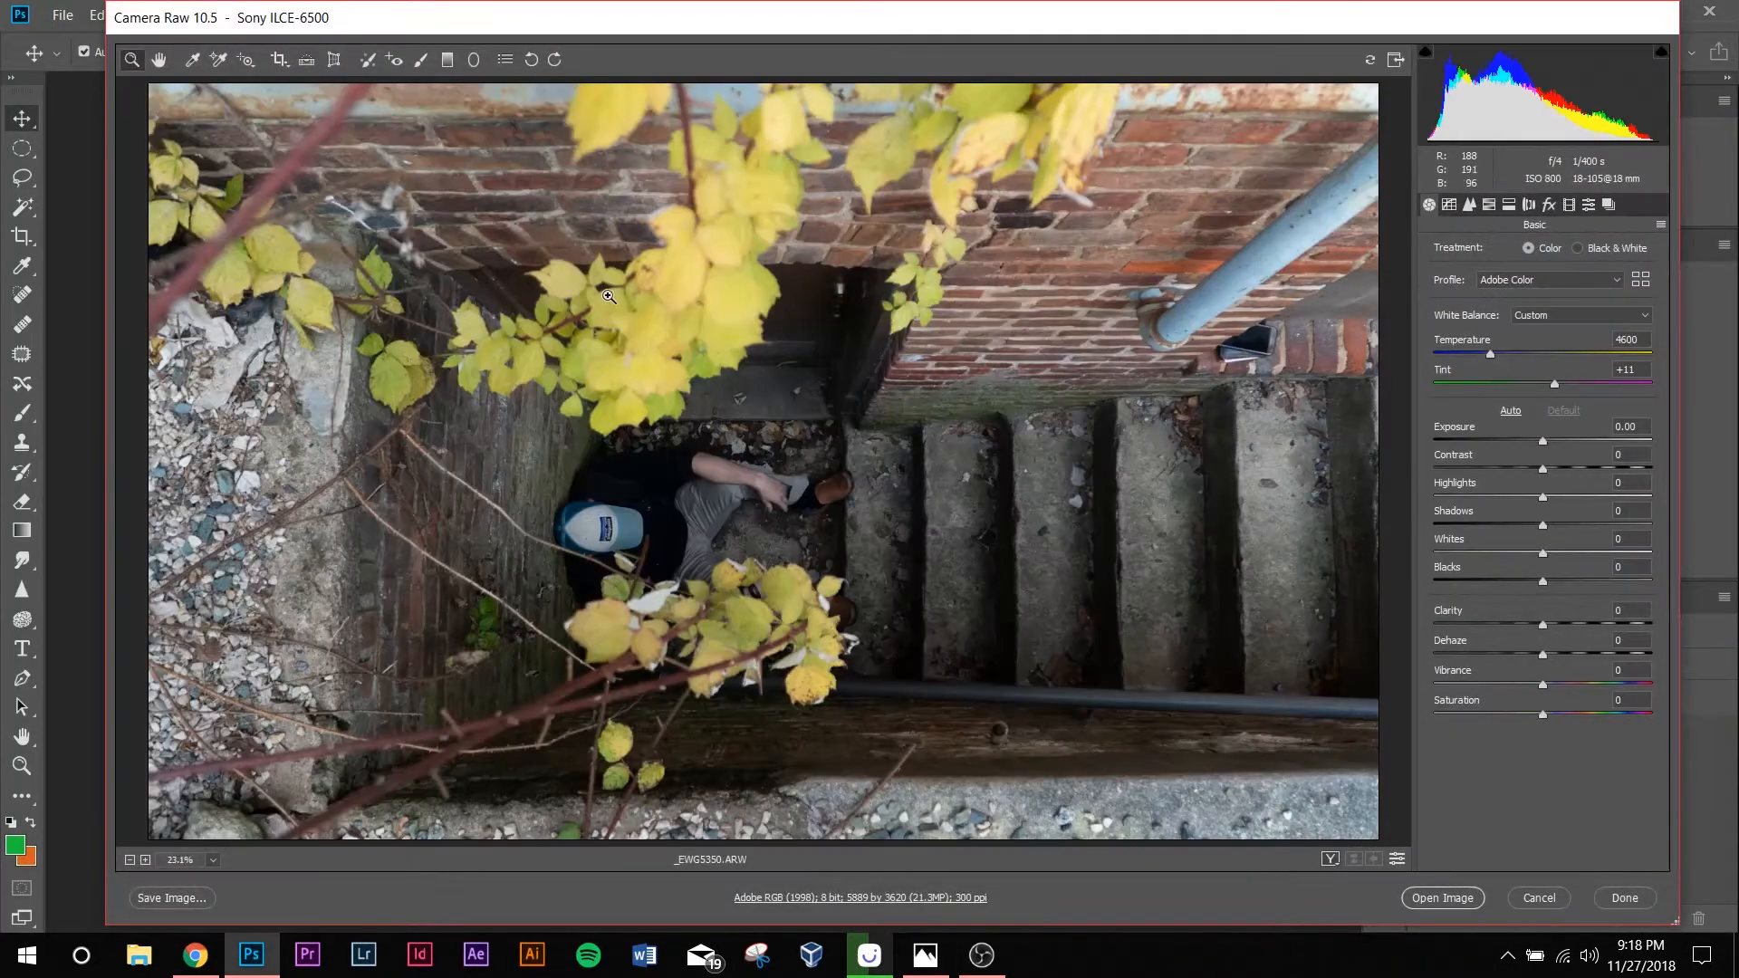
pyautogui.moveTo(1146, 214)
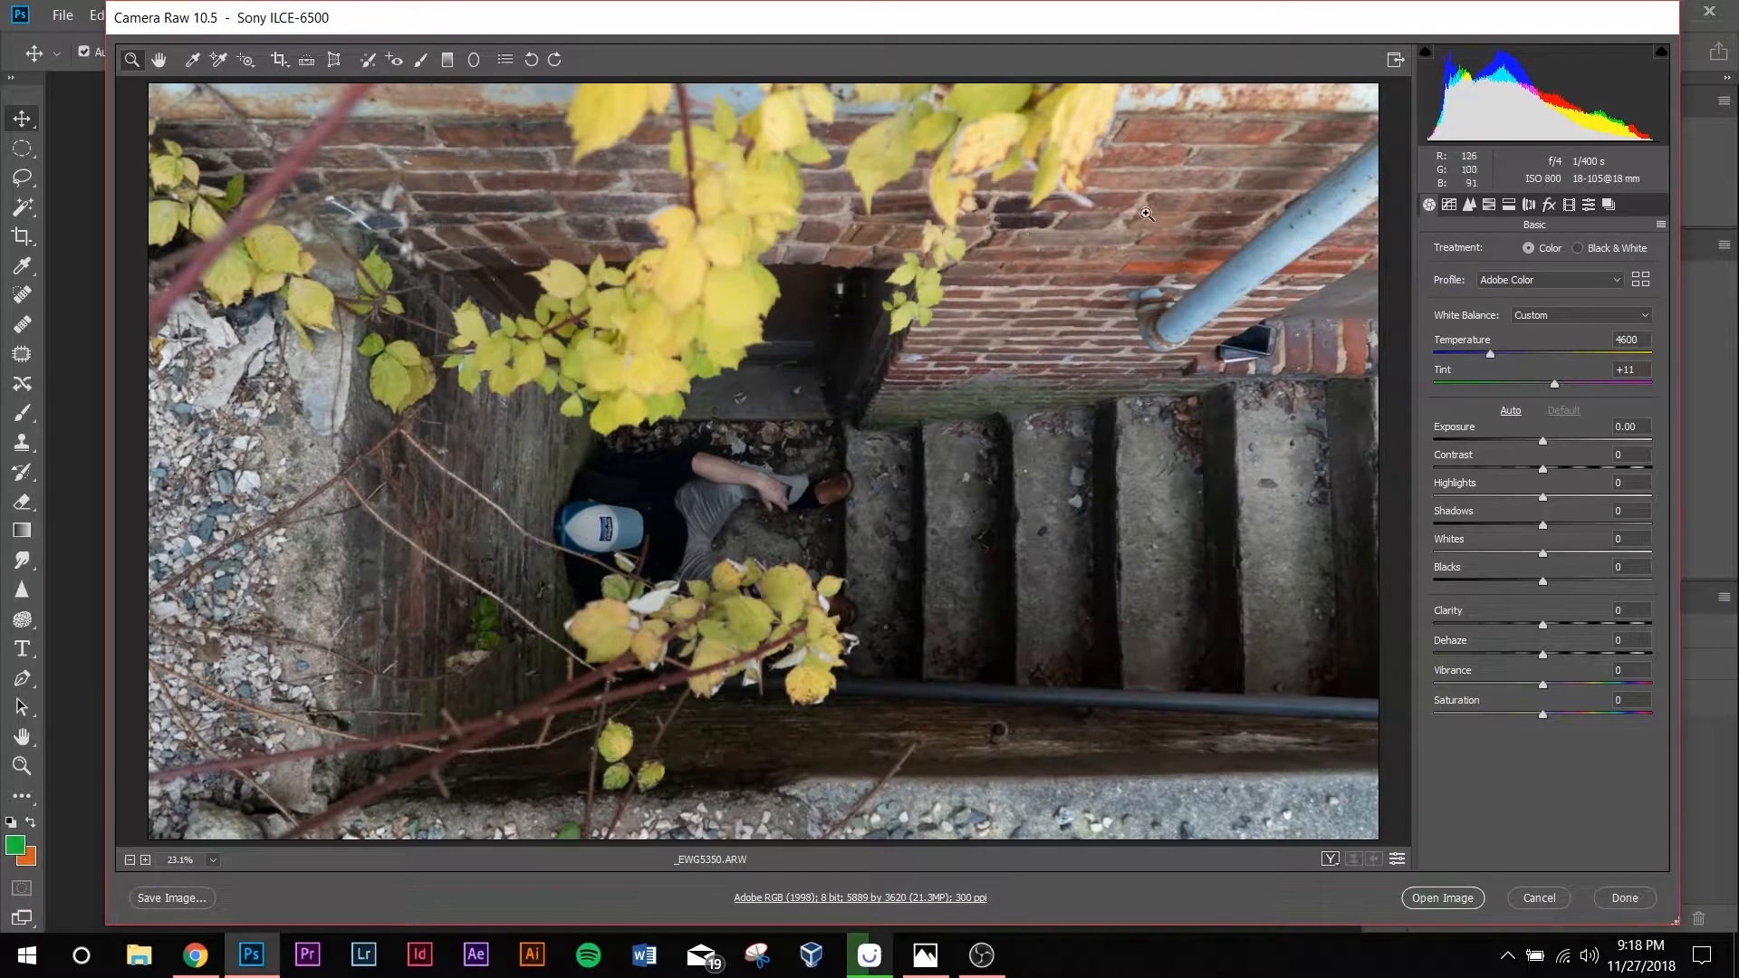
pyautogui.moveTo(280, 60)
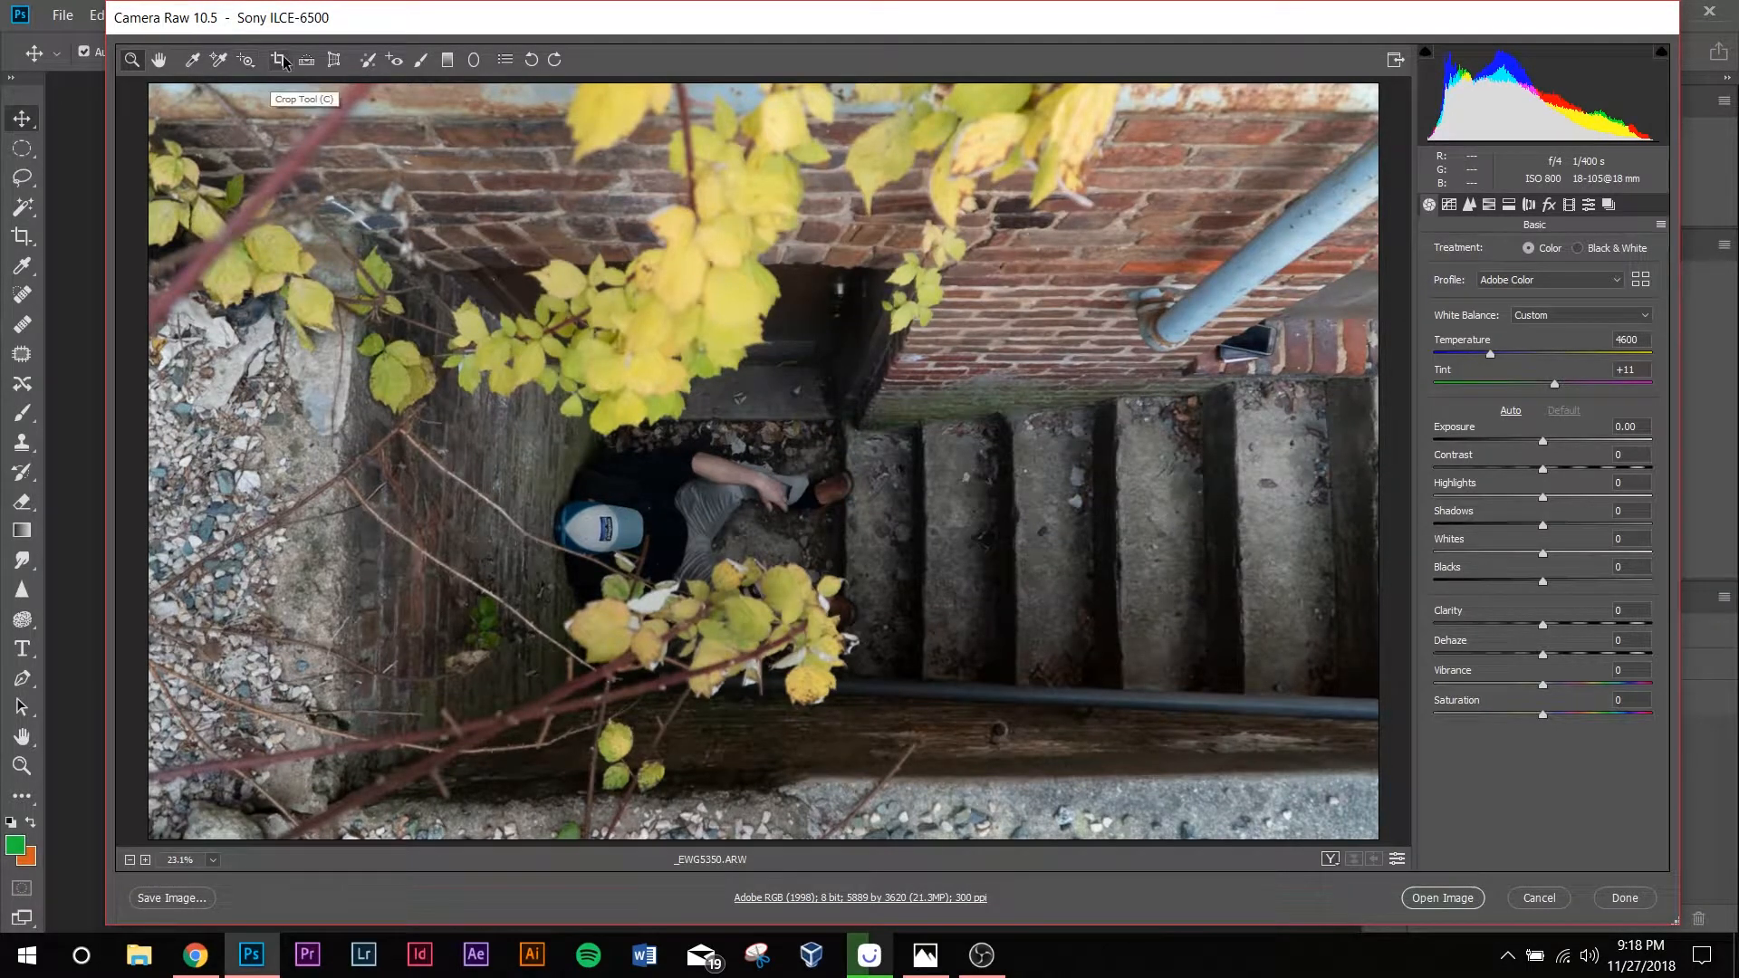
pyautogui.click(280, 59)
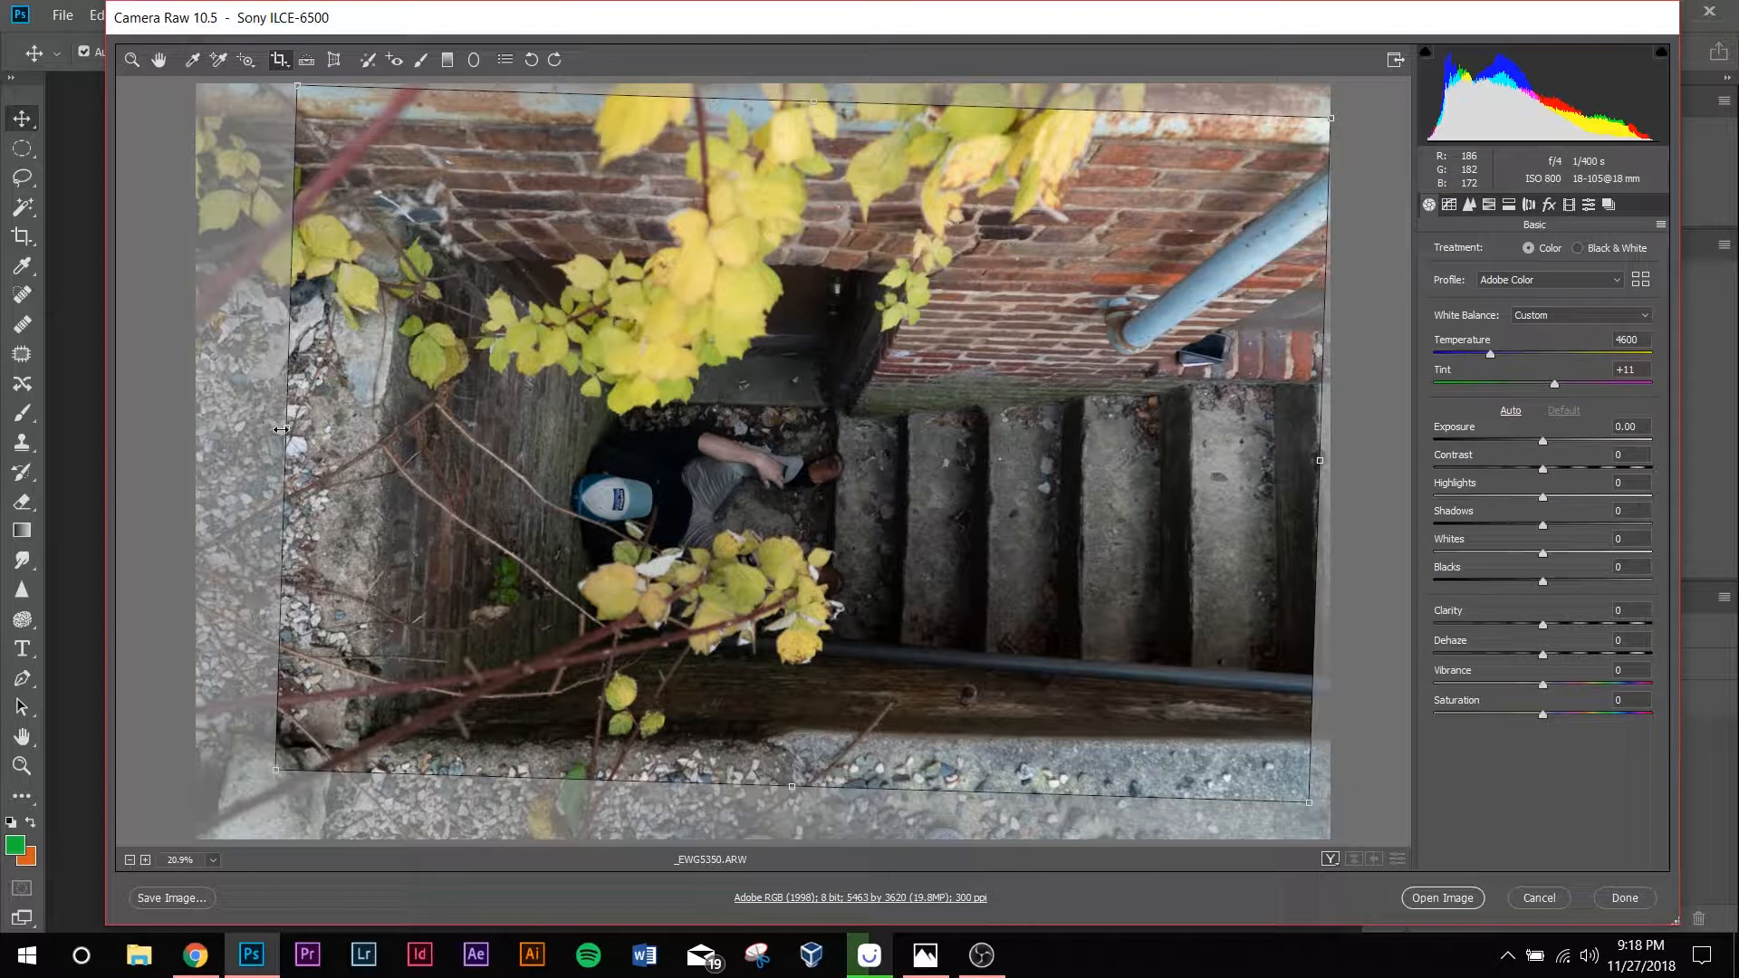
pyautogui.moveTo(408, 341)
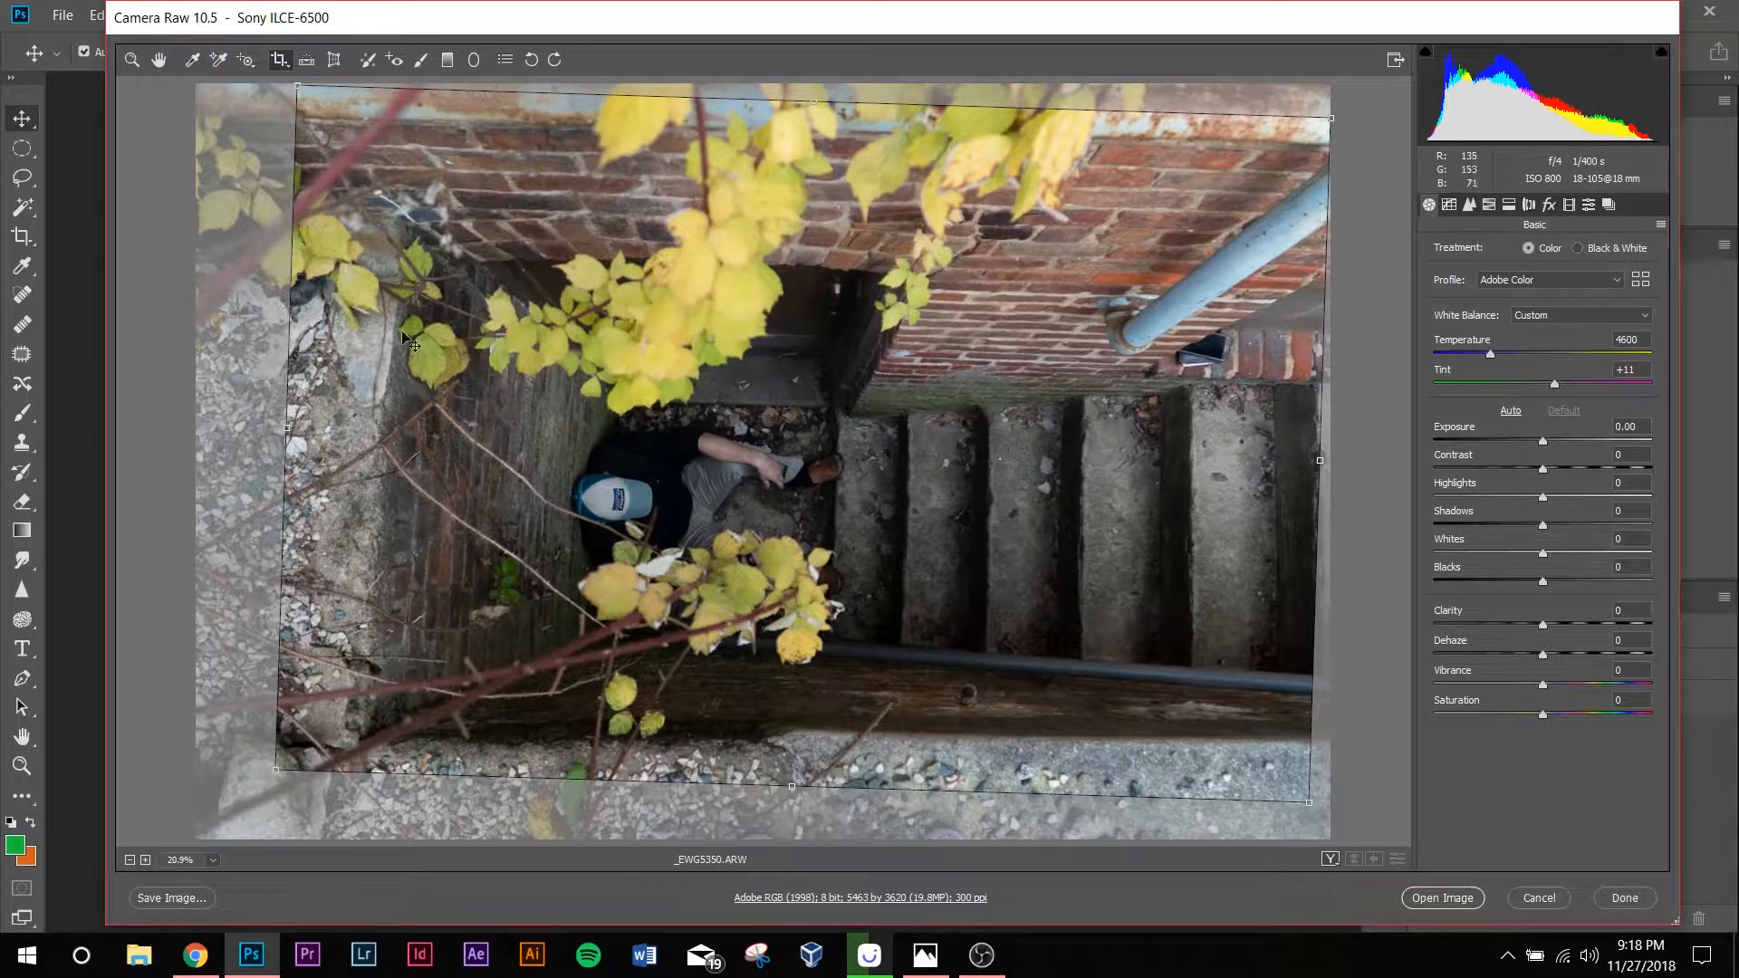
pyautogui.moveTo(265, 93)
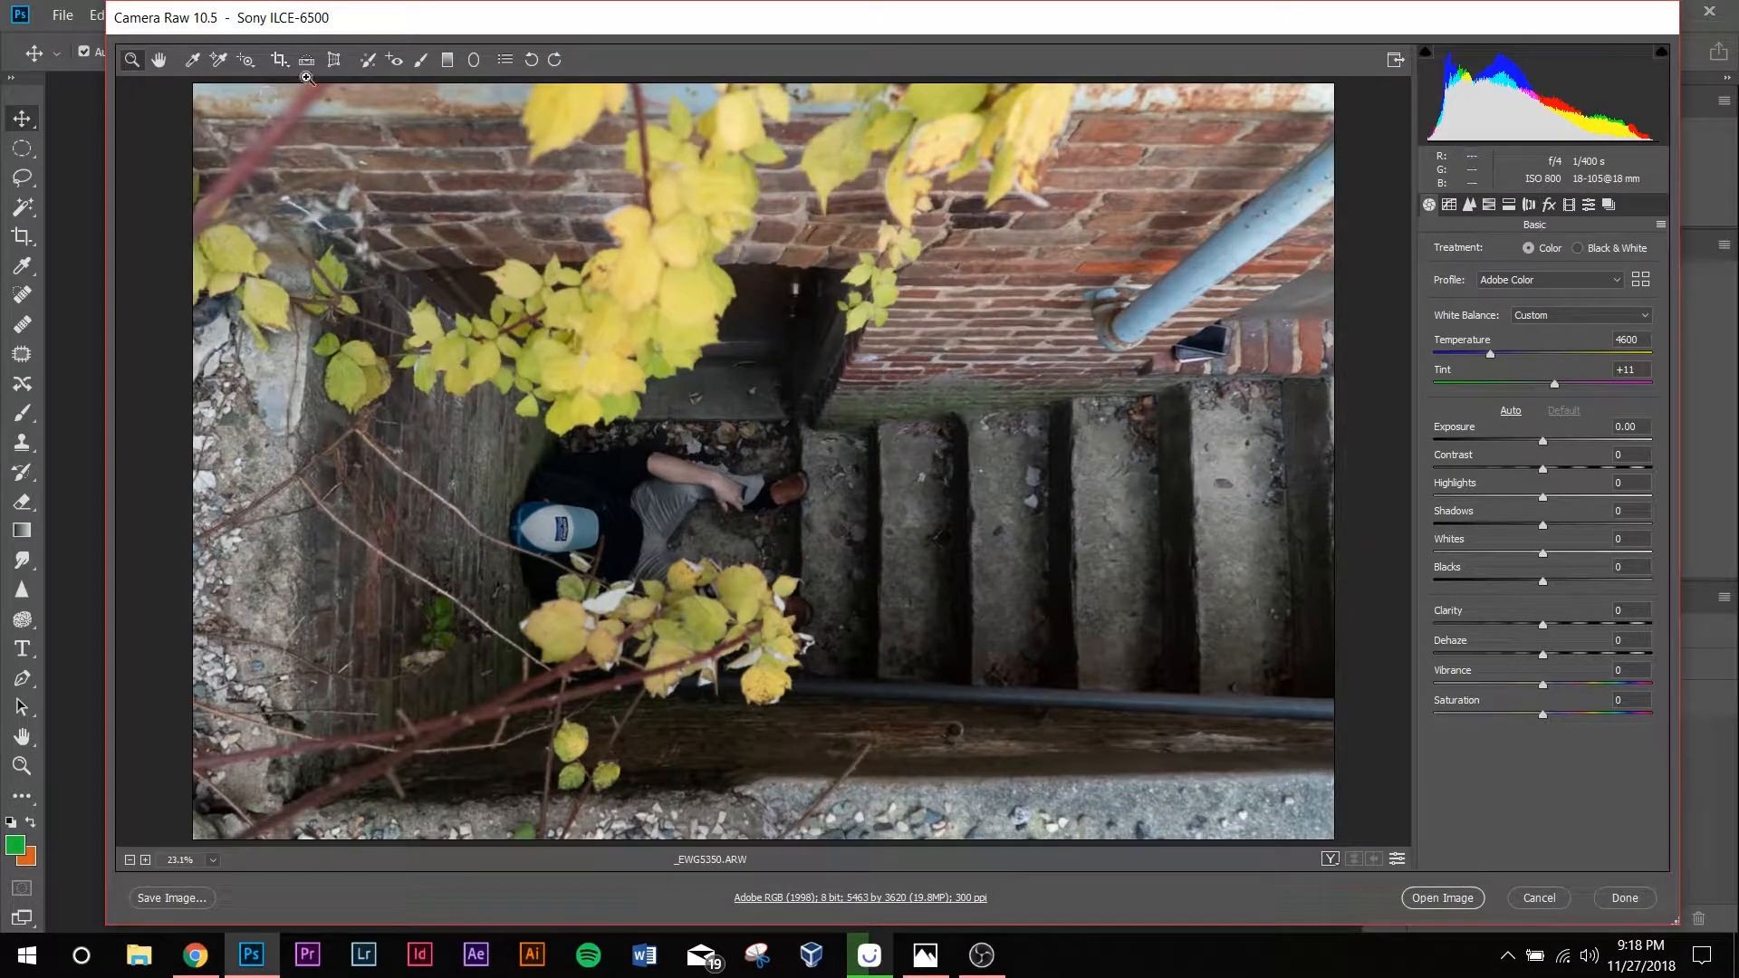
pyautogui.moveTo(307, 59)
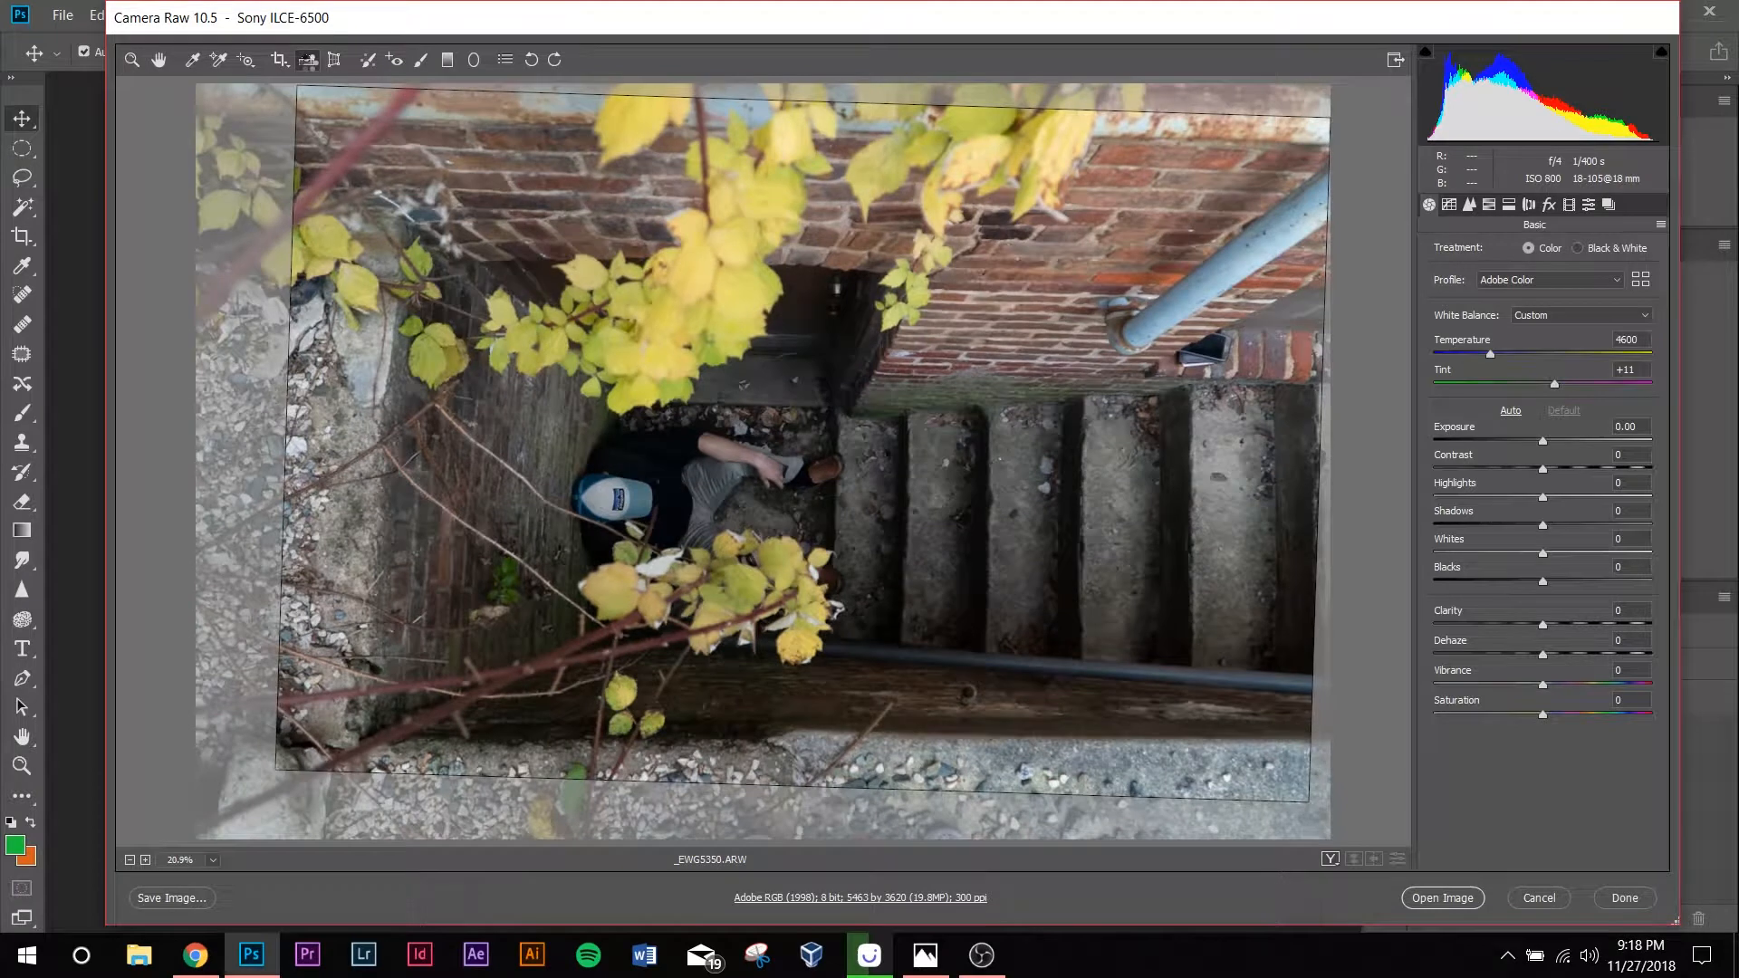
pyautogui.moveTo(307, 60)
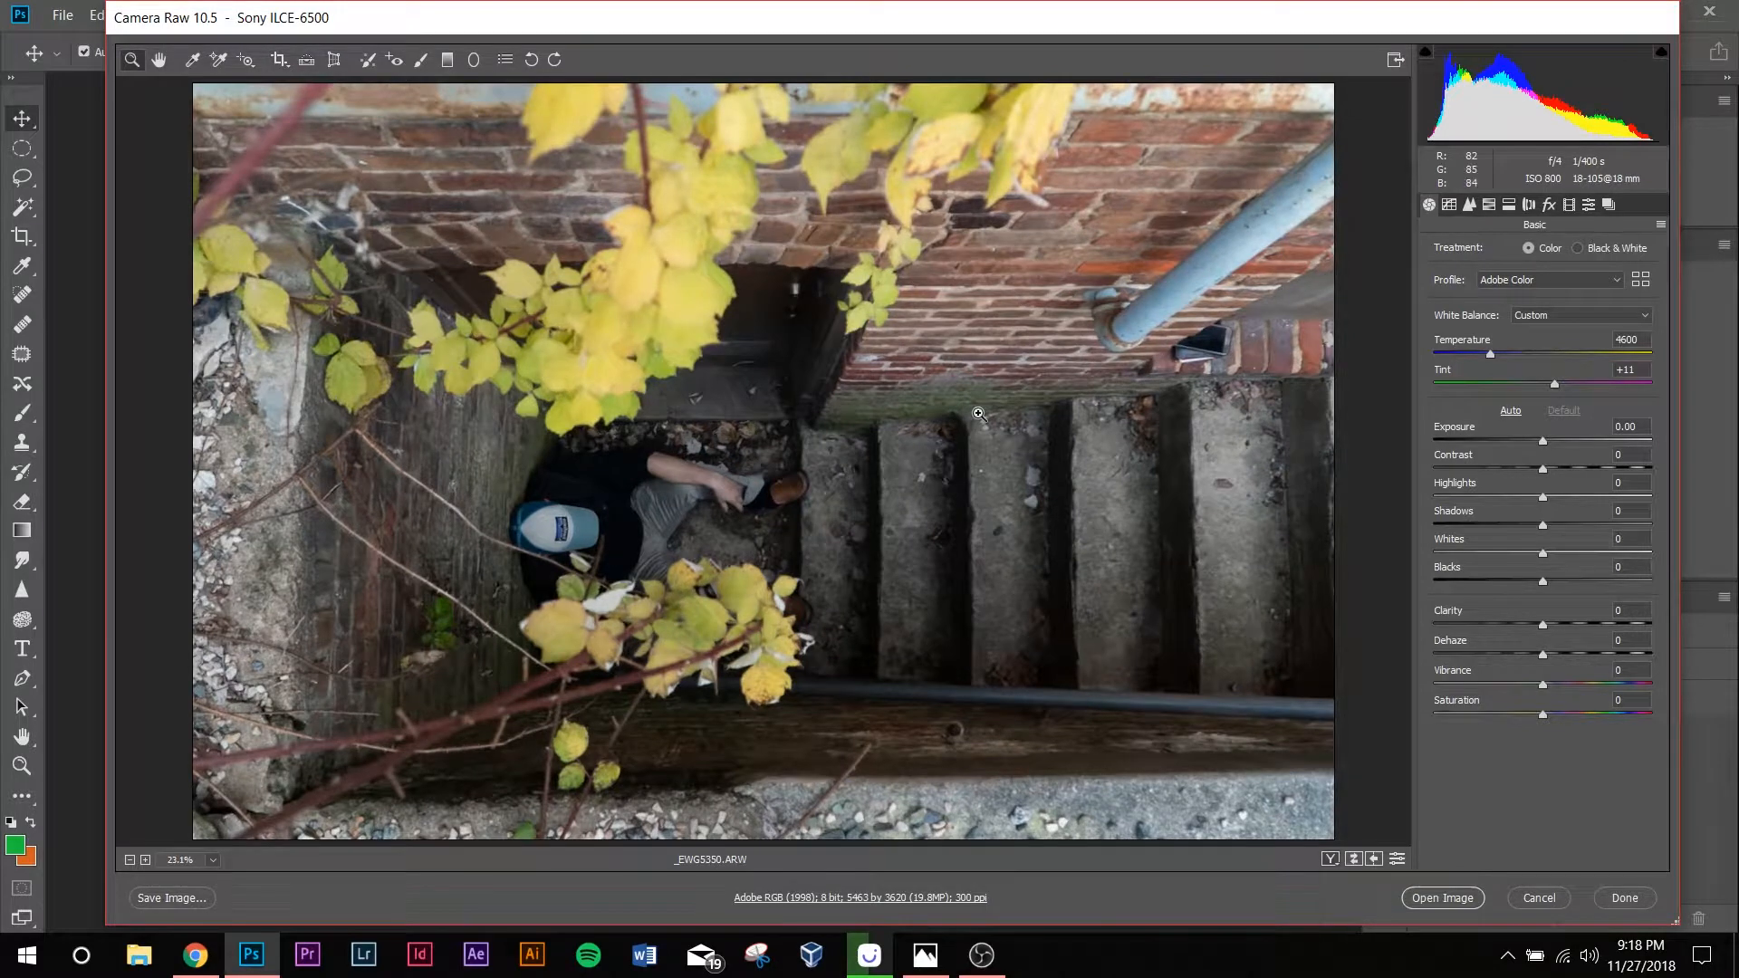
# Step: Set Luminance 30, Temperature 5250, Clarity +40, Highlights -13, Whites -8, Blacks +5
pyautogui.click(1489, 206)
pyautogui.write('30')
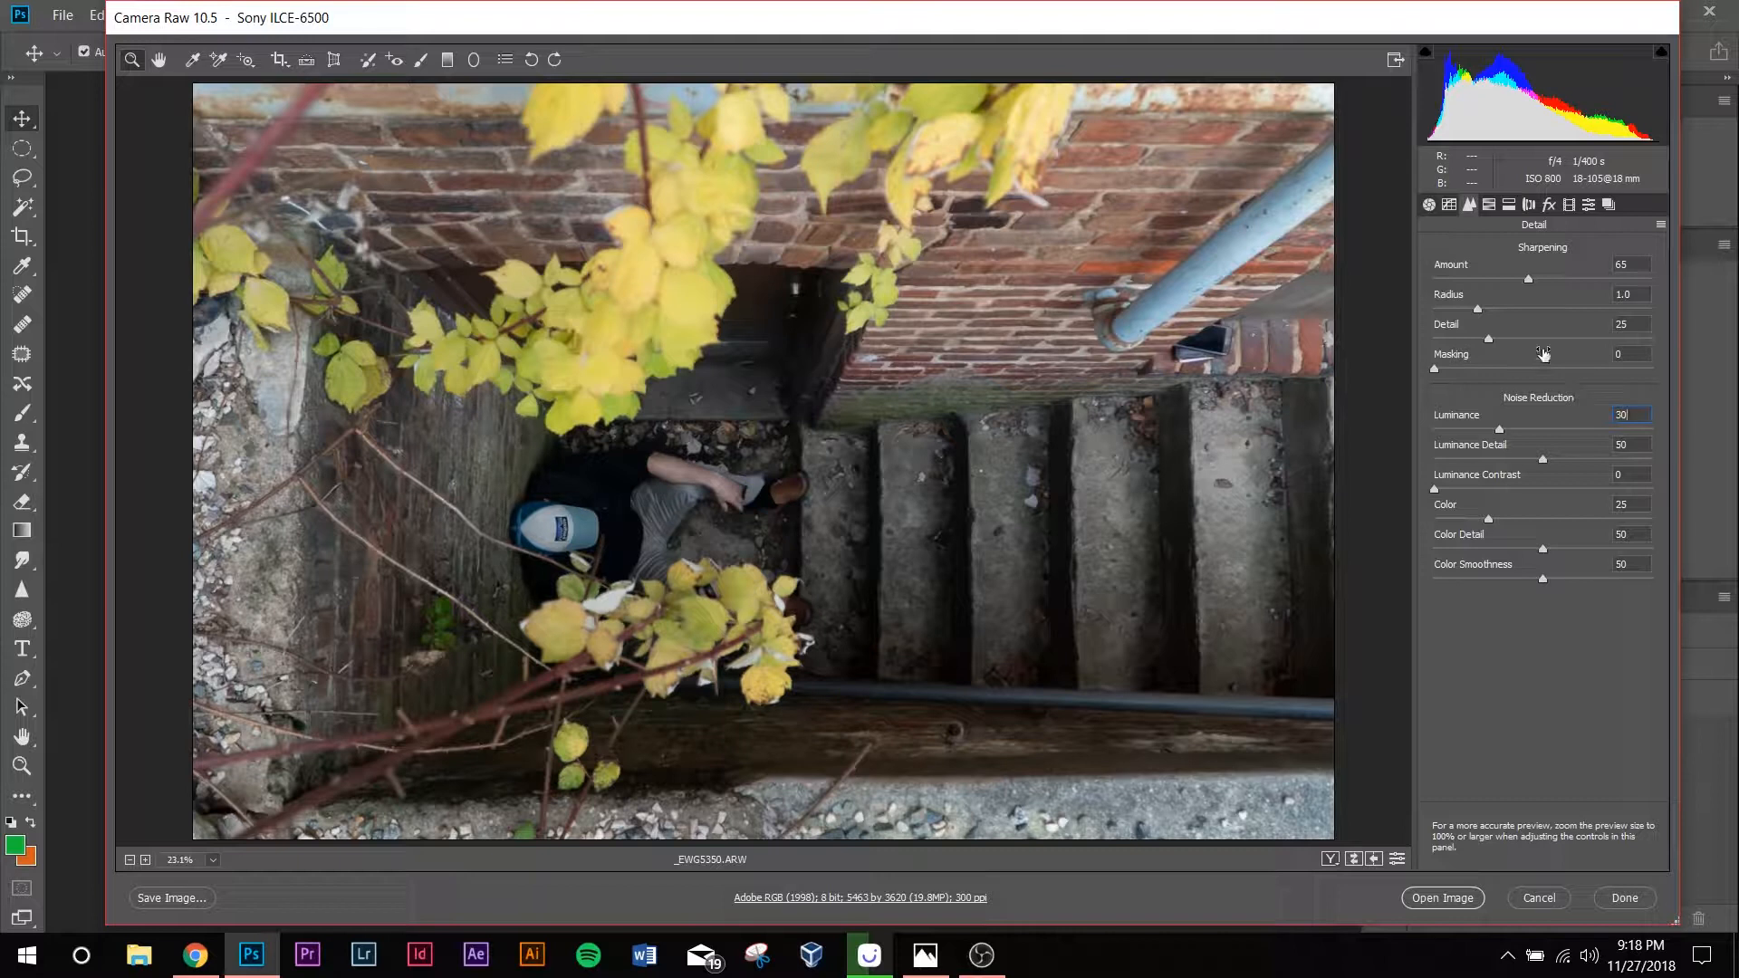
pyautogui.click(1430, 206)
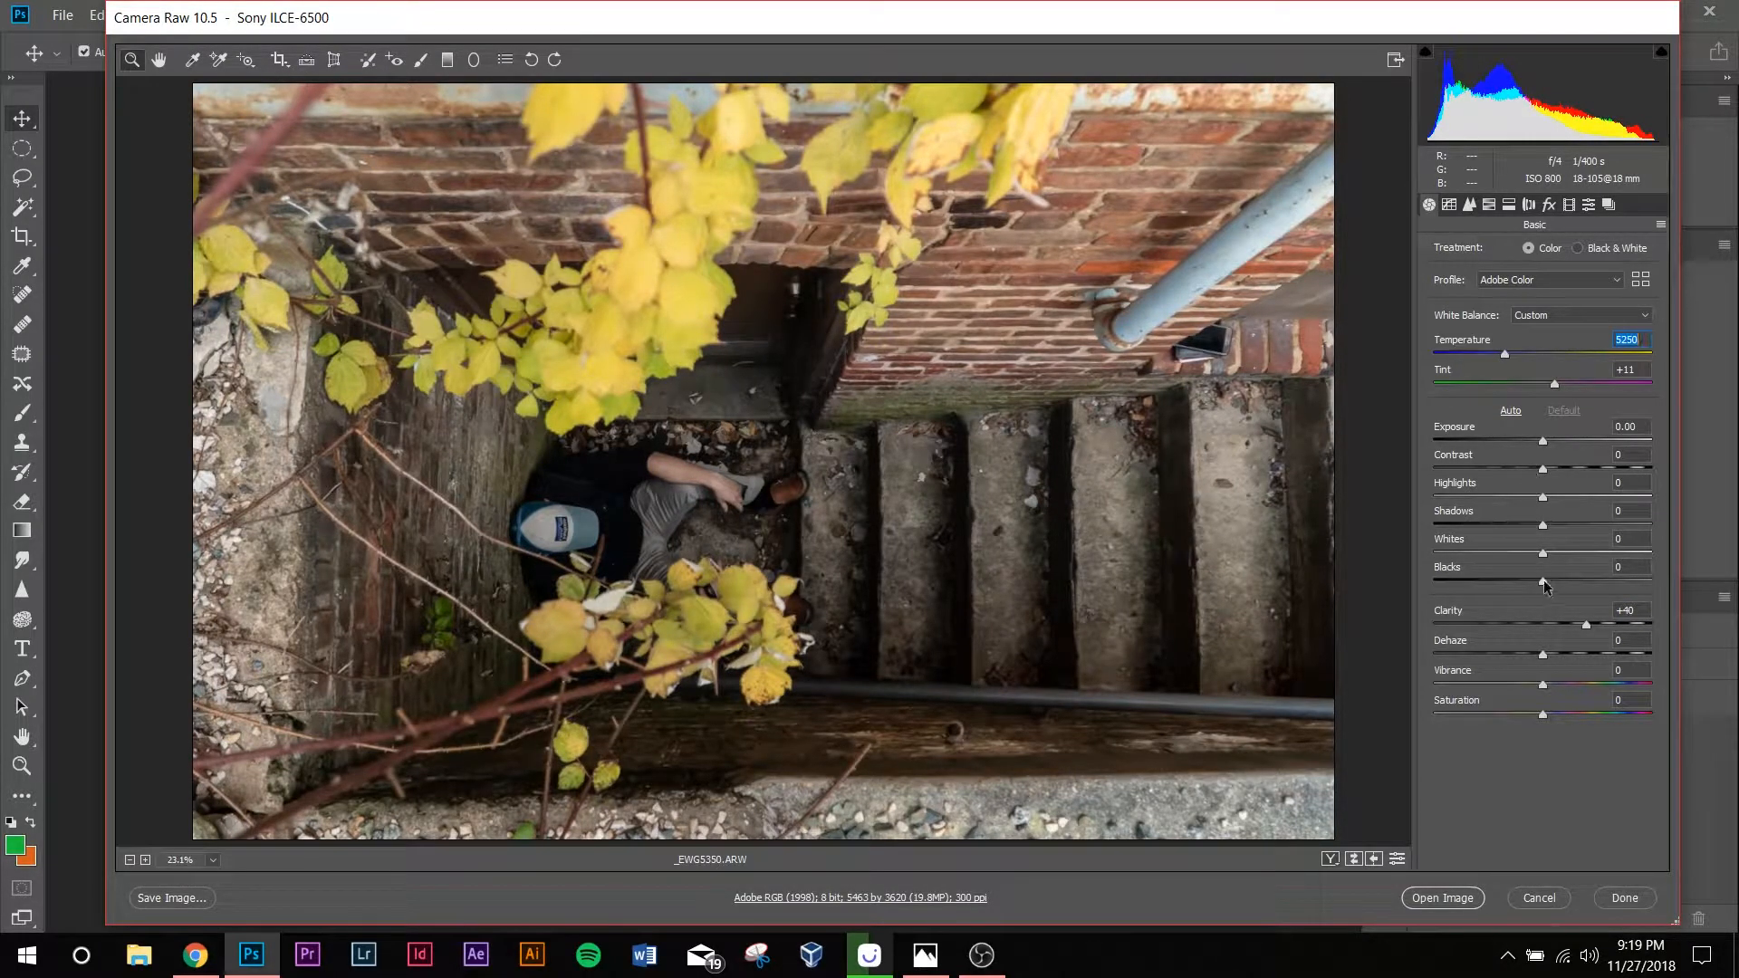
pyautogui.moveTo(1422, 440)
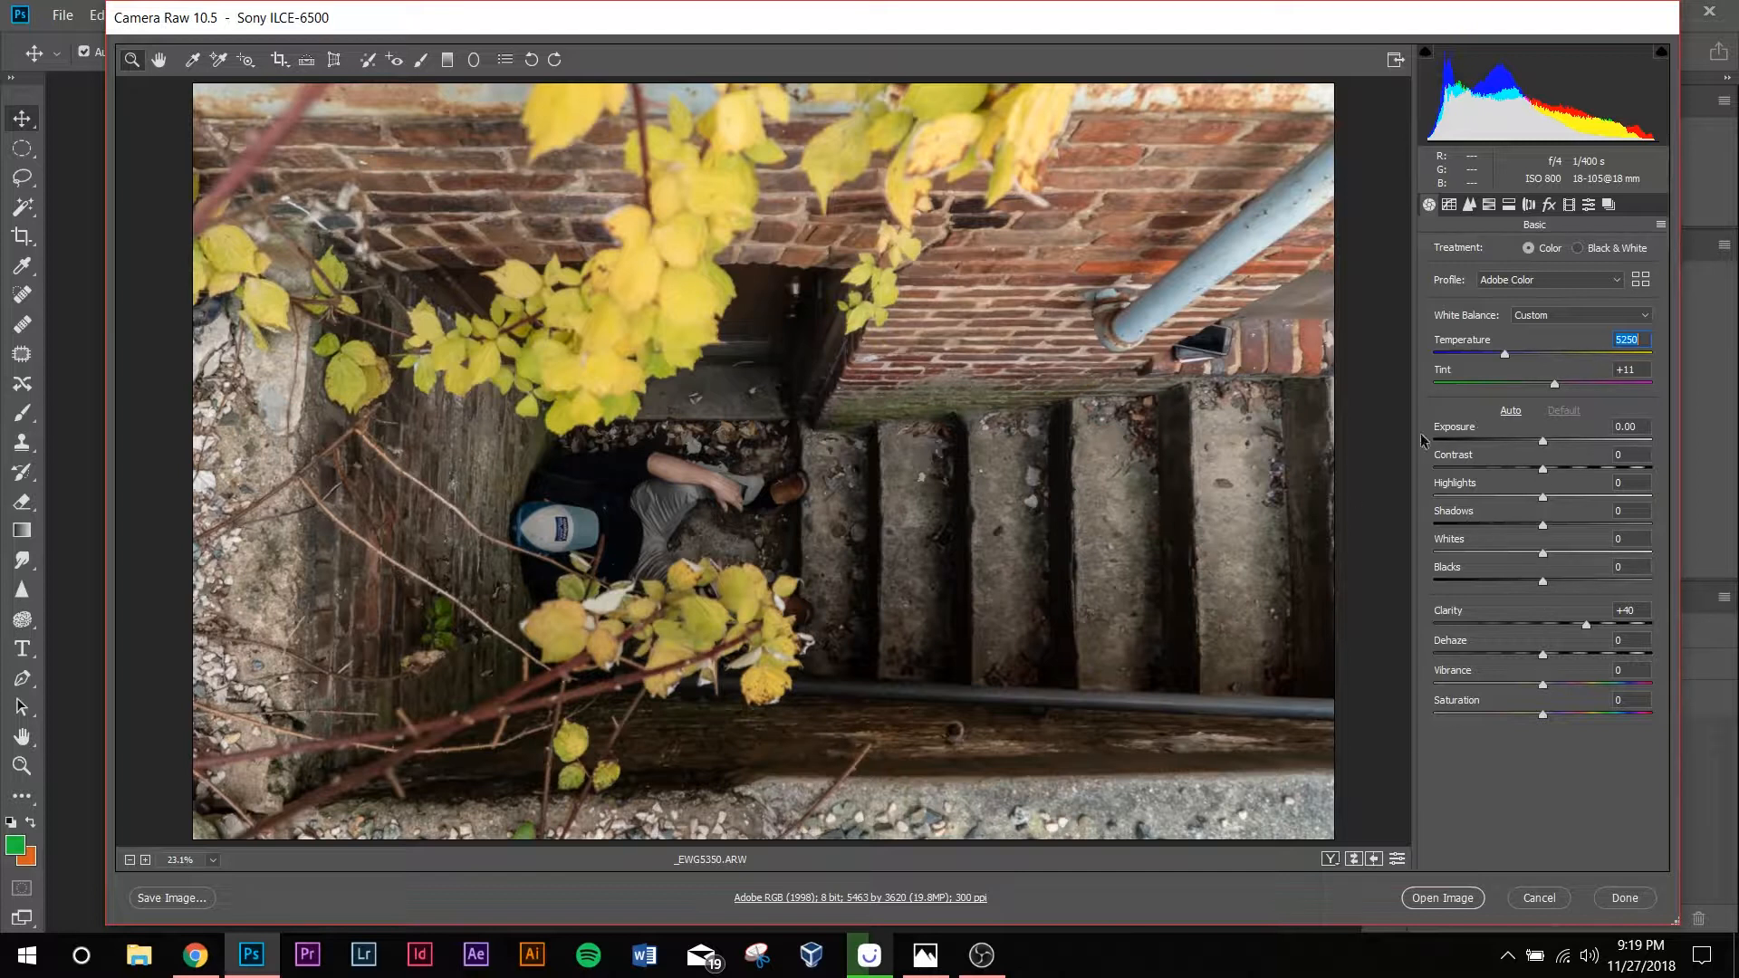
pyautogui.moveTo(1542, 501)
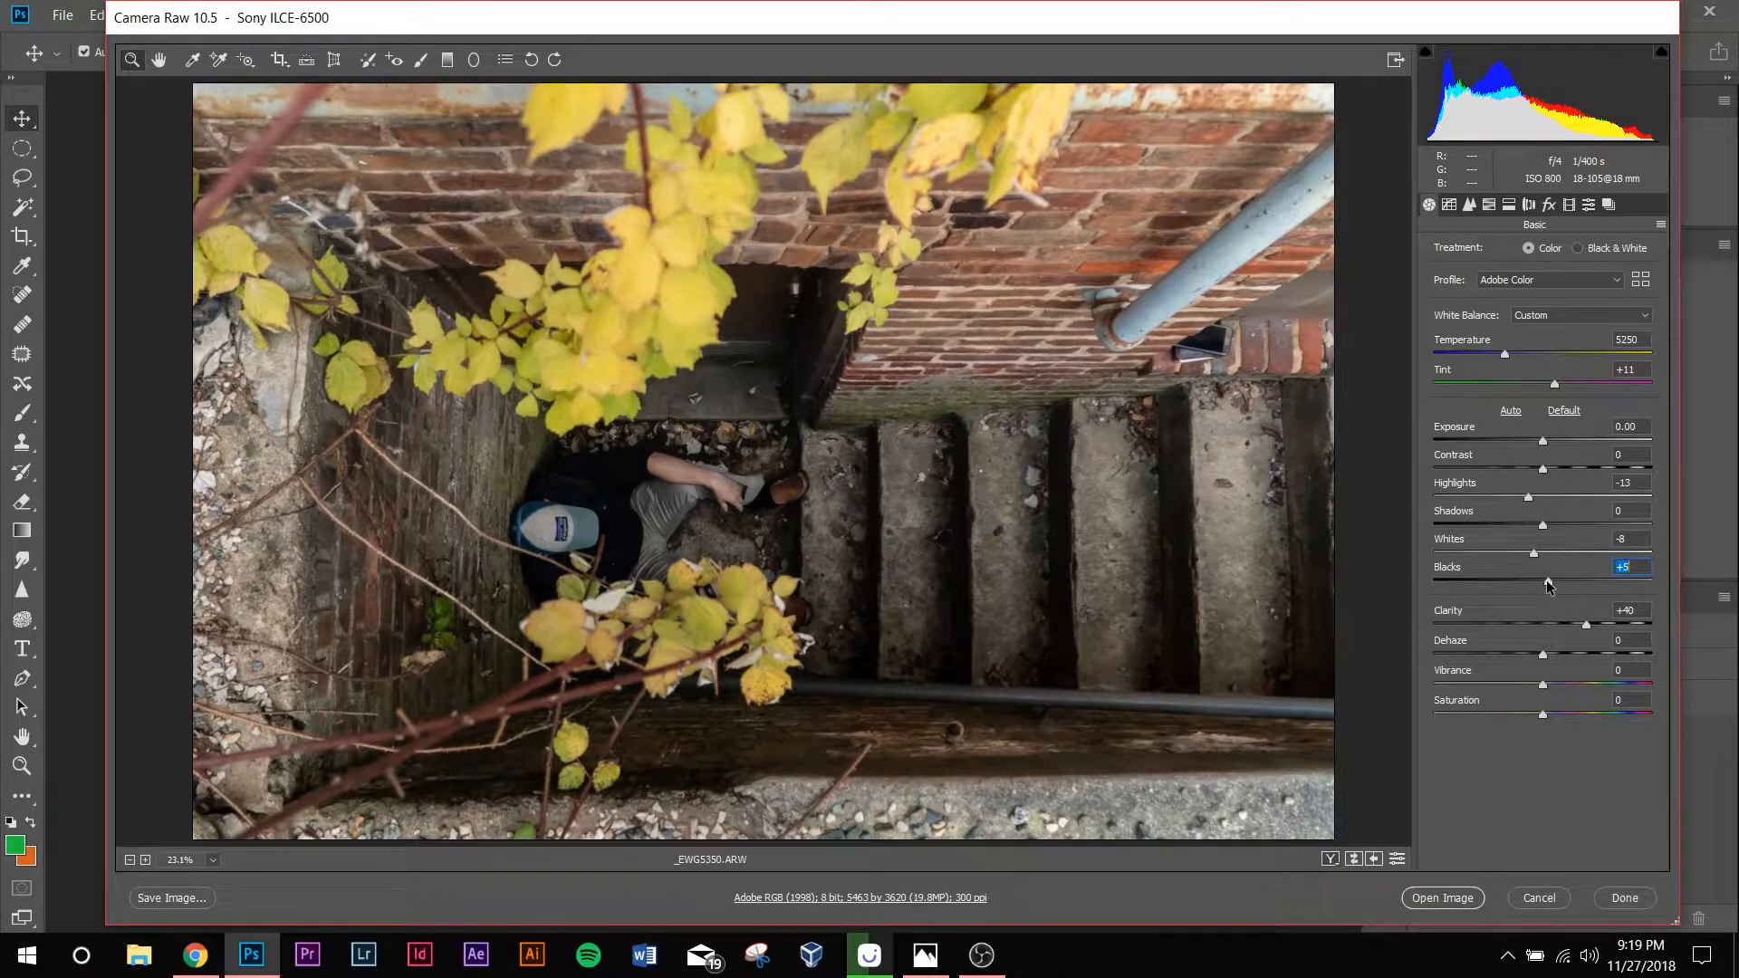
pyautogui.moveTo(1497, 540)
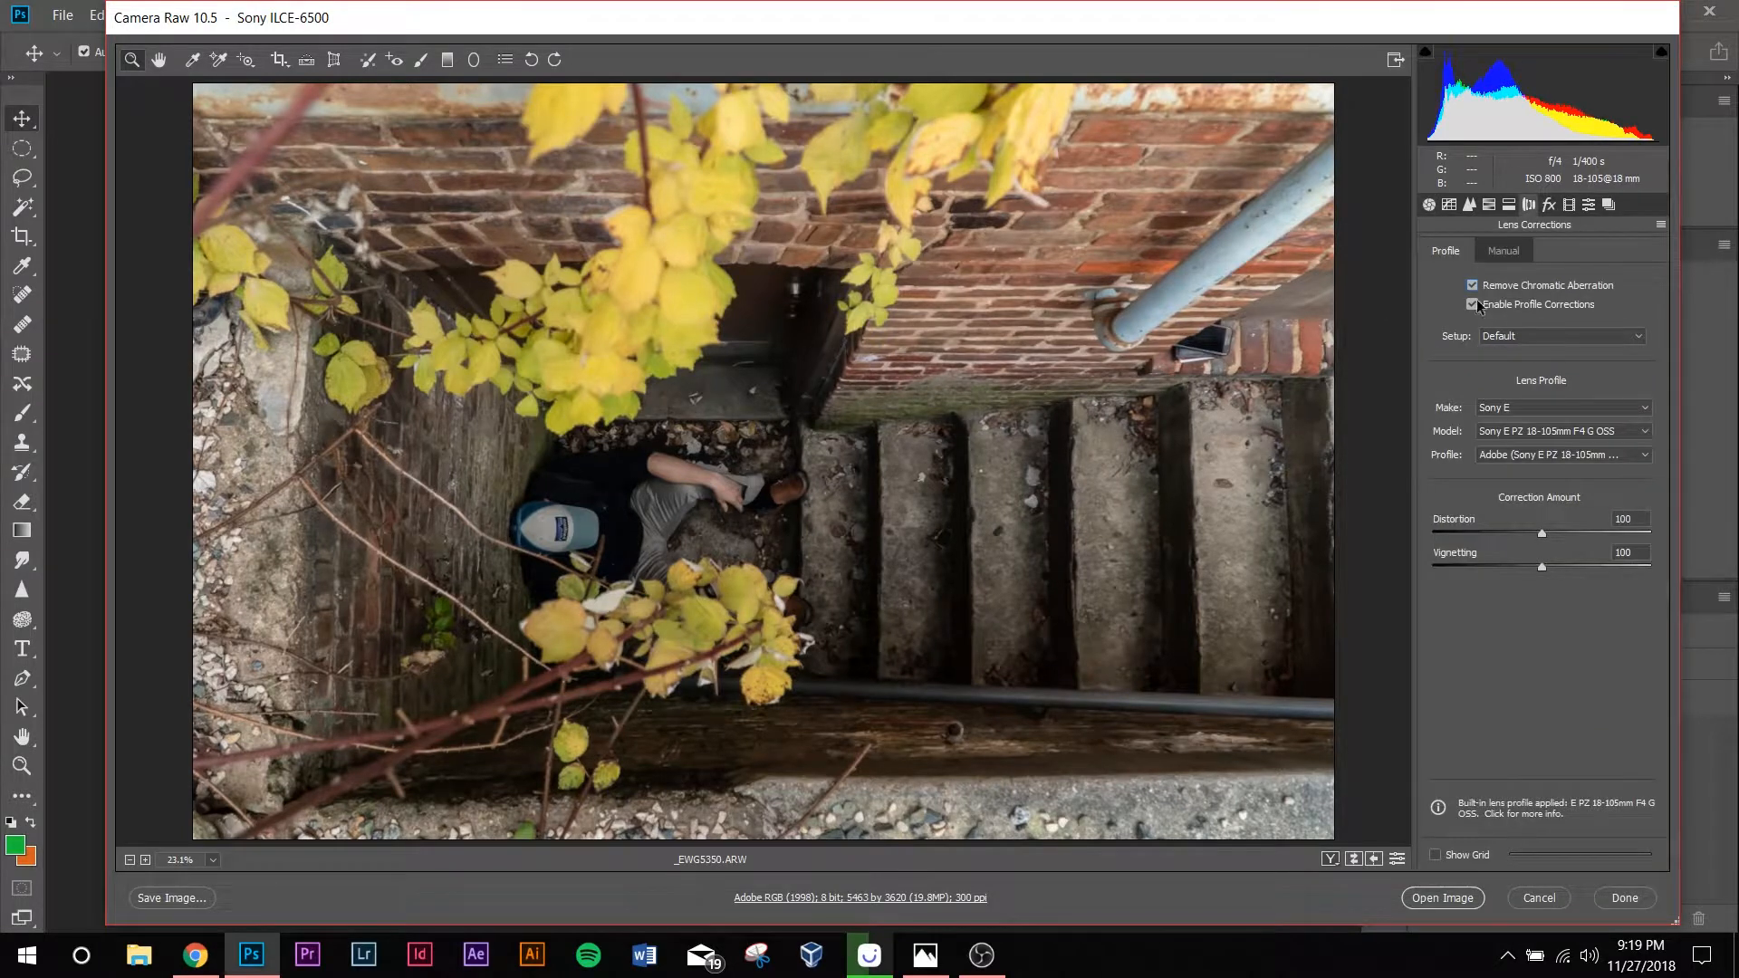
pyautogui.moveTo(1499, 285)
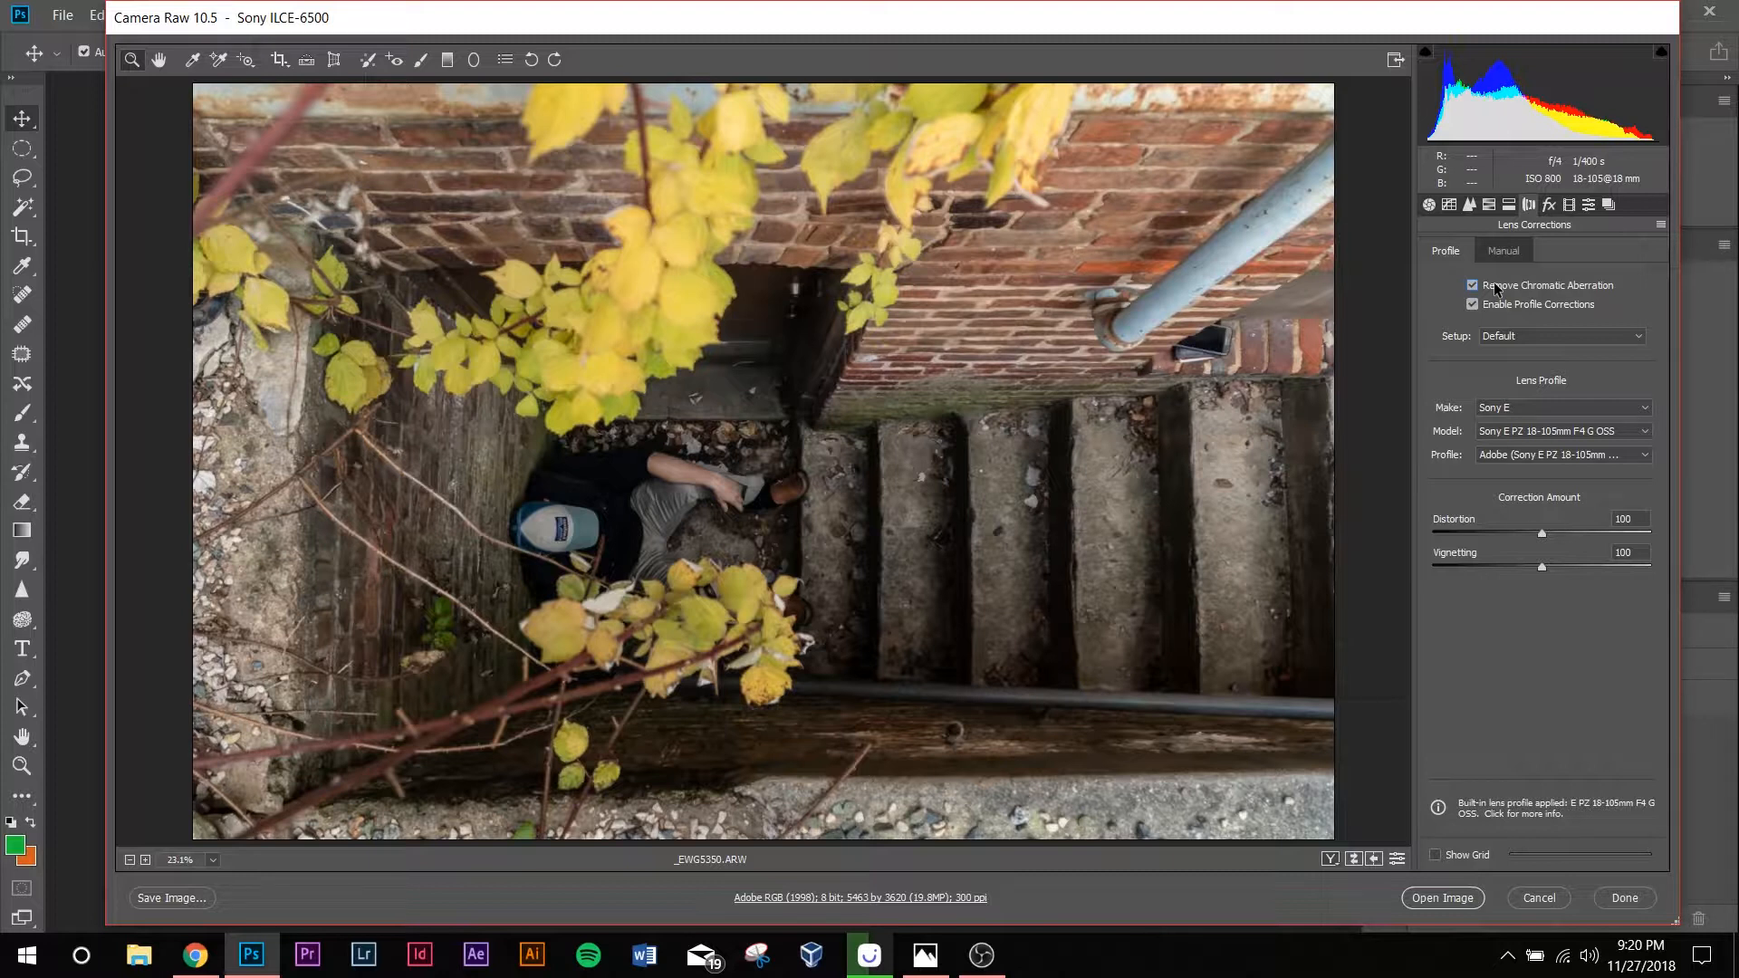
# Step: Open the photo in Photoshop and add Selective Color with neutrals C−2, M−2, Y+4, K+4
pyautogui.click(1448, 204)
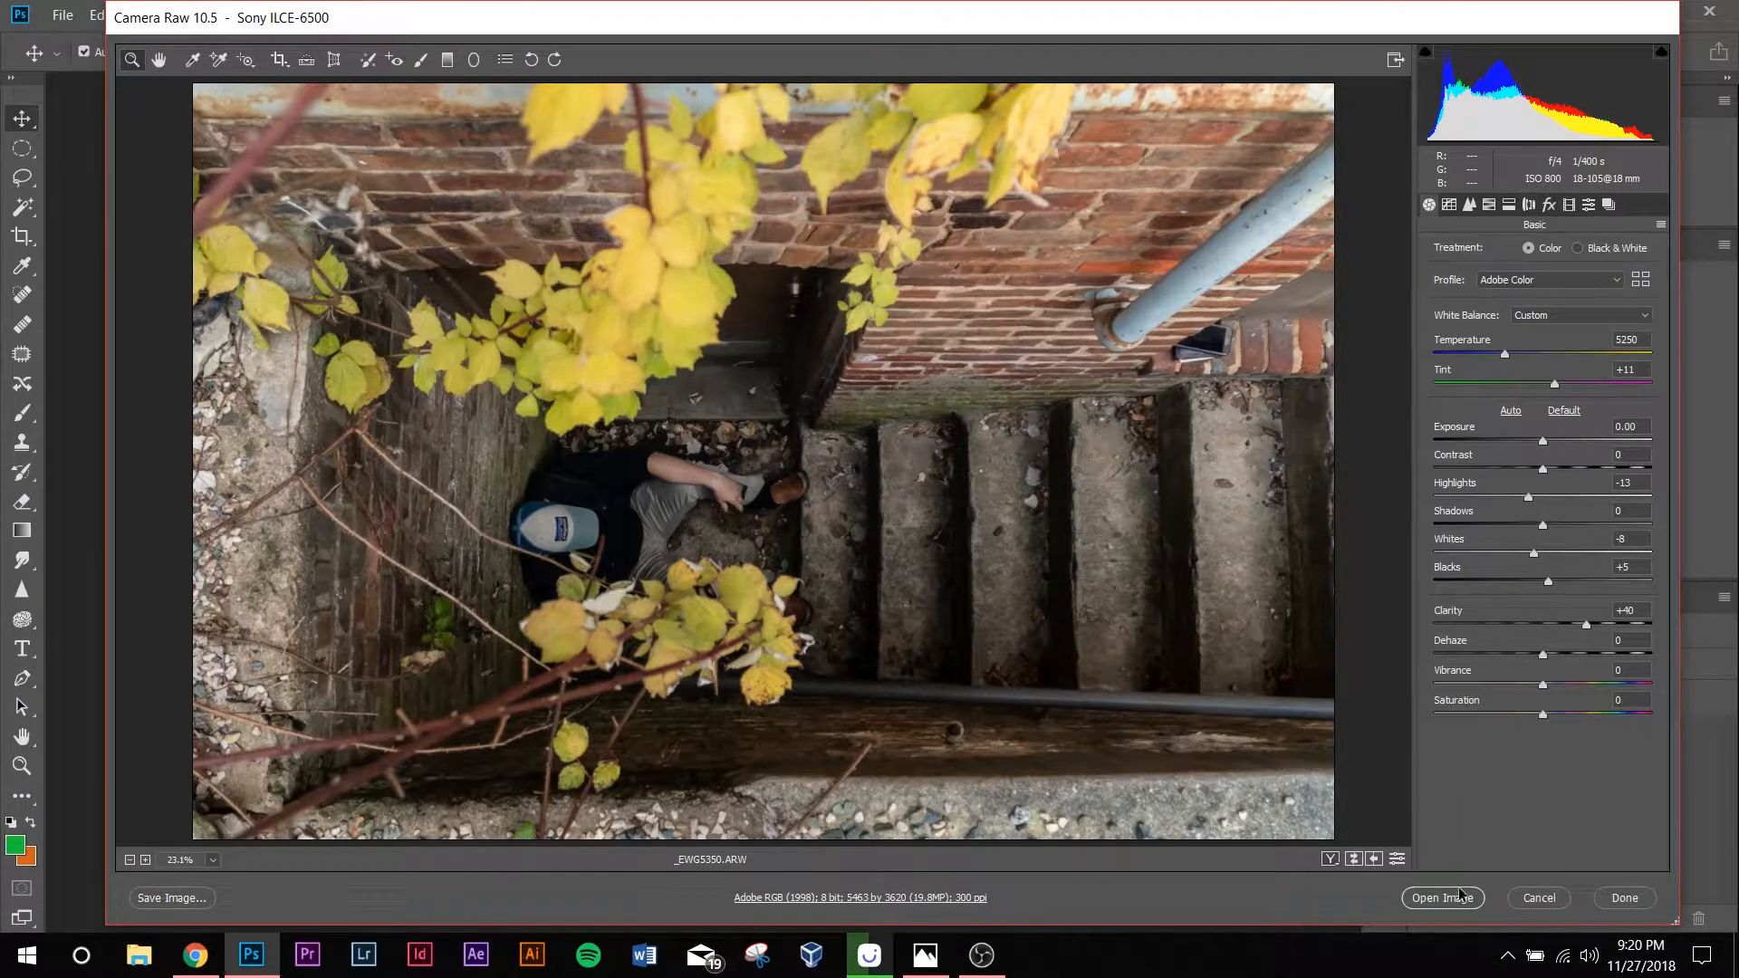
pyautogui.click(1442, 898)
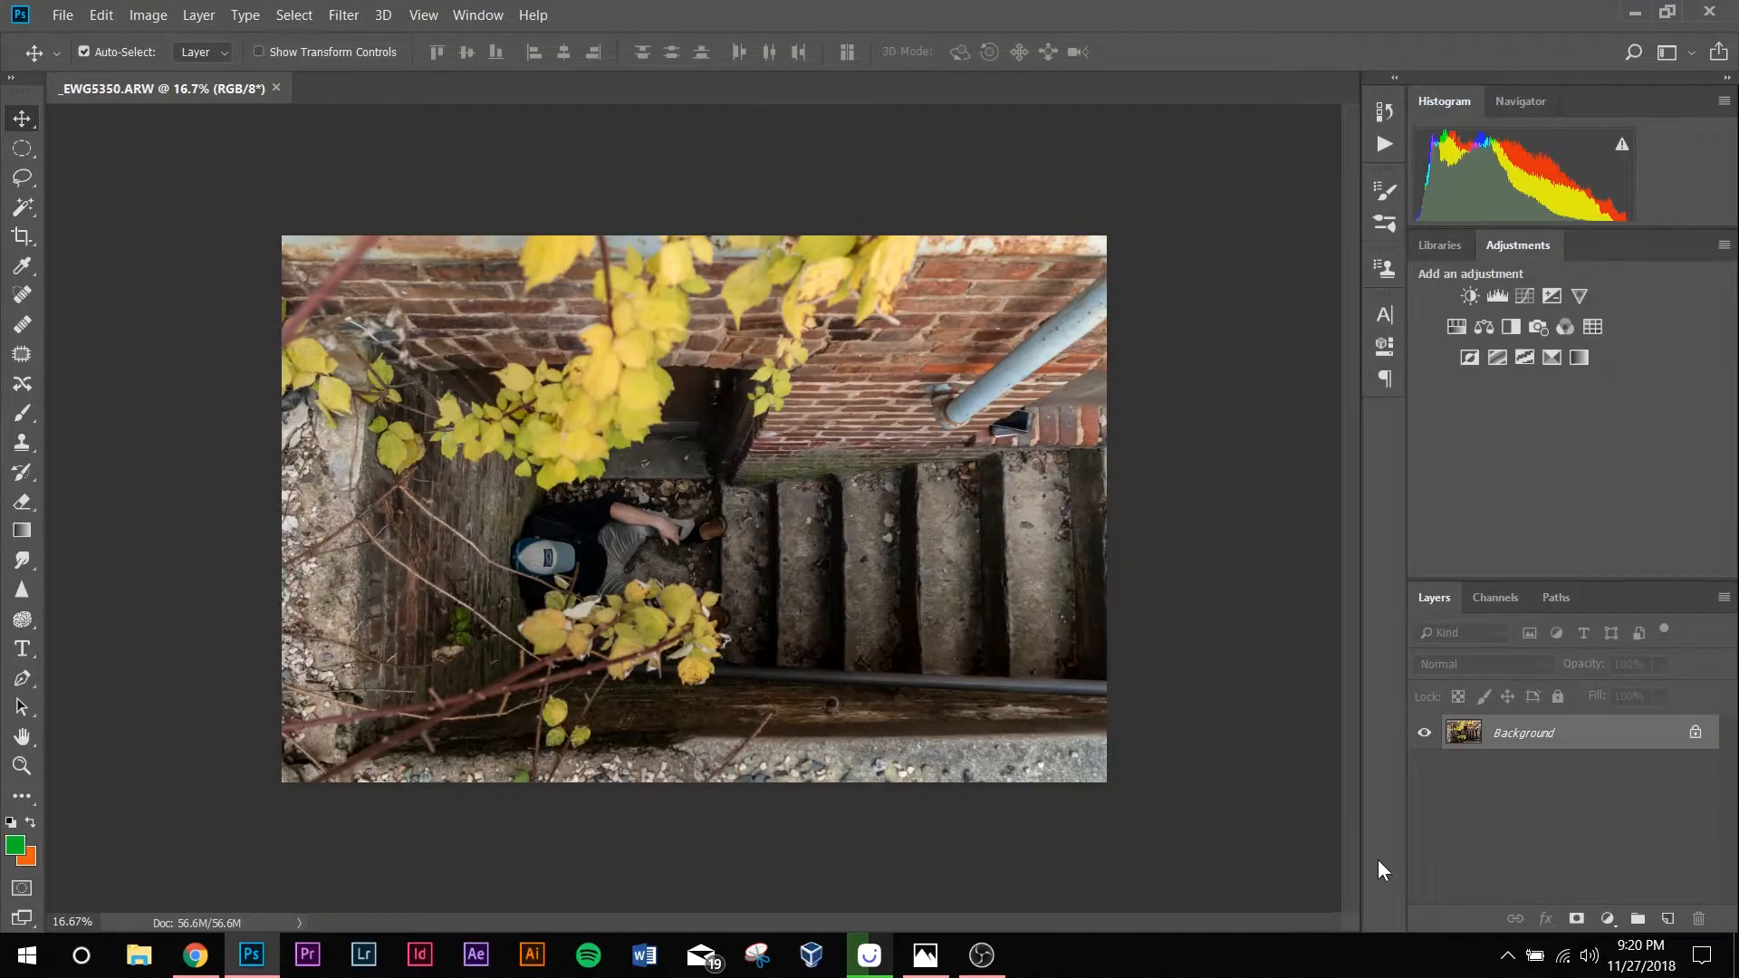
pyautogui.moveTo(1478, 821)
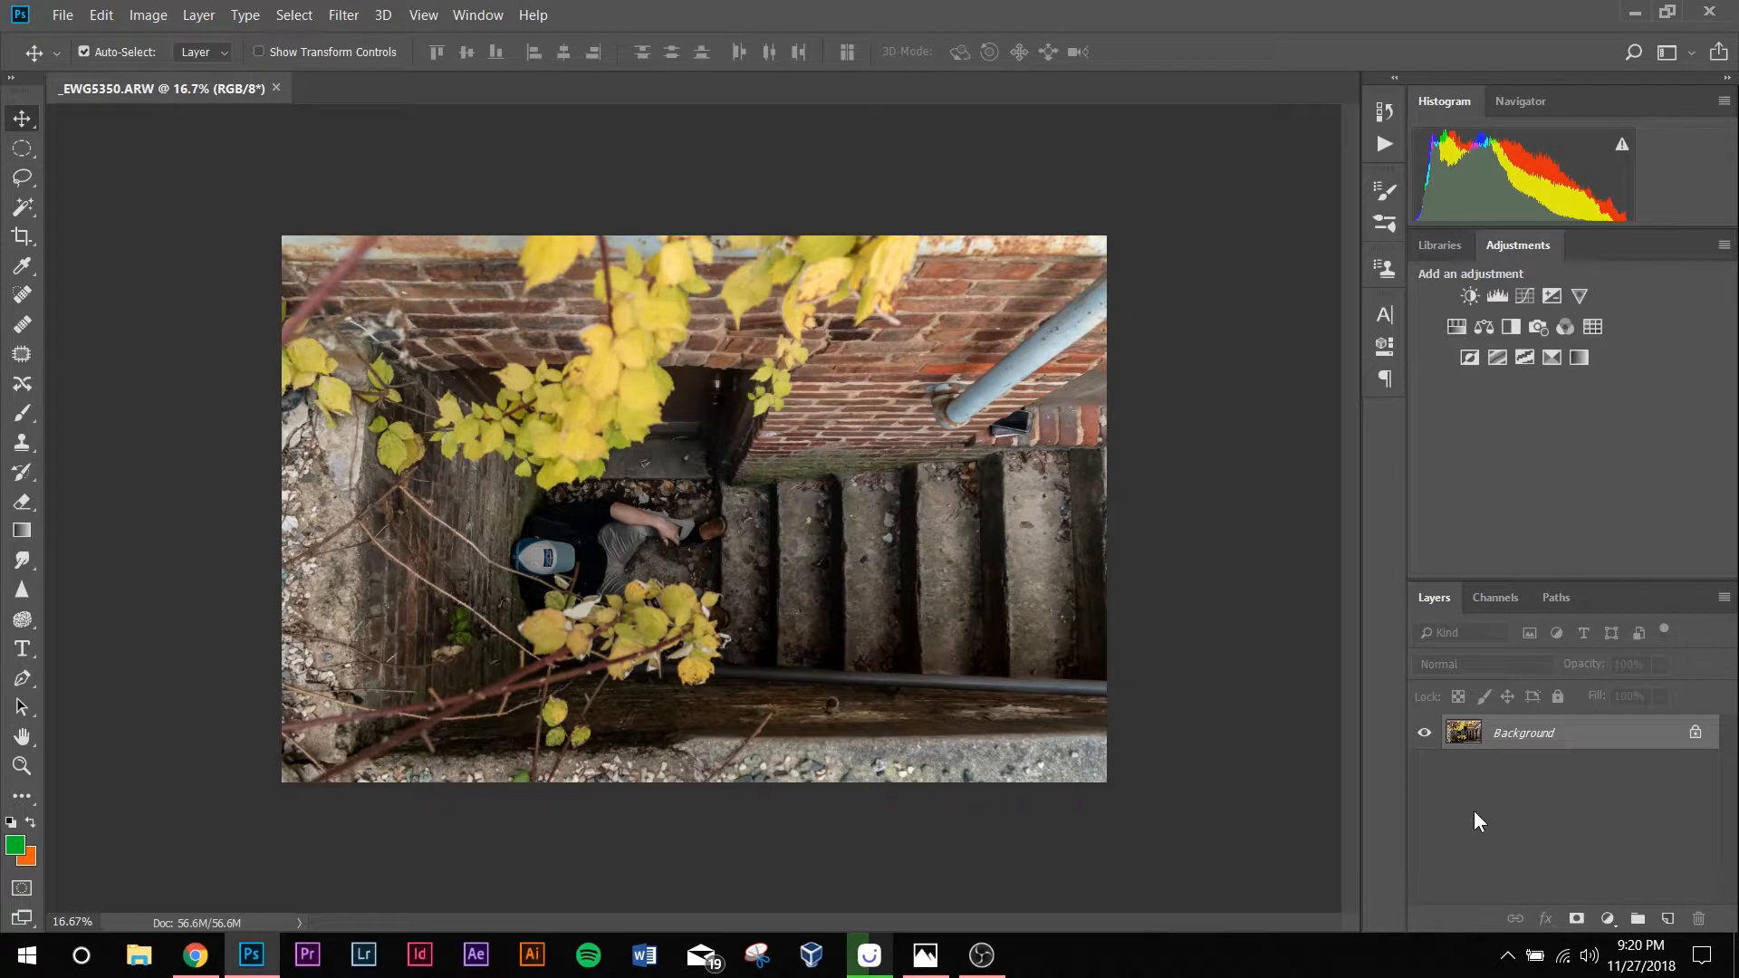
pyautogui.moveTo(1468, 819)
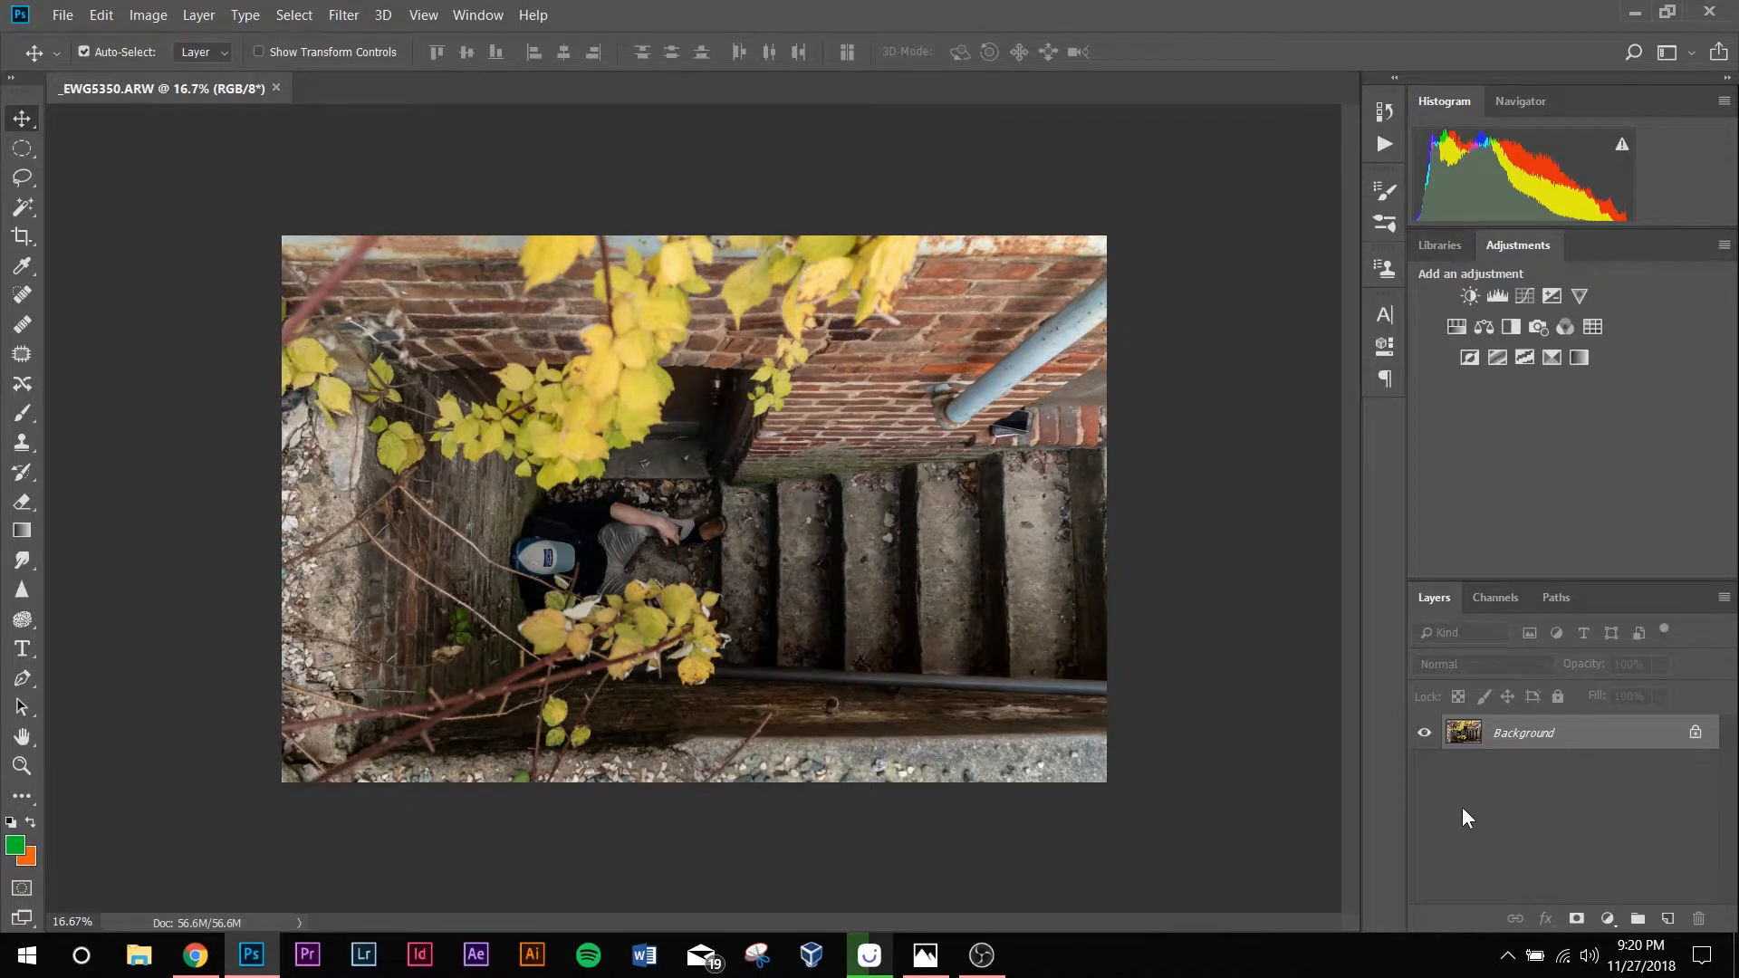
pyautogui.moveTo(1605, 826)
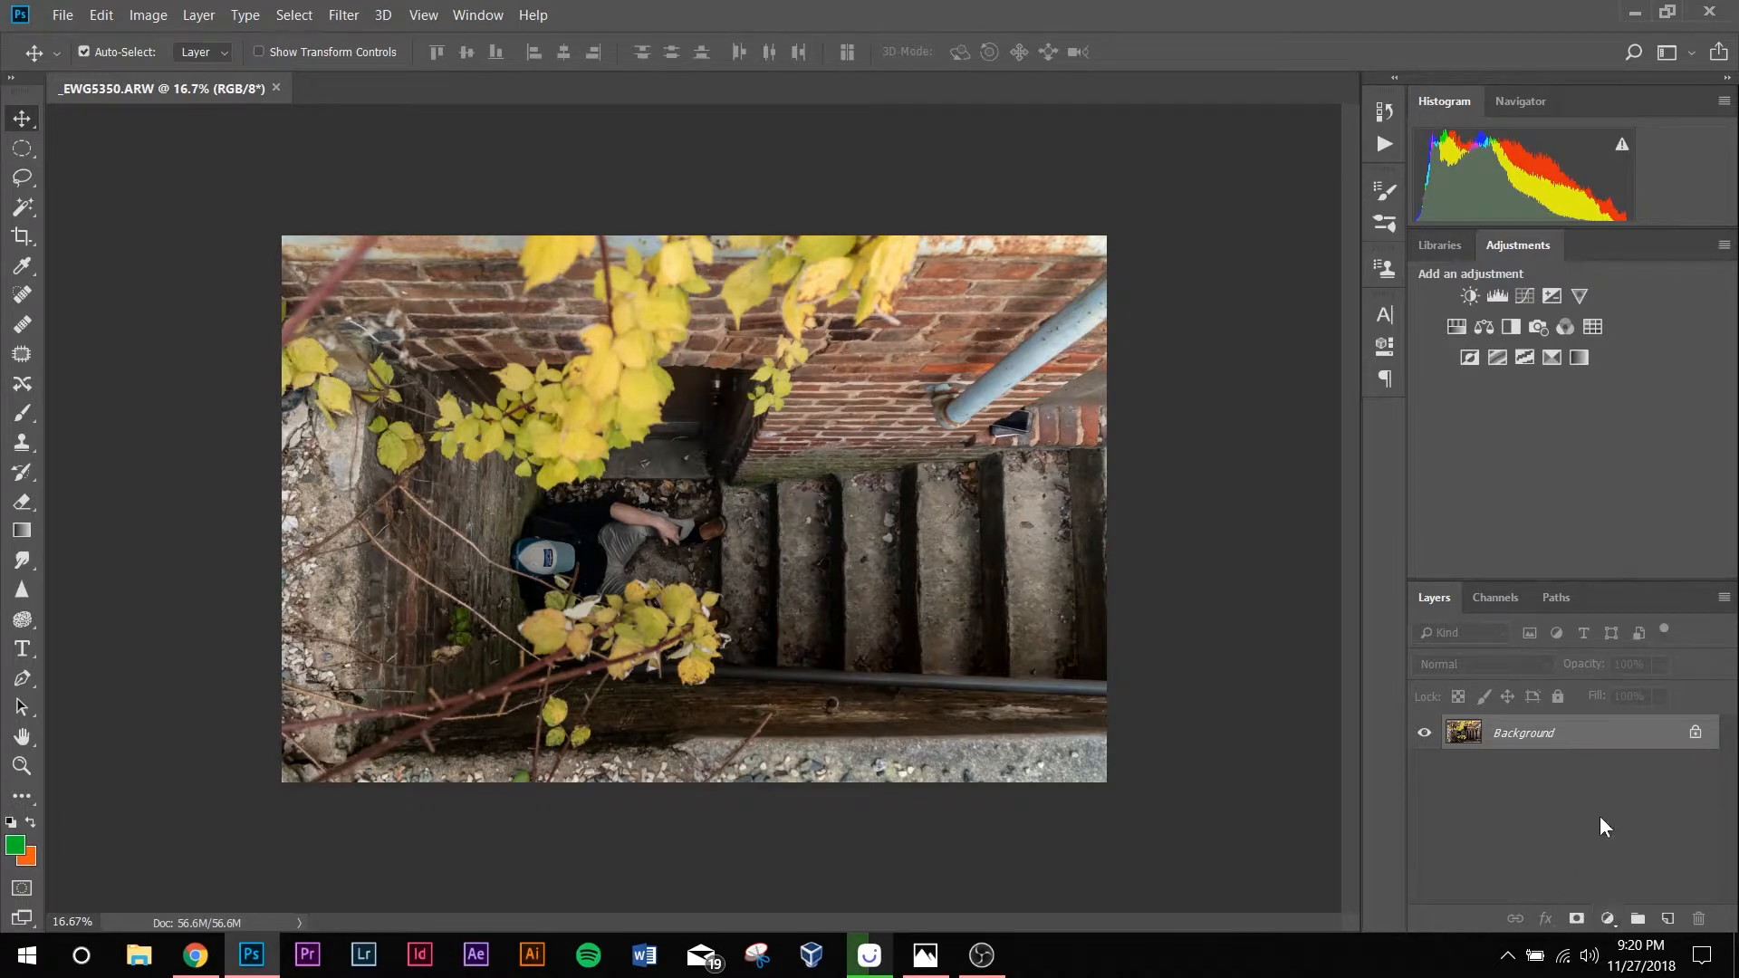
pyautogui.moveTo(1616, 817)
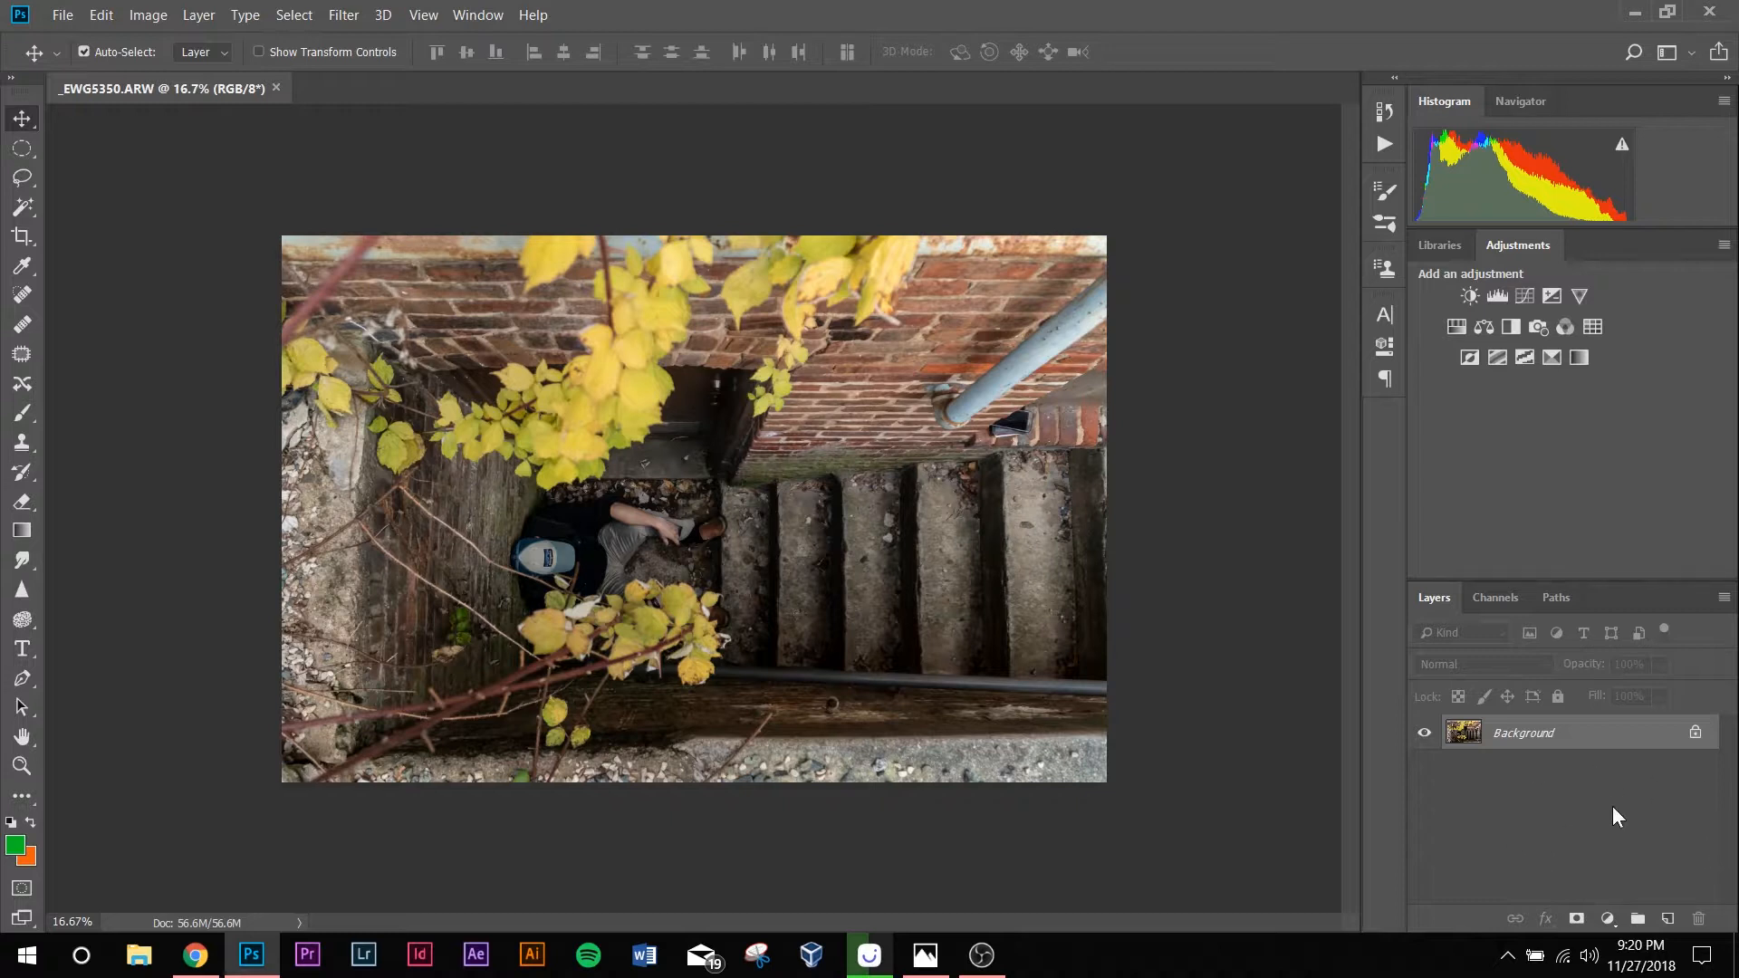
pyautogui.moveTo(1606, 918)
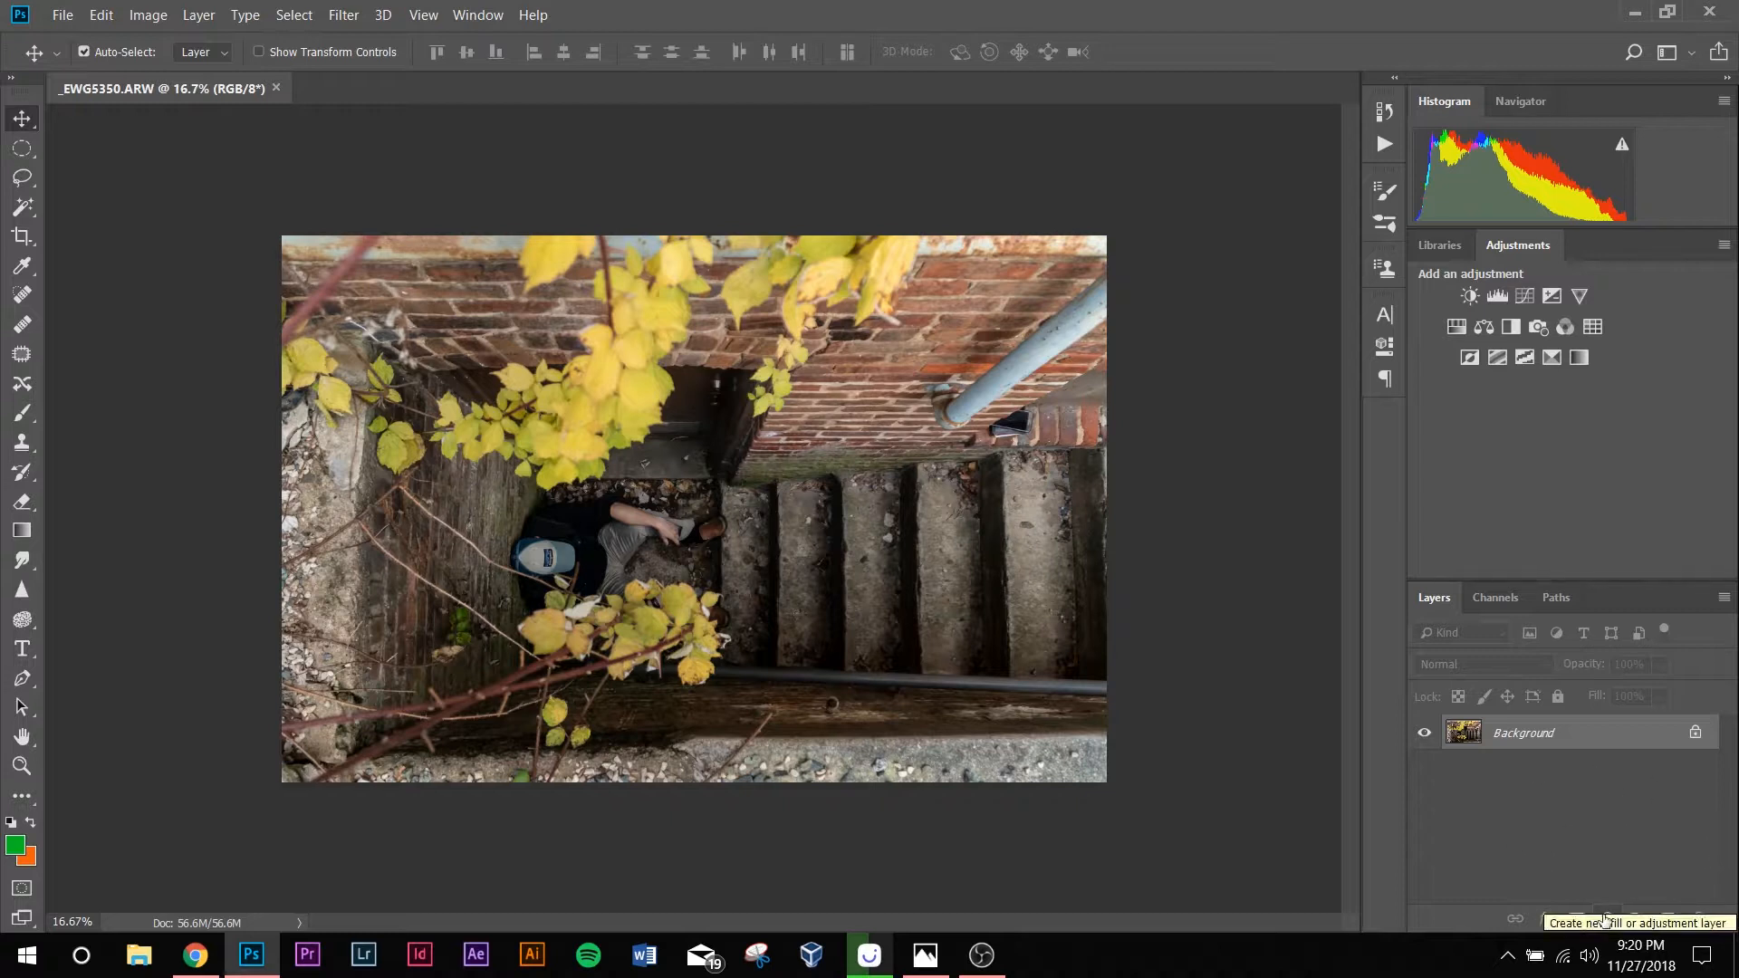
pyautogui.click(1577, 922)
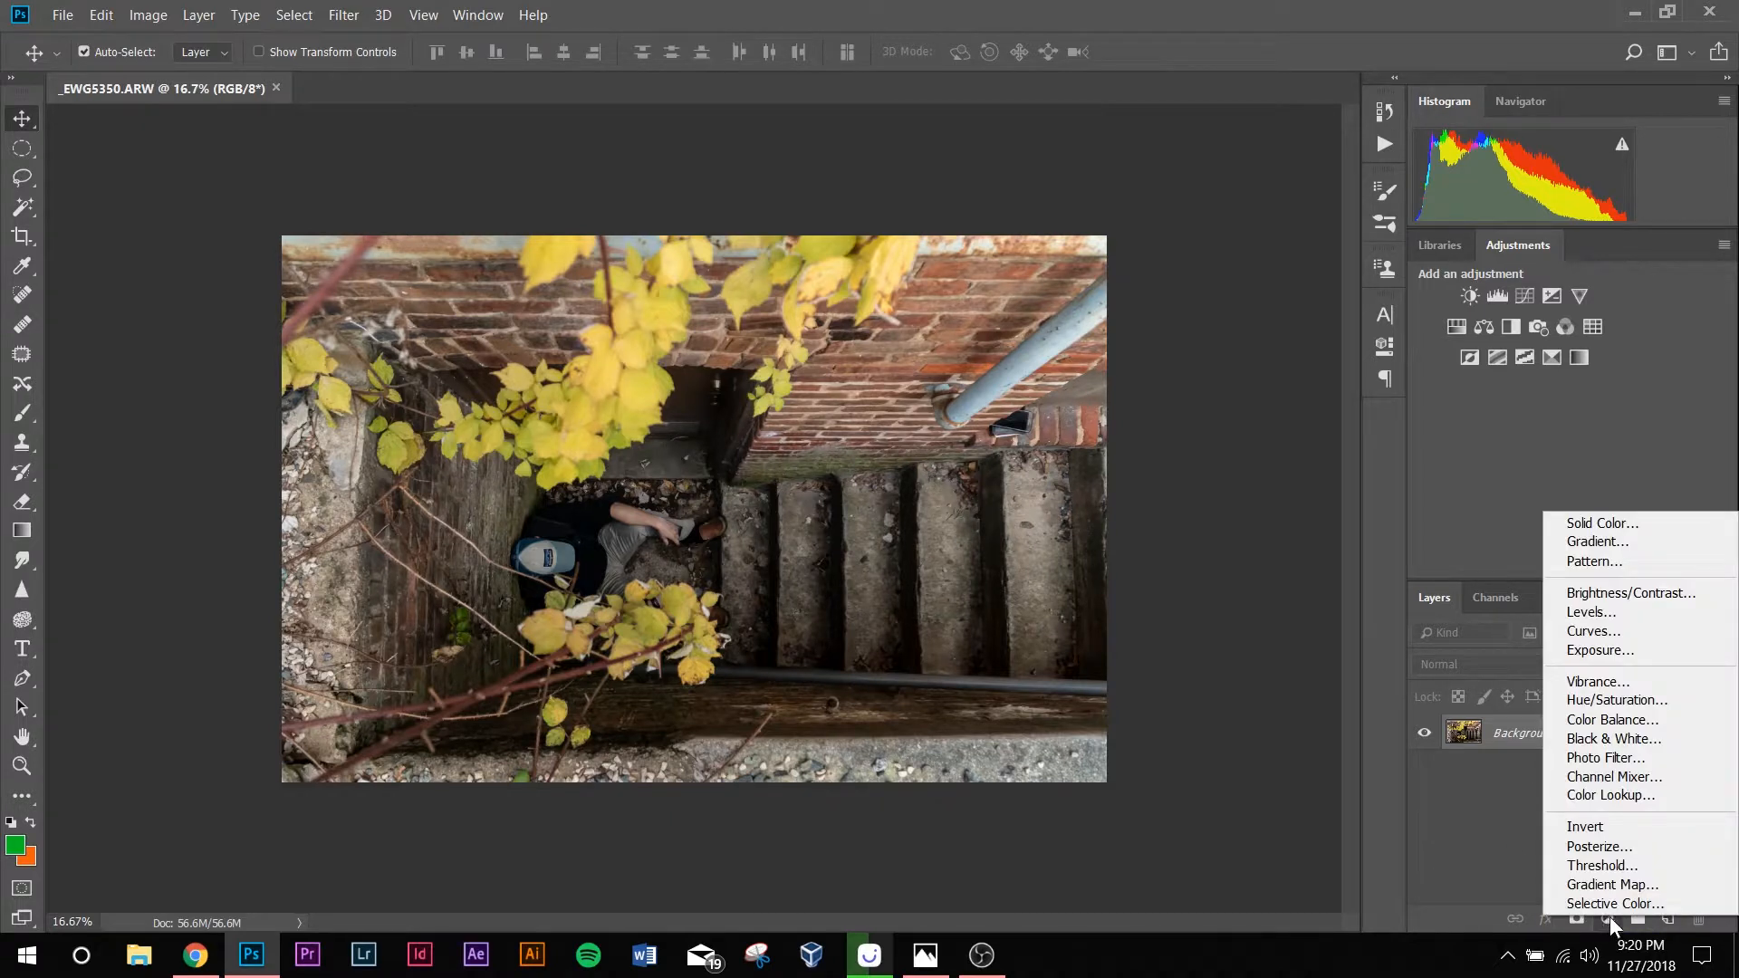
pyautogui.moveTo(1615, 904)
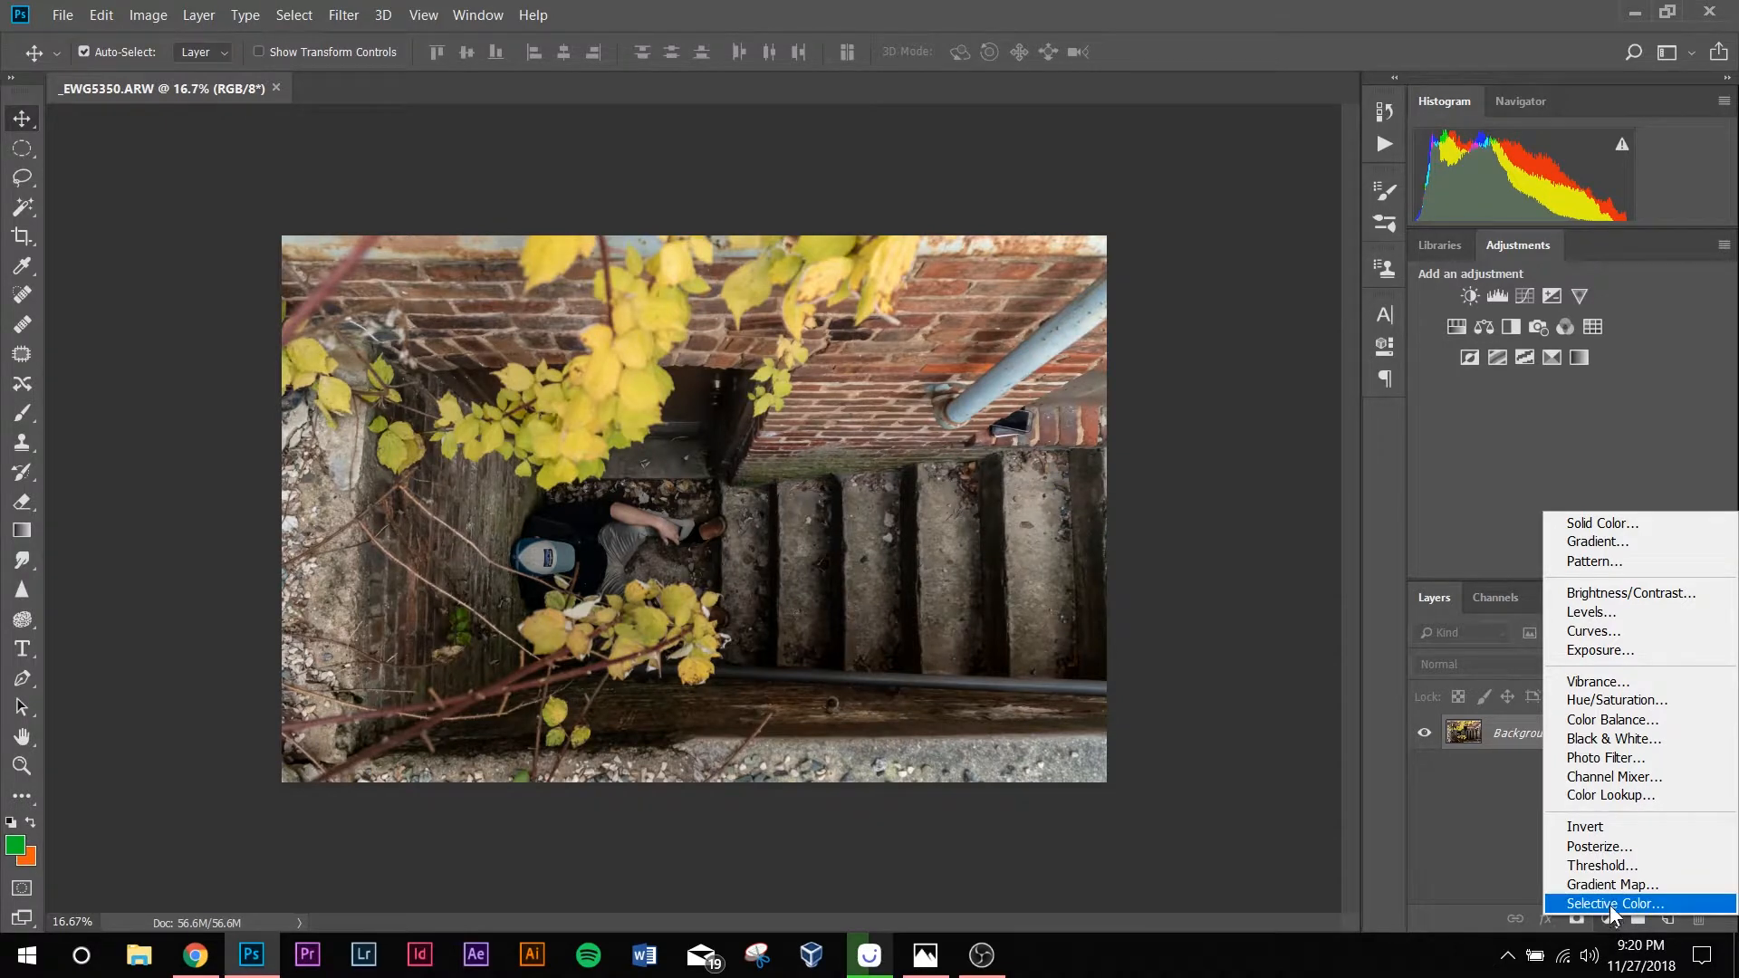
pyautogui.click(1615, 904)
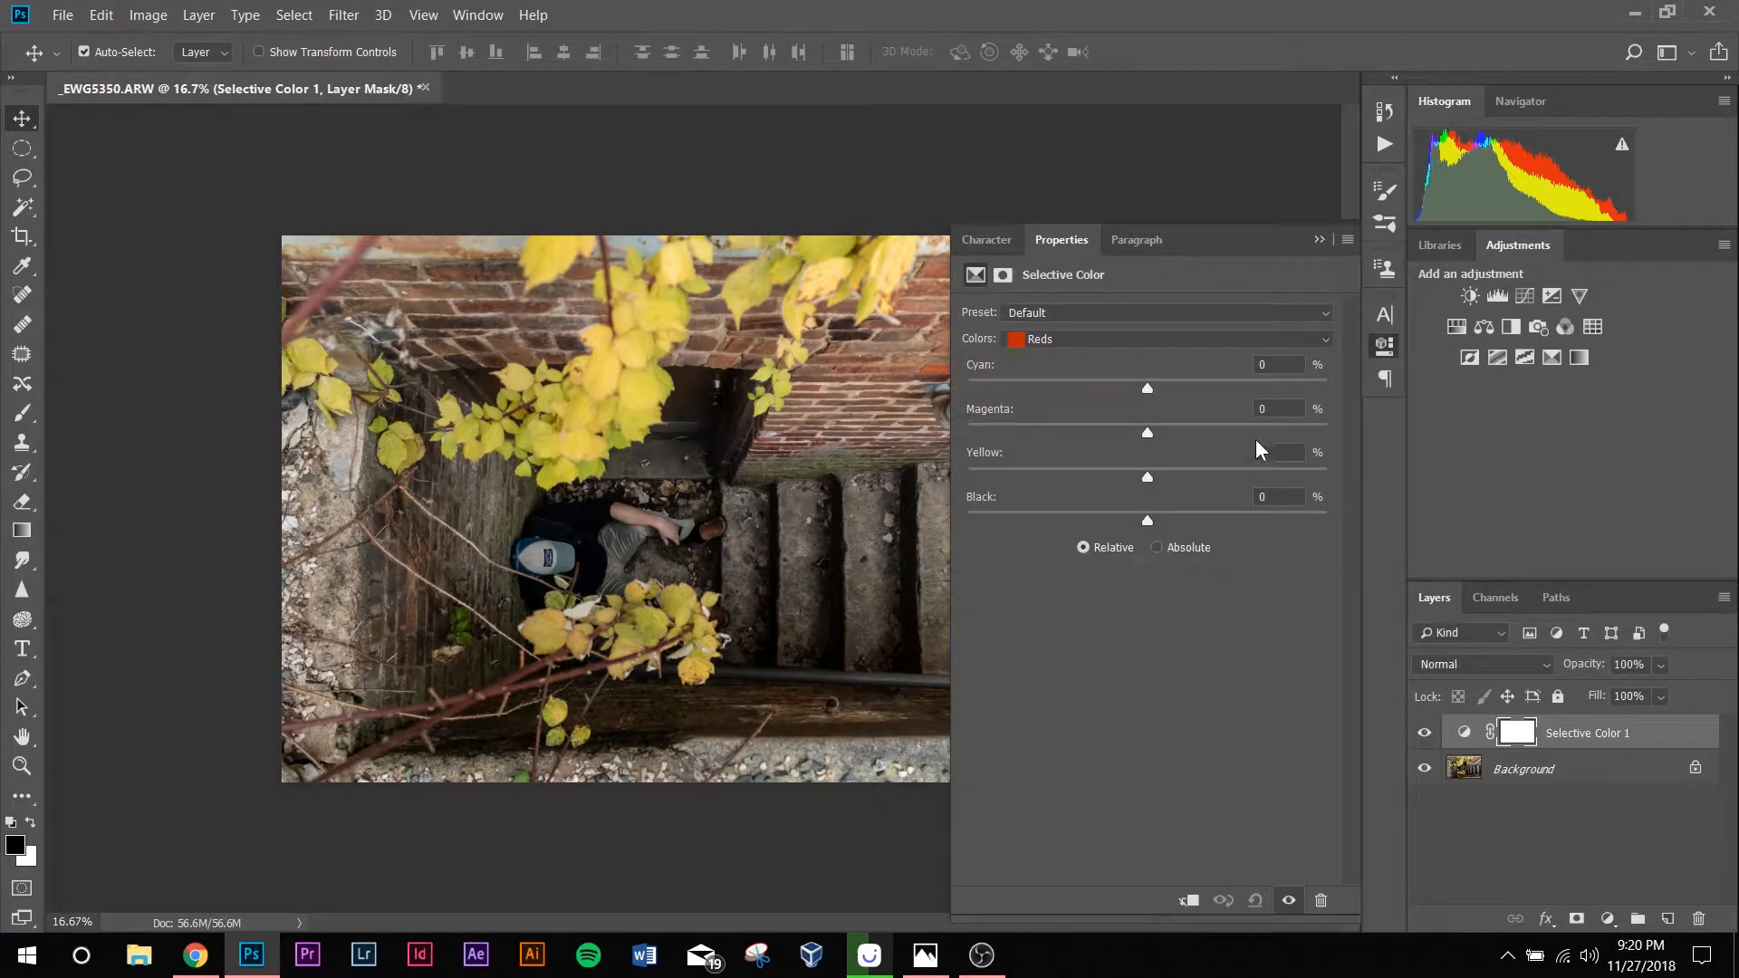
pyautogui.click(1167, 338)
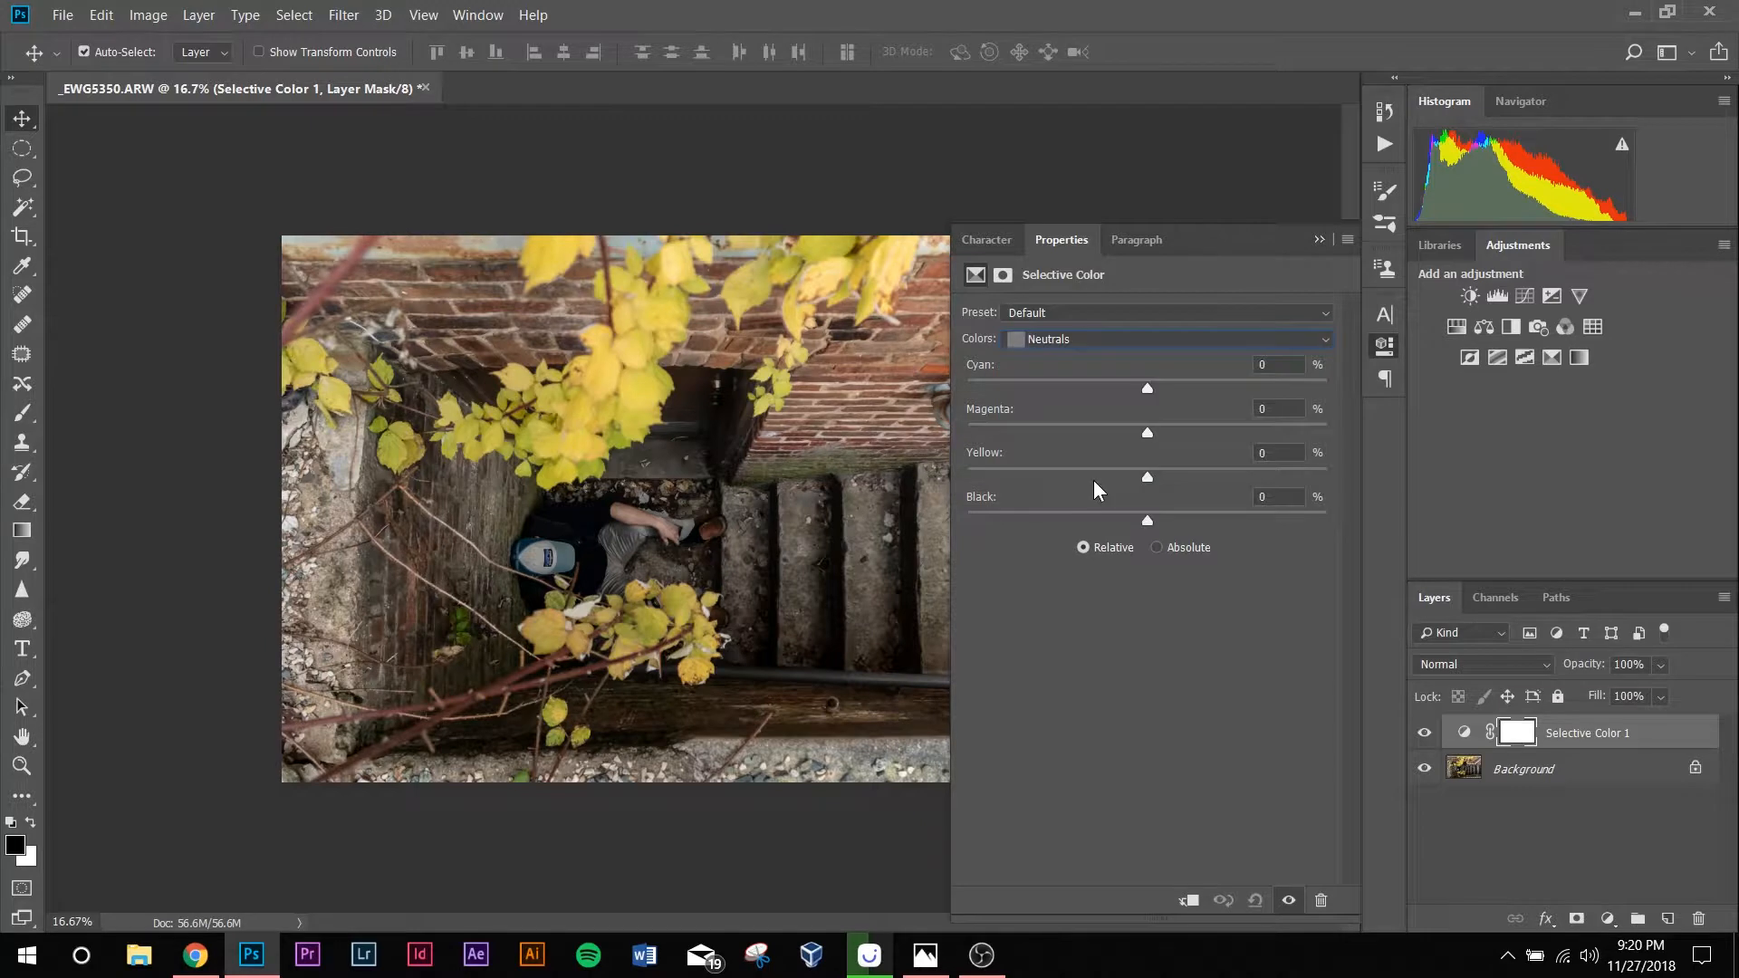
pyautogui.moveTo(1147, 399)
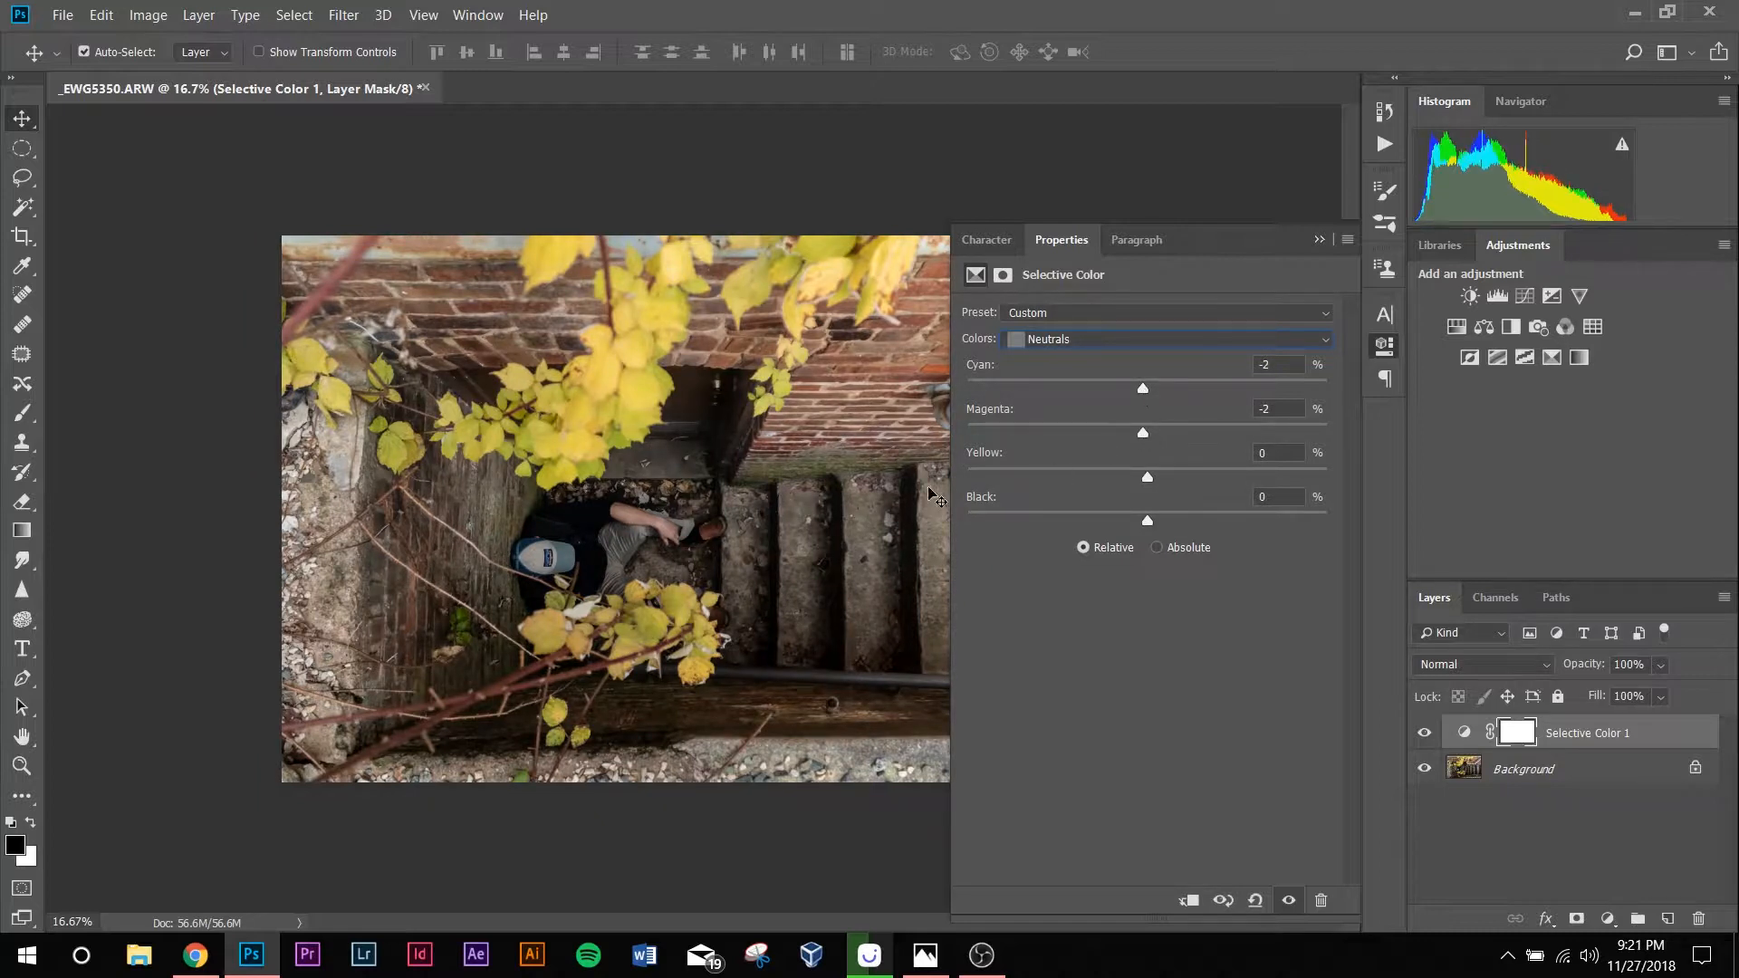
pyautogui.moveTo(1092, 647)
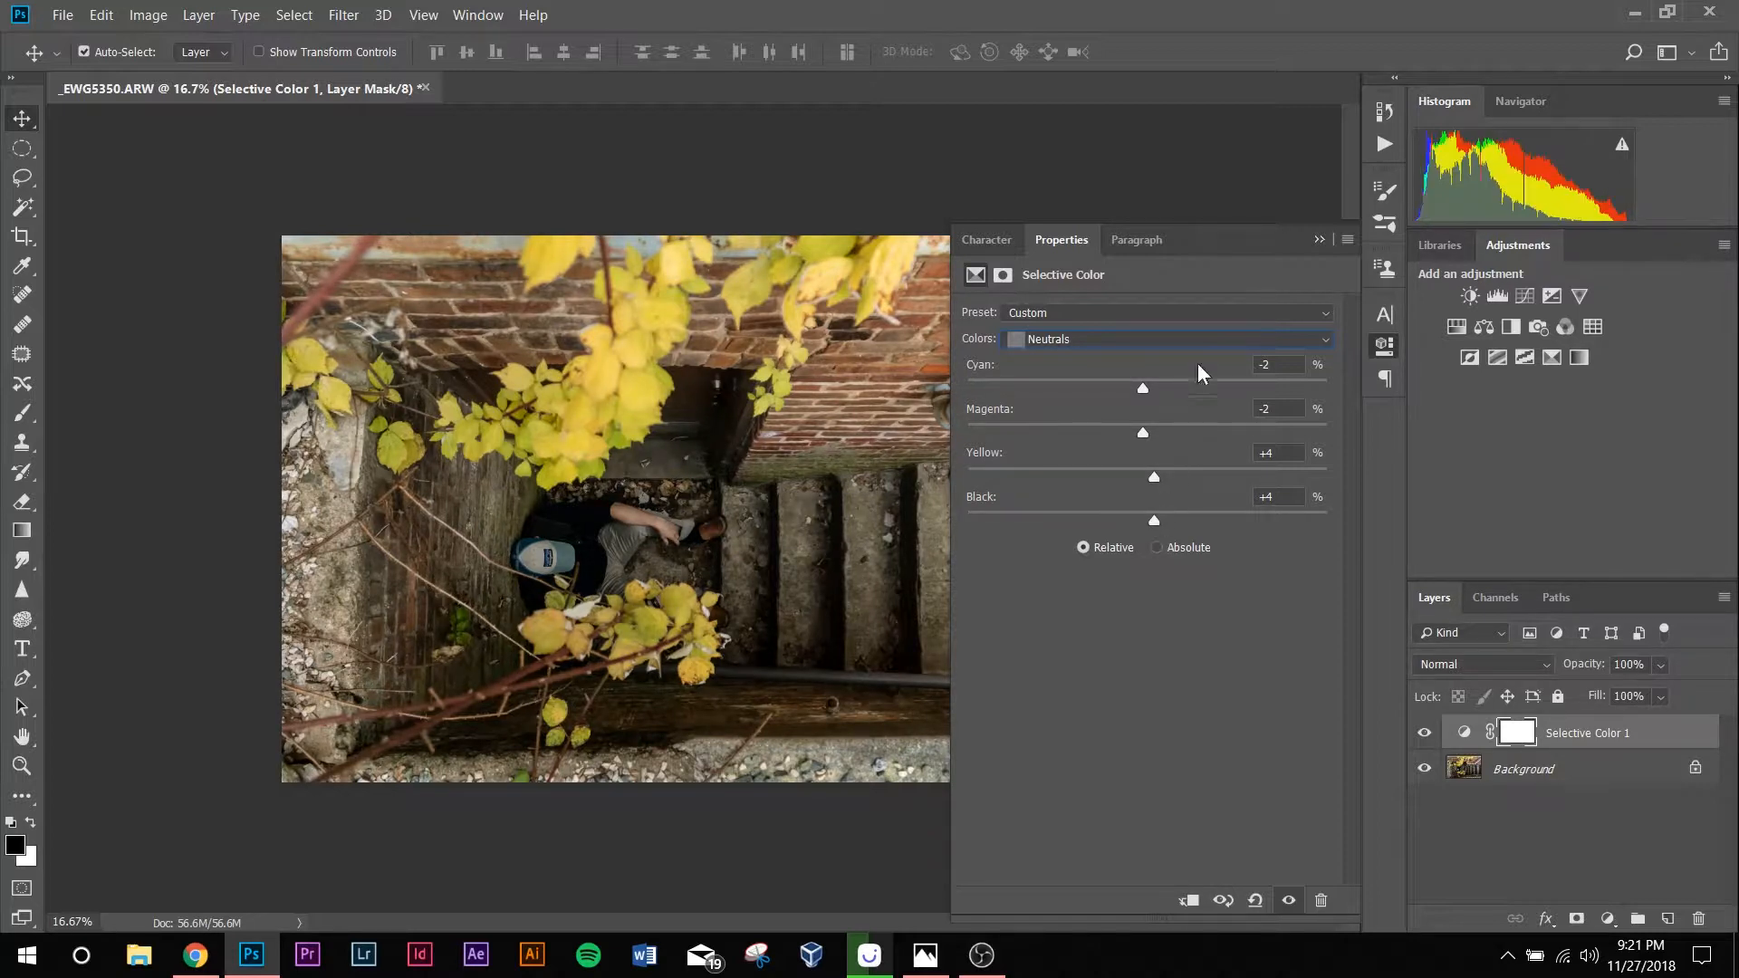
pyautogui.moveTo(1307, 276)
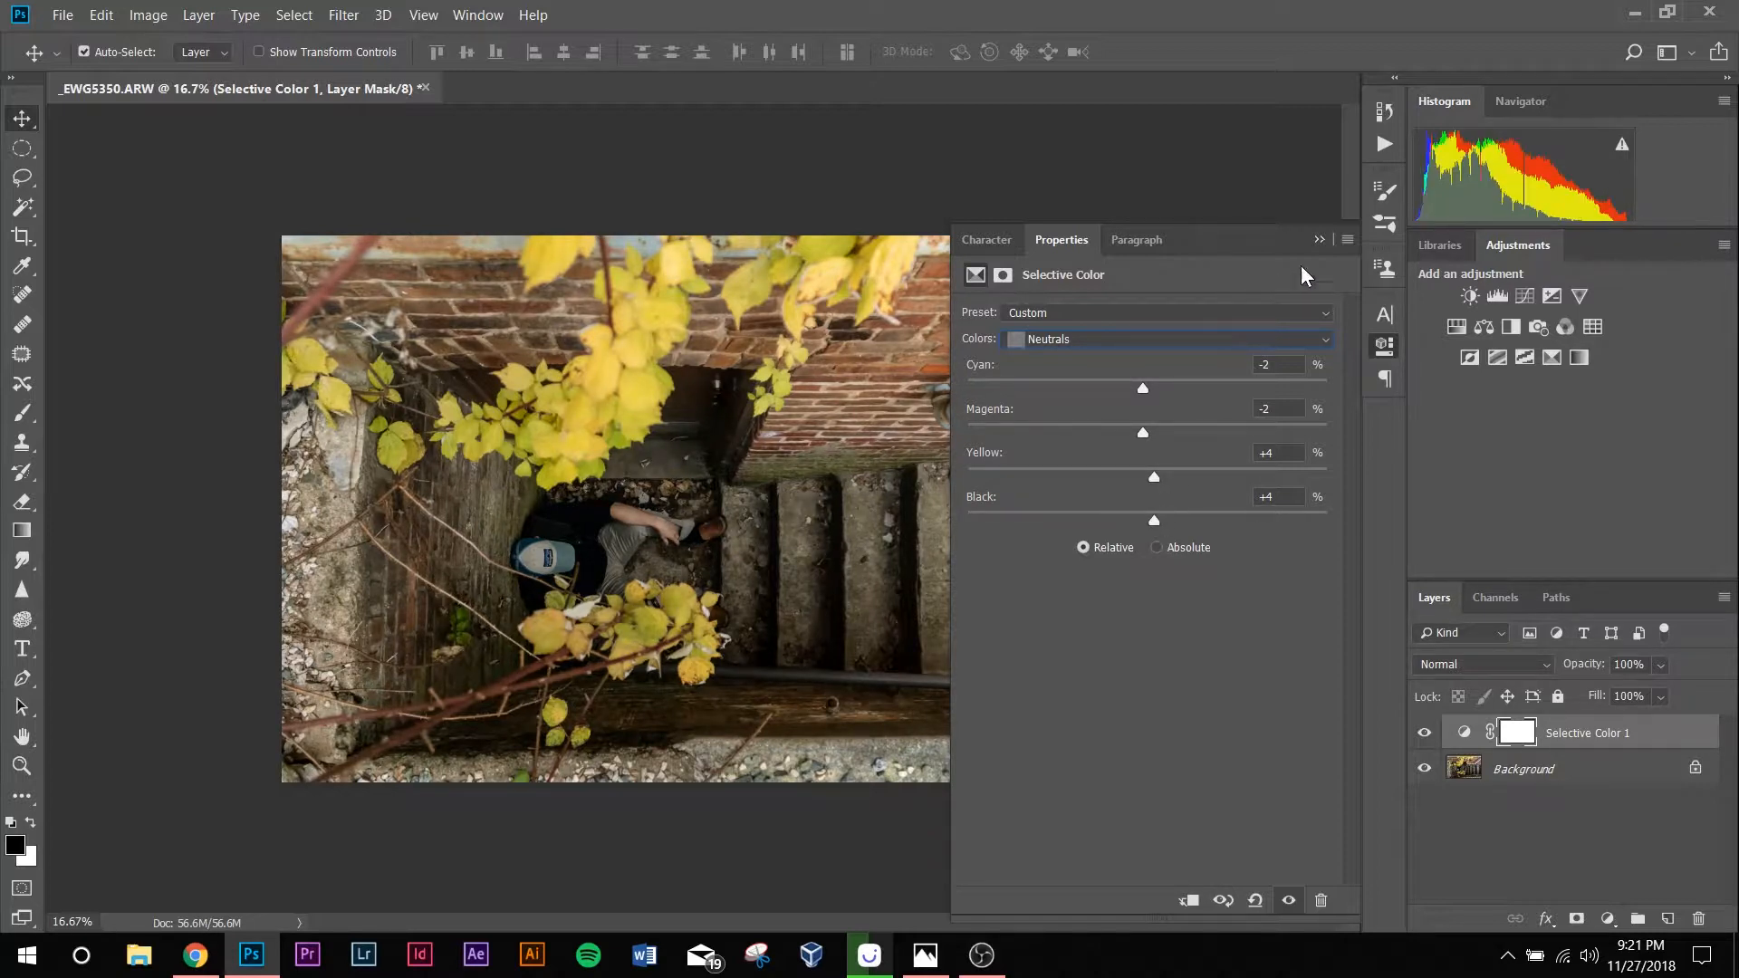
pyautogui.click(1319, 239)
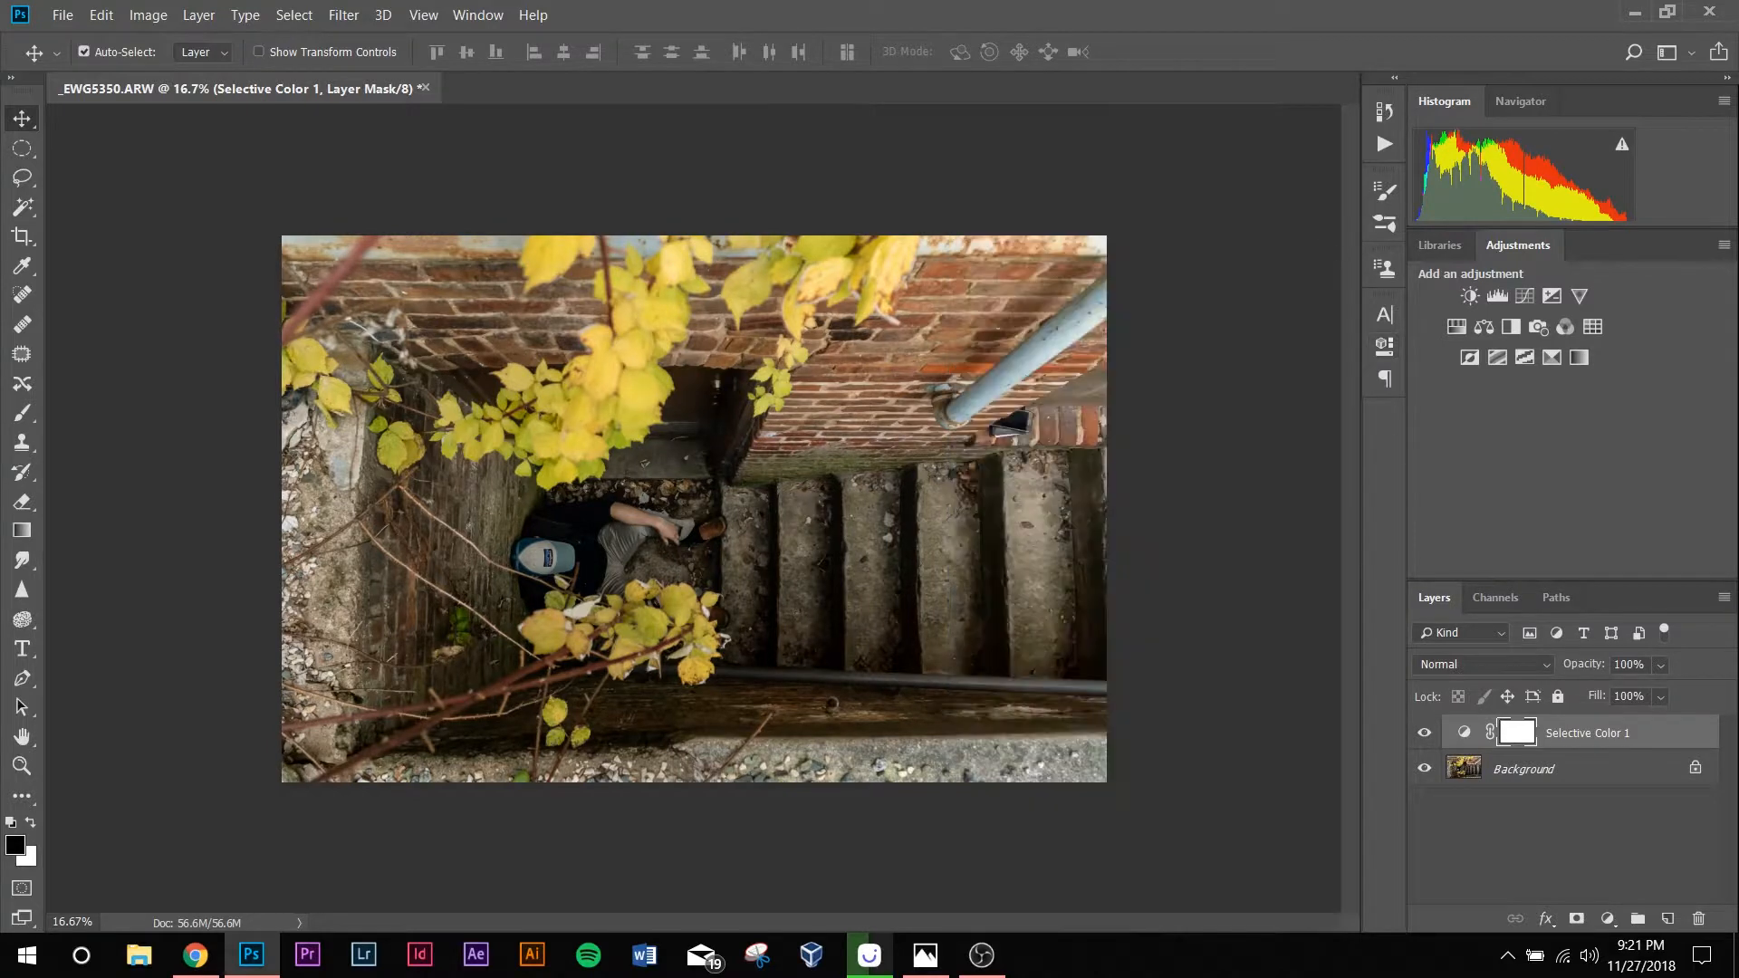
# Step: Add Selective Color 2 with the Blacks colour range selected
pyautogui.click(1577, 919)
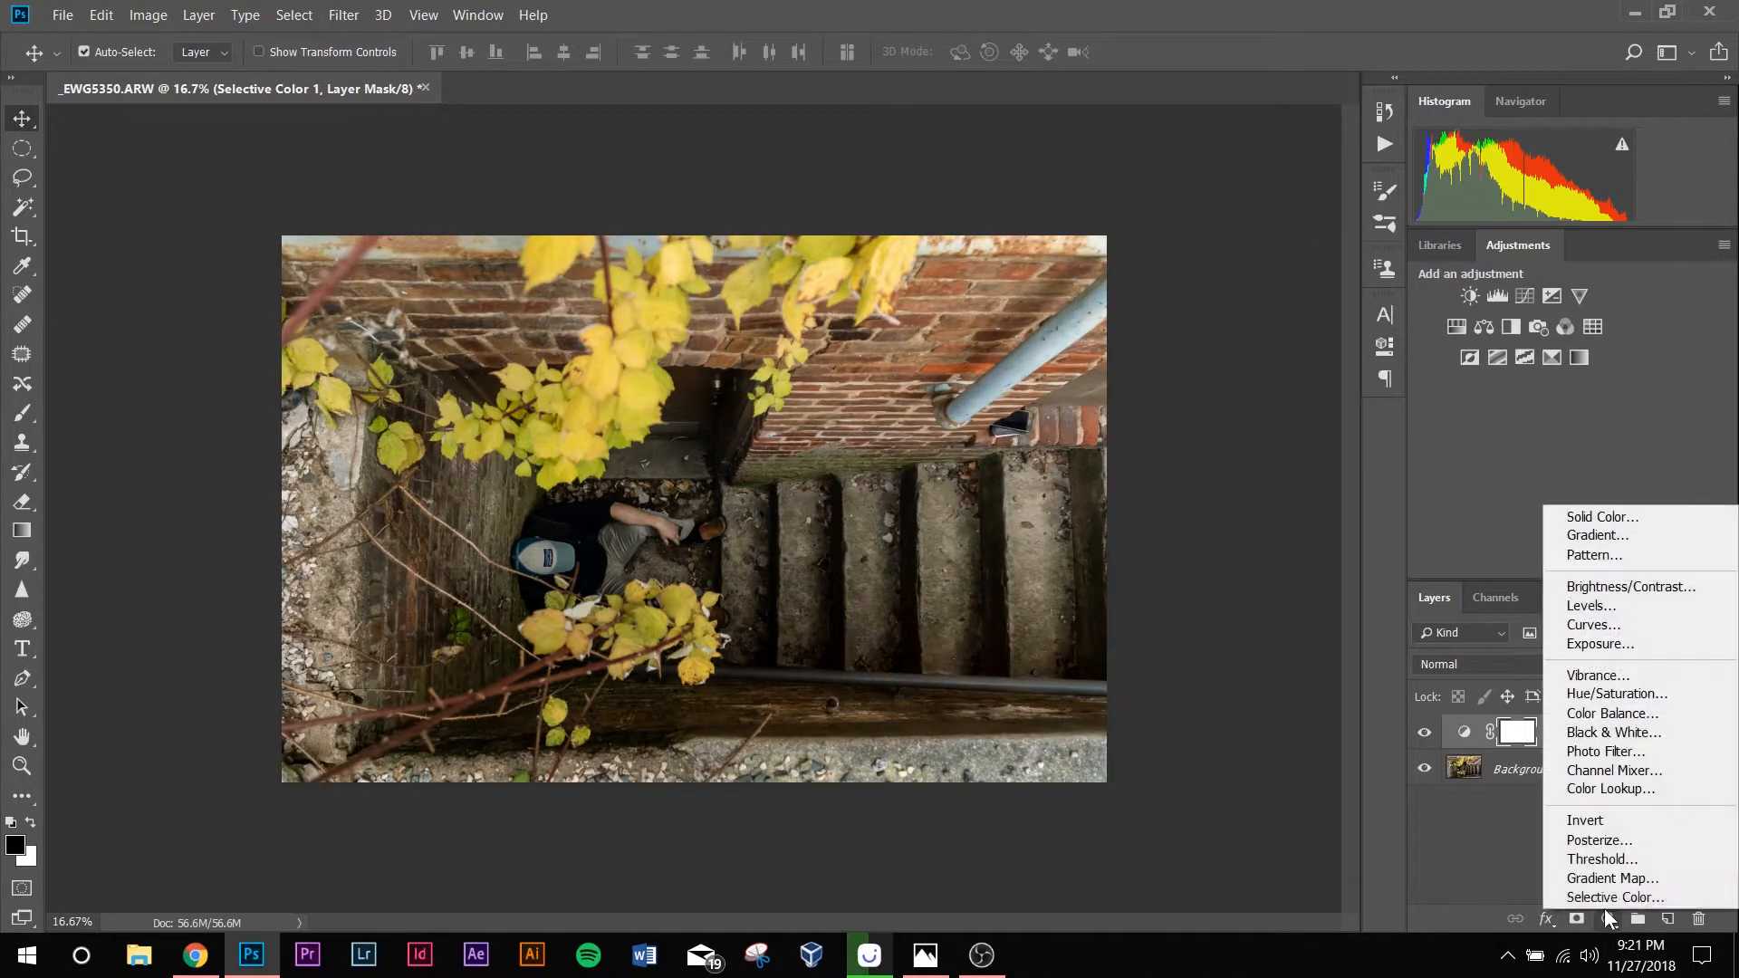
pyautogui.click(1615, 898)
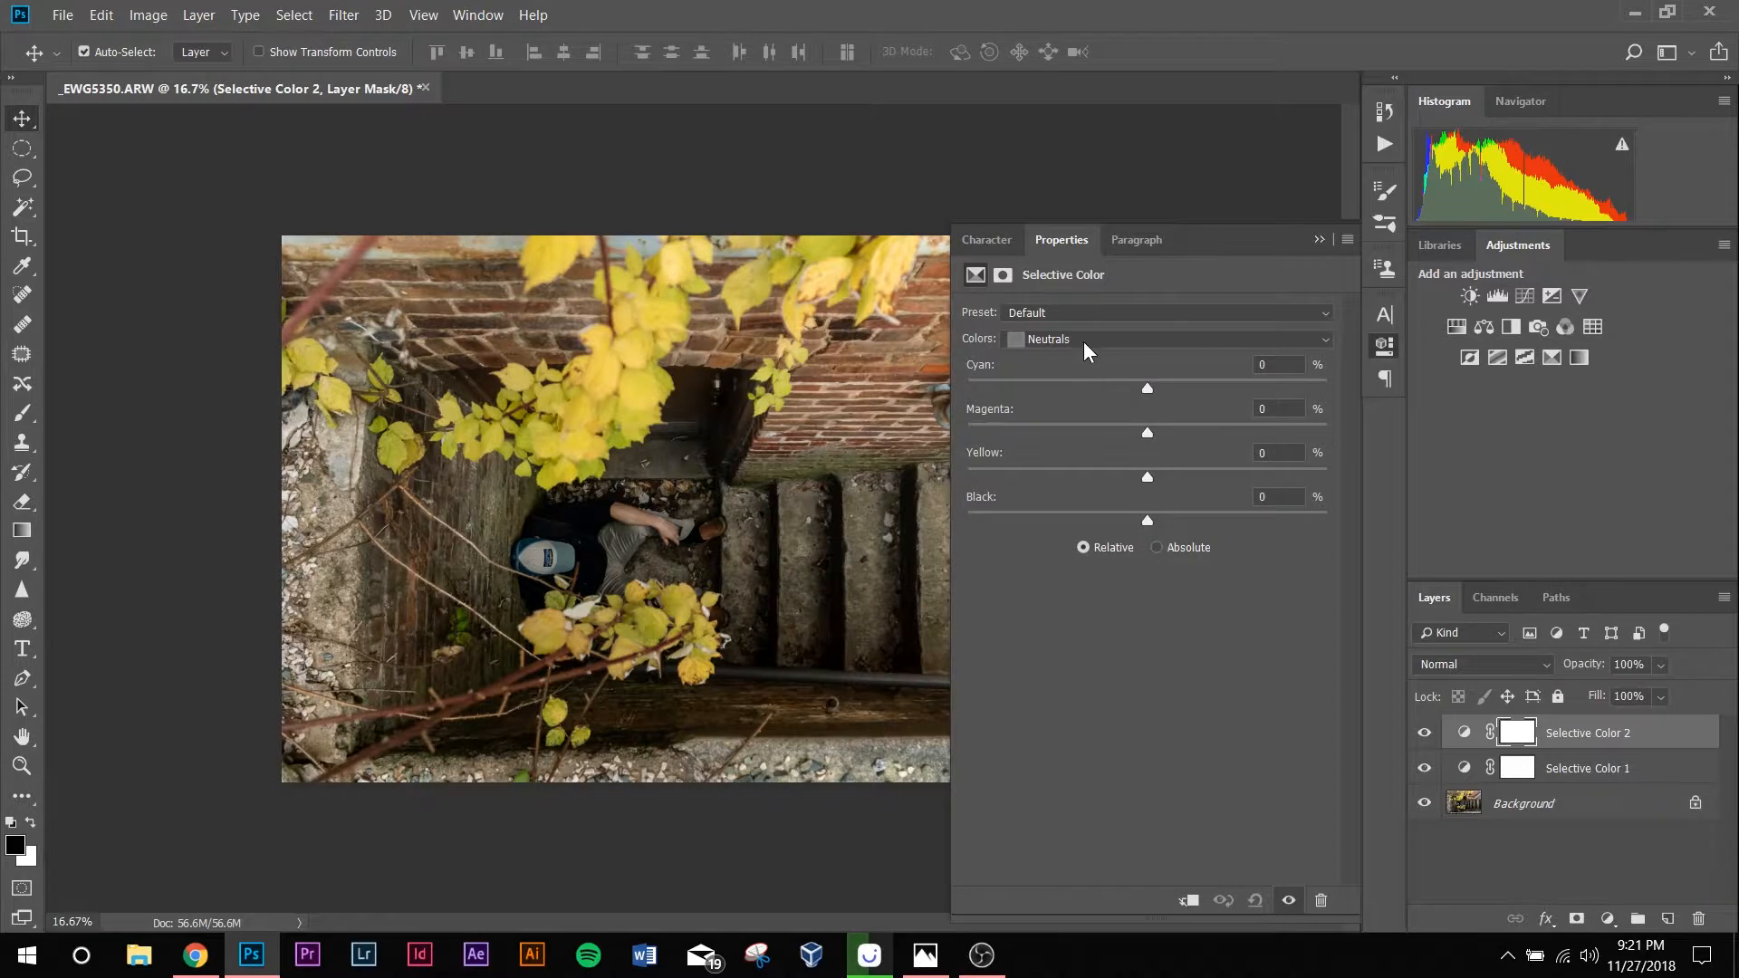
pyautogui.click(1166, 338)
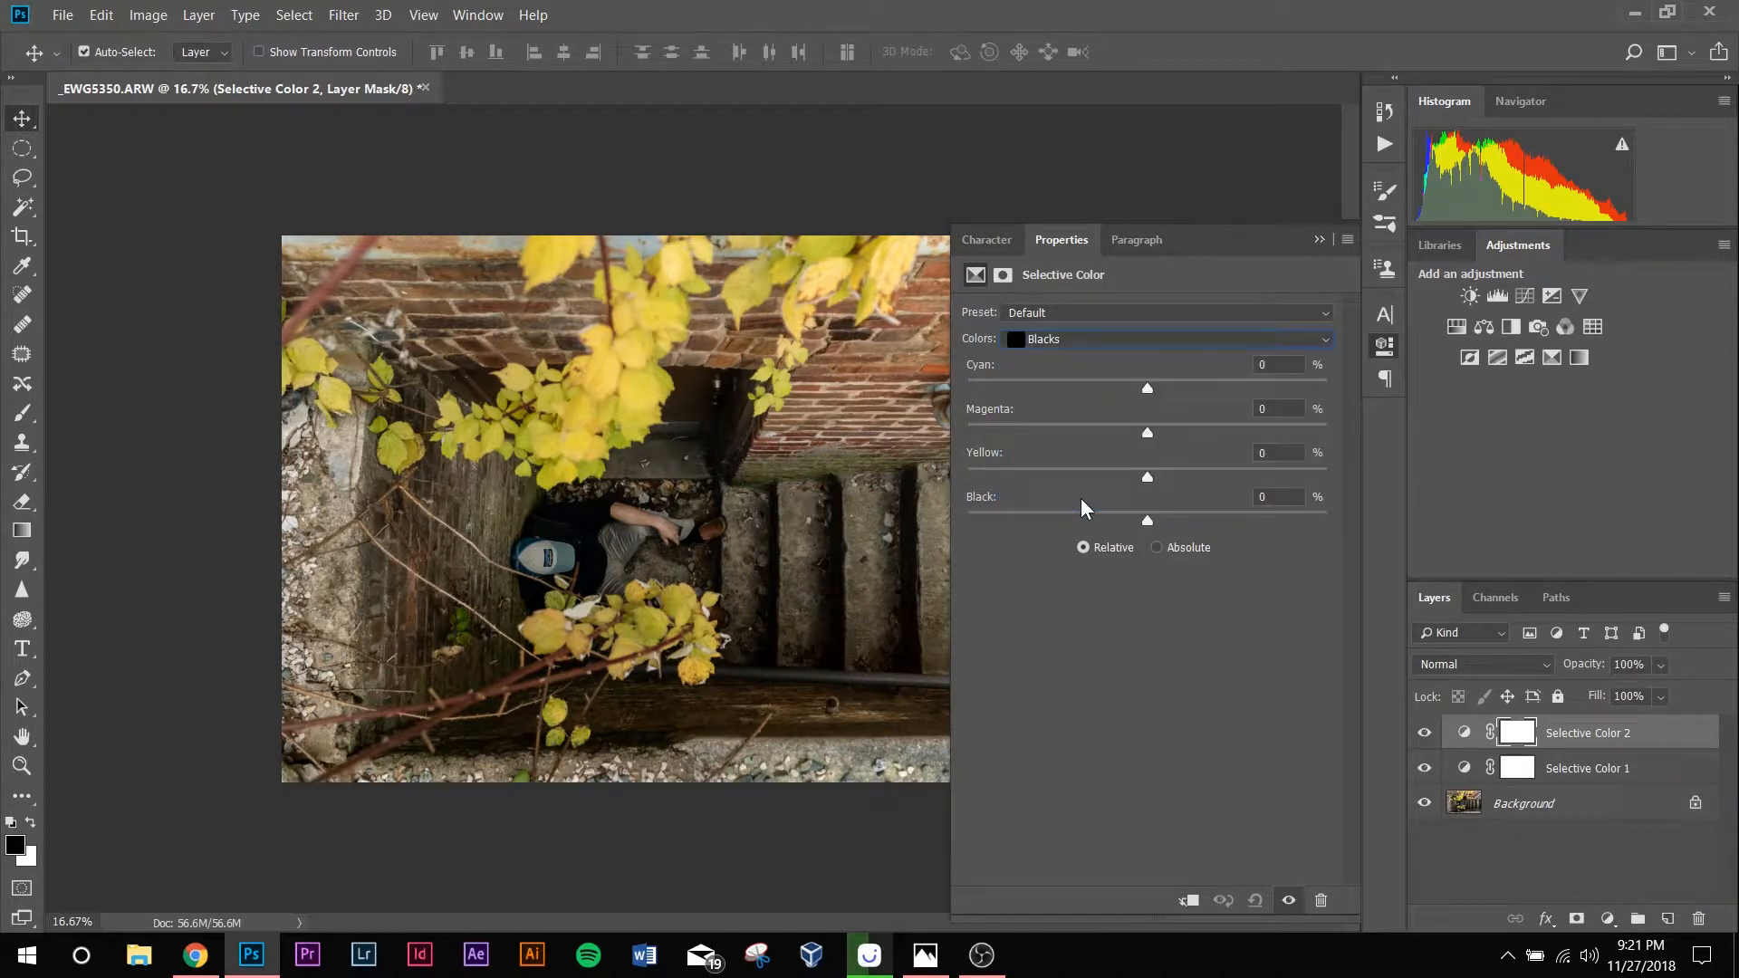
pyautogui.moveTo(1150, 395)
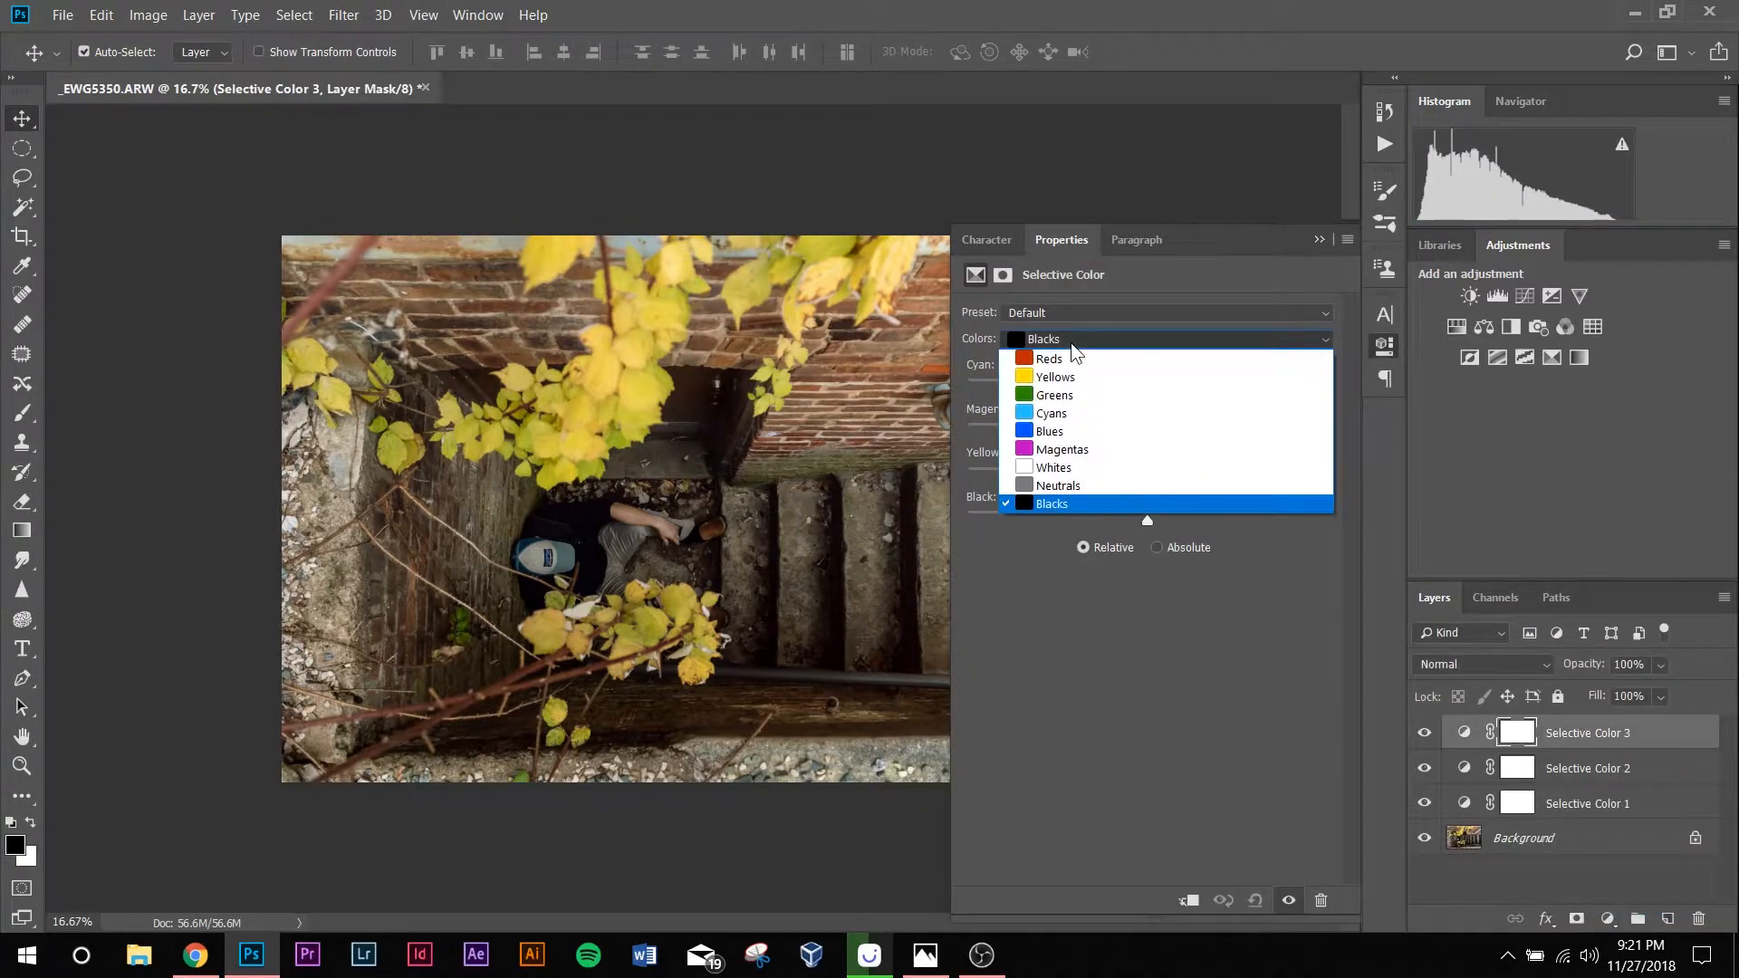
# Step: Set Selective Color 3 whites to Cyan +2, Magenta +2, Yellow +2, Black −2
pyautogui.click(1051, 468)
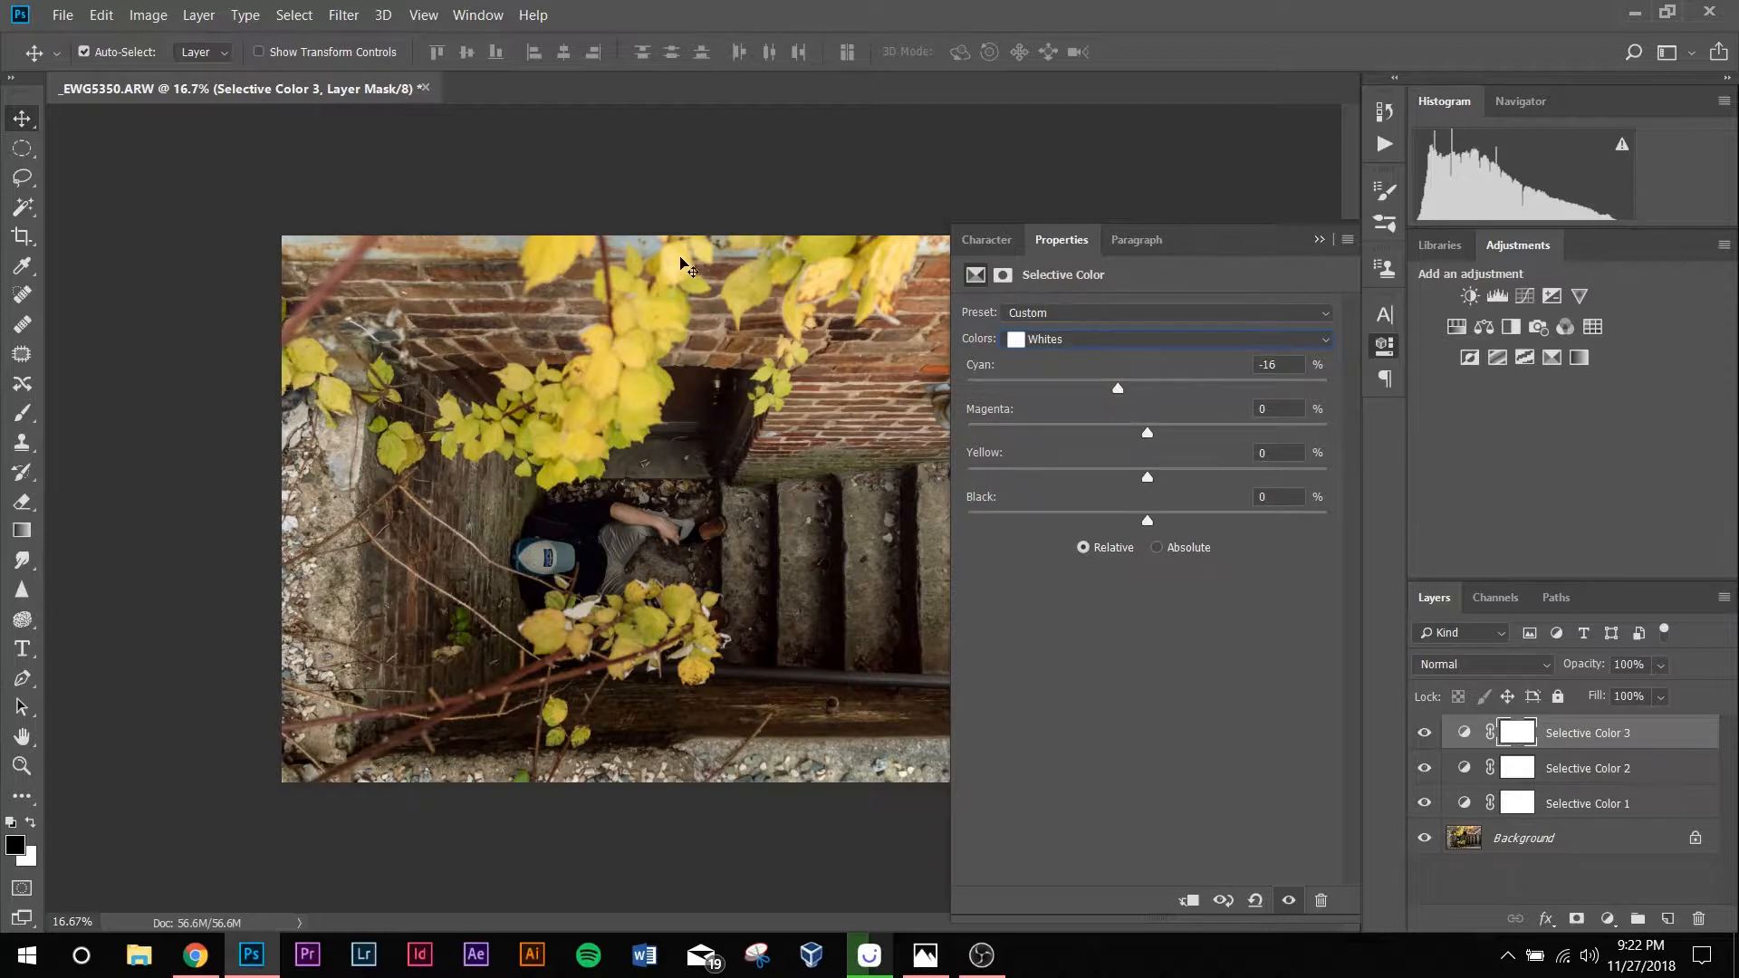
pyautogui.moveTo(665, 261)
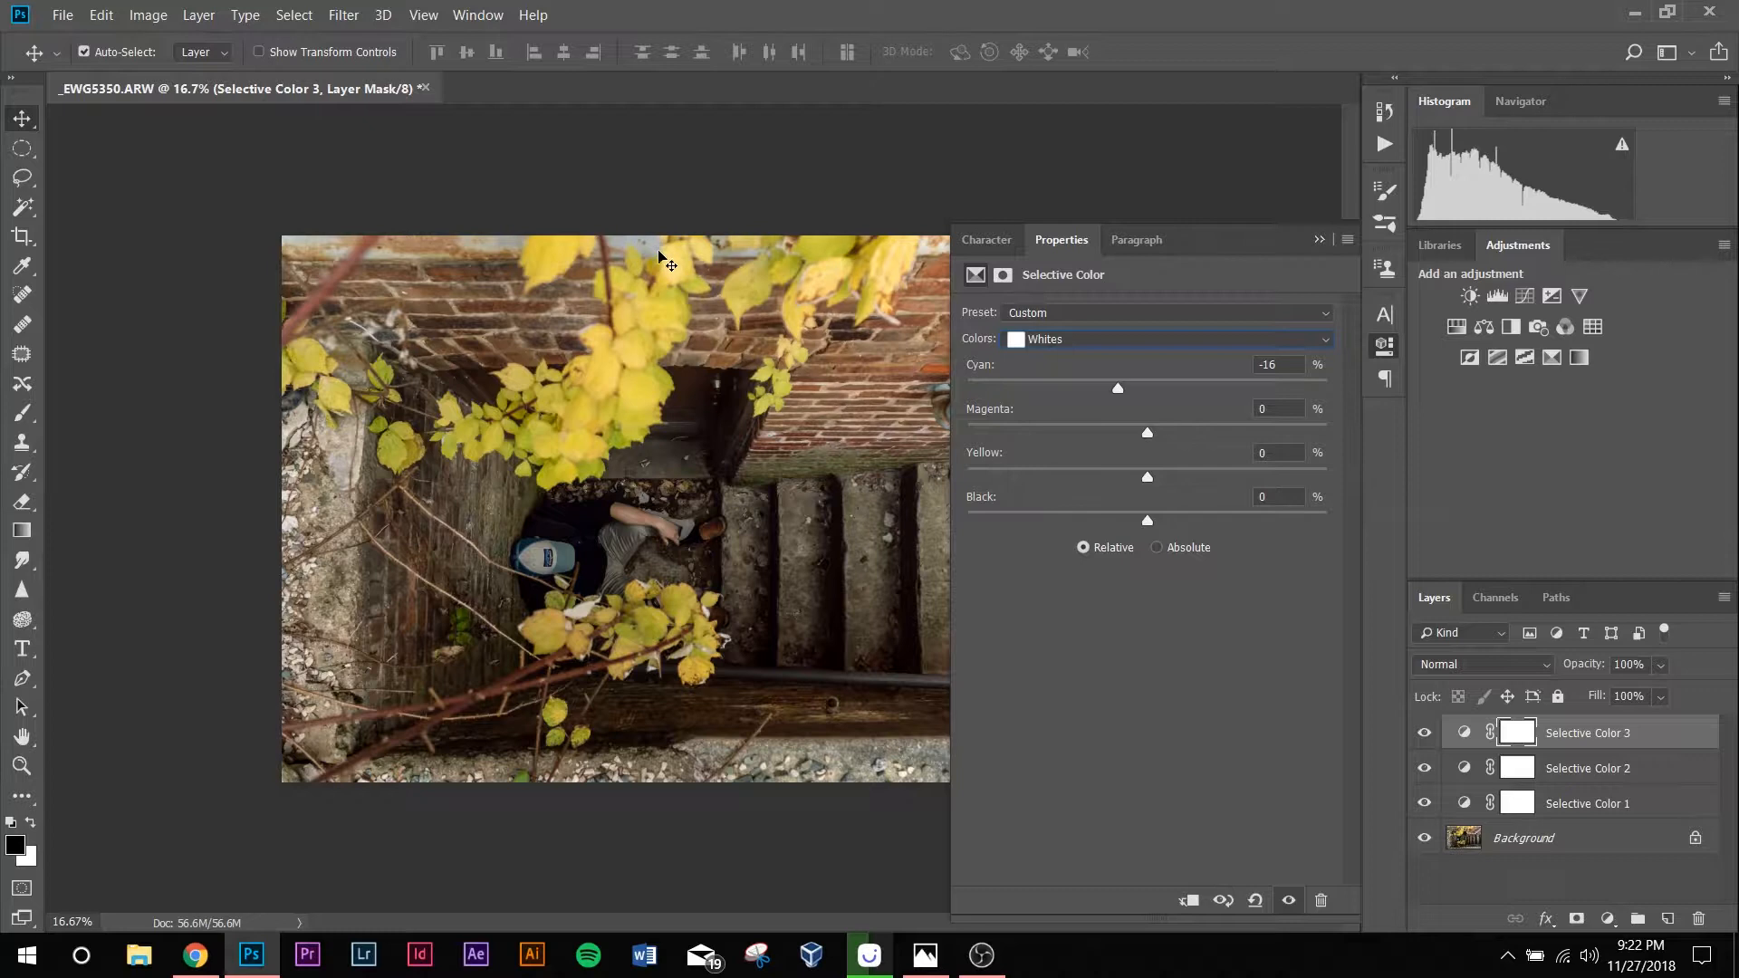
pyautogui.moveTo(300, 633)
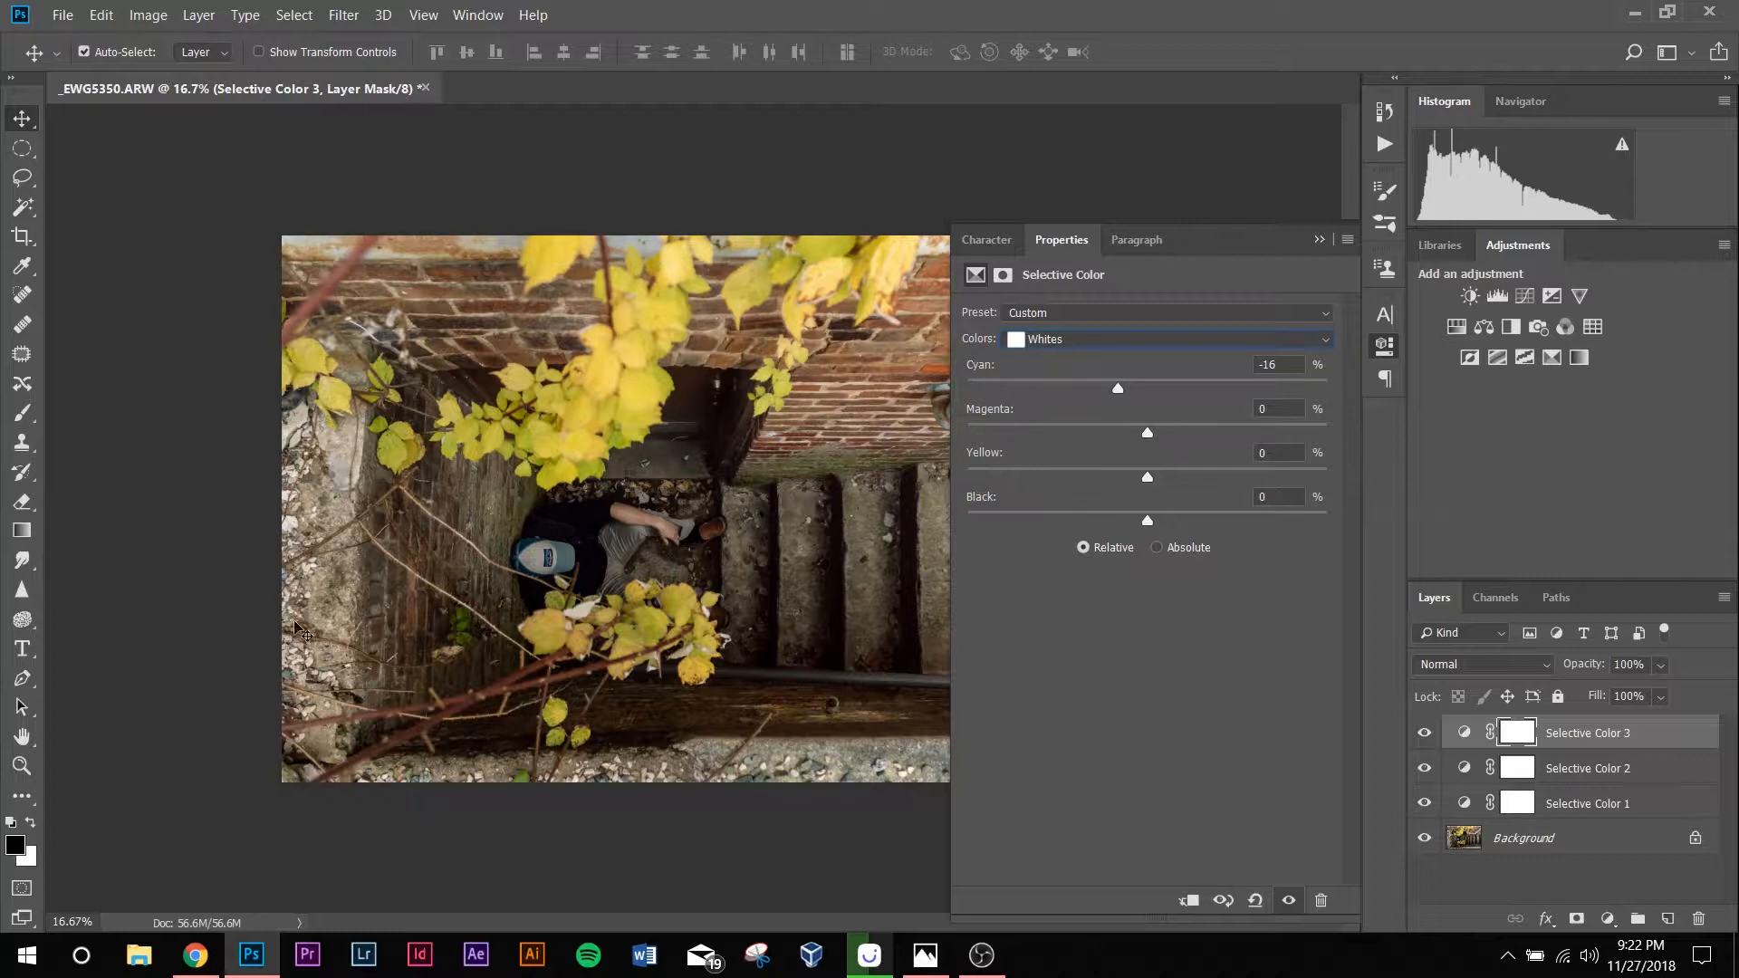
pyautogui.moveTo(1098, 405)
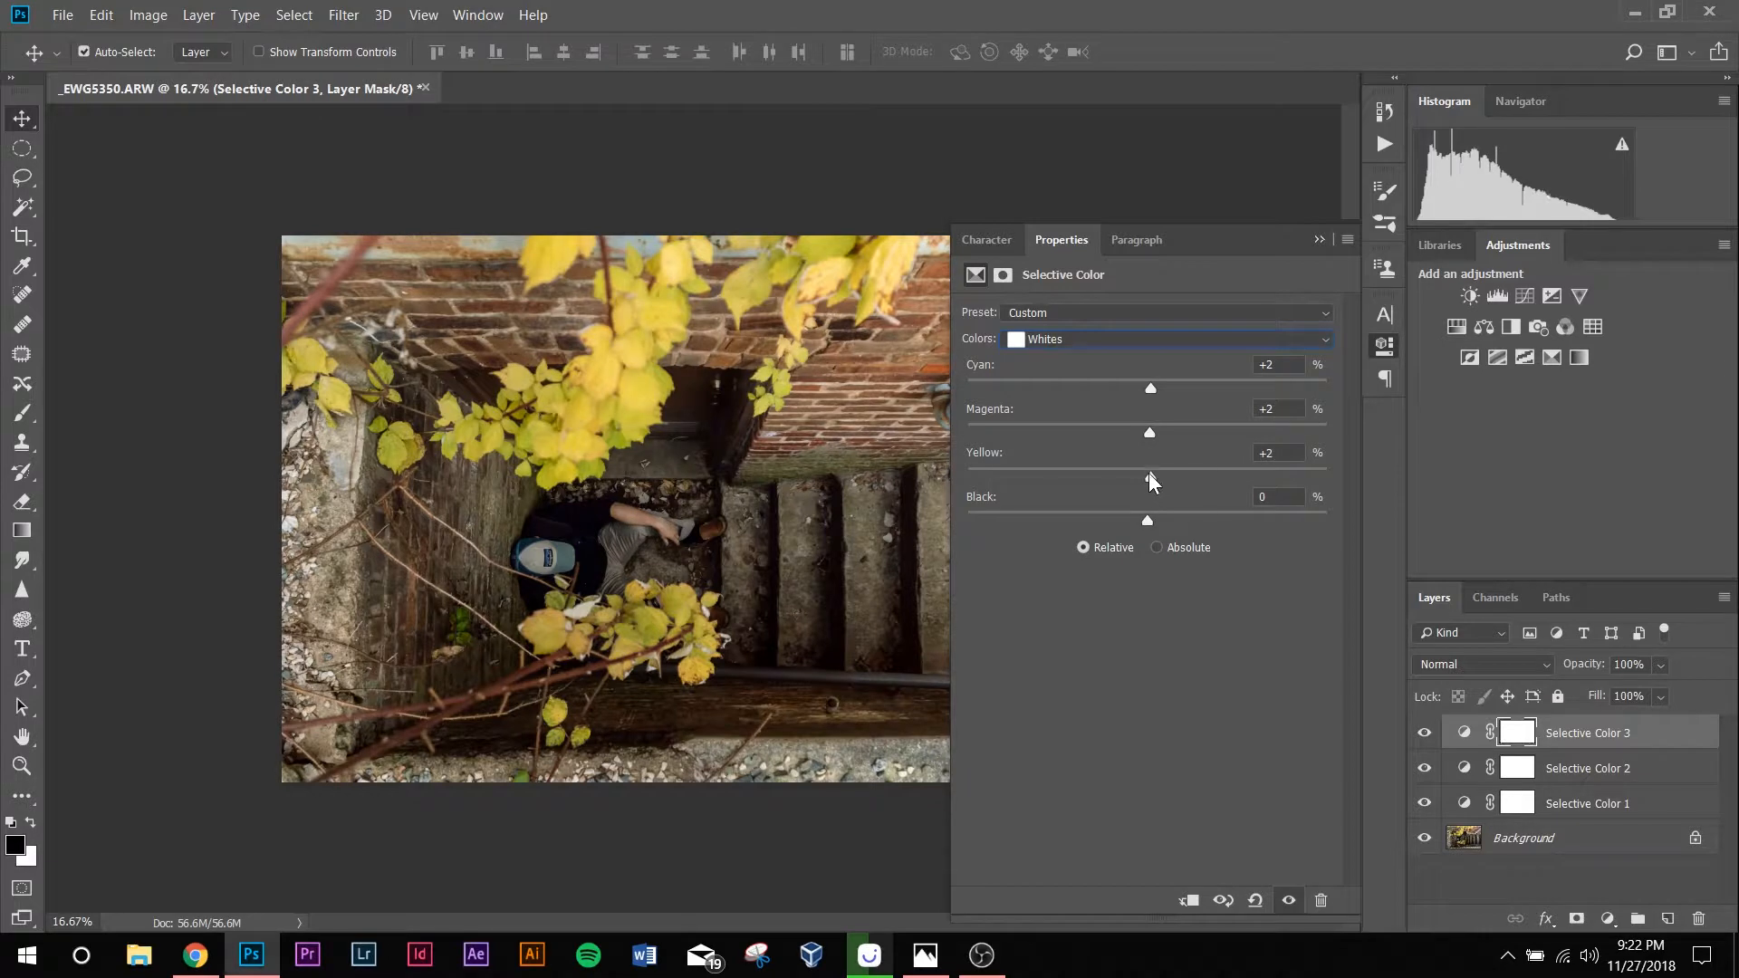
pyautogui.moveTo(1148, 535)
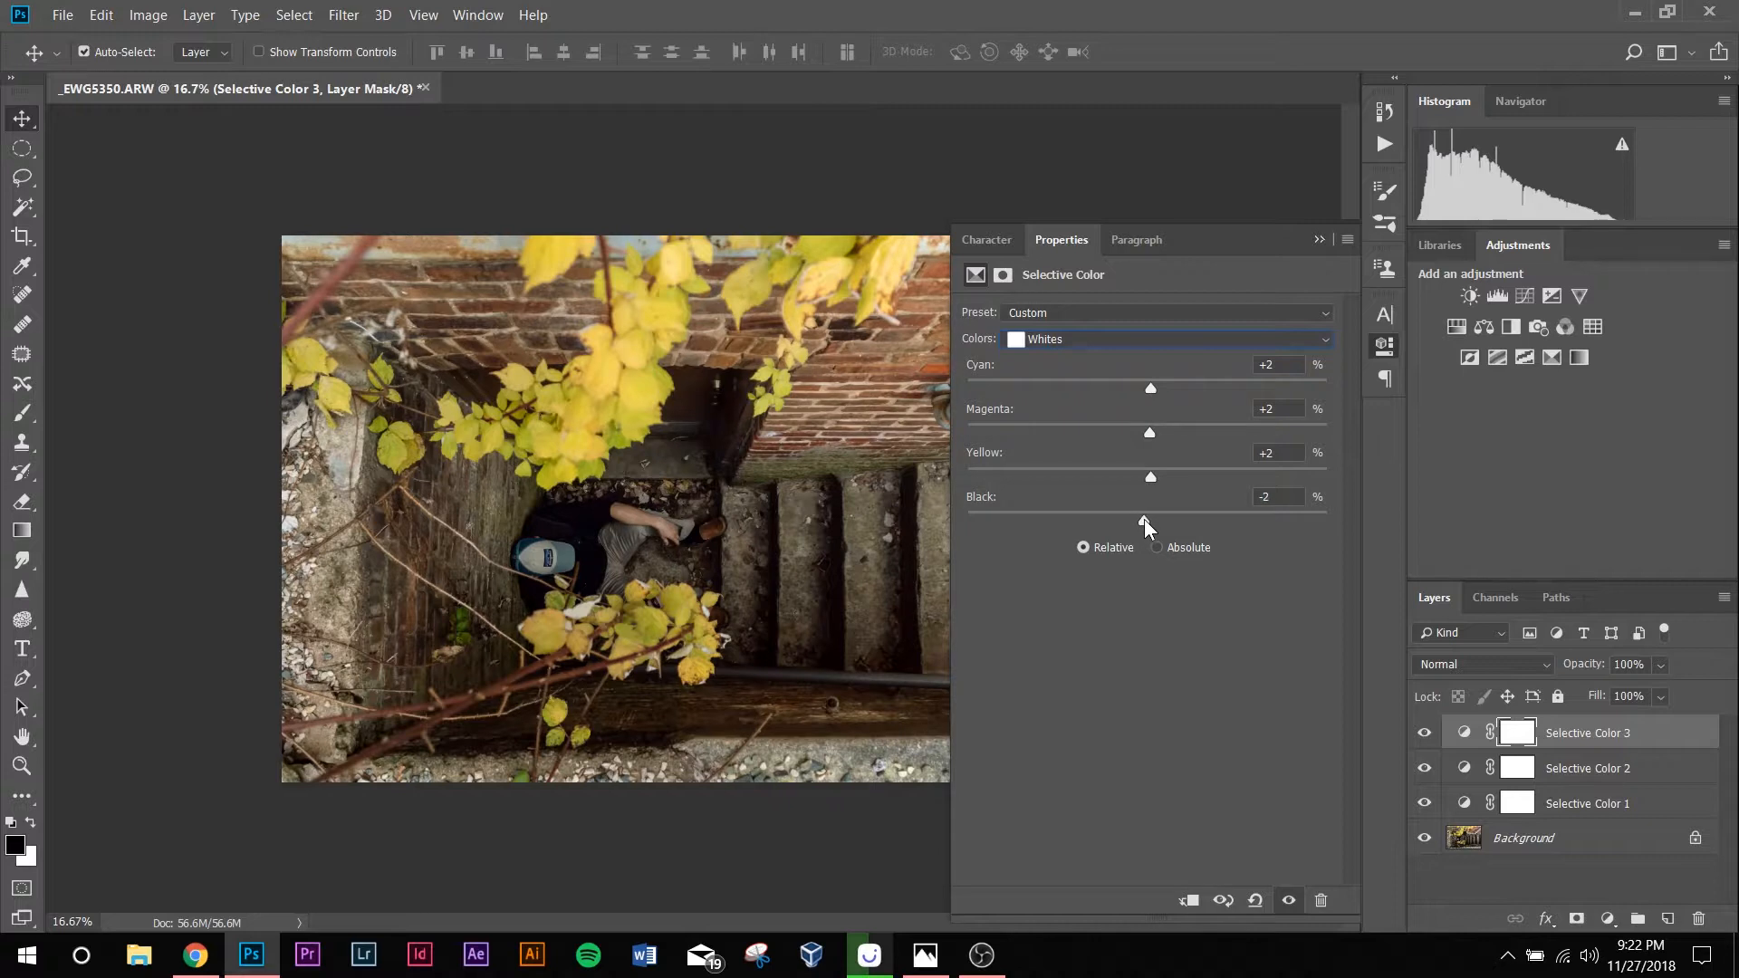
pyautogui.click(1523, 837)
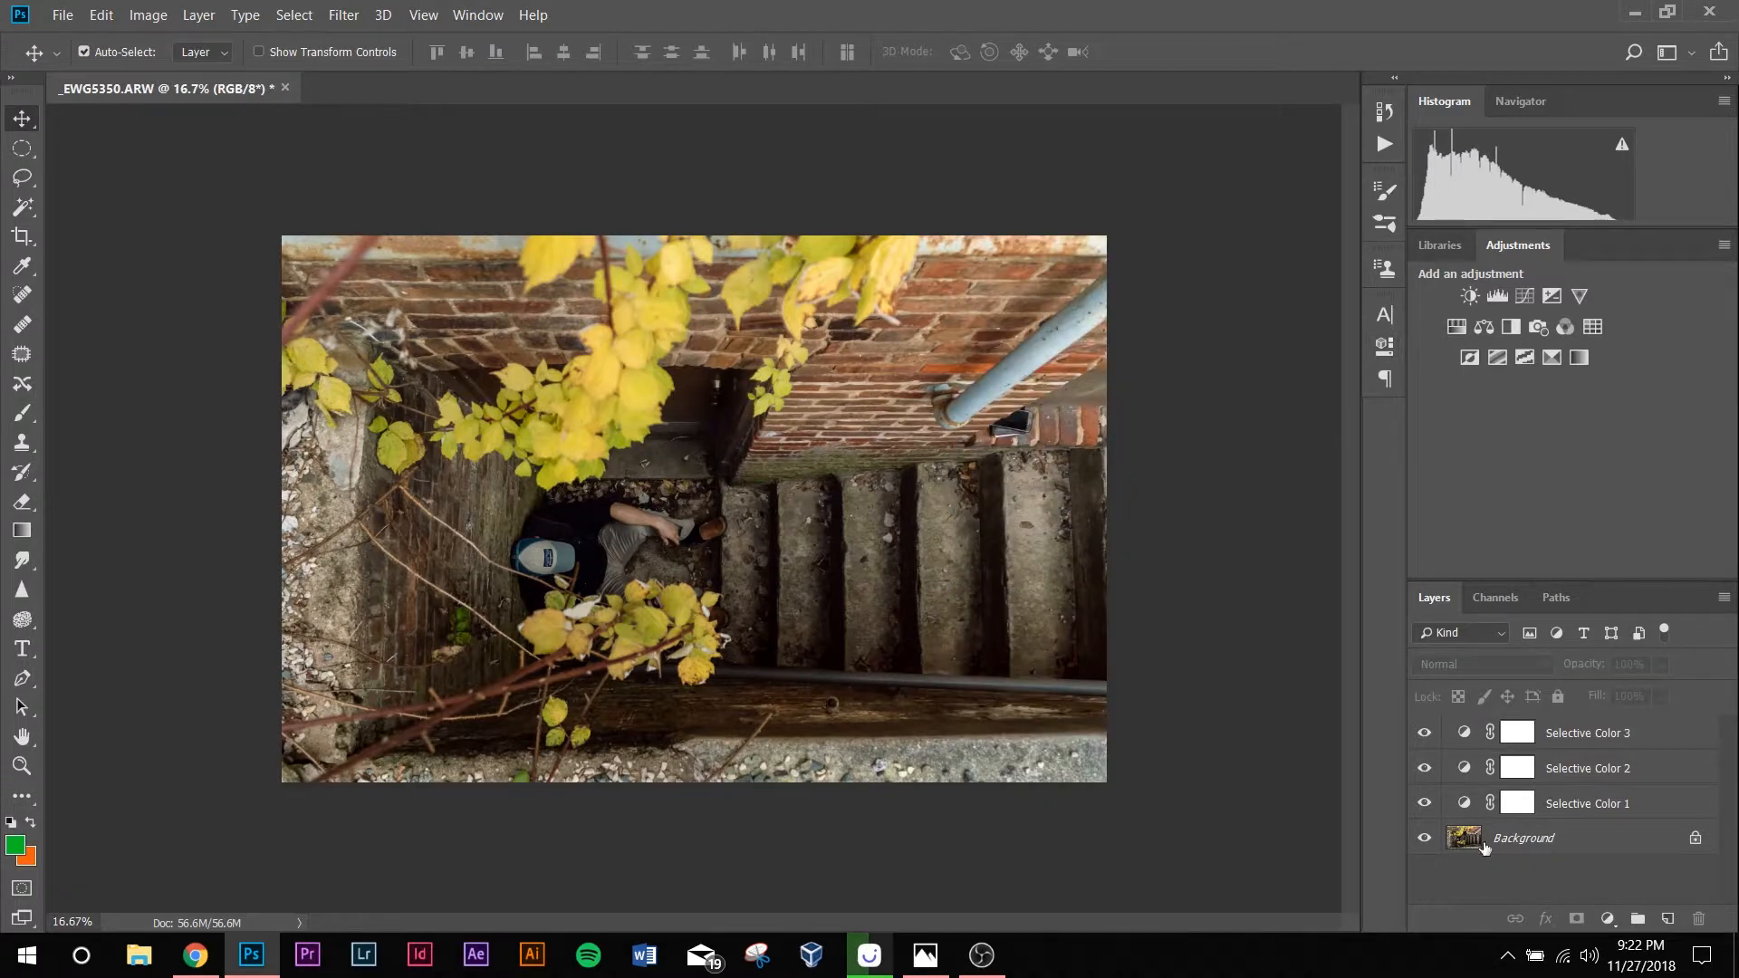
pyautogui.click(1424, 837)
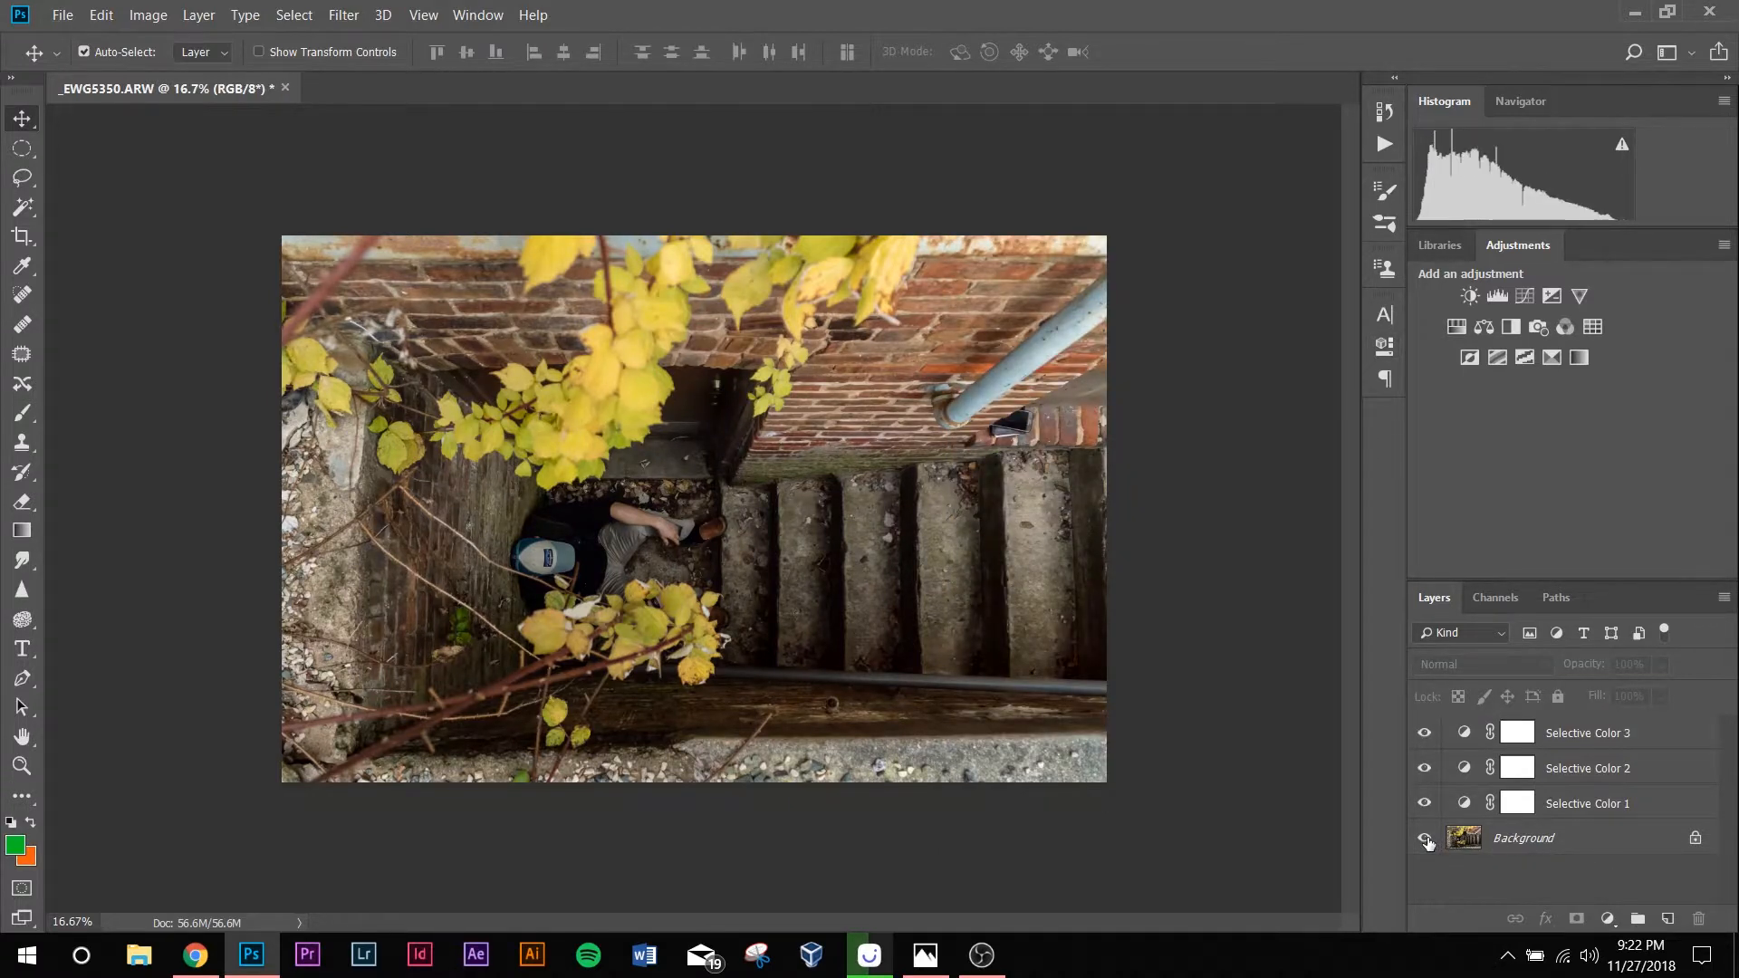
pyautogui.click(1607, 919)
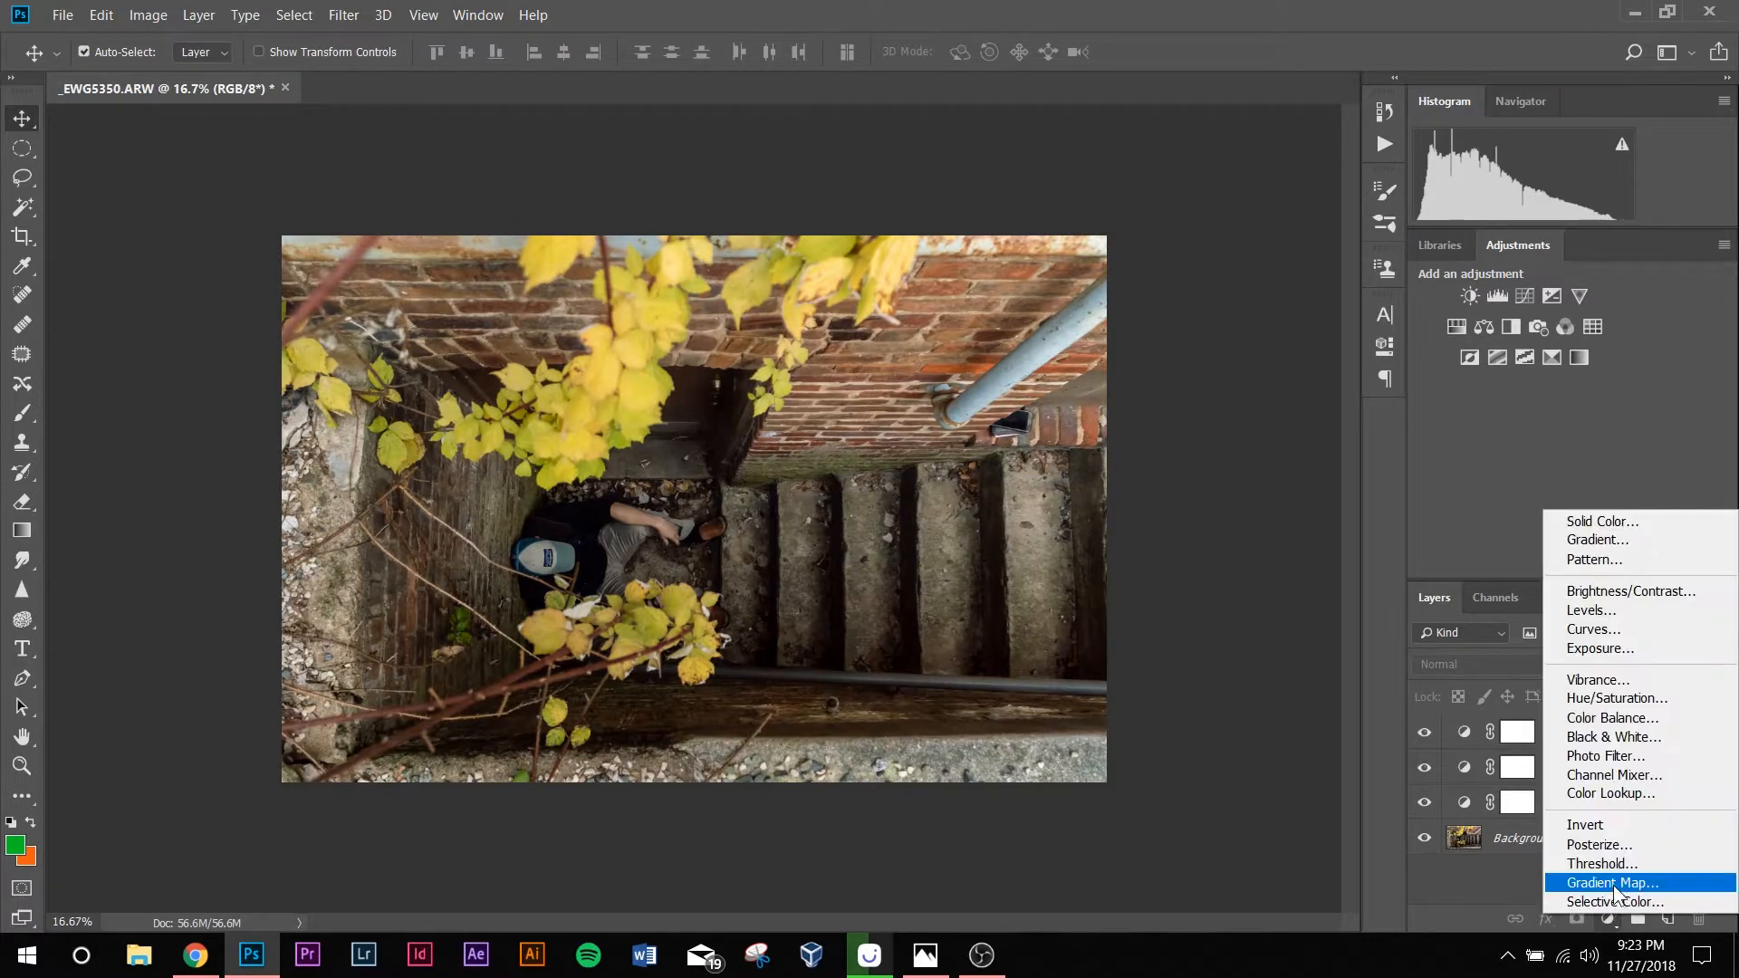
# Step: Add Photo Filter 1 using Warming Filter (85) at 25% density
pyautogui.click(1605, 755)
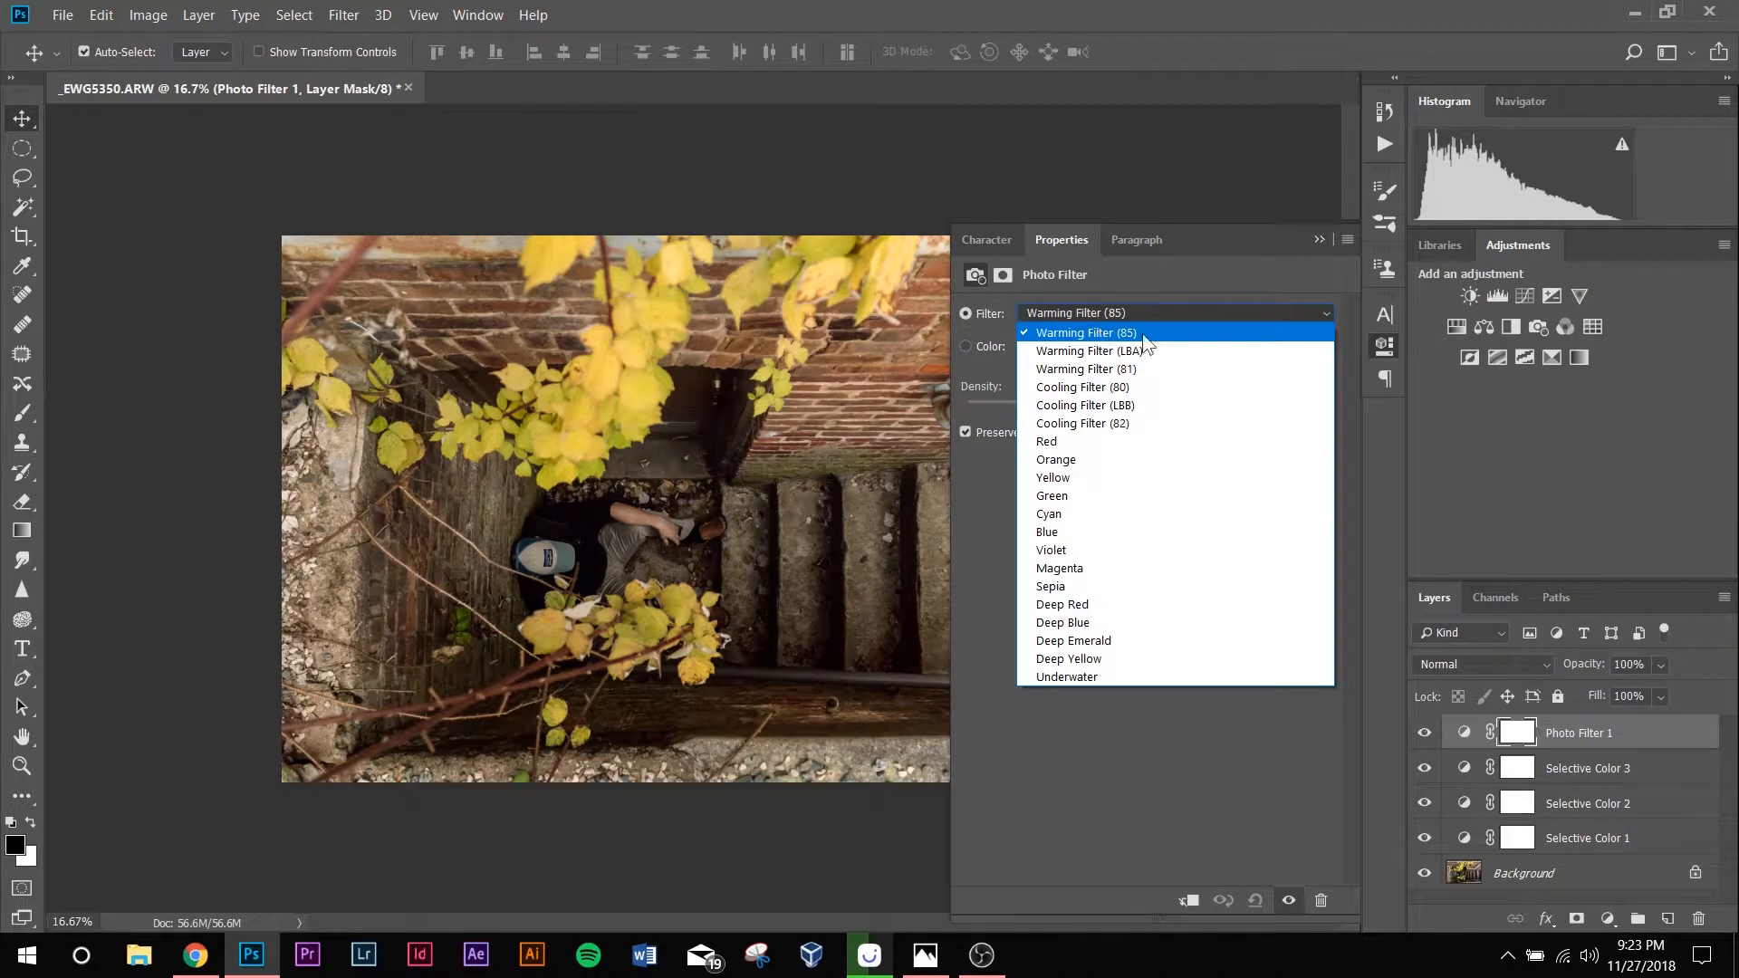
pyautogui.click(1082, 332)
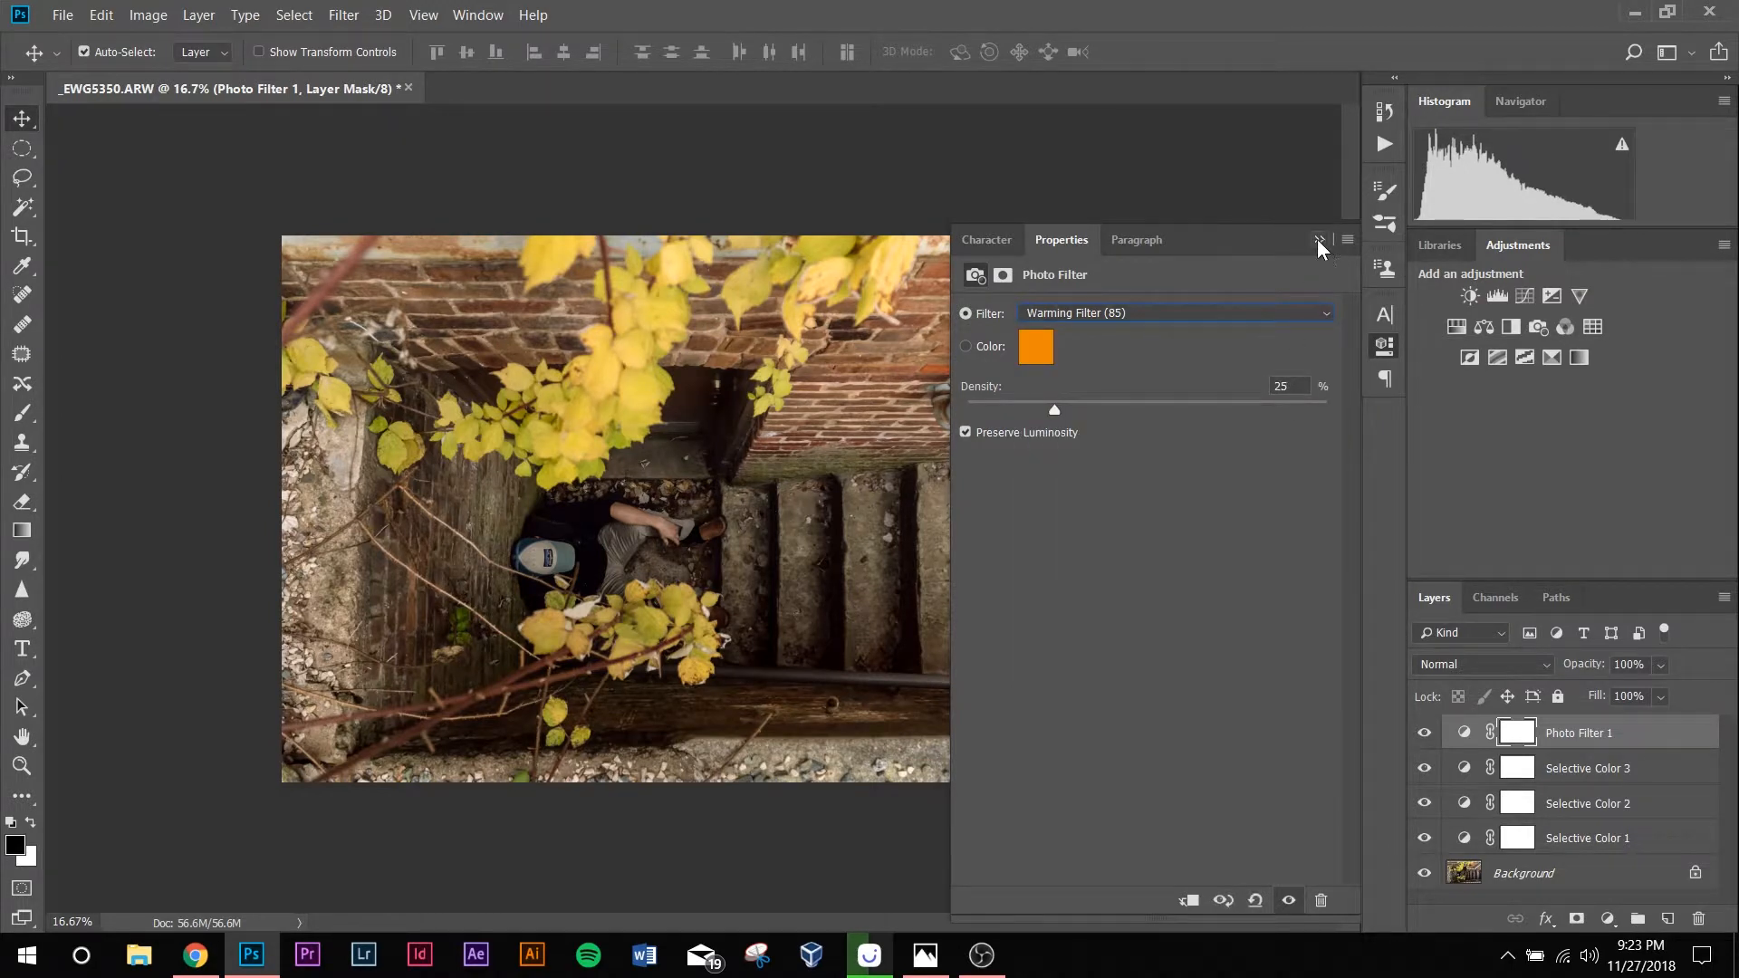
pyautogui.click(1319, 241)
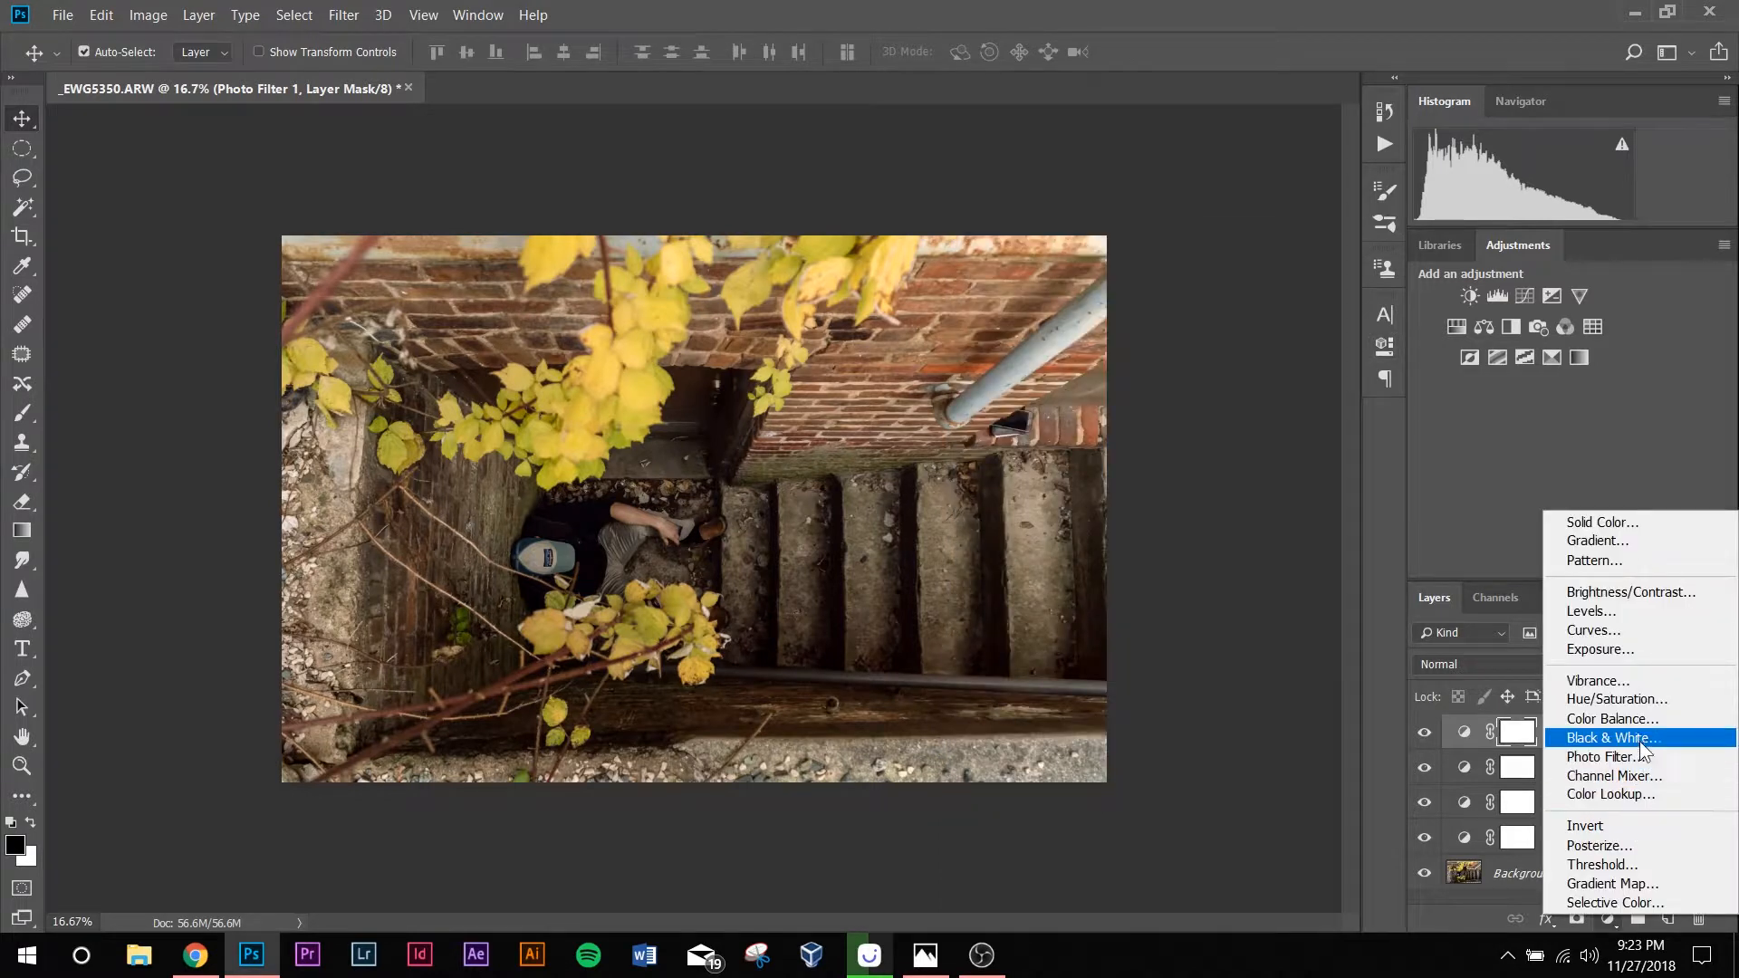
# Step: Add a Black & White layer in Luminosity blend mode with Tint enabled
pyautogui.click(1611, 737)
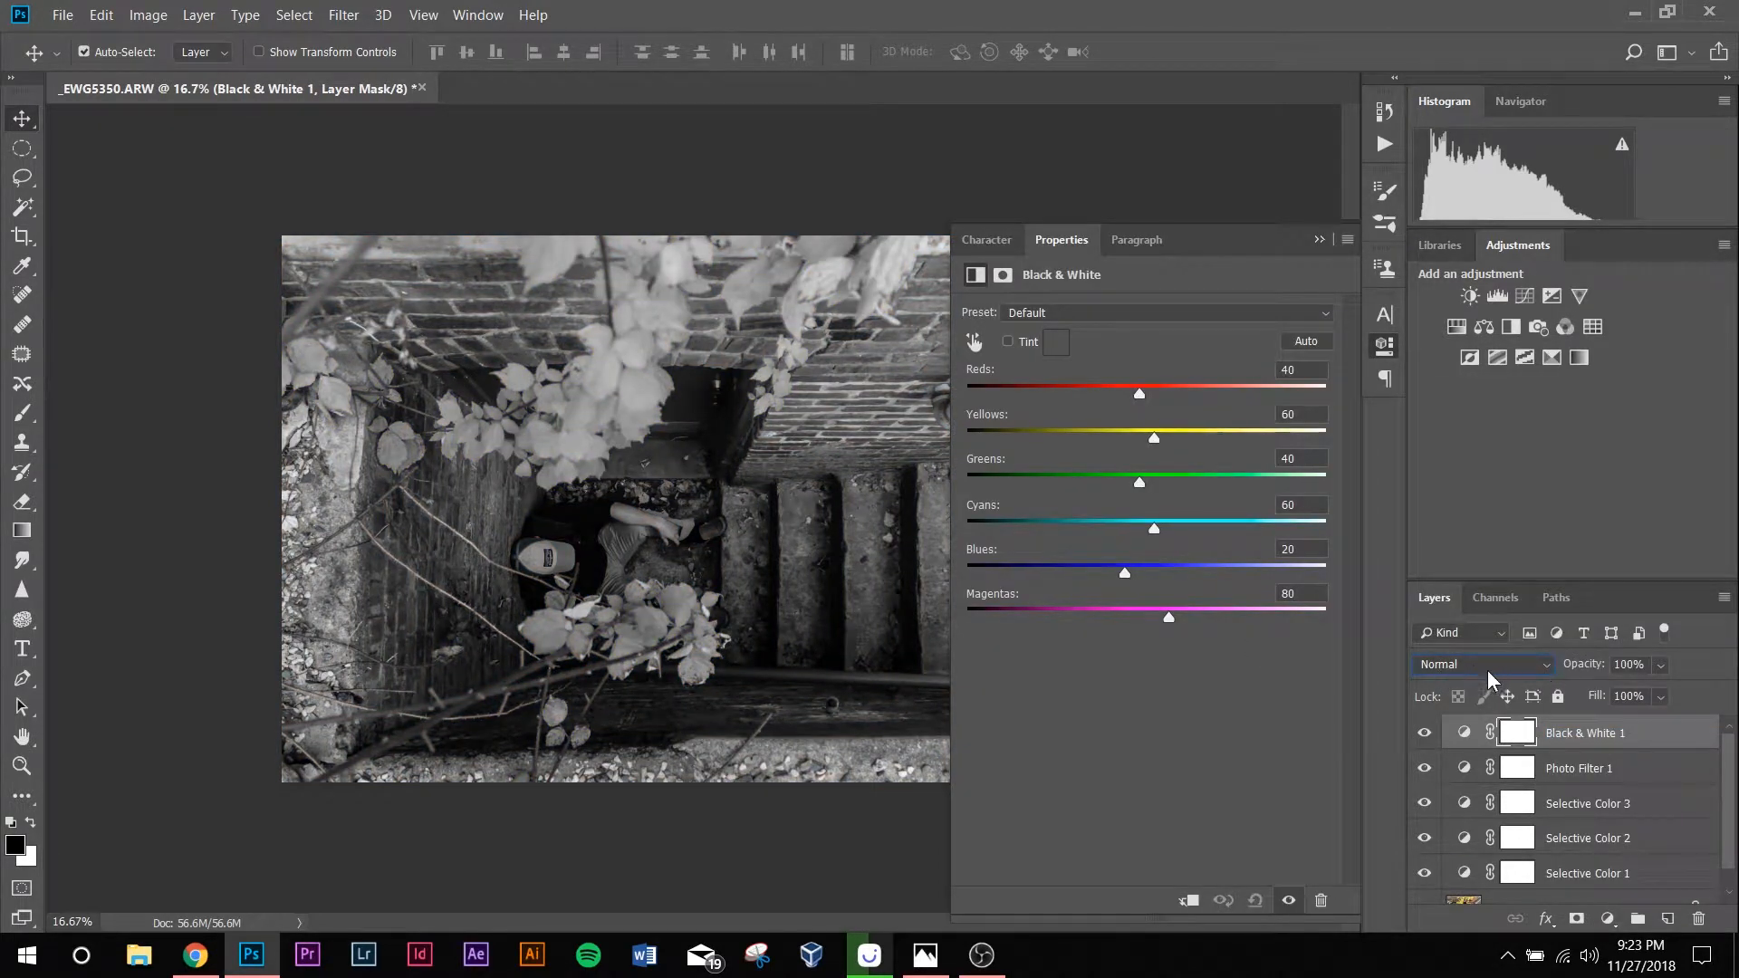
pyautogui.moveTo(1540, 677)
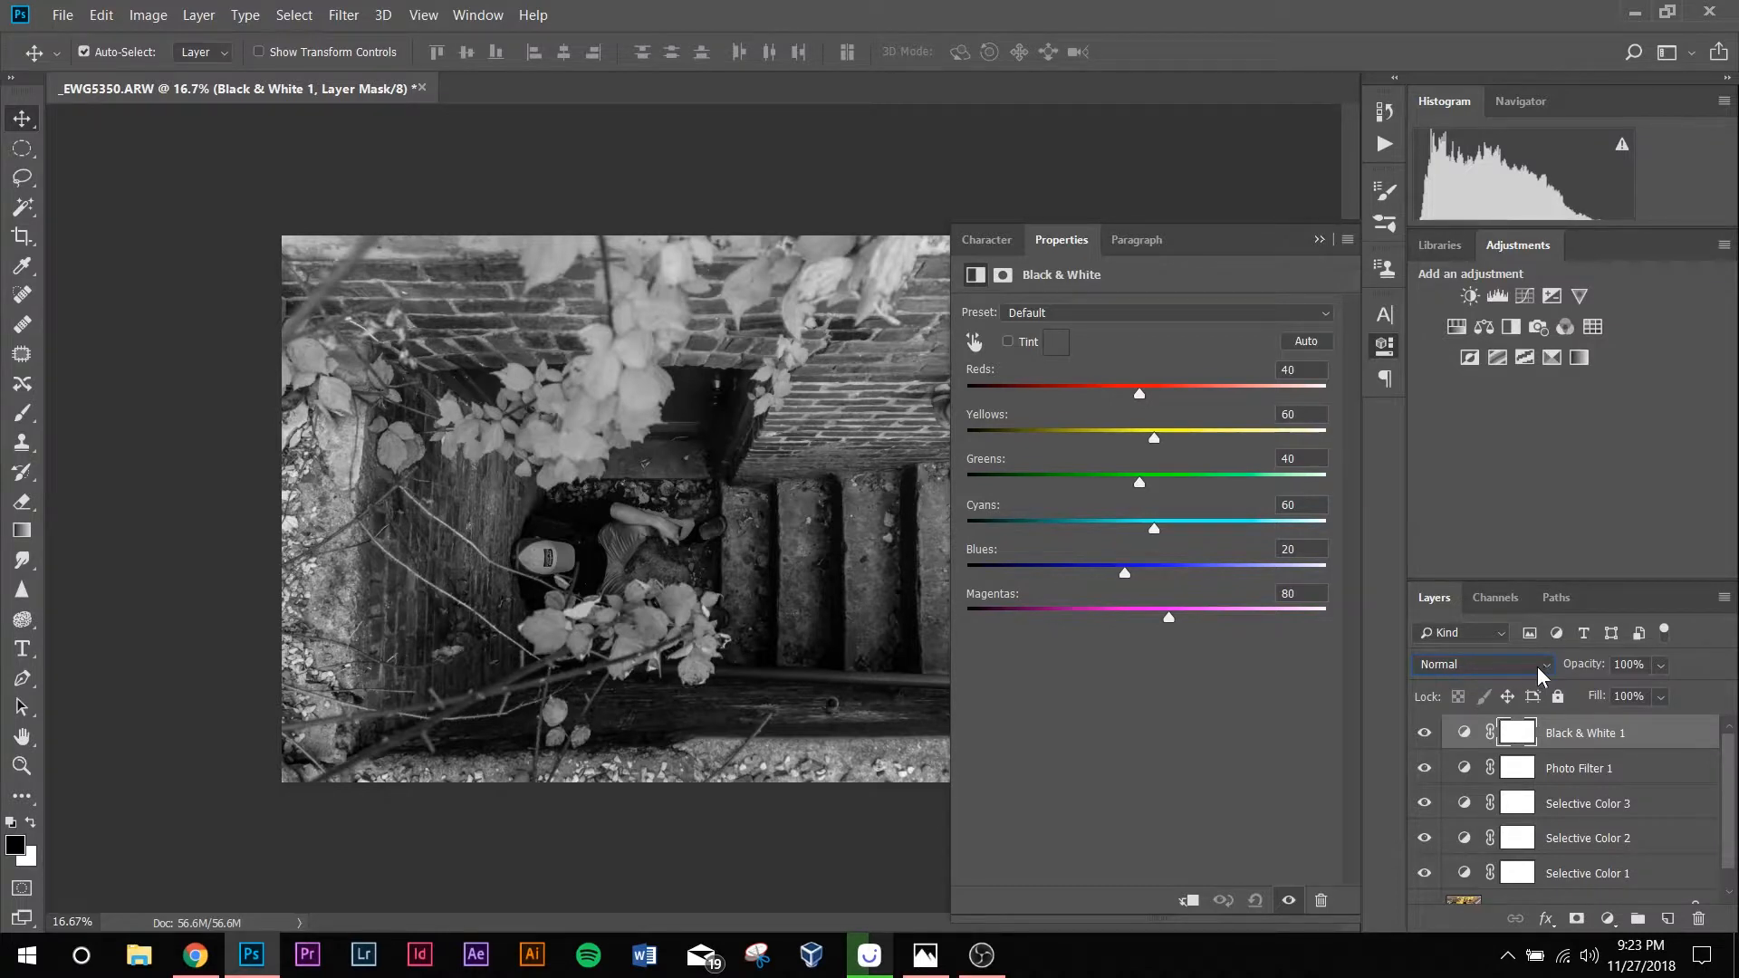
pyautogui.click(1481, 663)
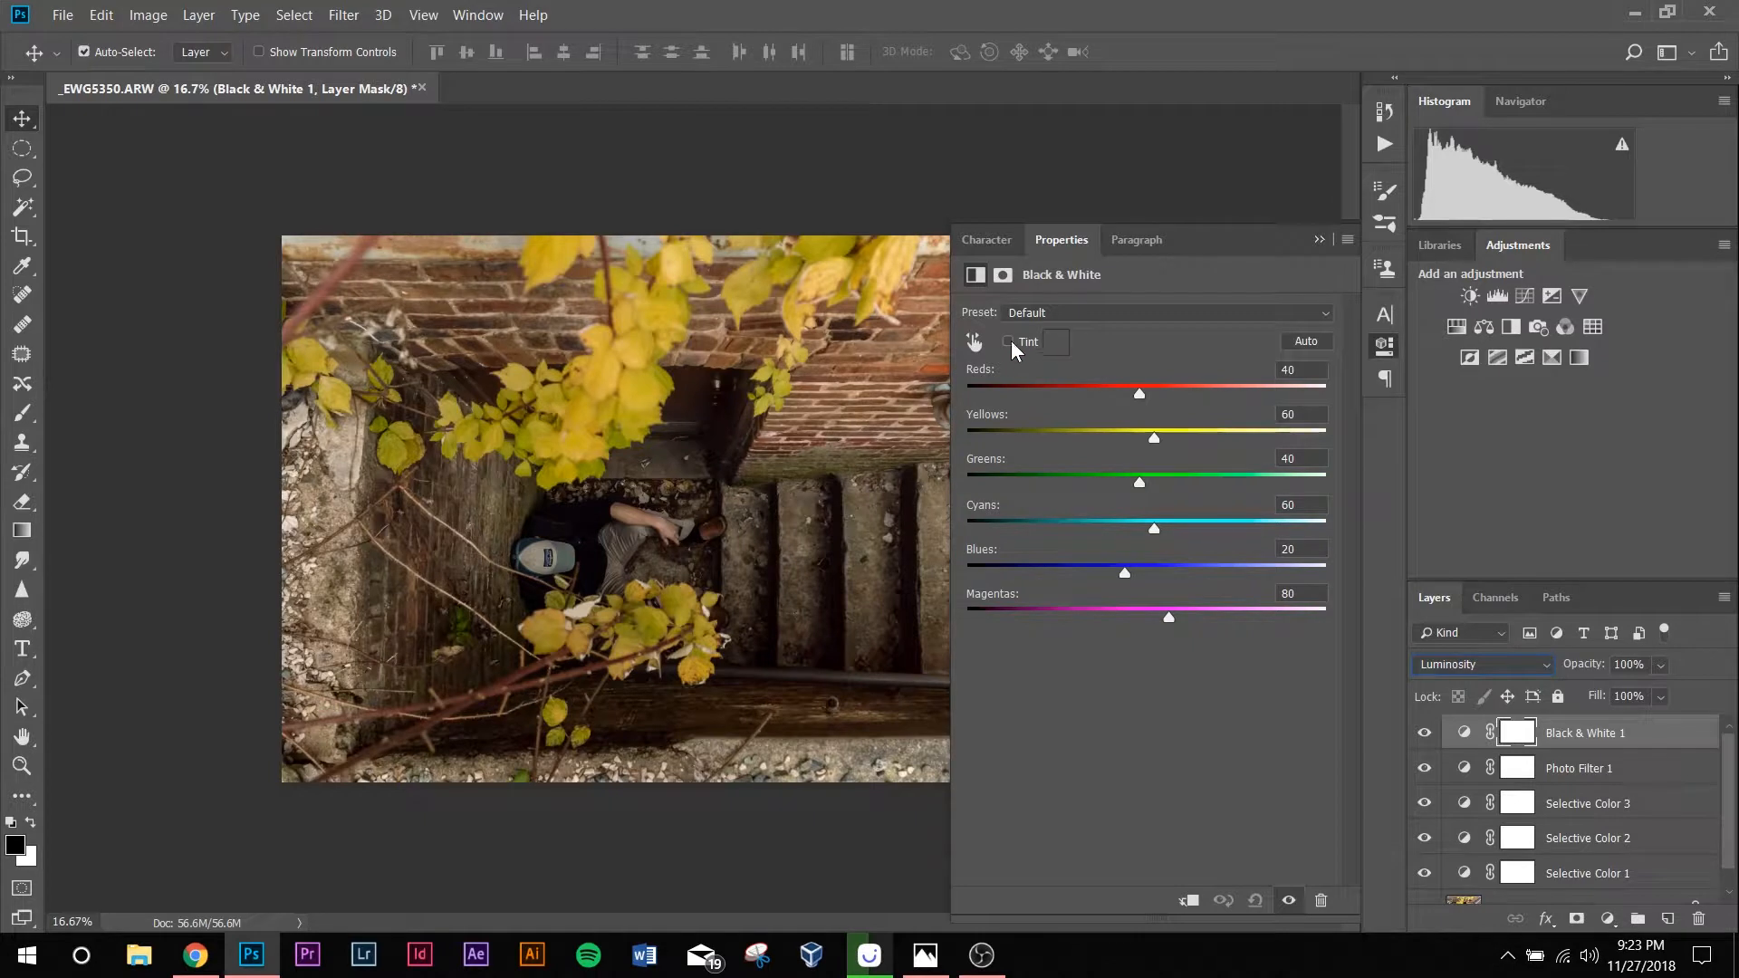
pyautogui.click(1008, 342)
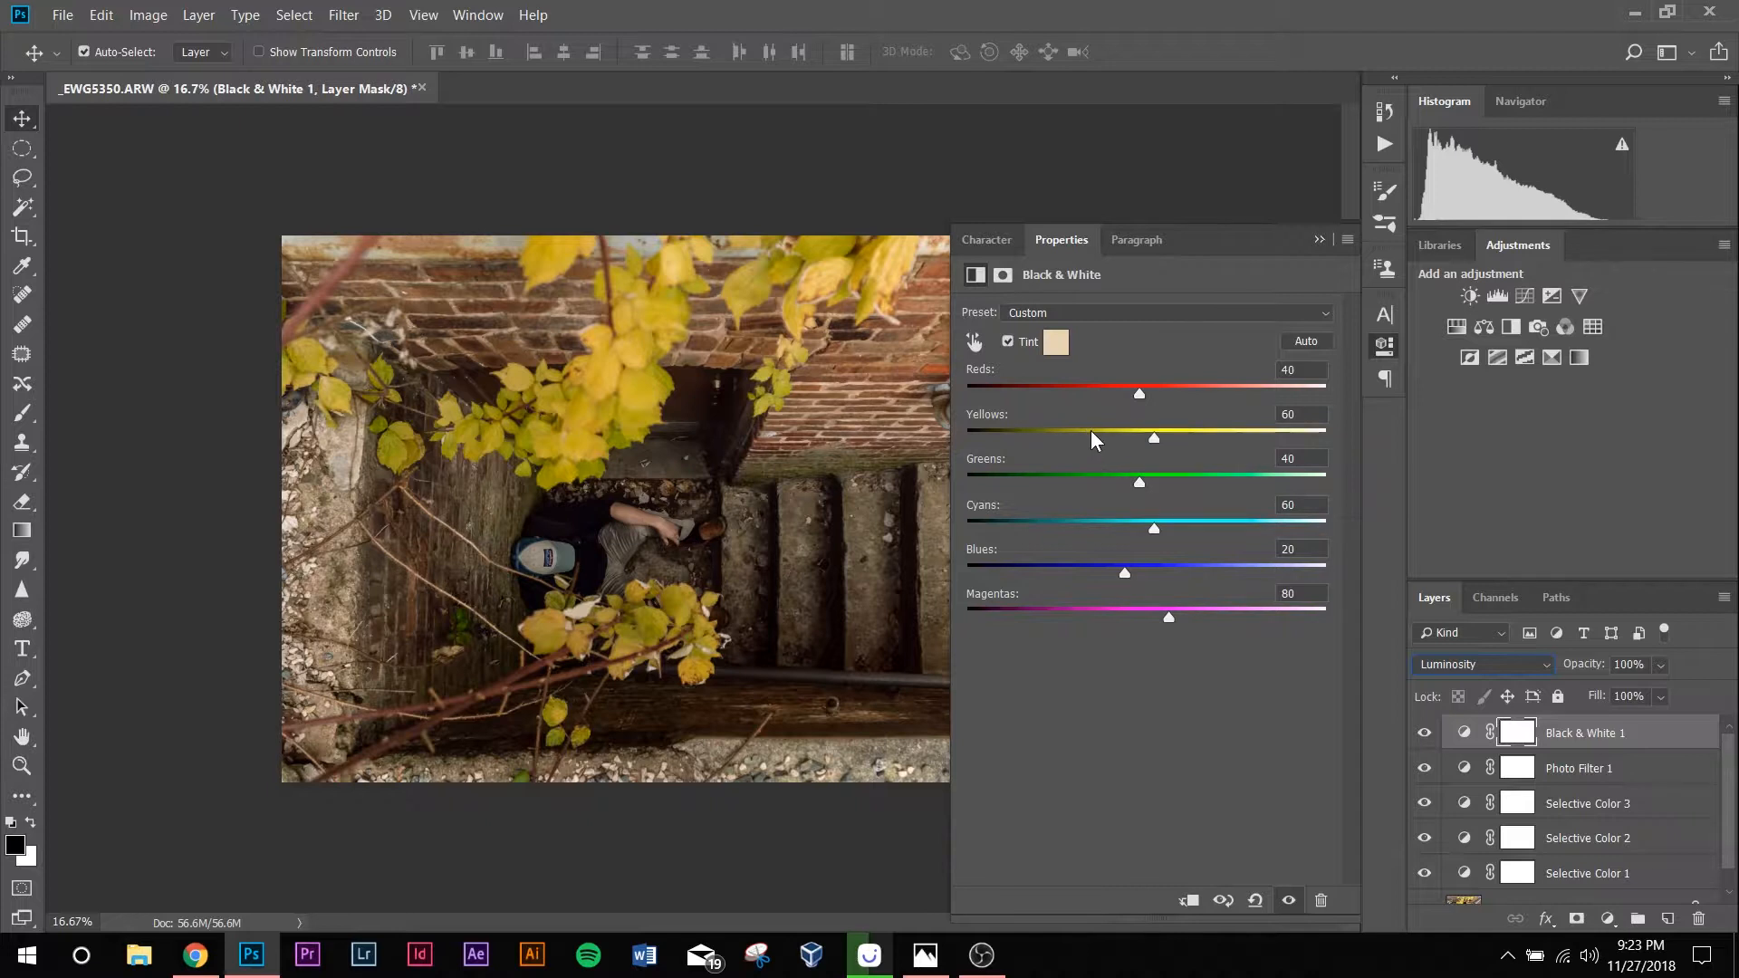
pyautogui.moveTo(1141, 422)
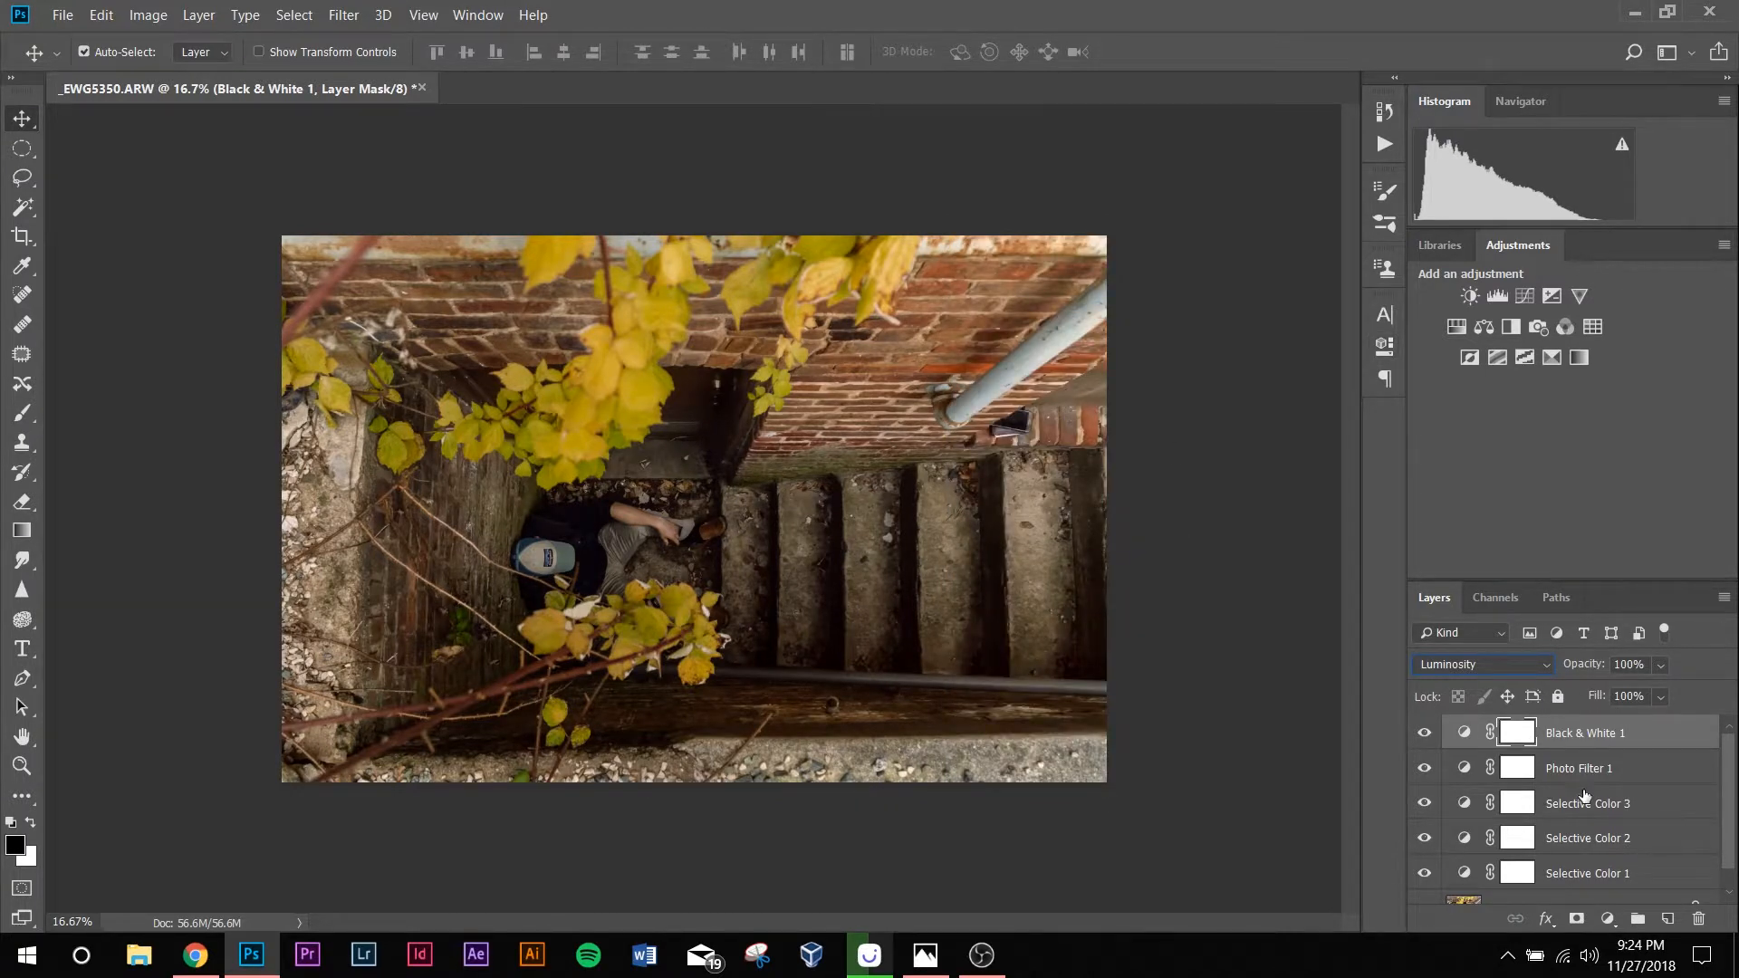
# Step: Select the Background layer and open it in the Camera Raw Filter
pyautogui.click(1523, 886)
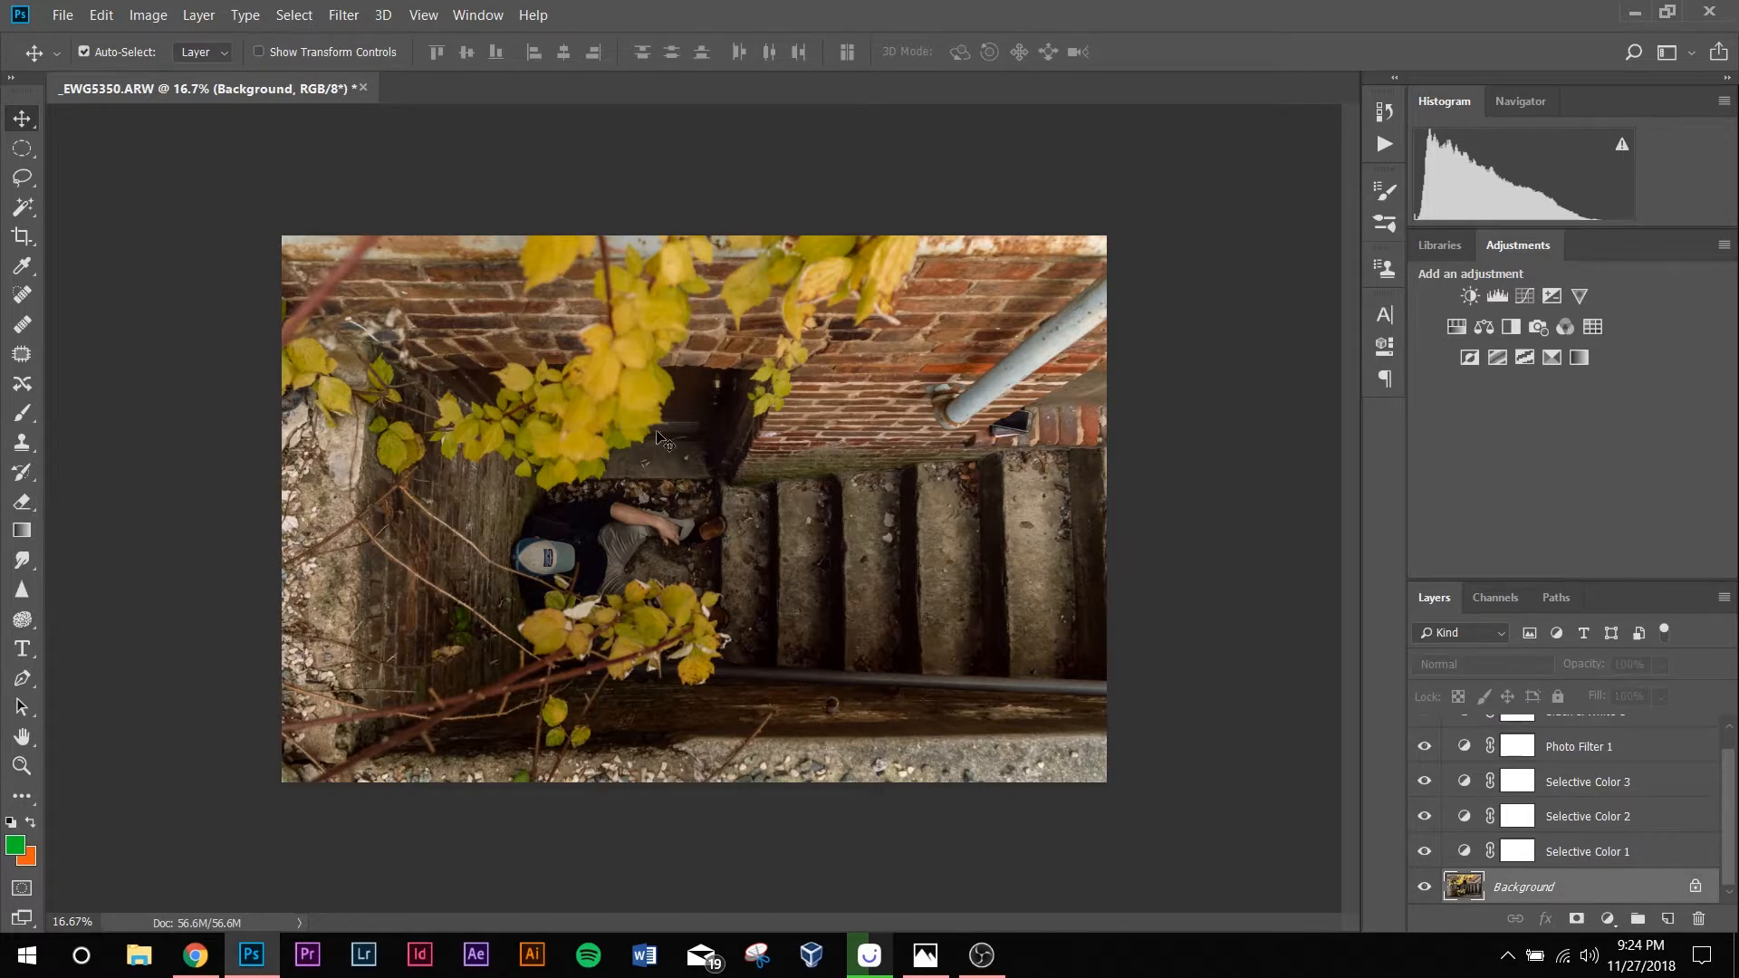
pyautogui.moveTo(1627, 899)
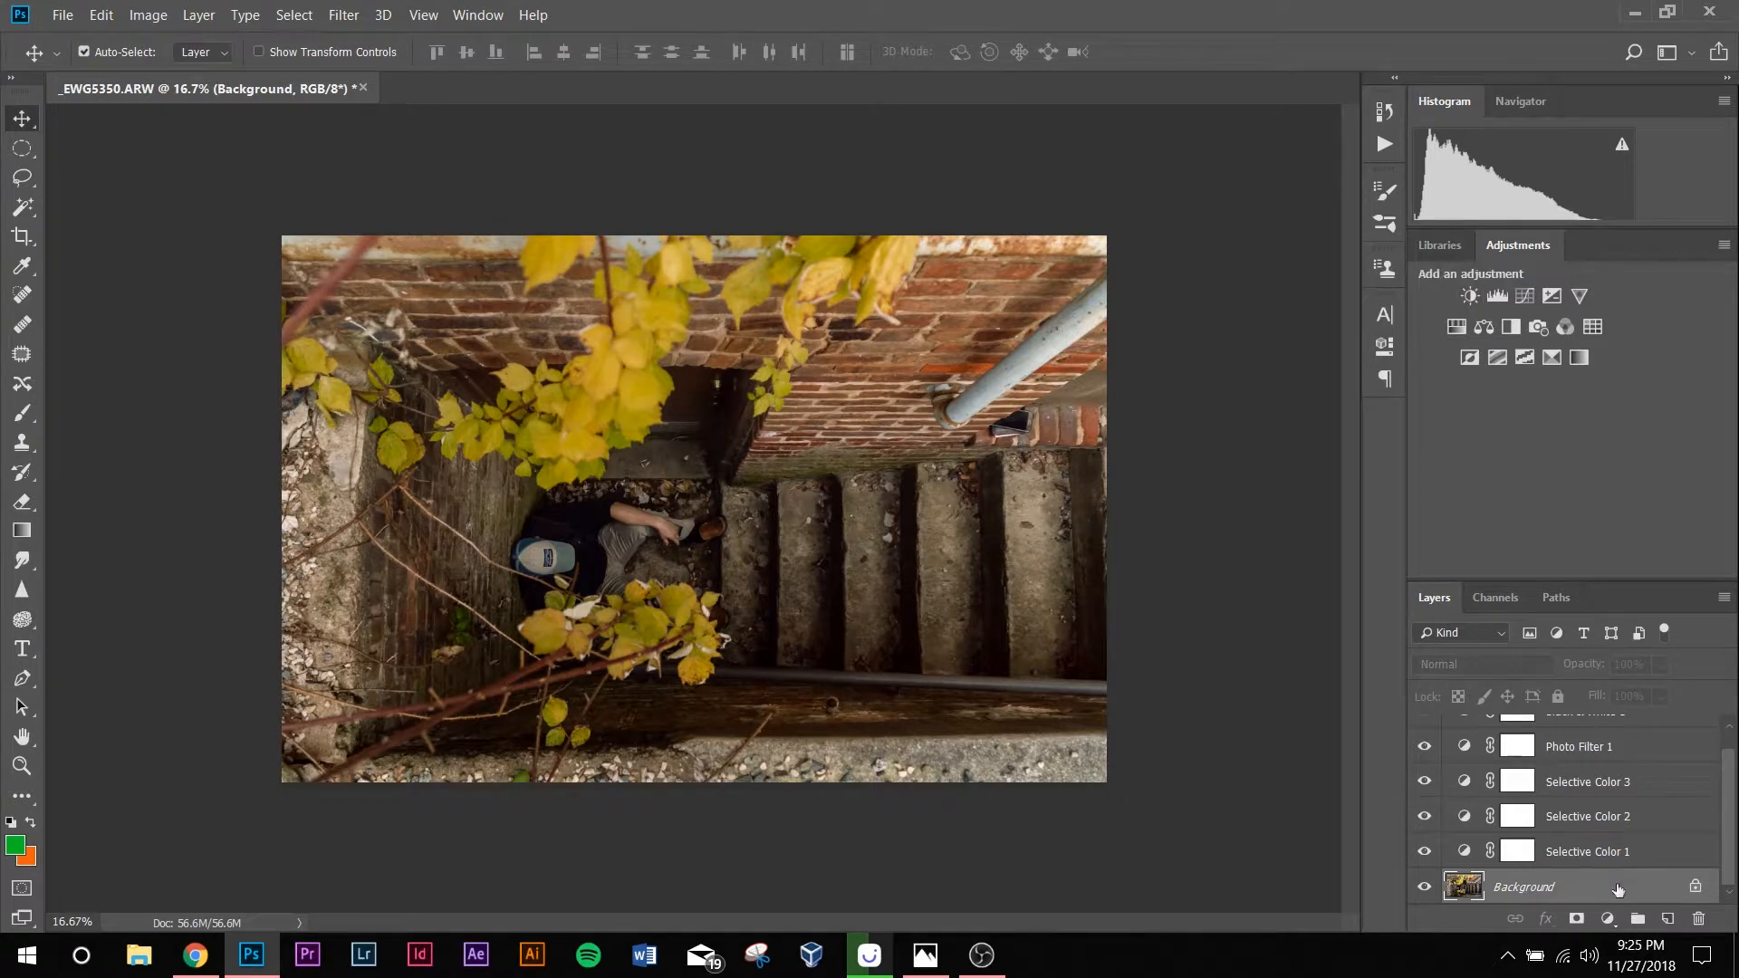
pyautogui.click(341, 15)
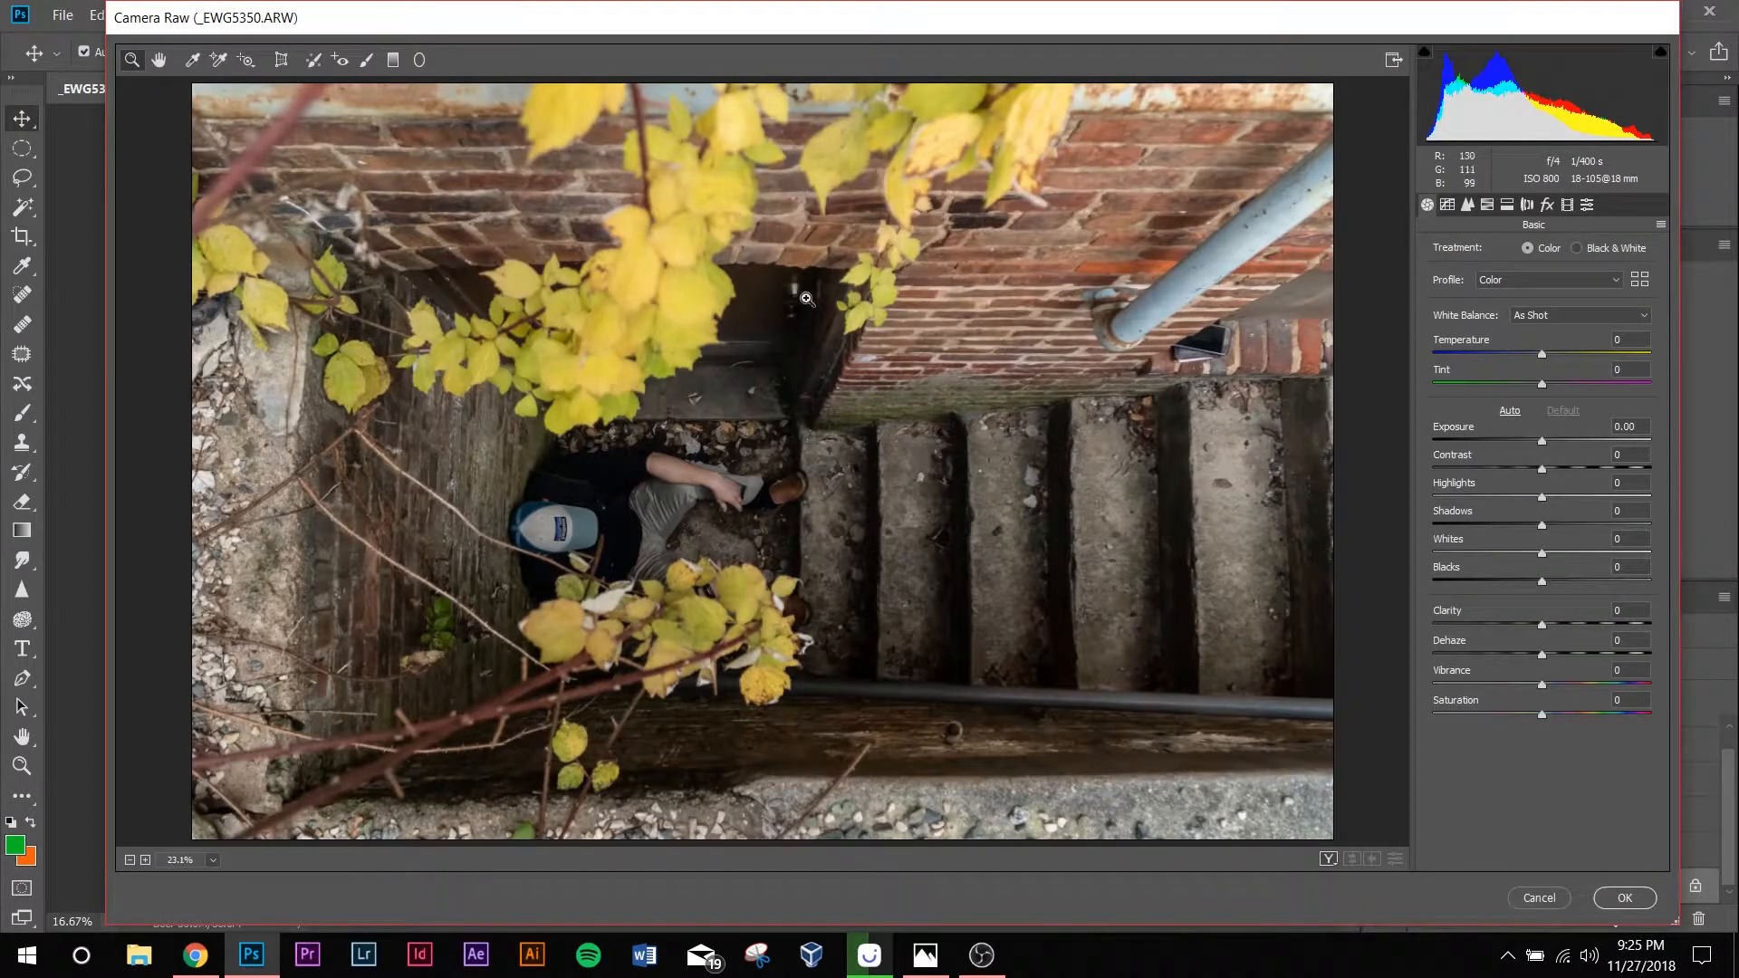
# Step: Apply HSL hue Greens −100, Yellows −17, Oranges −2 and saturation Oranges +2, Yellows +2, Greens −2
pyautogui.click(1487, 204)
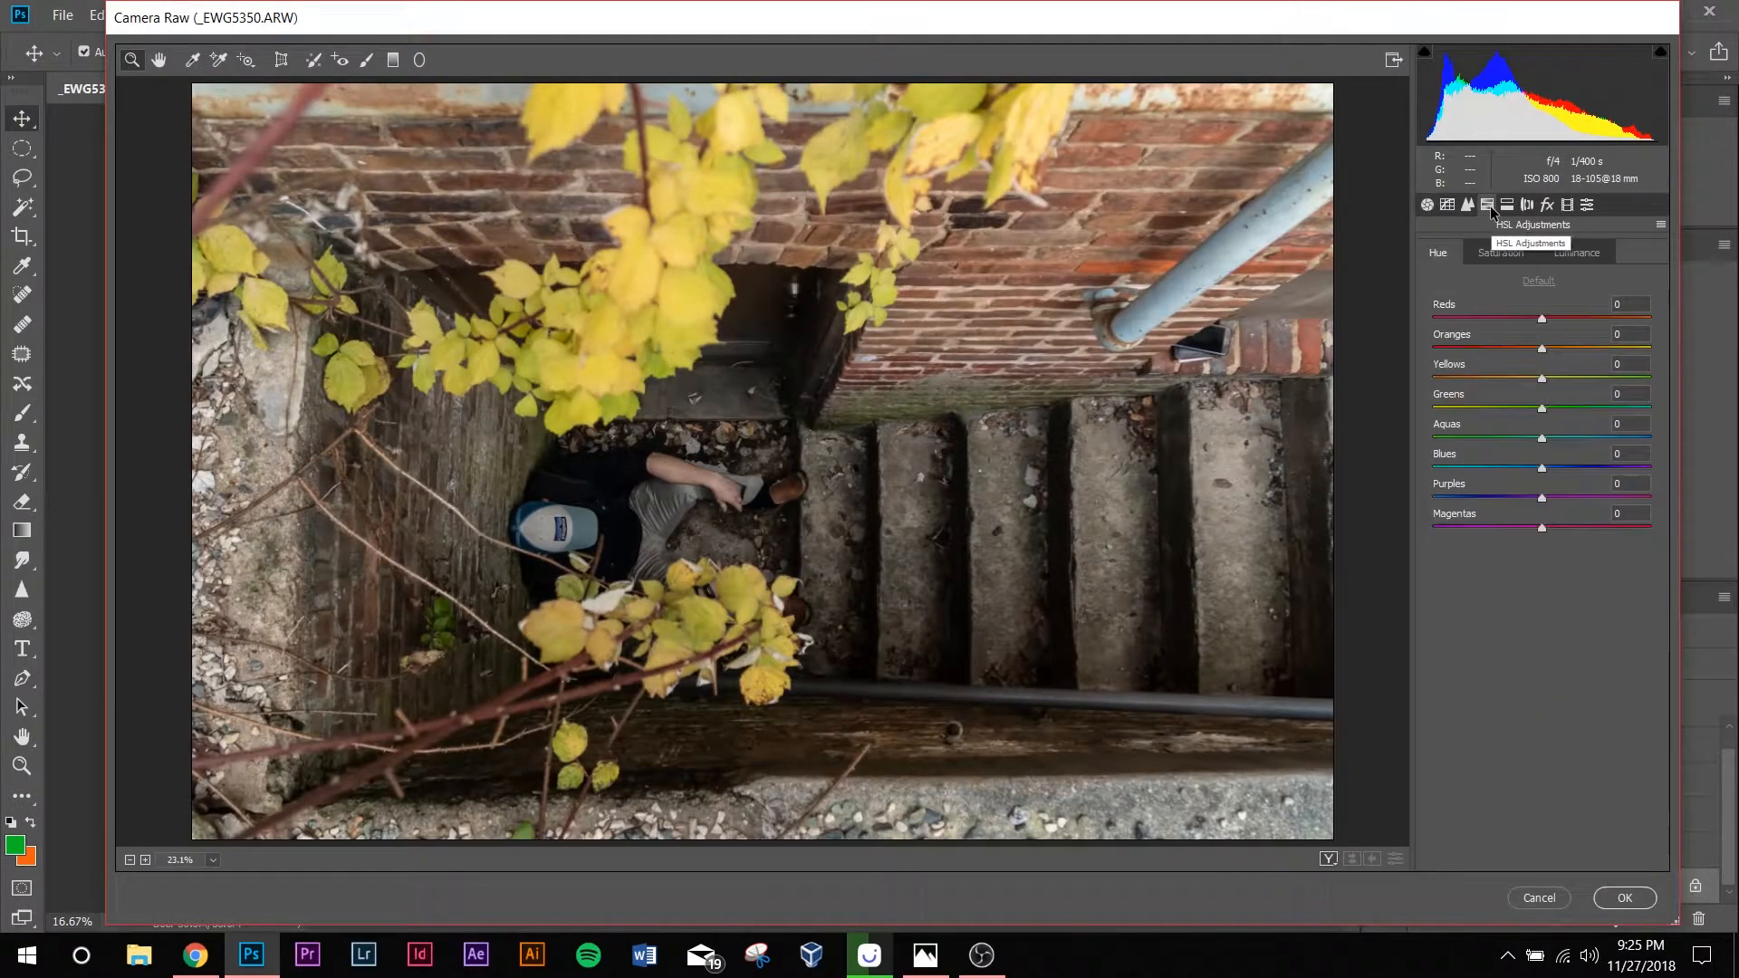
pyautogui.click(1499, 252)
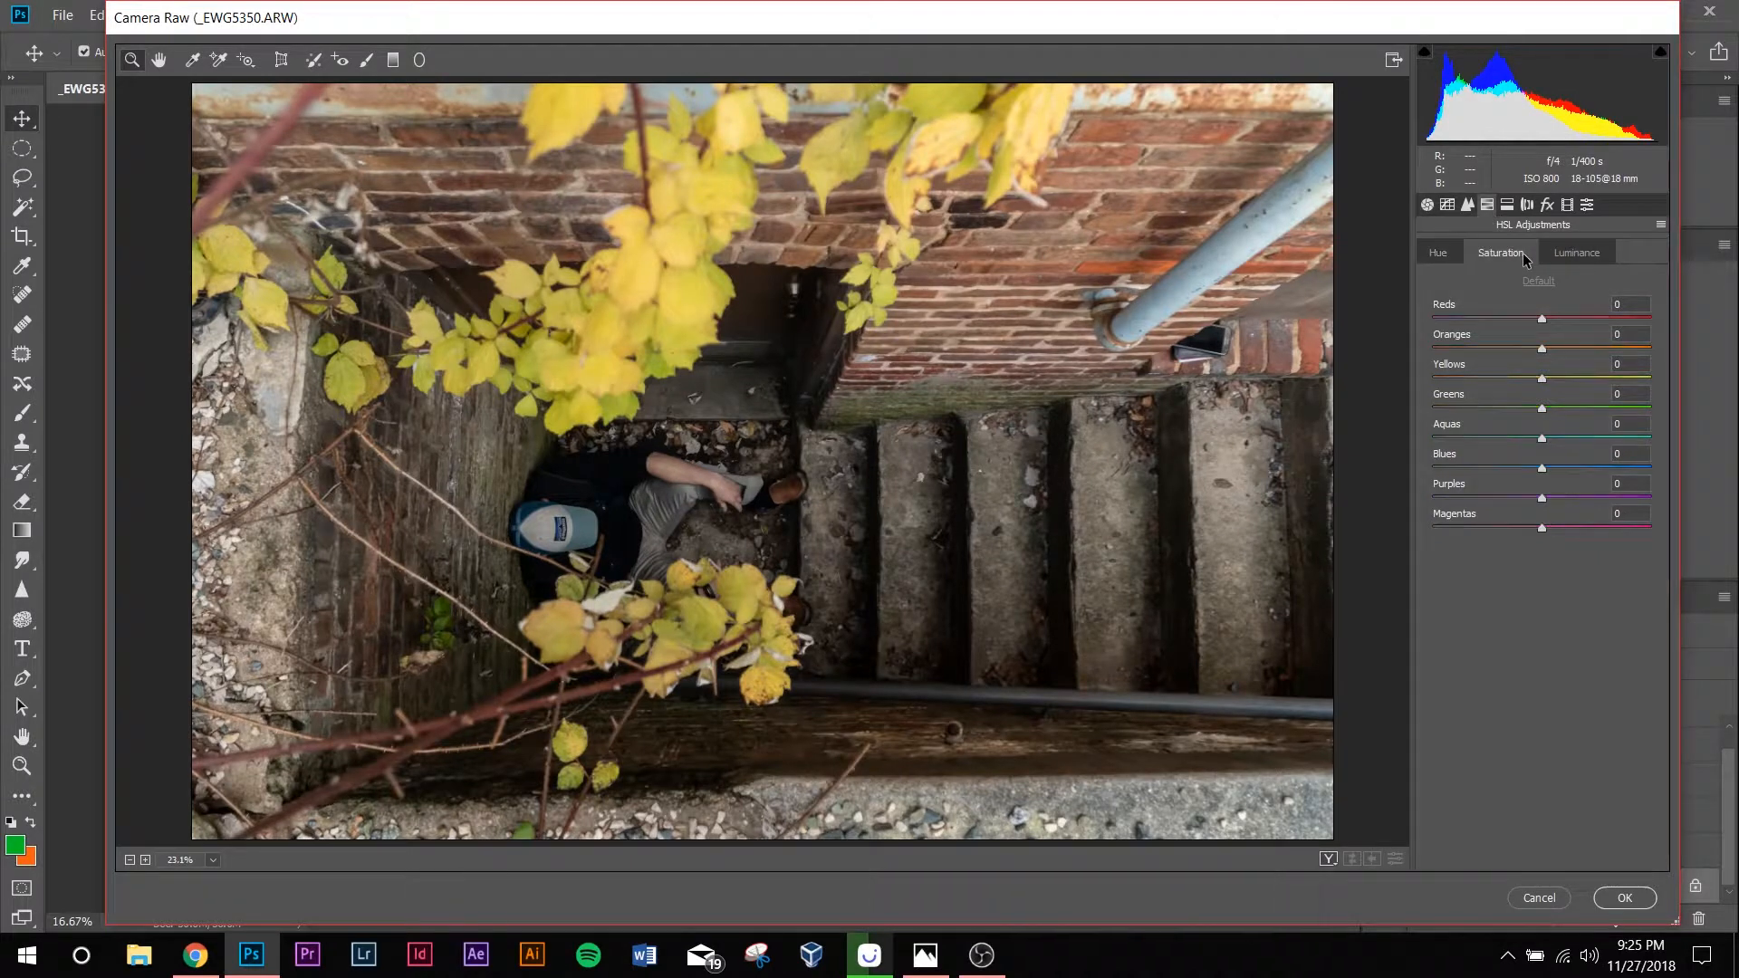
pyautogui.click(1438, 252)
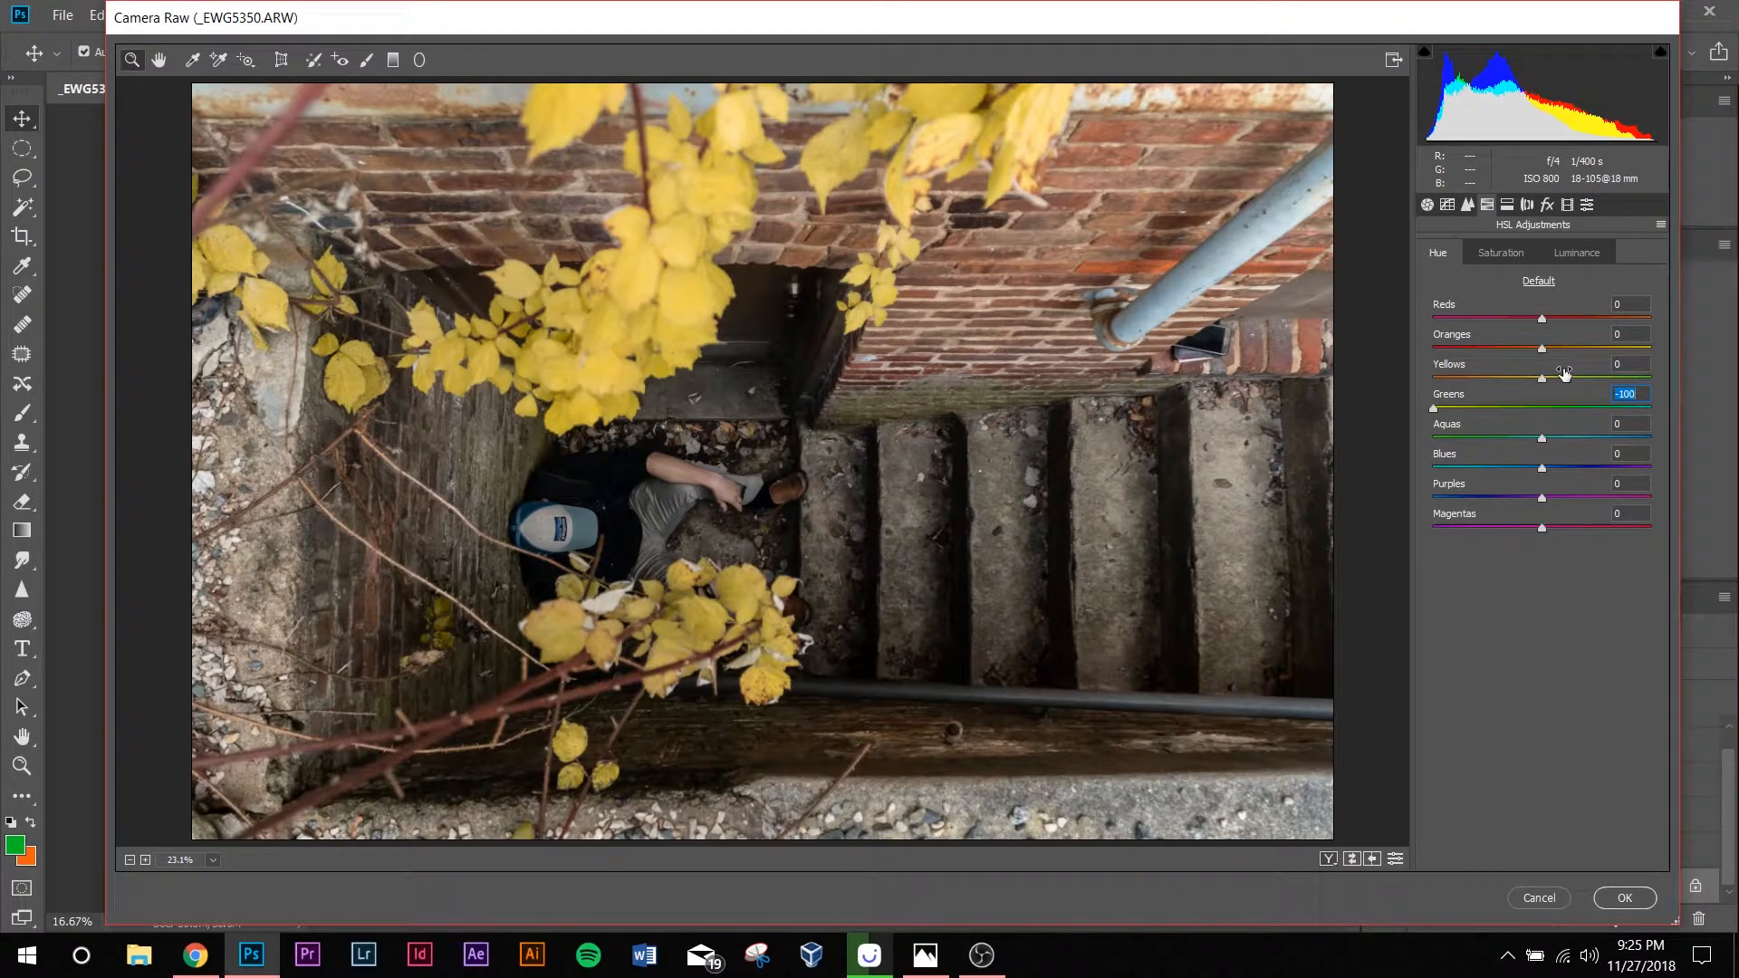
pyautogui.moveTo(1551, 380)
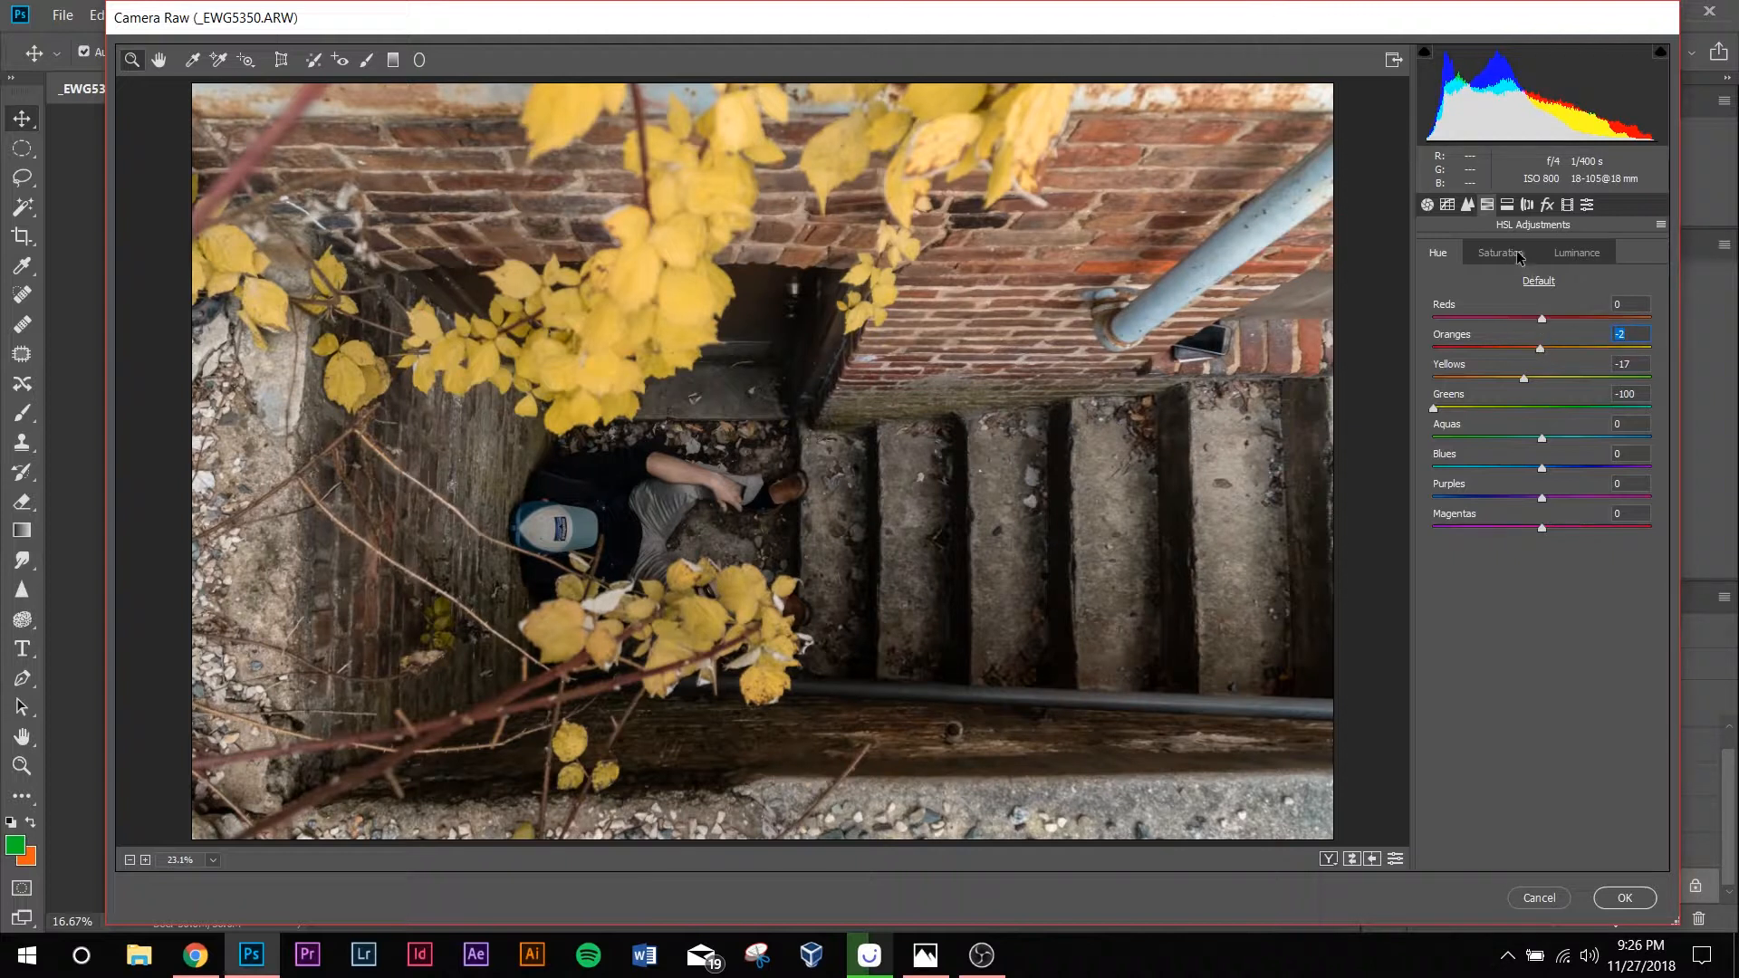
pyautogui.click(1501, 252)
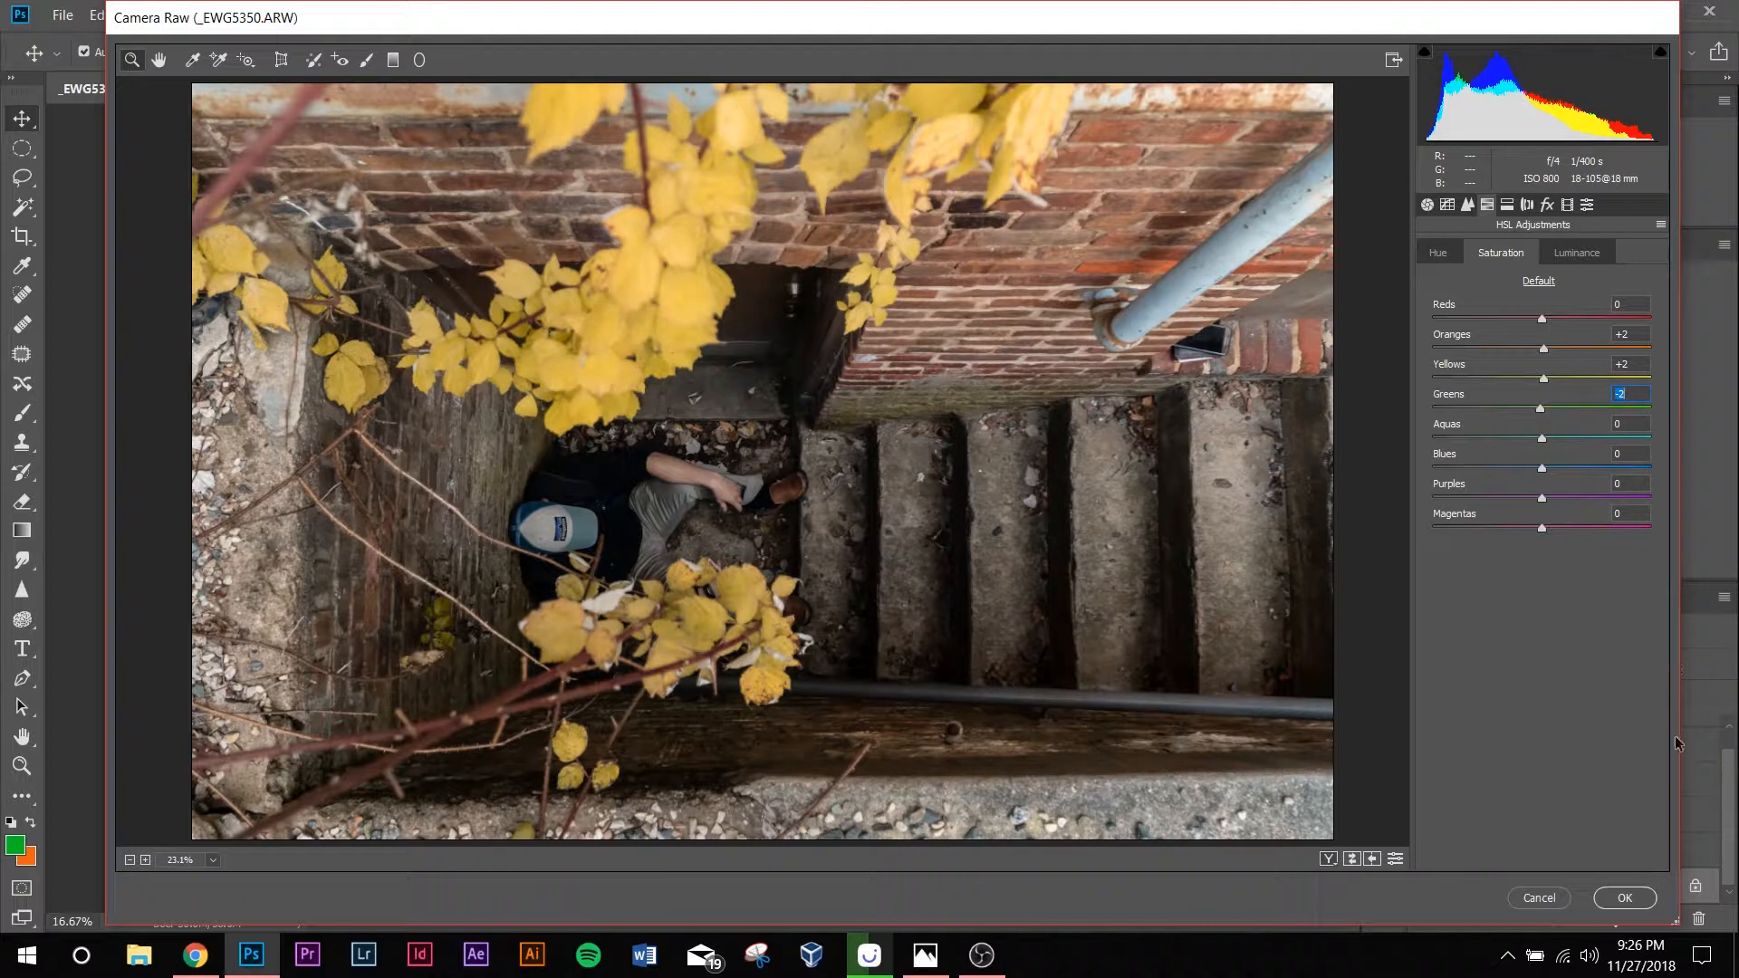
pyautogui.click(1624, 898)
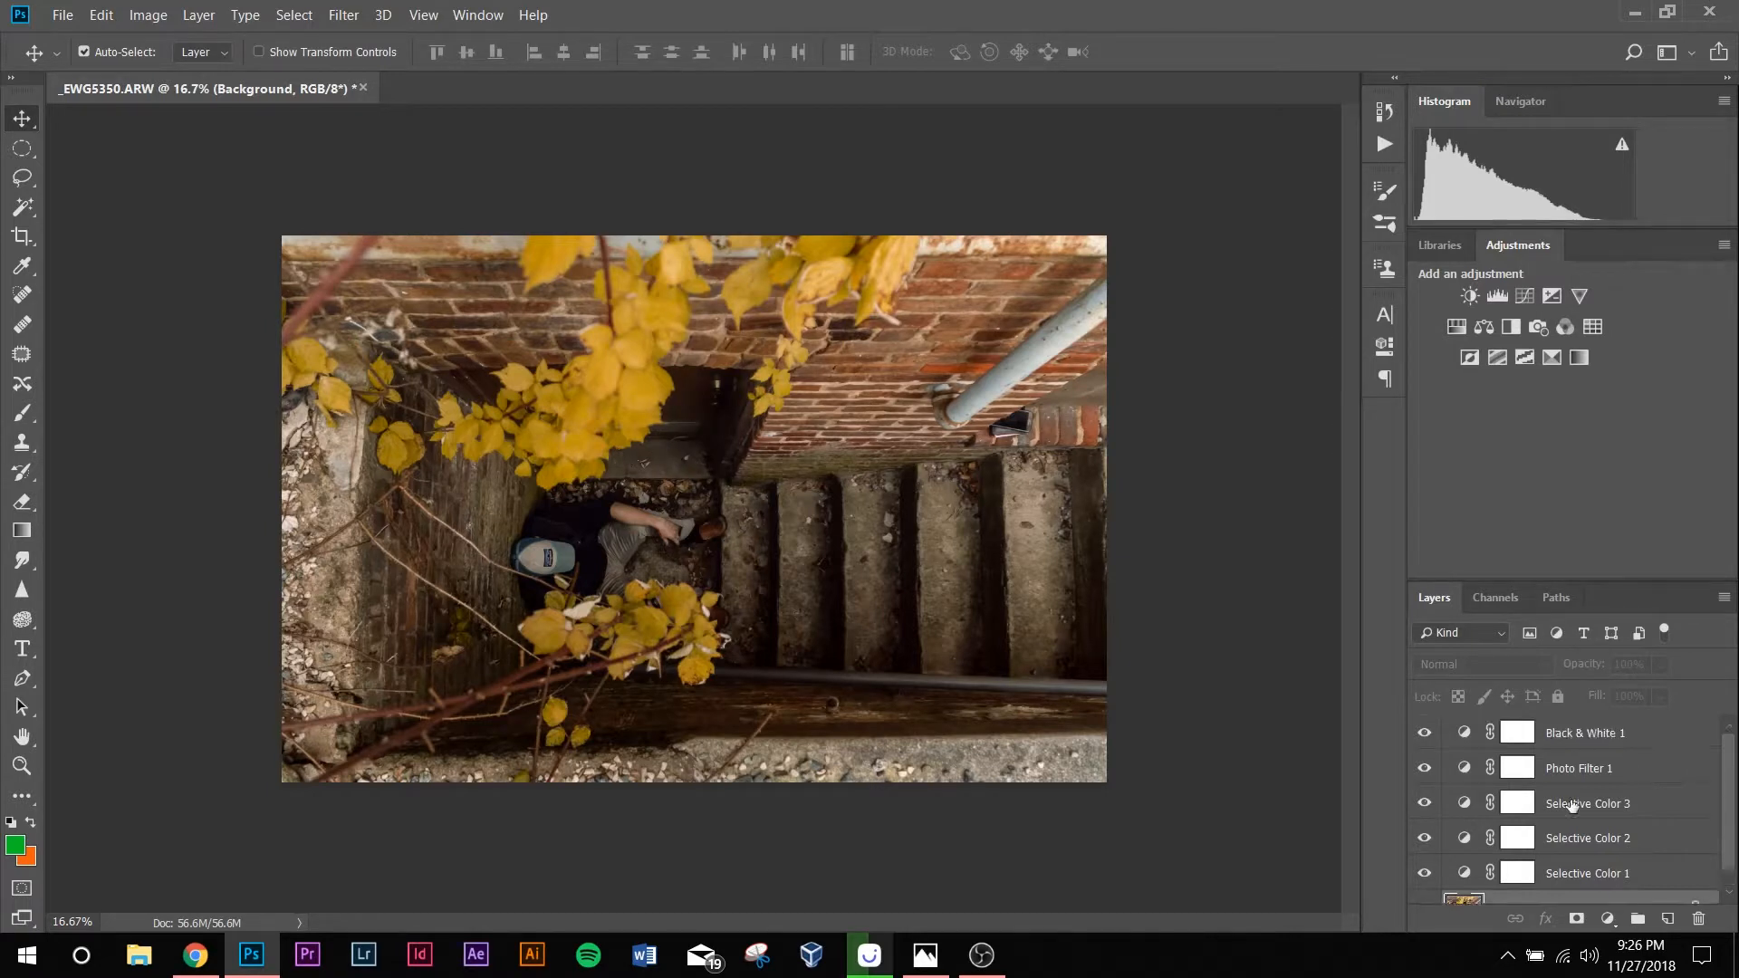
pyautogui.moveTo(1586, 804)
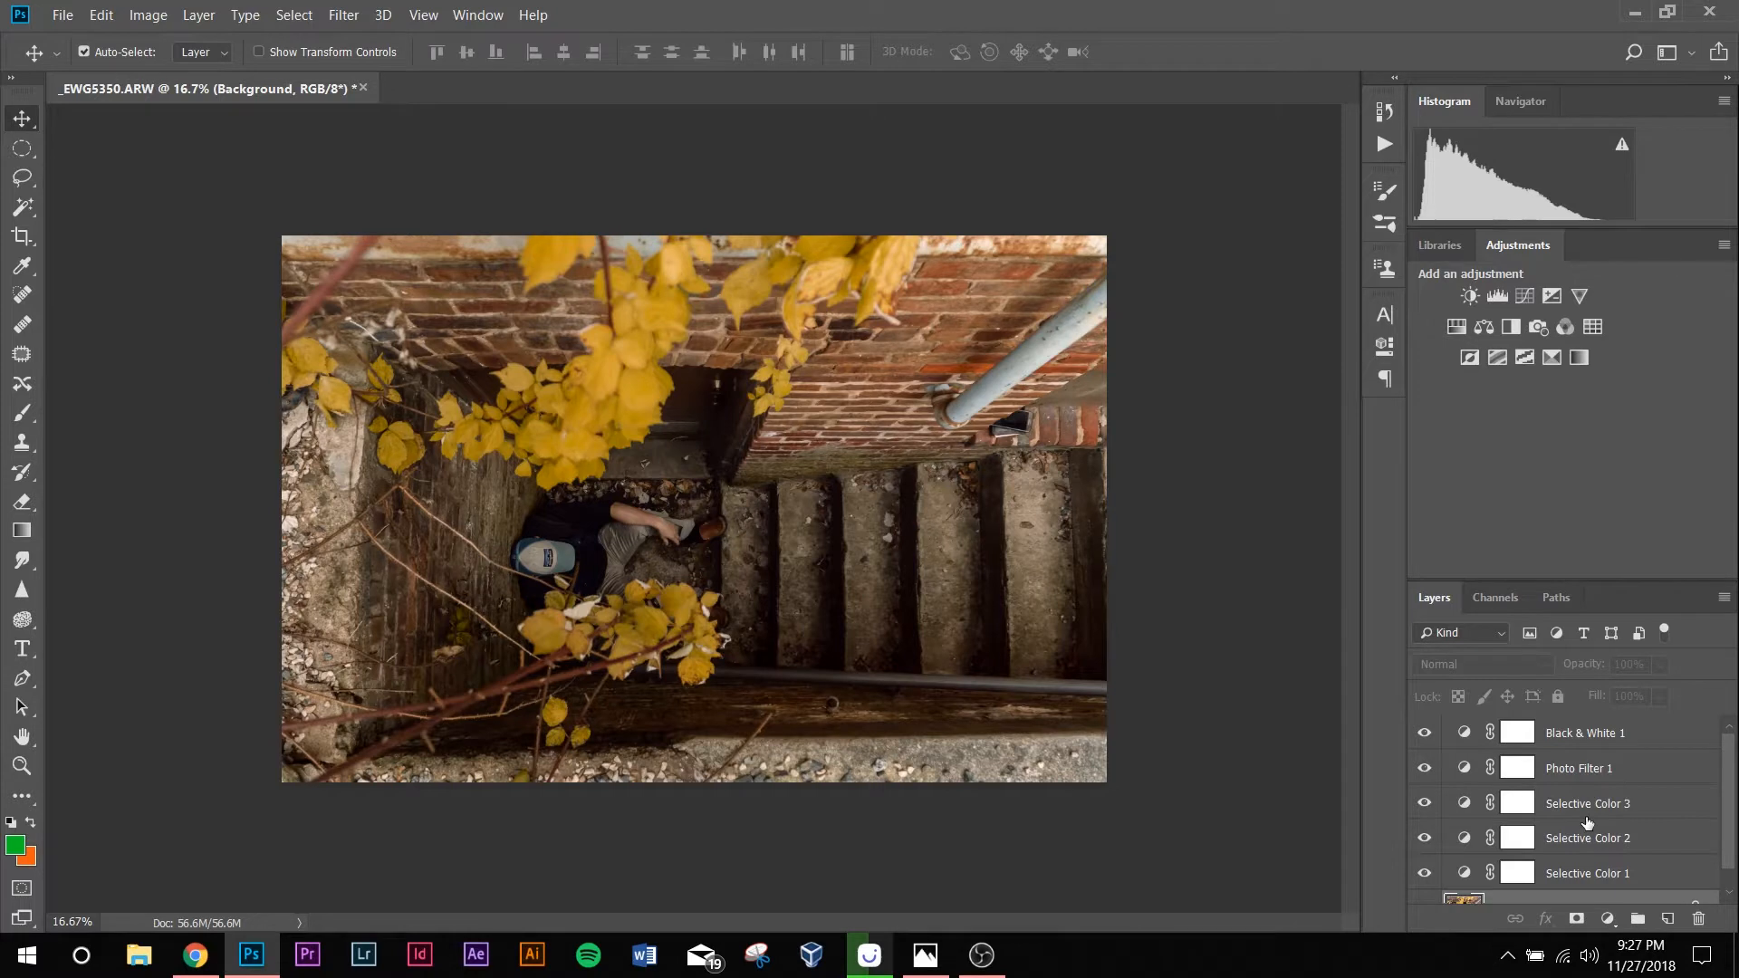
pyautogui.click(1586, 732)
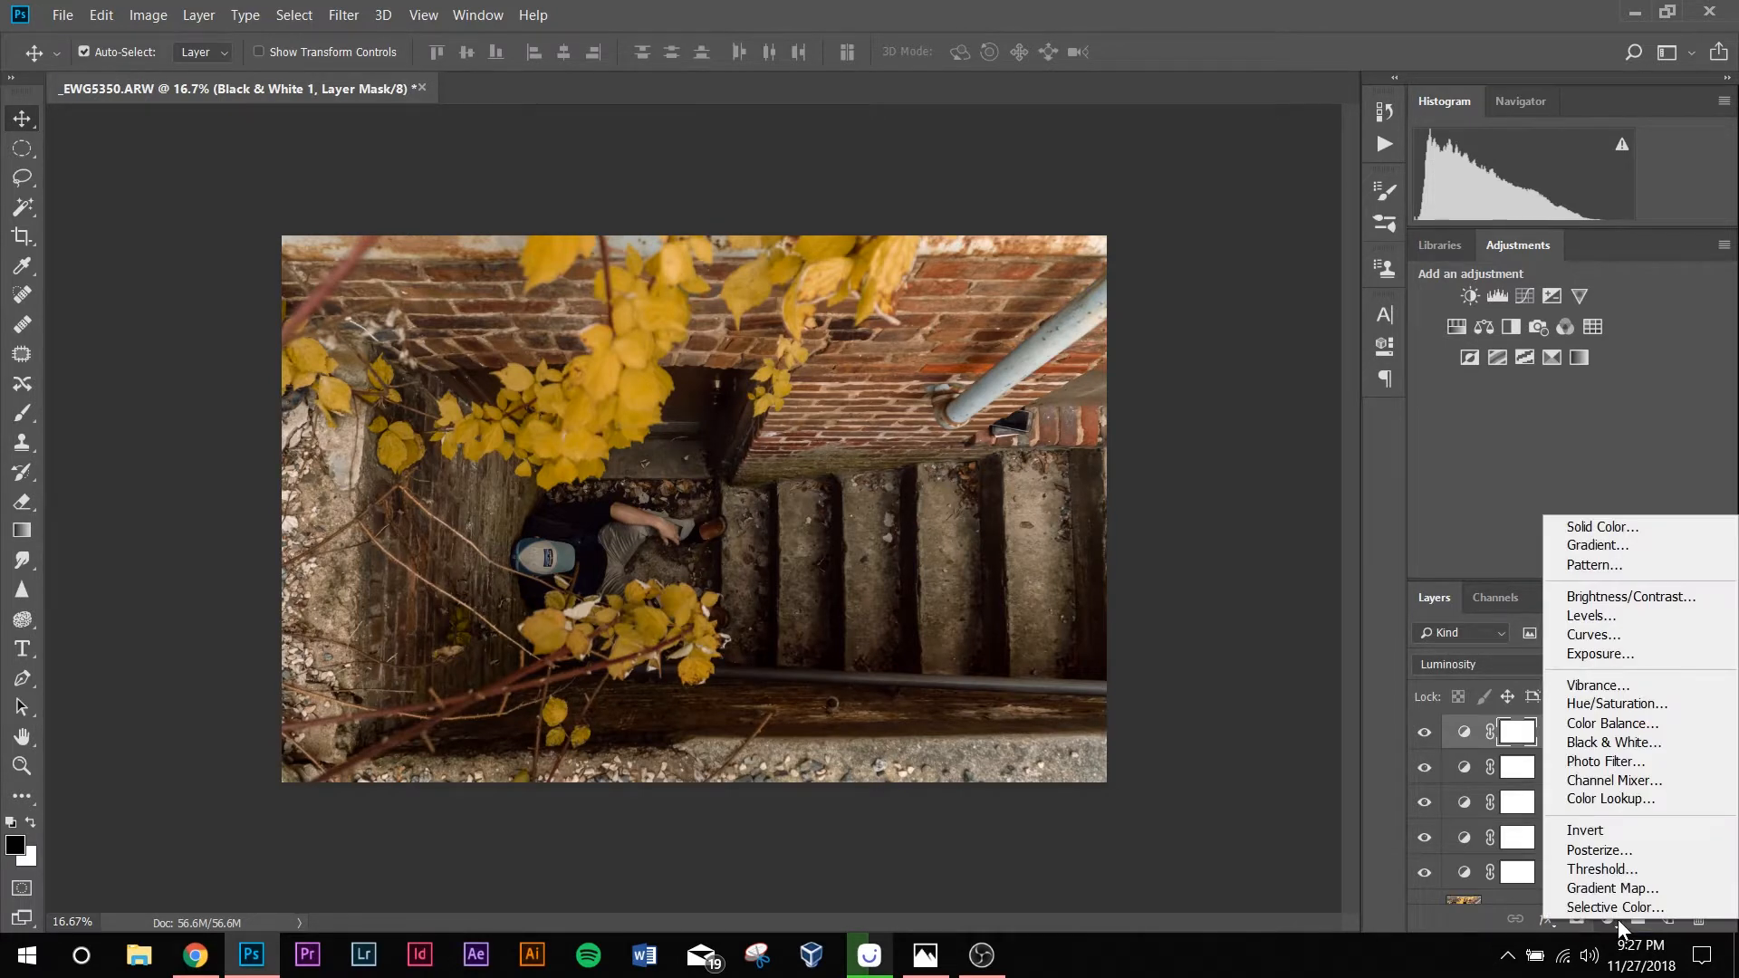
pyautogui.moveTo(1612, 723)
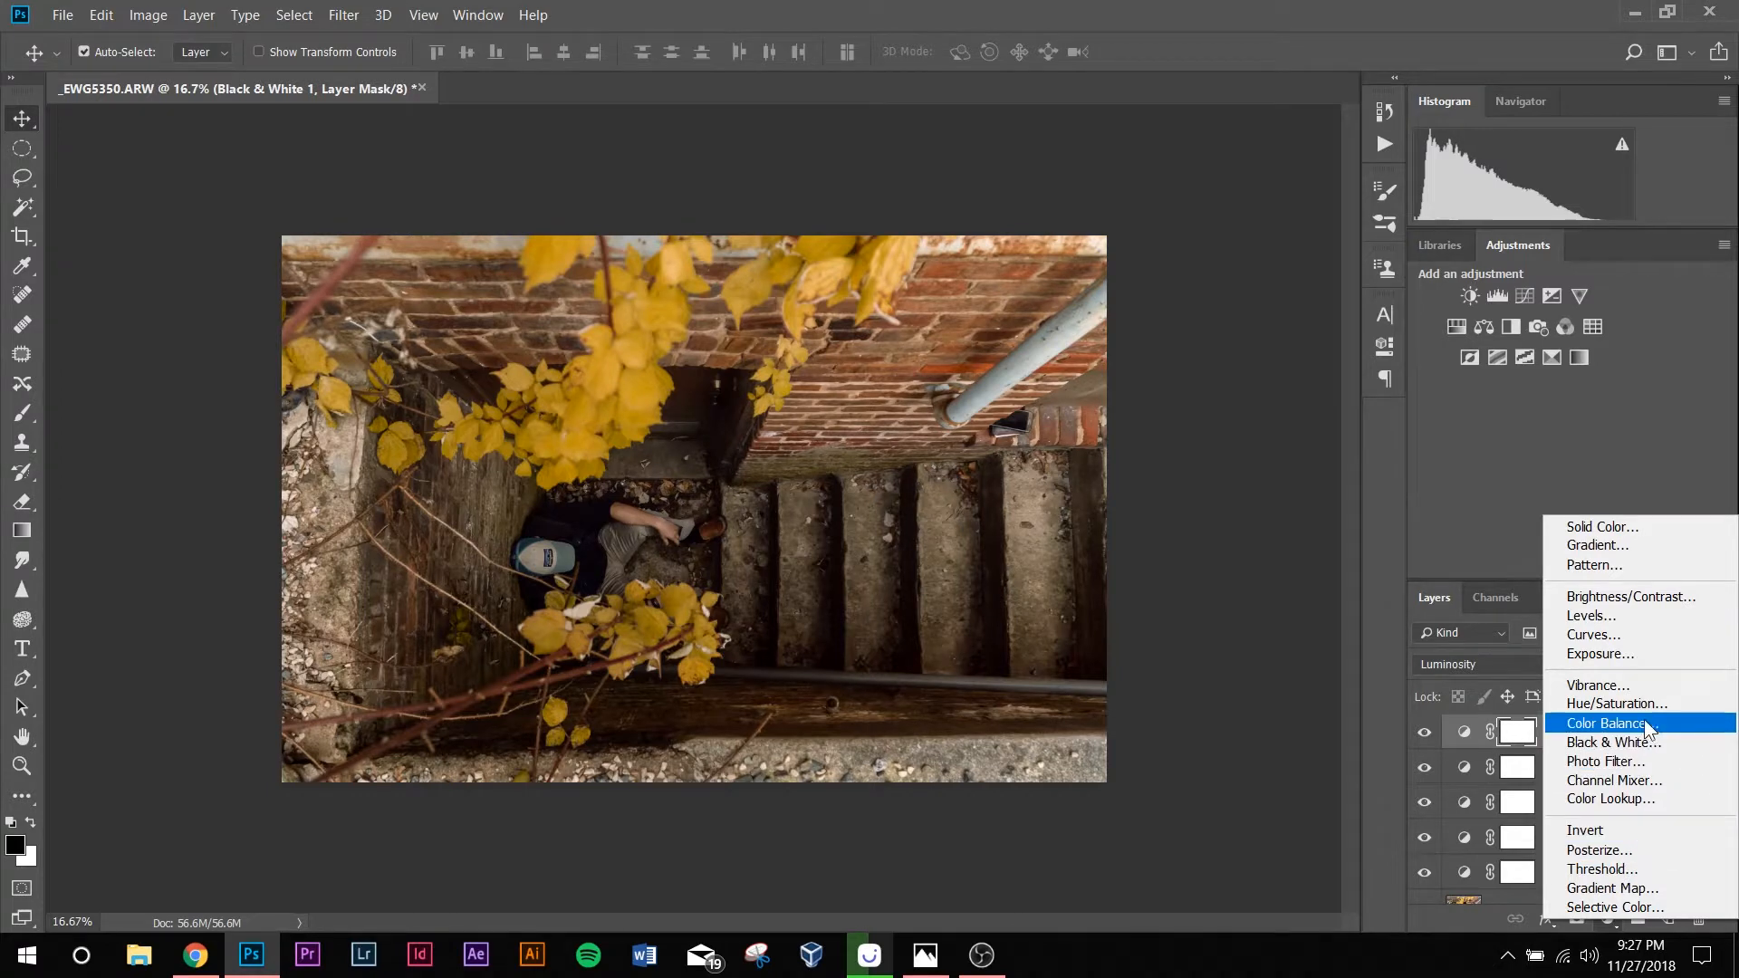
# Step: Add a Hue/Saturation layer at saturation -2, lightness +2, then toggle Selective Color 3 to compare
pyautogui.click(1617, 703)
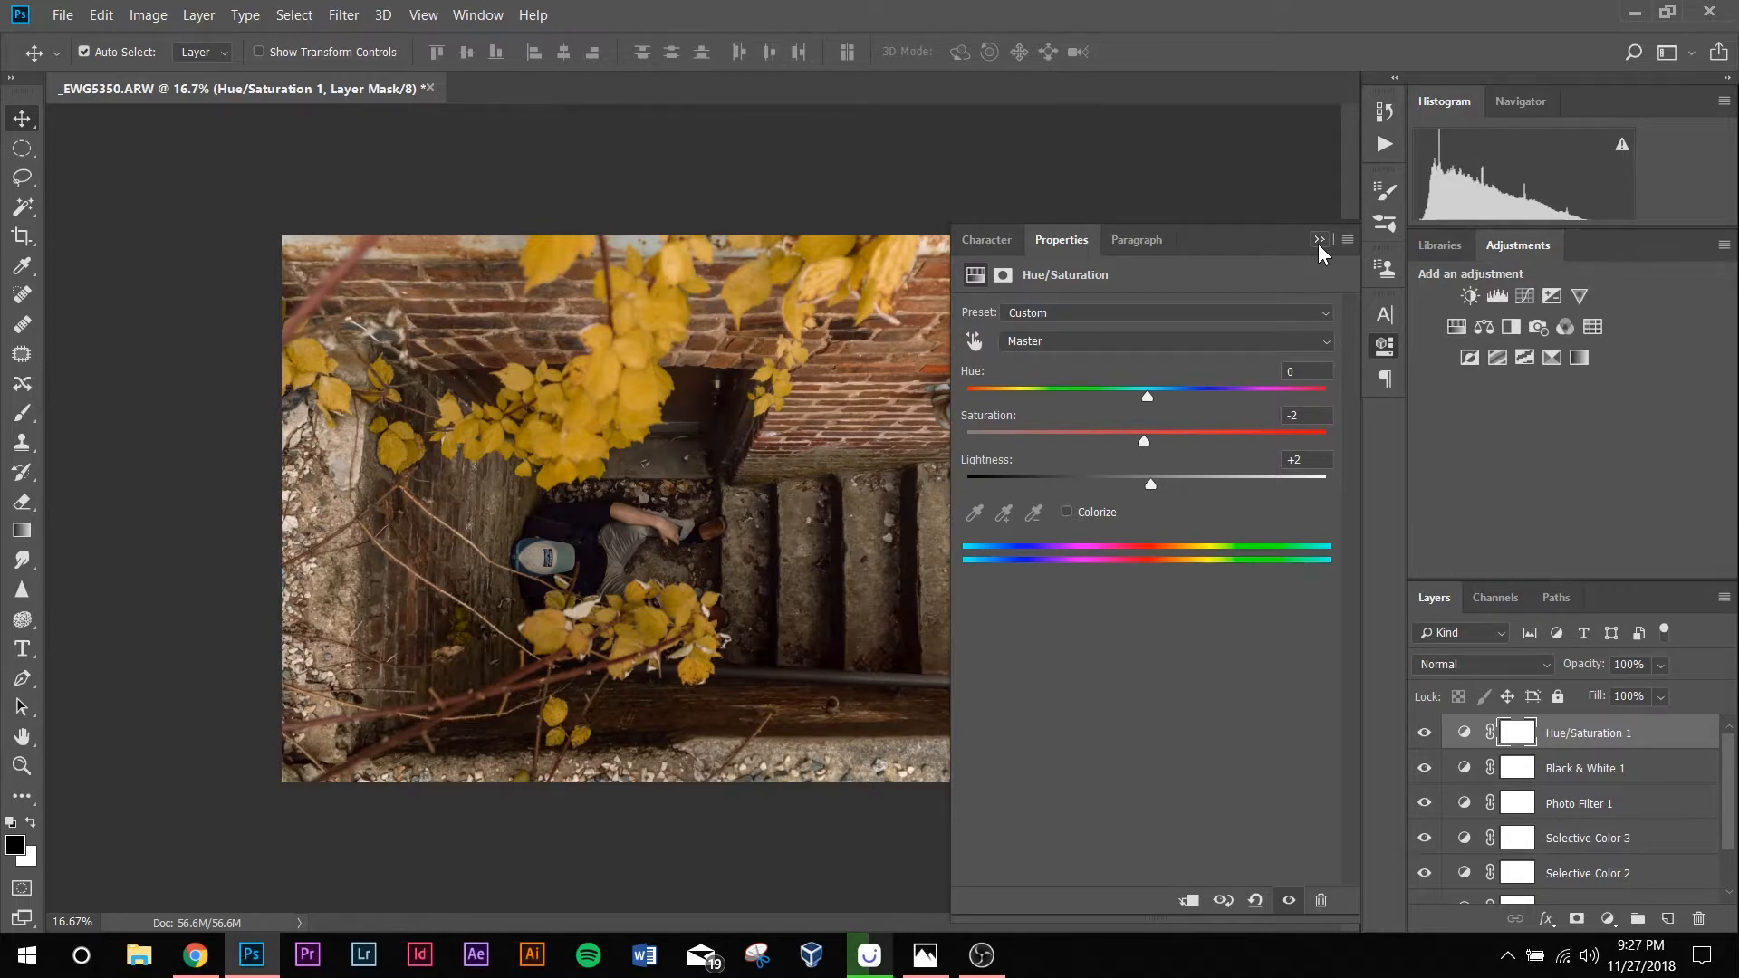
pyautogui.click(1319, 239)
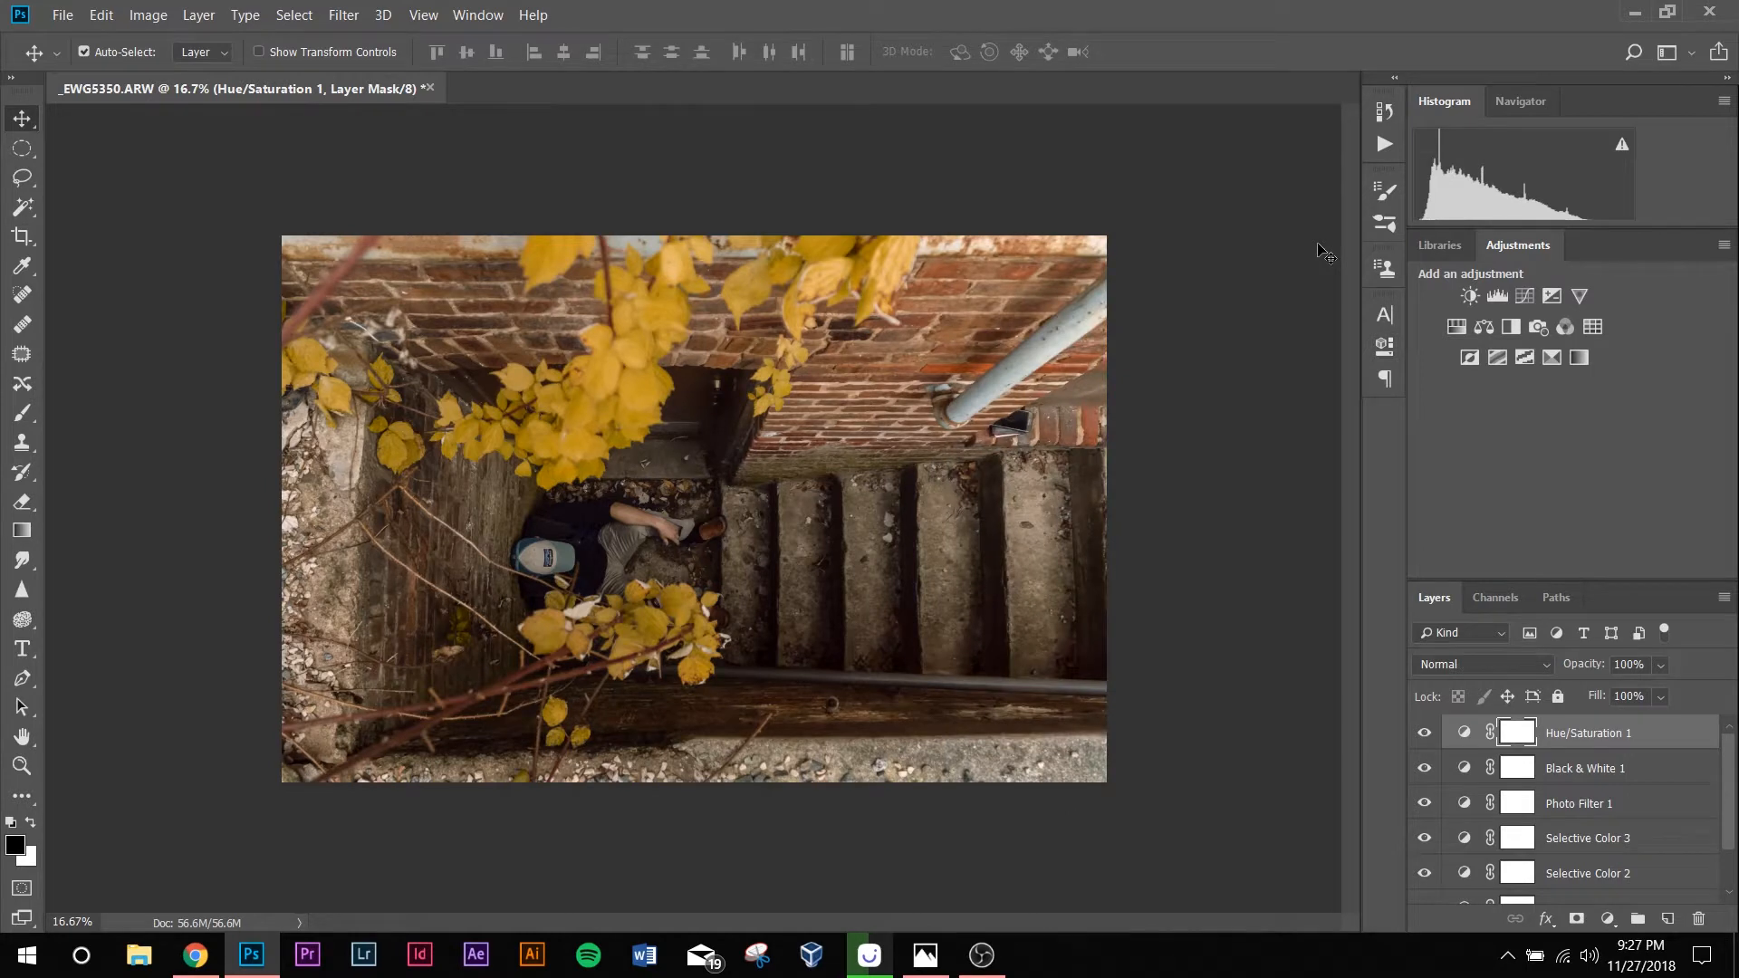
pyautogui.moveTo(1622, 581)
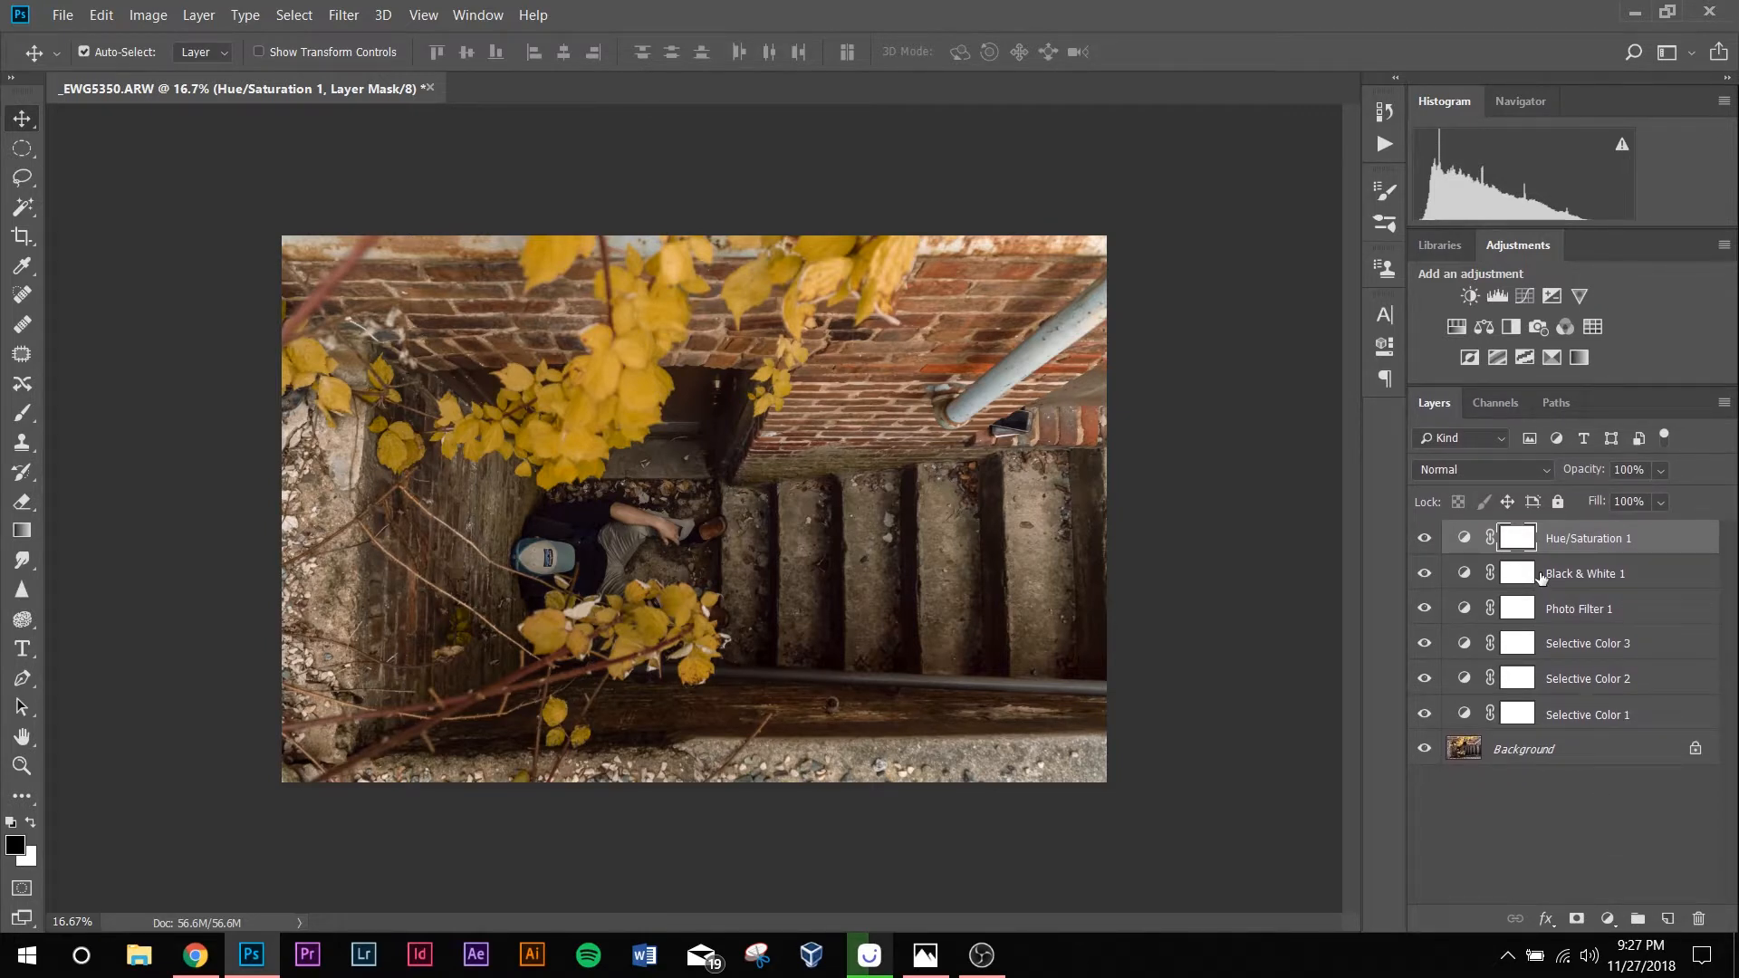
pyautogui.moveTo(1516, 573)
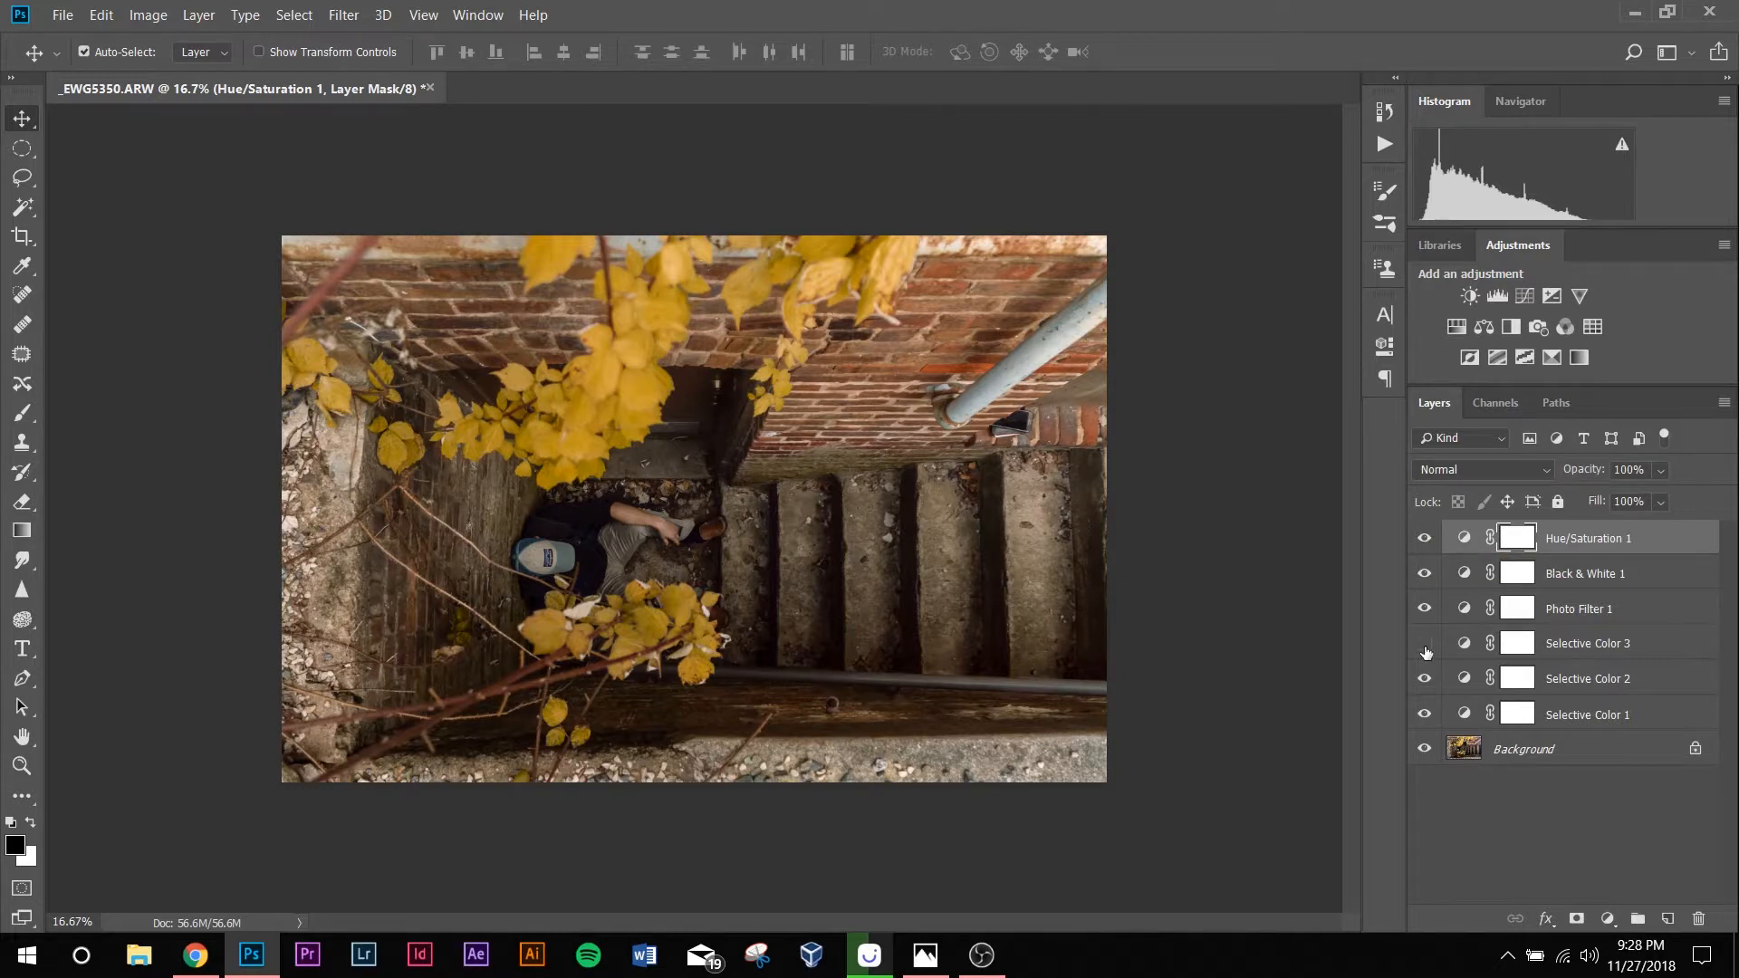
pyautogui.click(1424, 642)
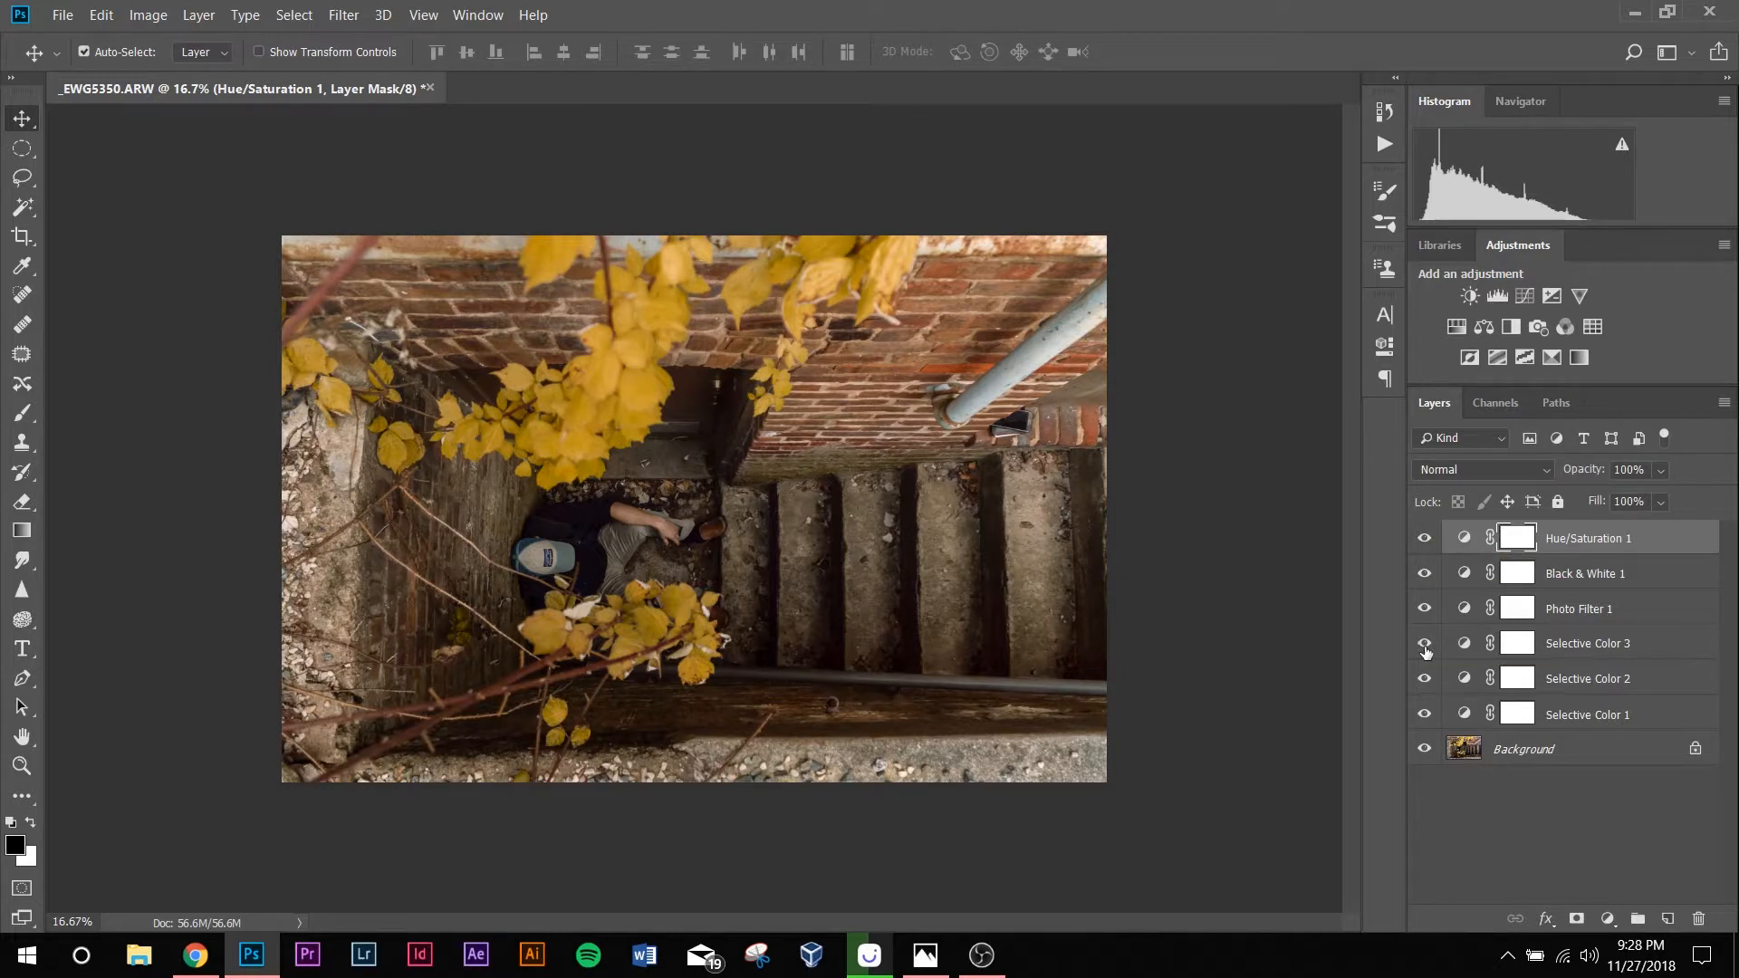
pyautogui.click(1424, 642)
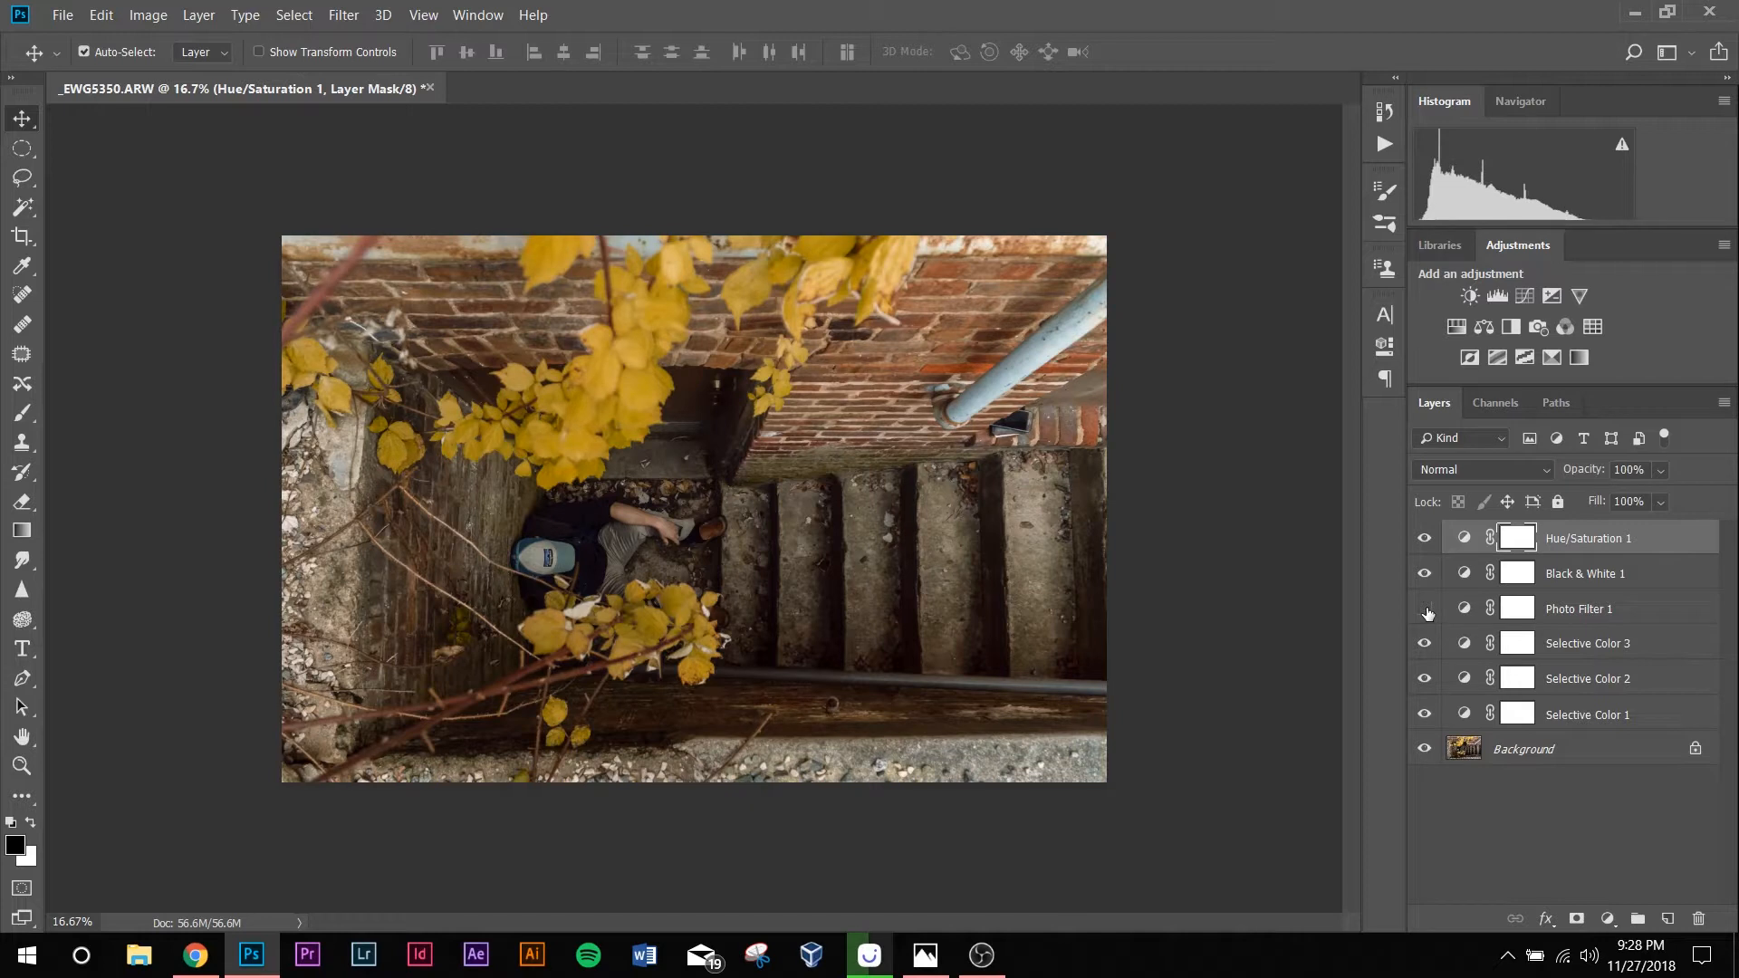
pyautogui.click(1423, 608)
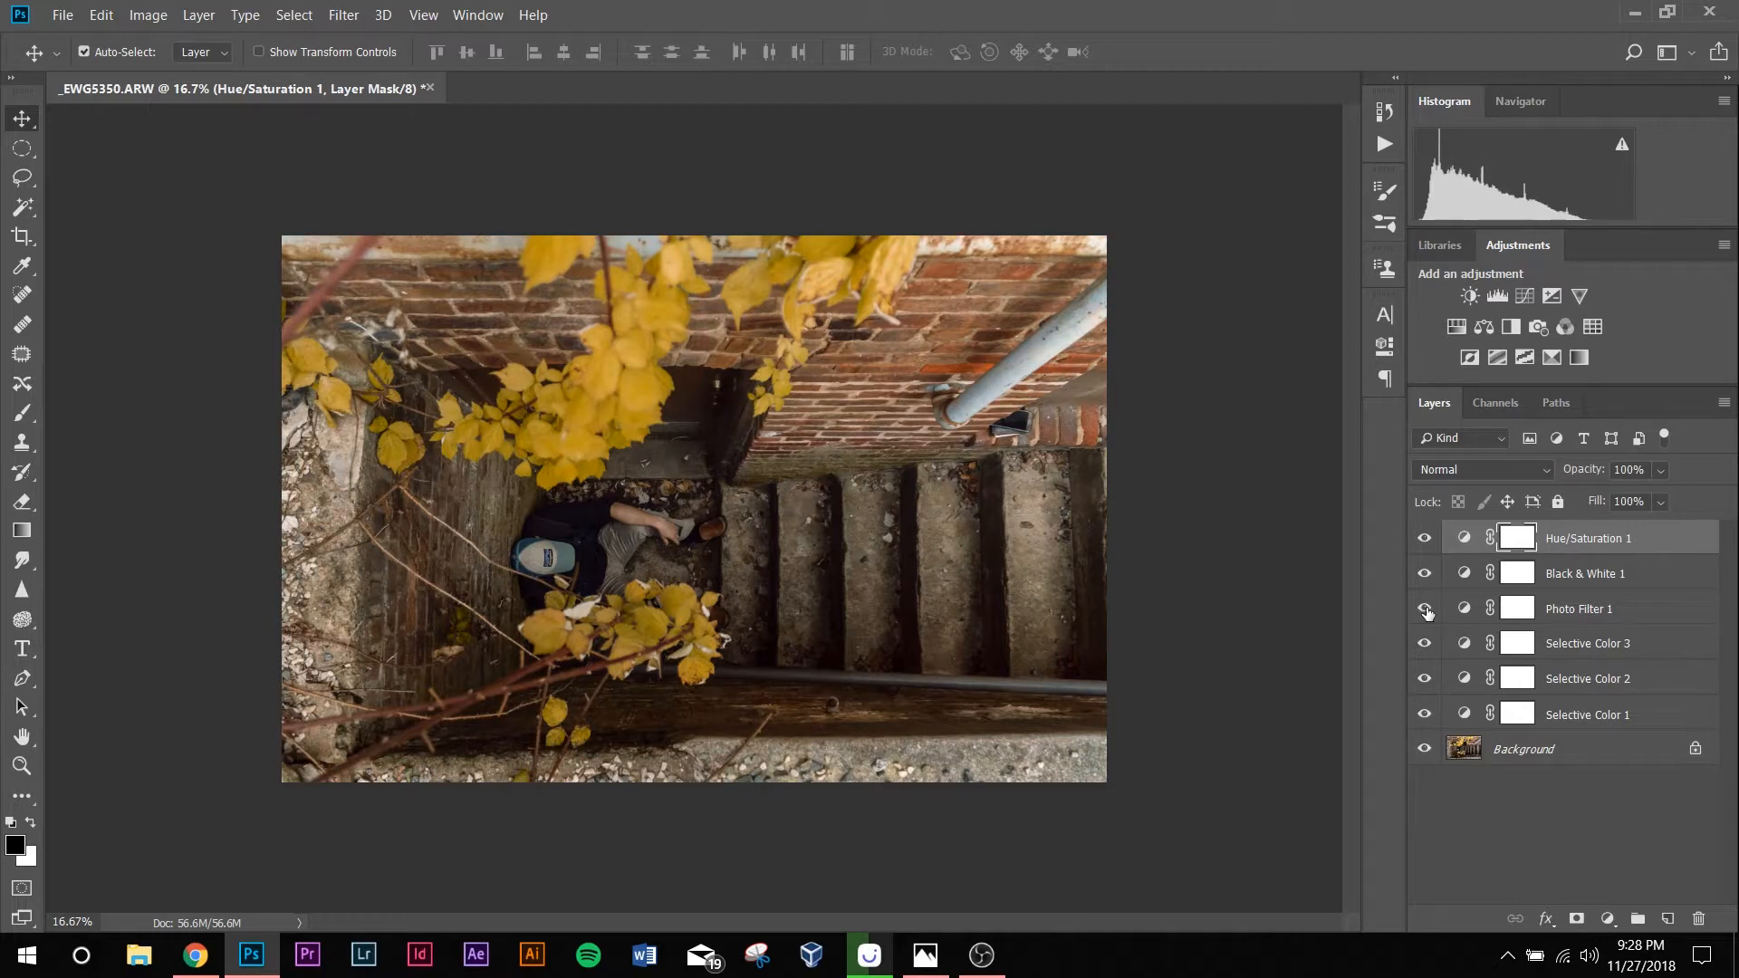
pyautogui.click(1423, 574)
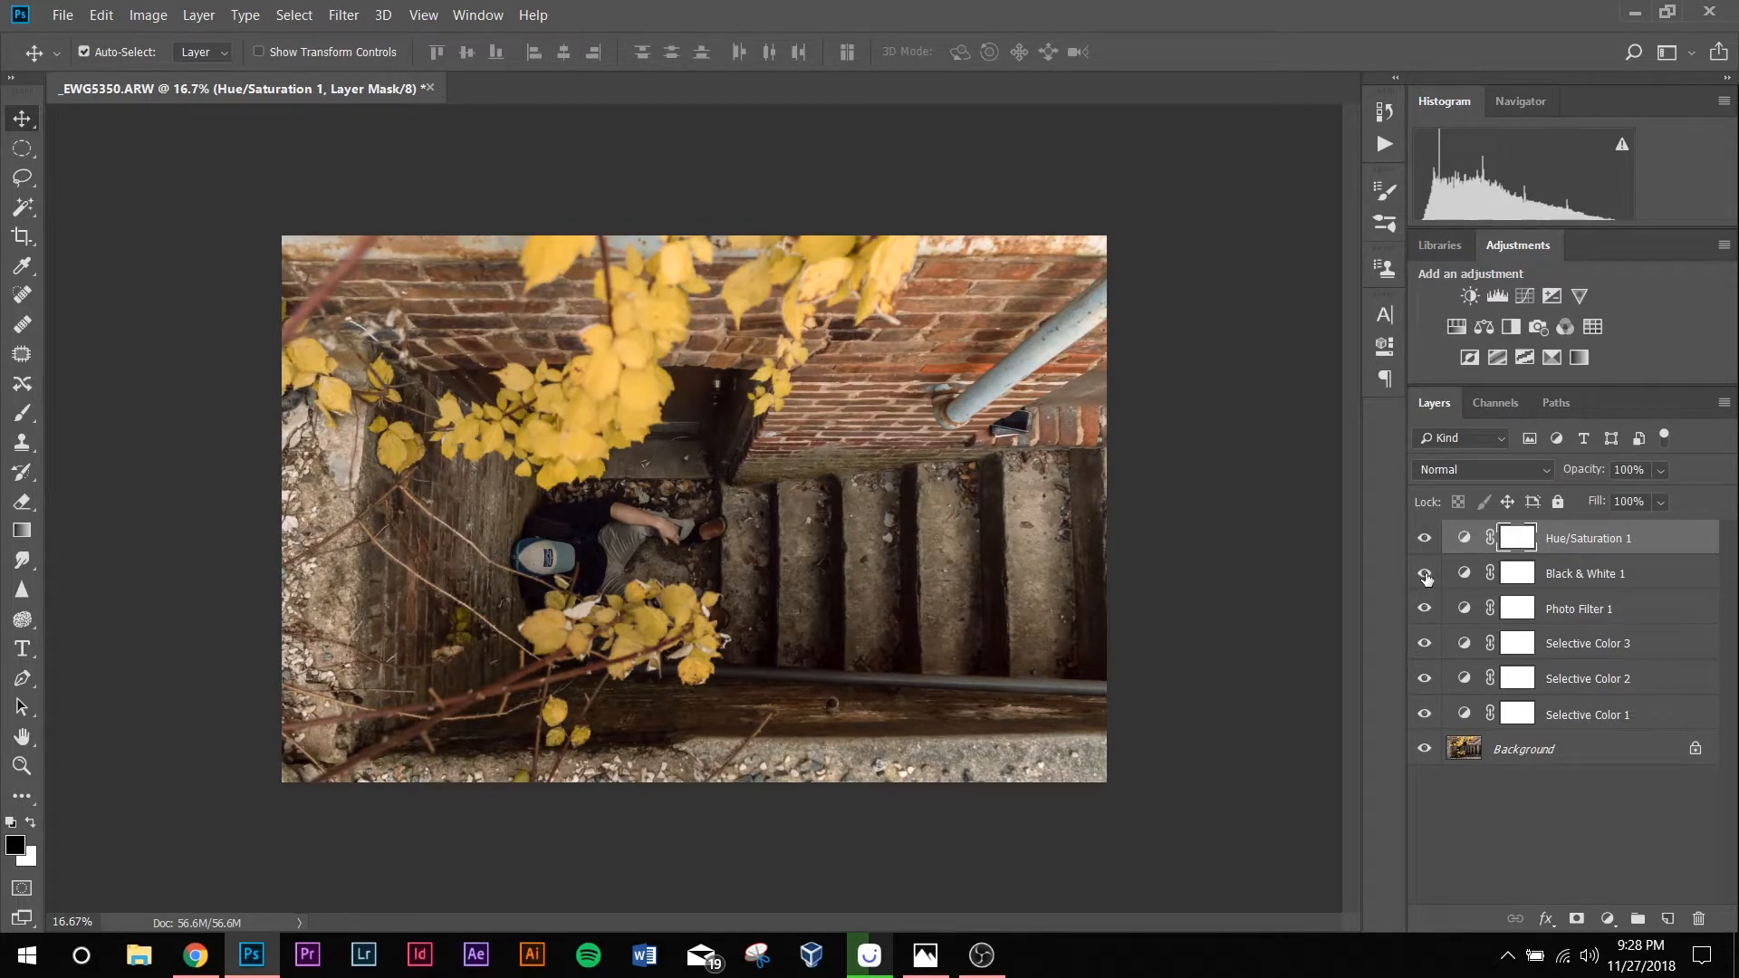
pyautogui.click(1424, 574)
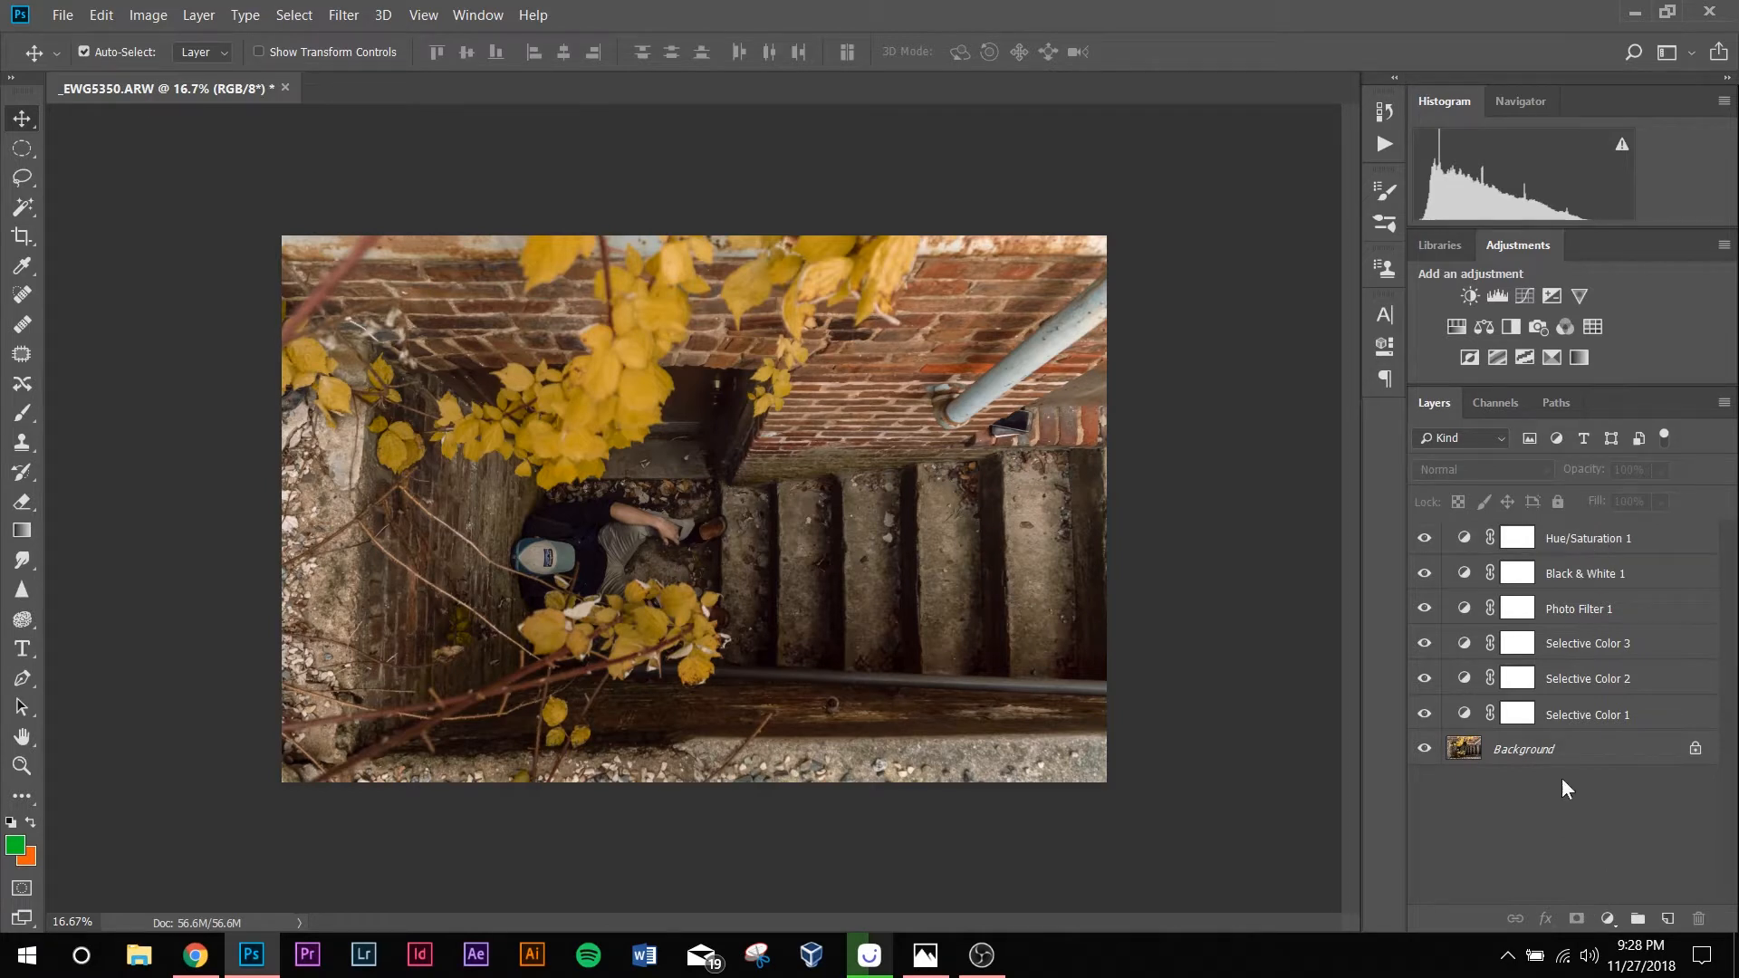
# Step: Add a Curves adjustment layer with black output lifted to 17 and an S-curve
pyautogui.click(1606, 918)
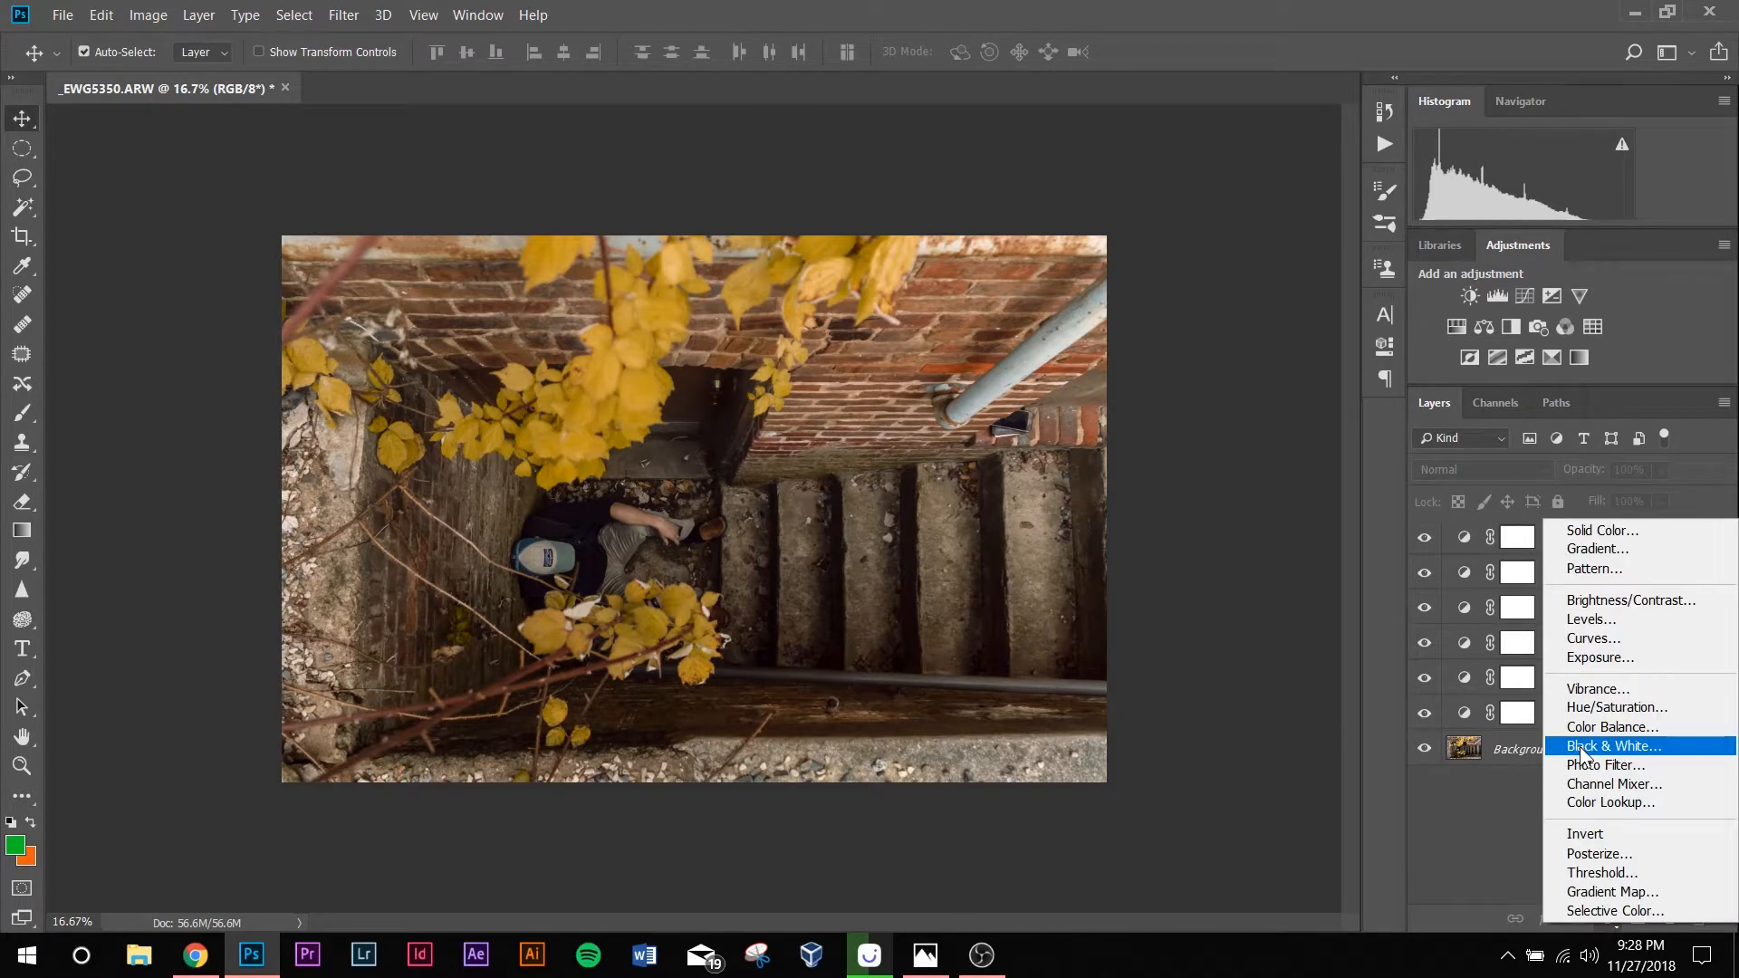
pyautogui.moveTo(1631, 618)
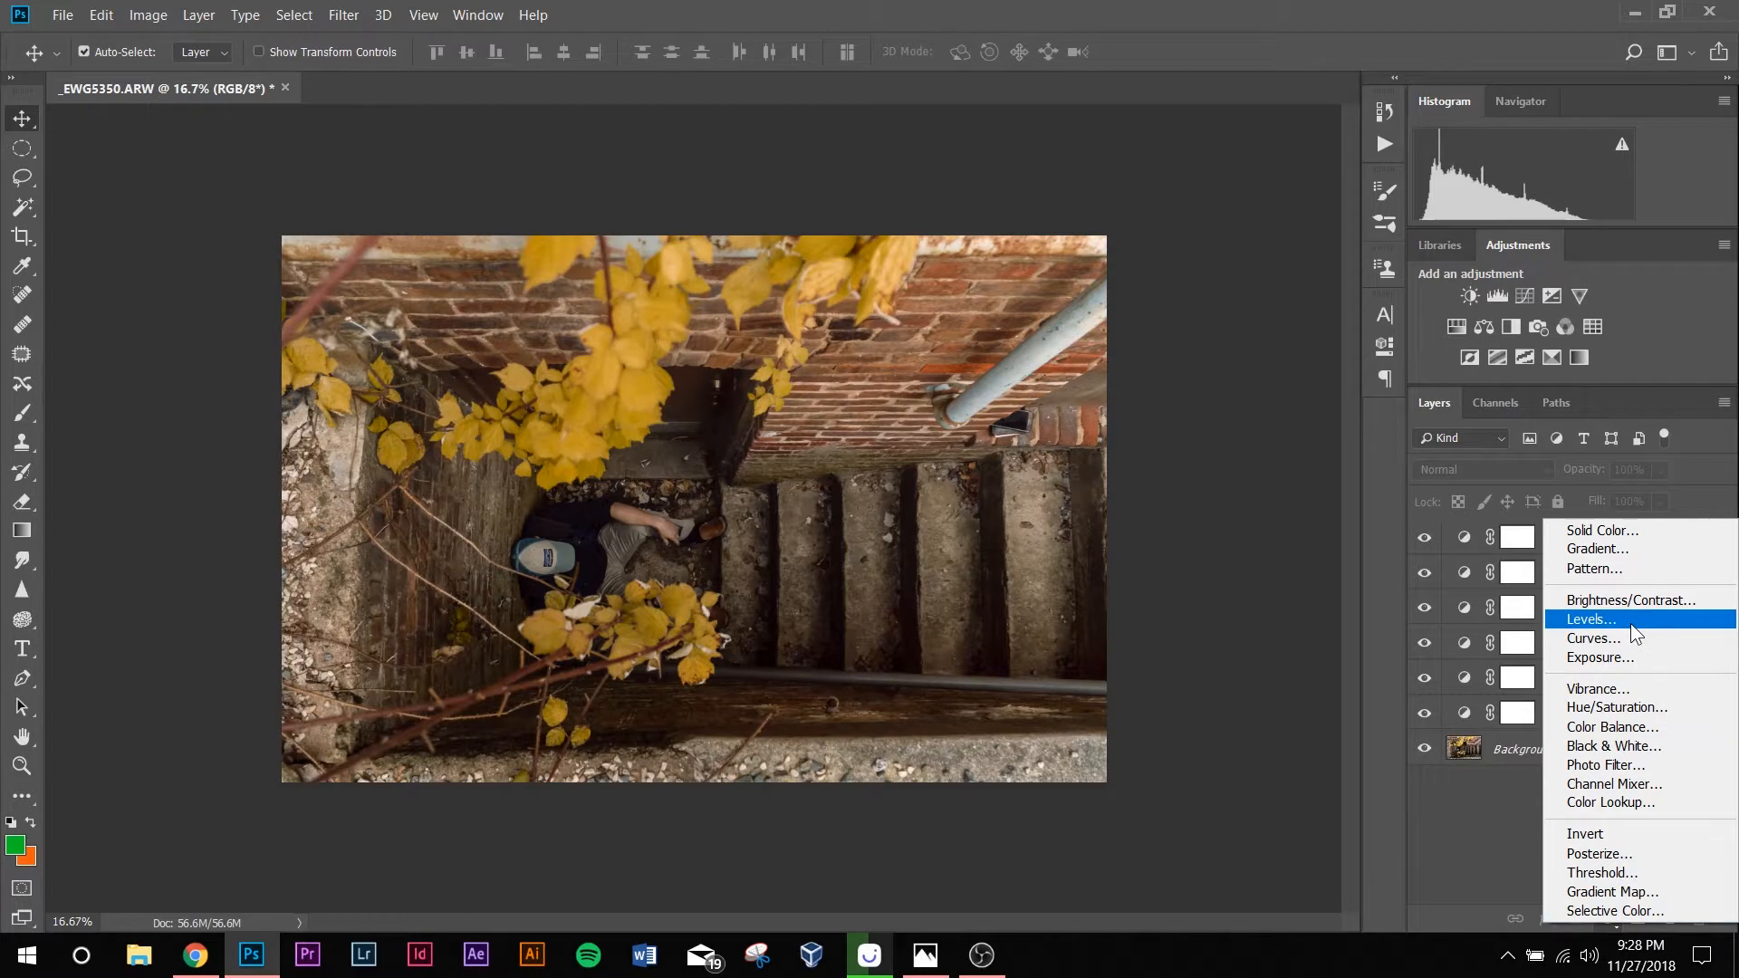
pyautogui.moveTo(1615, 707)
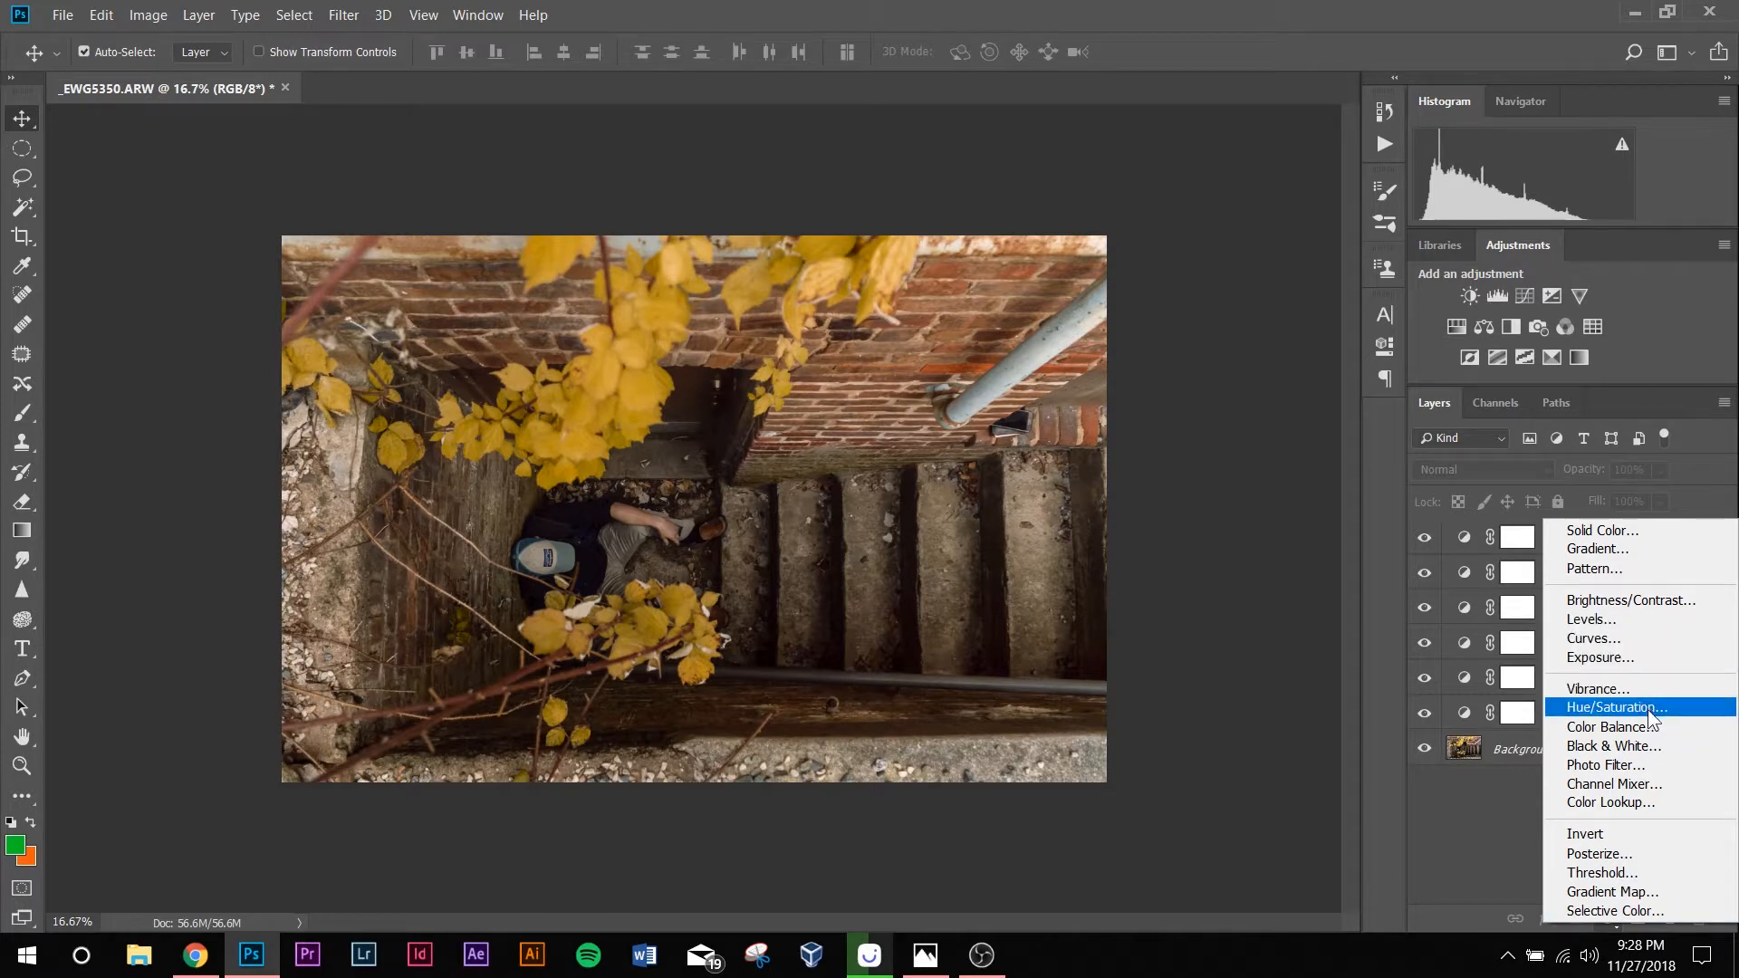
pyautogui.click(1592, 637)
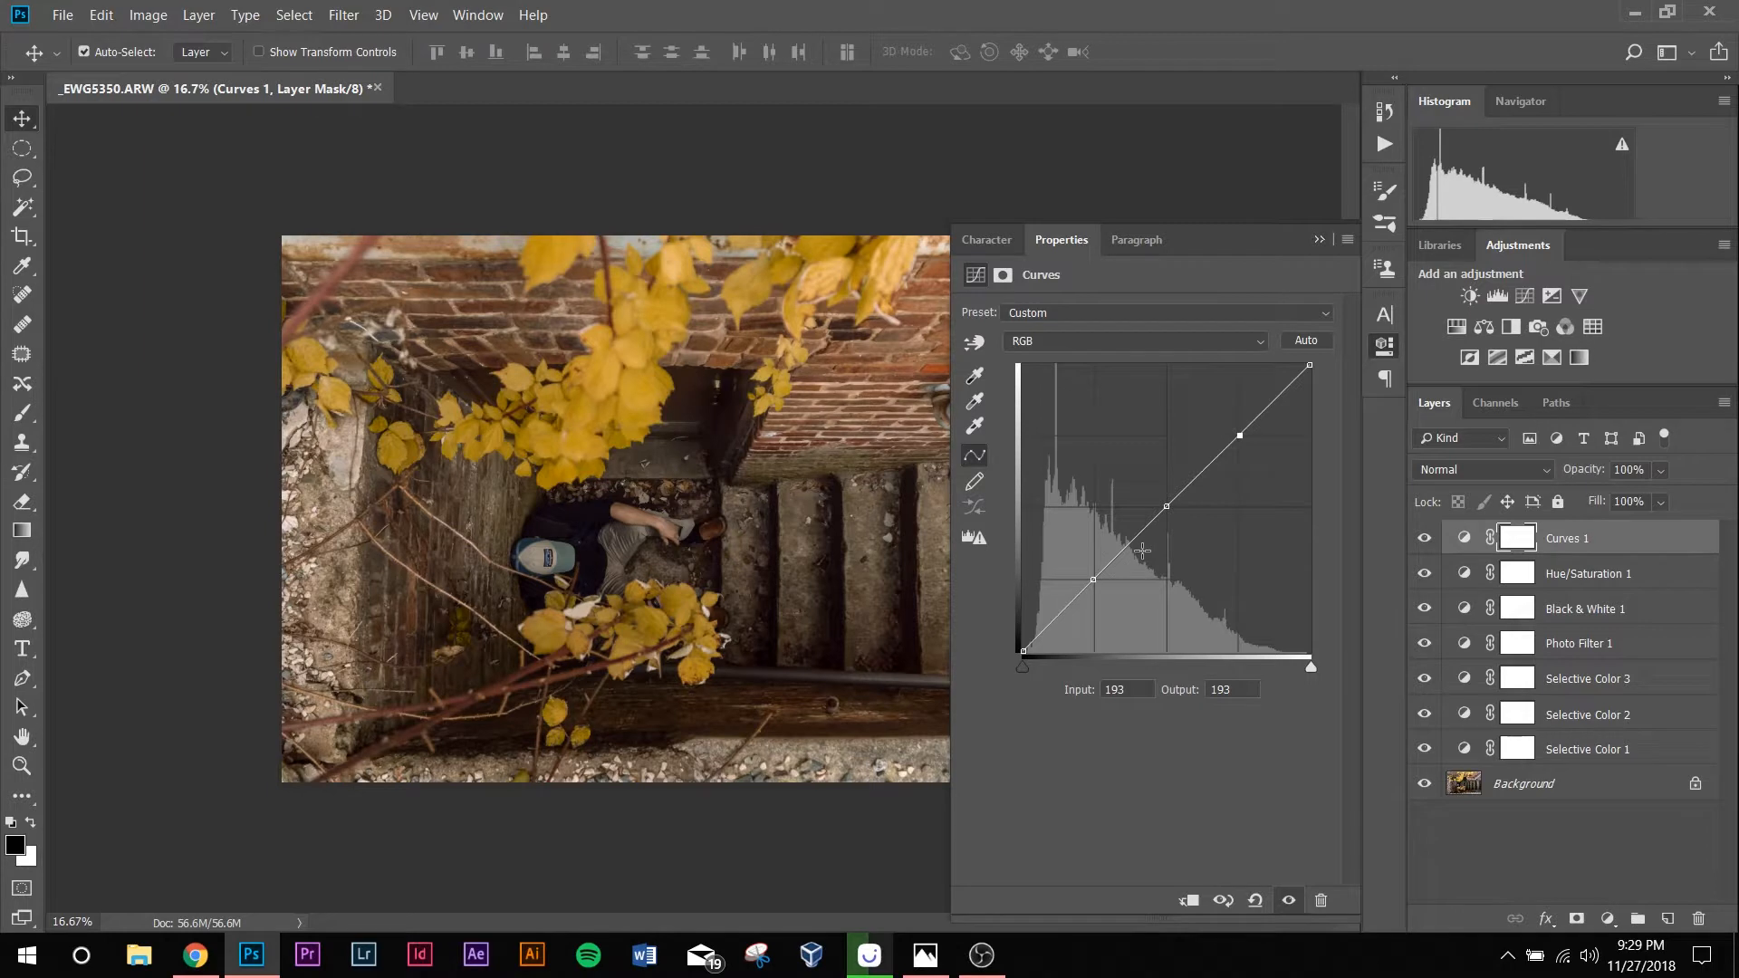
pyautogui.moveTo(1141, 539)
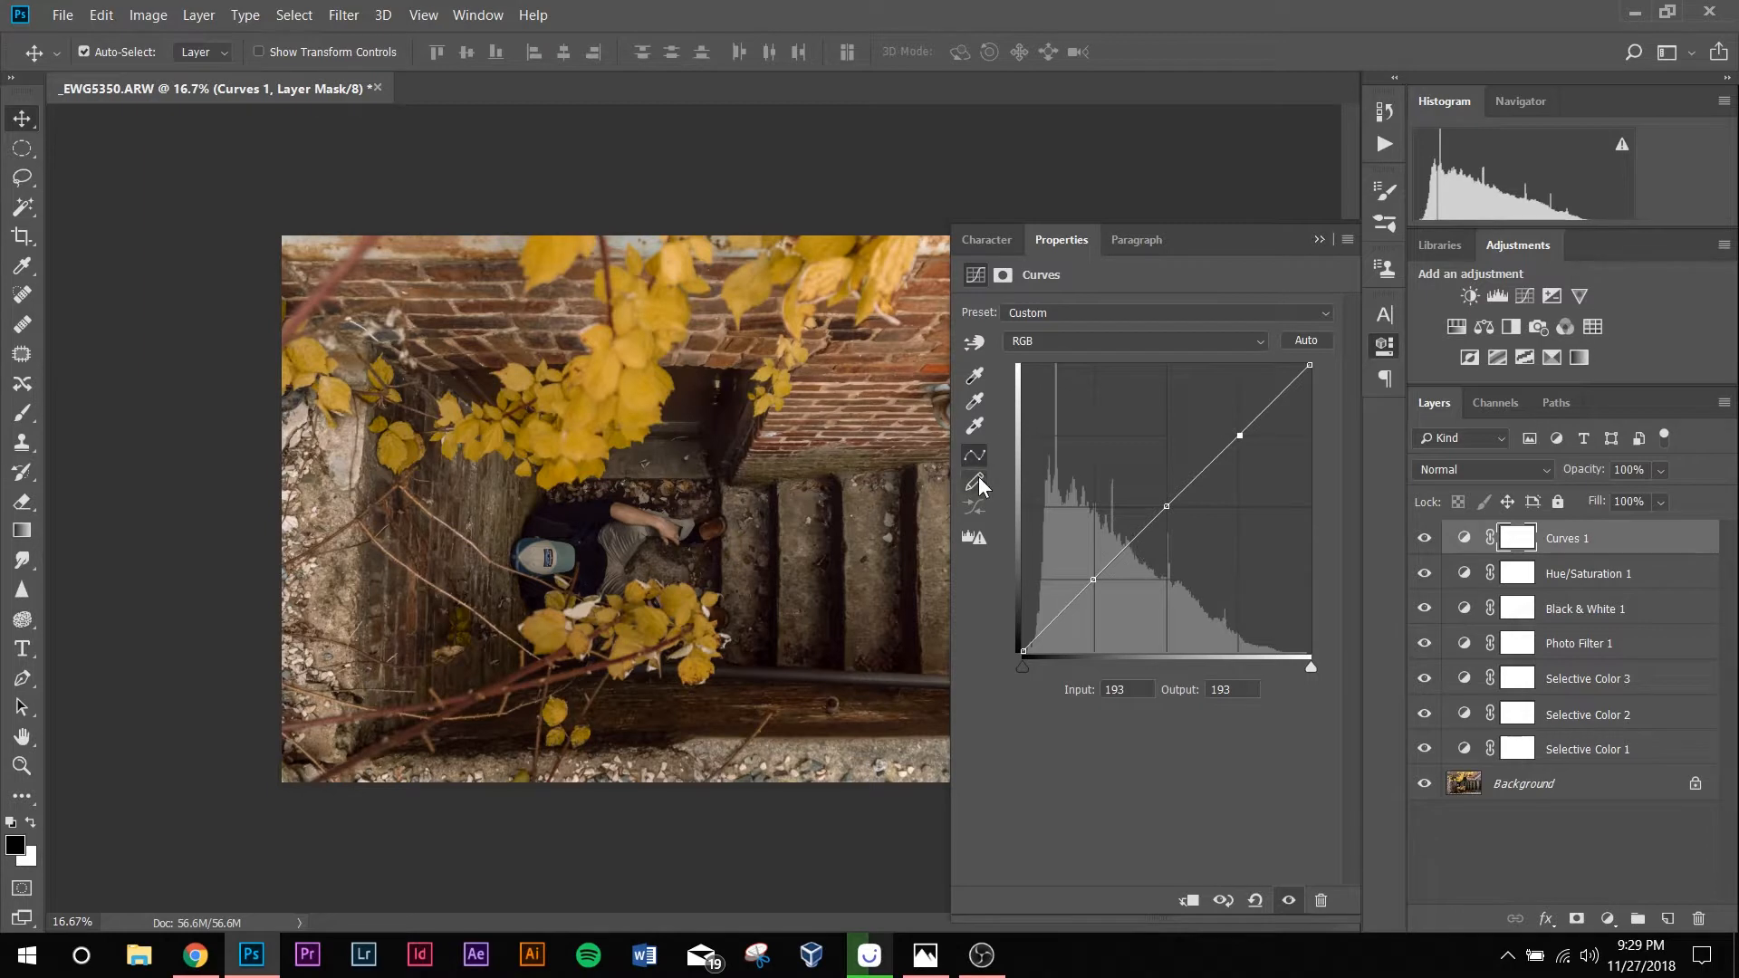
pyautogui.moveTo(975, 481)
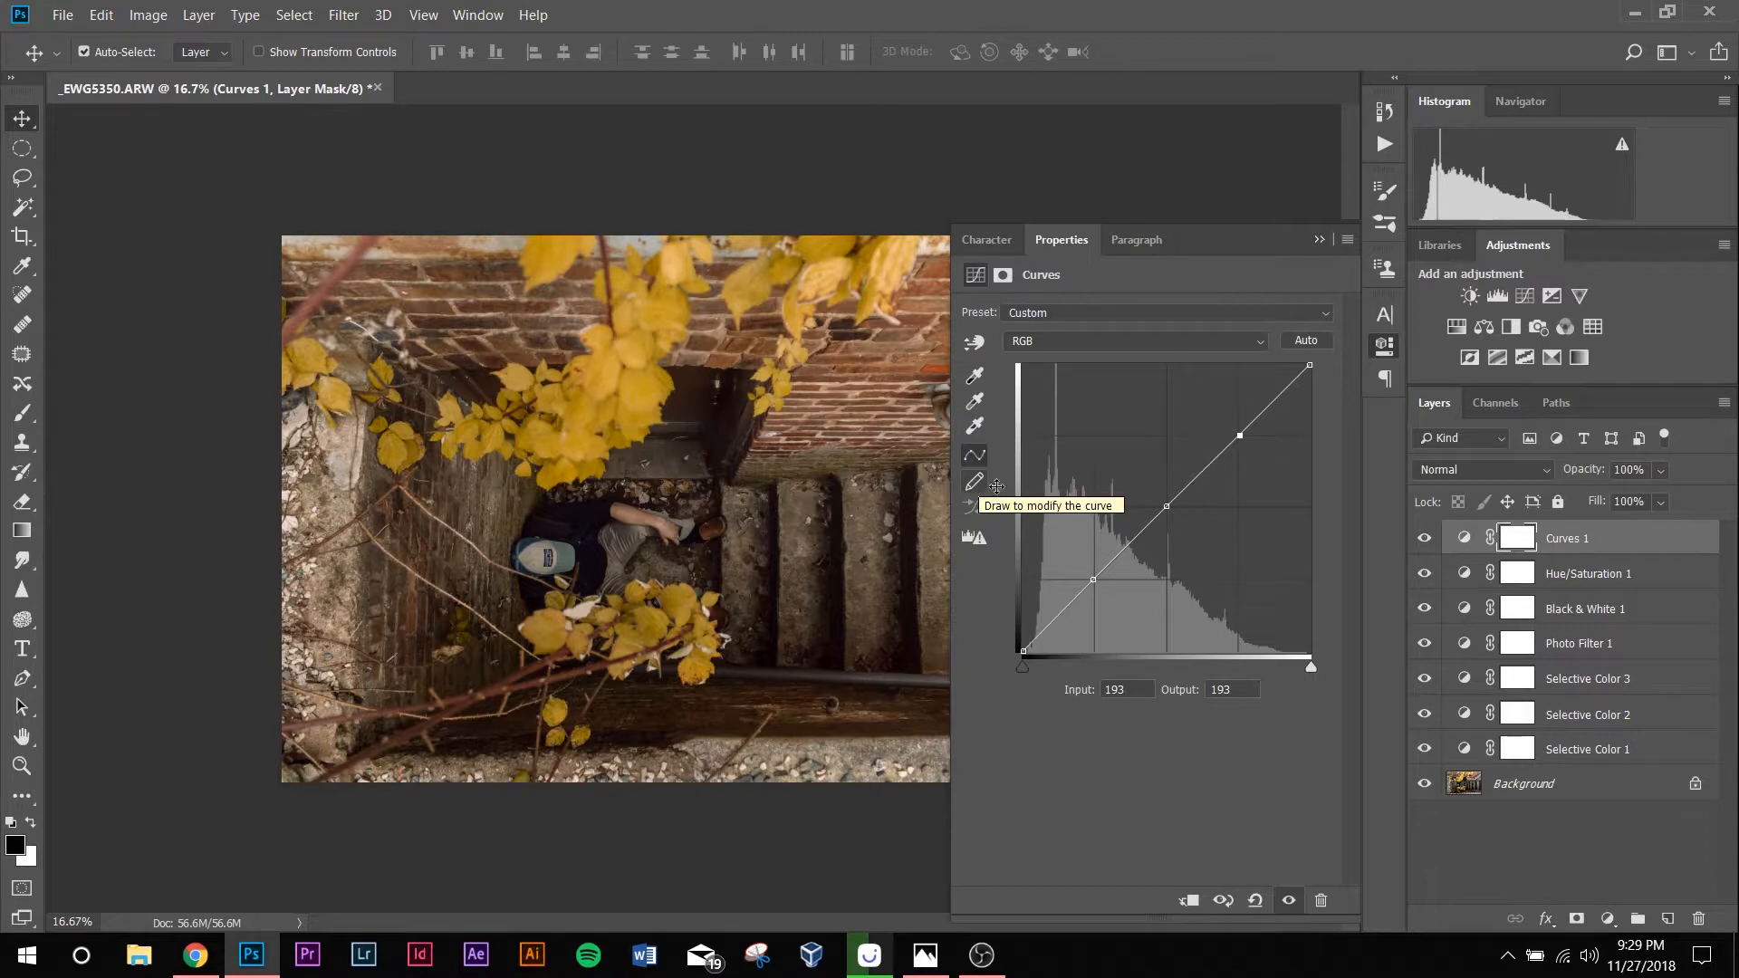
pyautogui.moveTo(1069, 735)
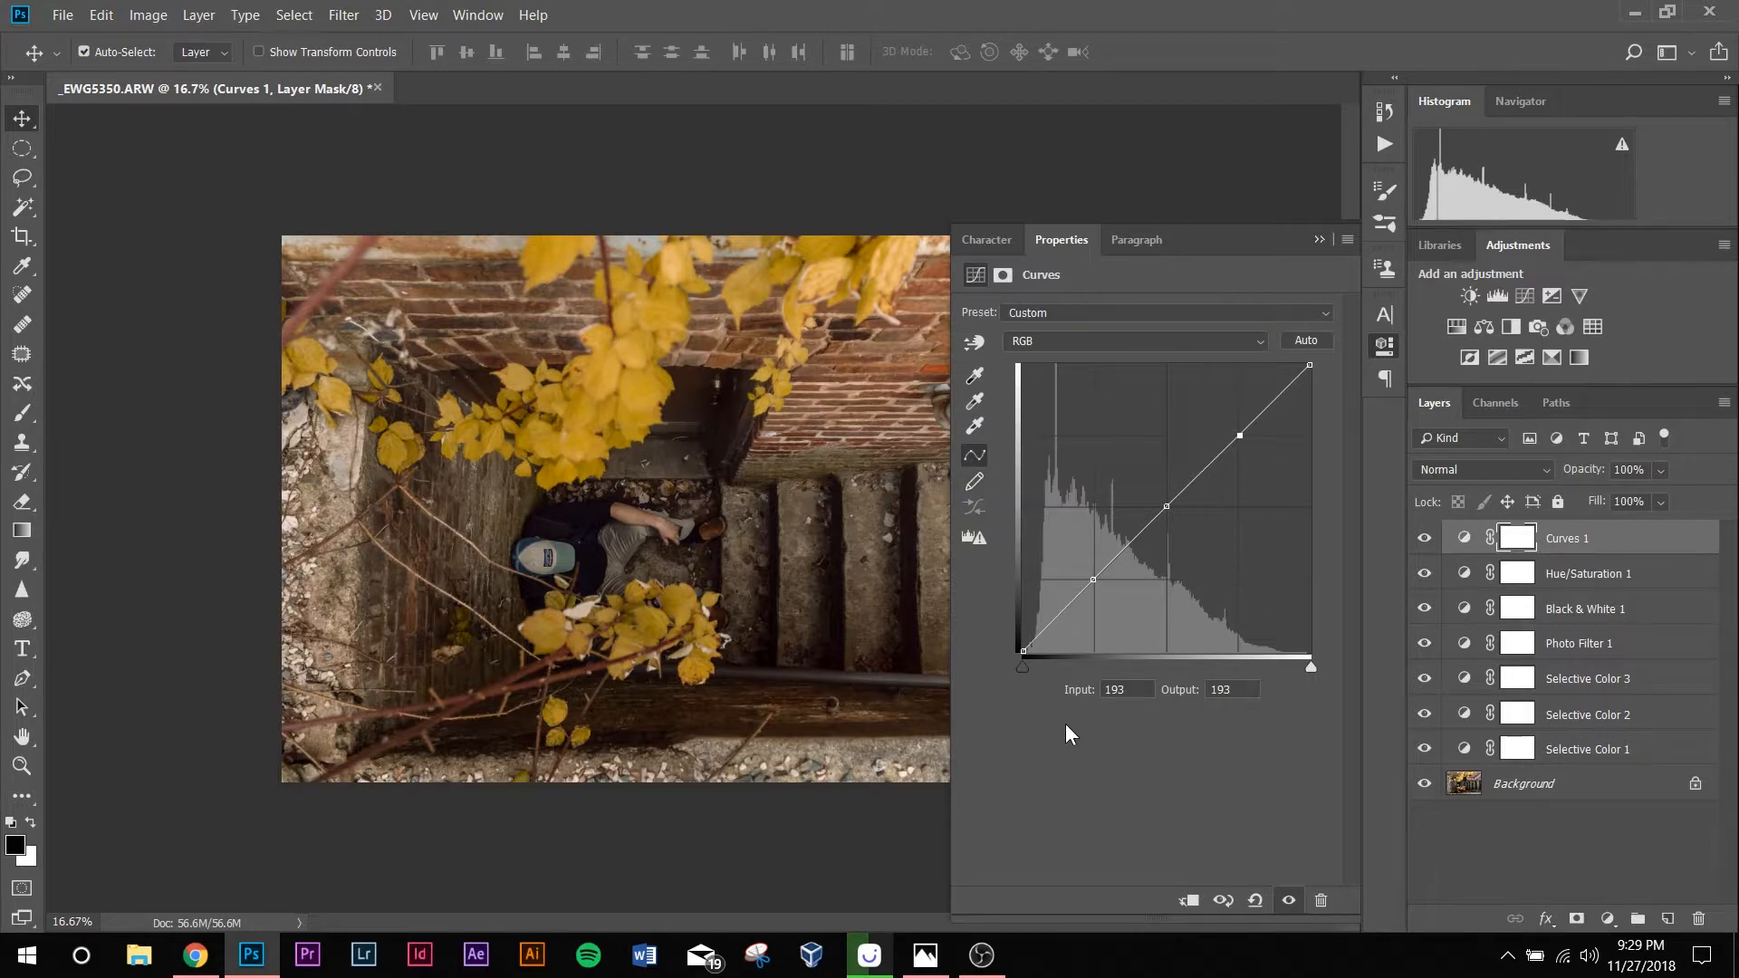
pyautogui.moveTo(1049, 726)
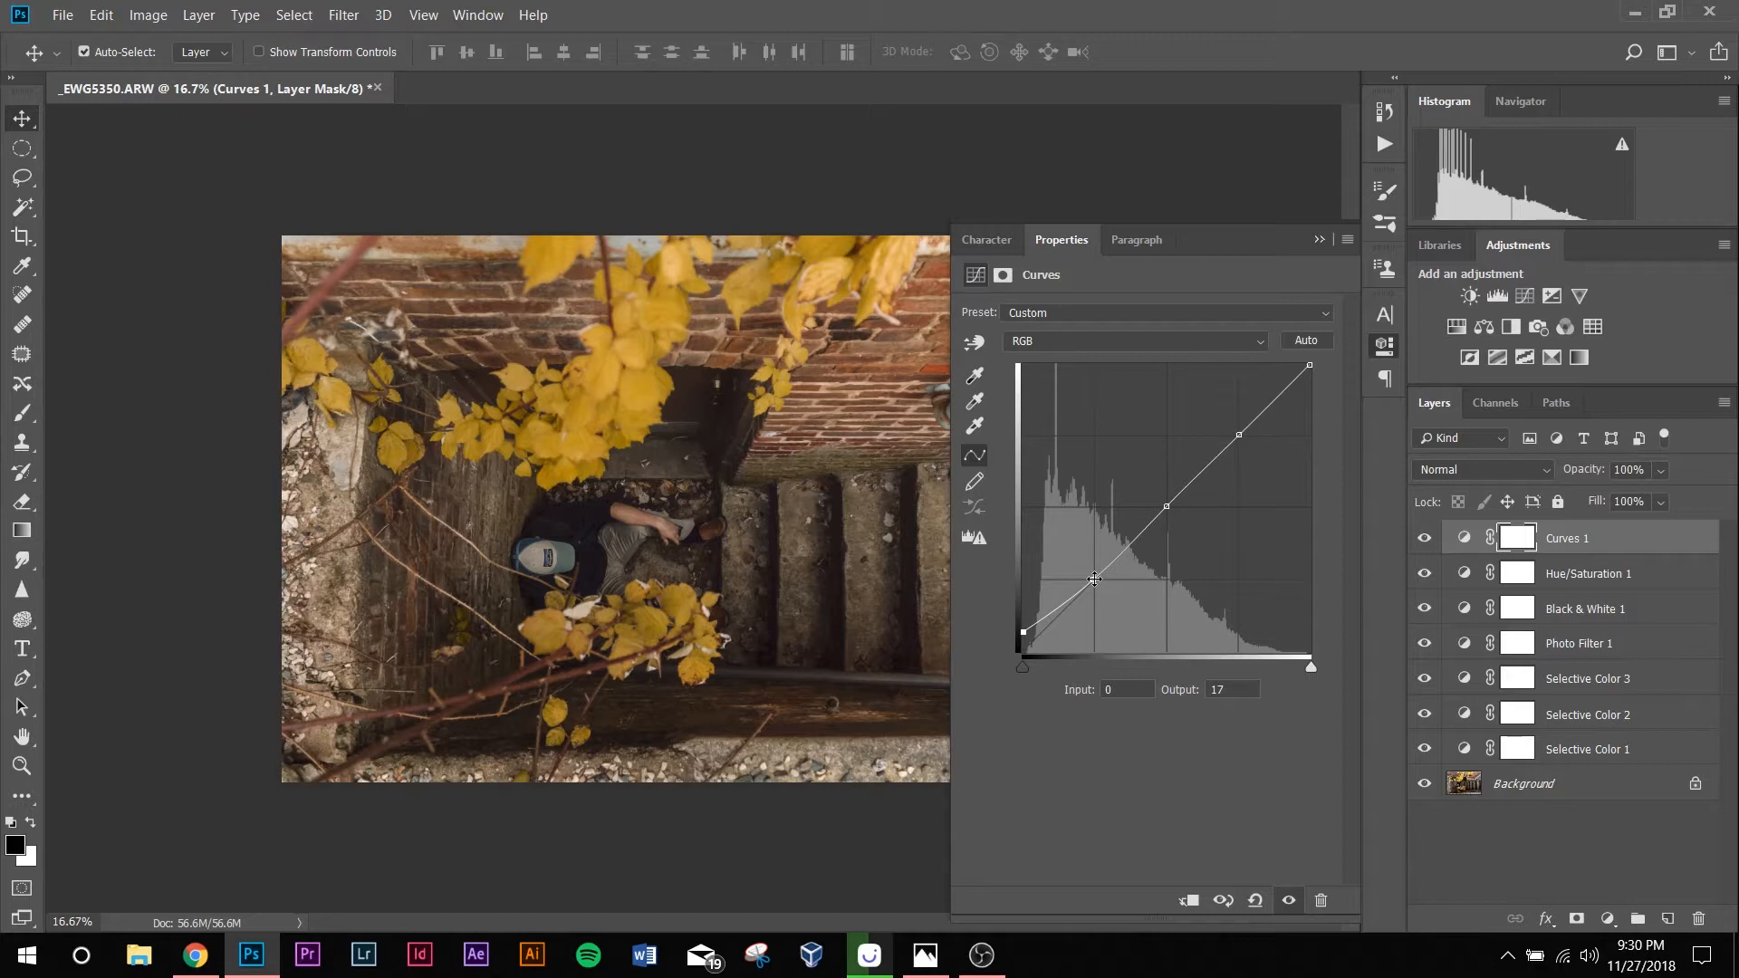
pyautogui.moveTo(1092, 567)
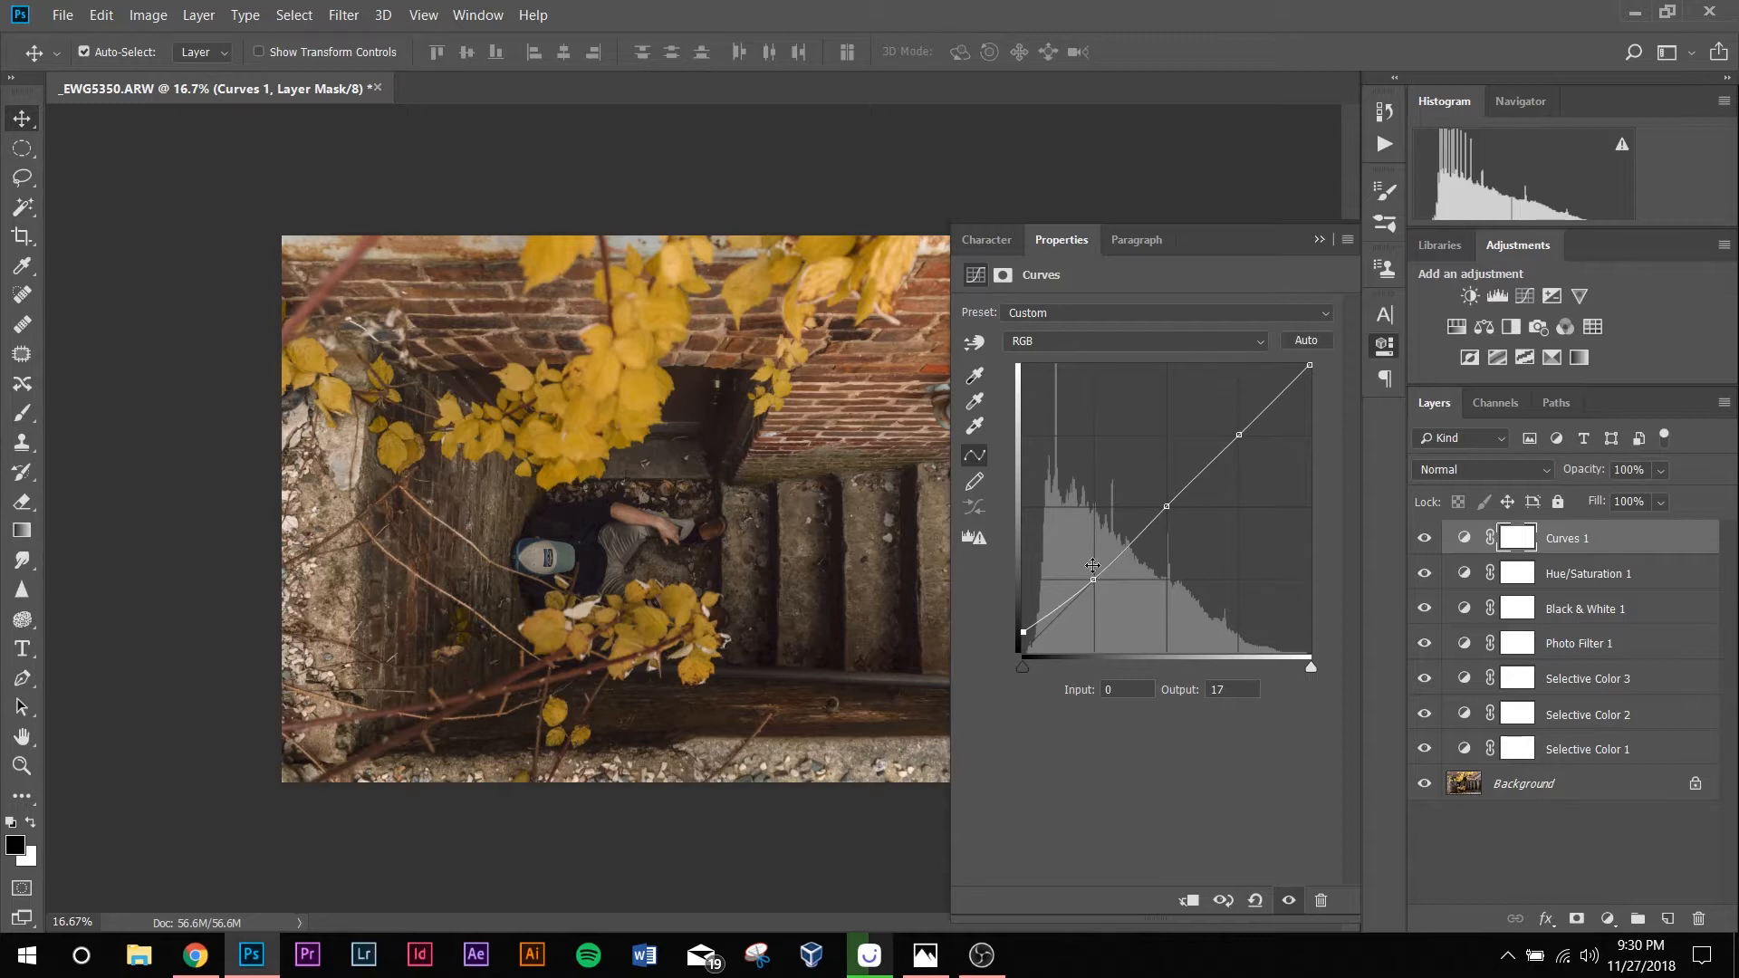
pyautogui.moveTo(1264, 444)
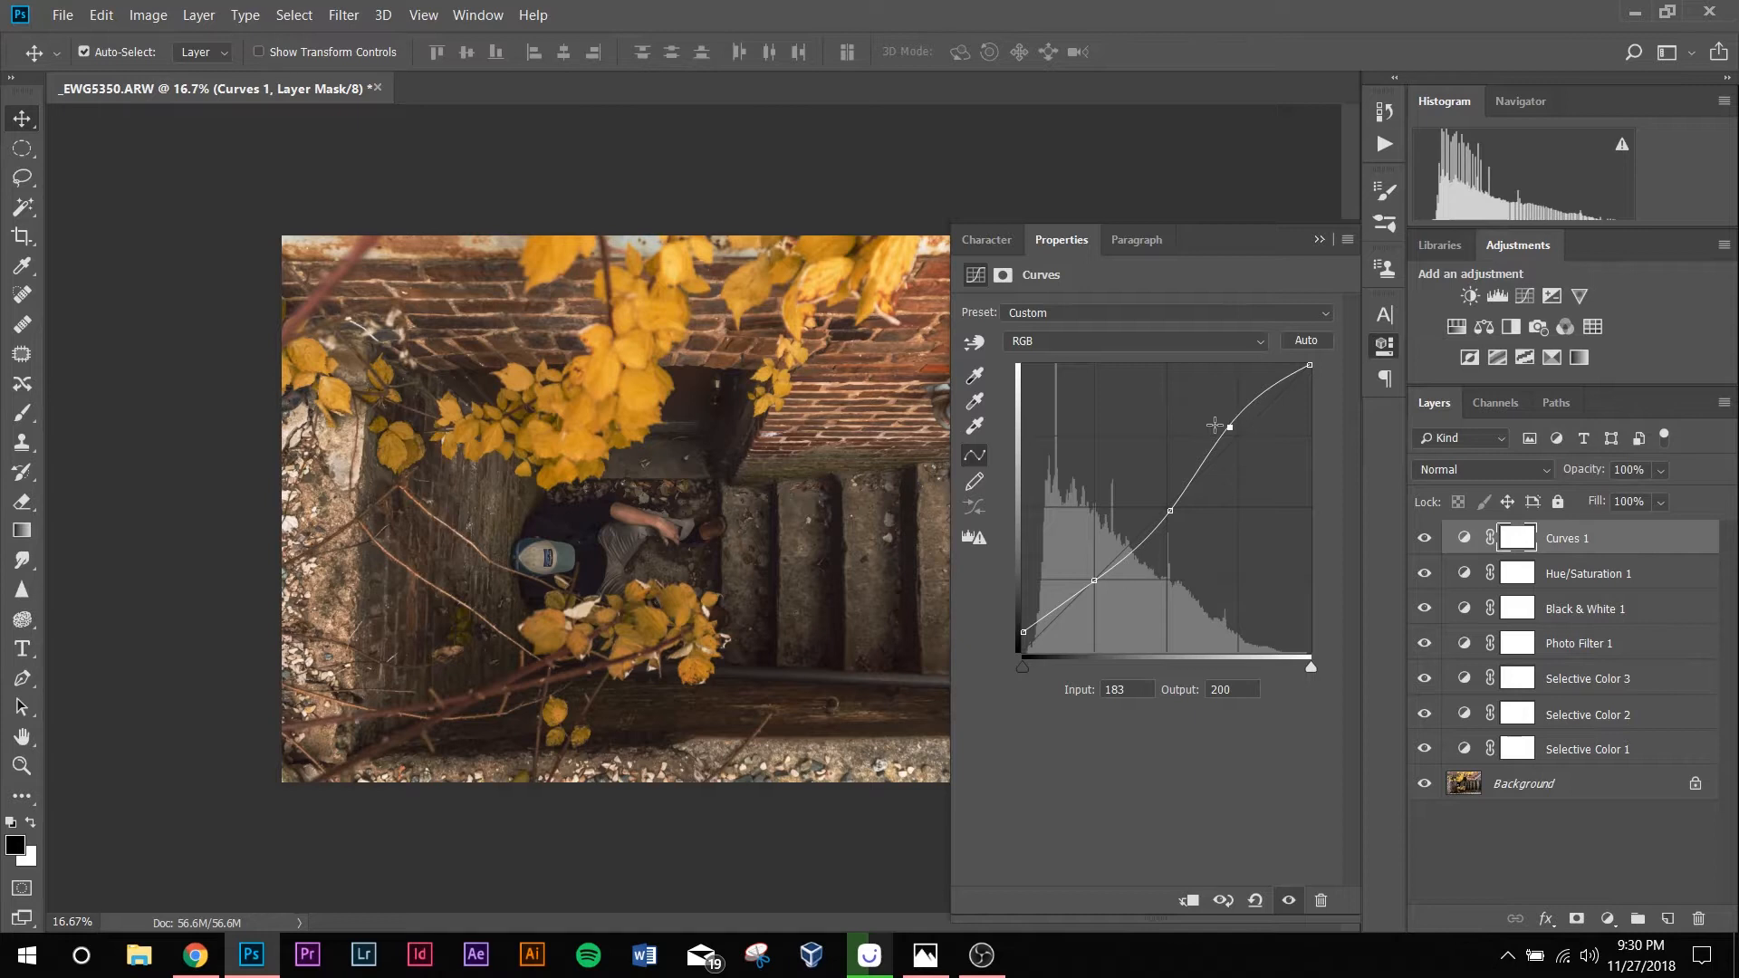
pyautogui.moveTo(1098, 433)
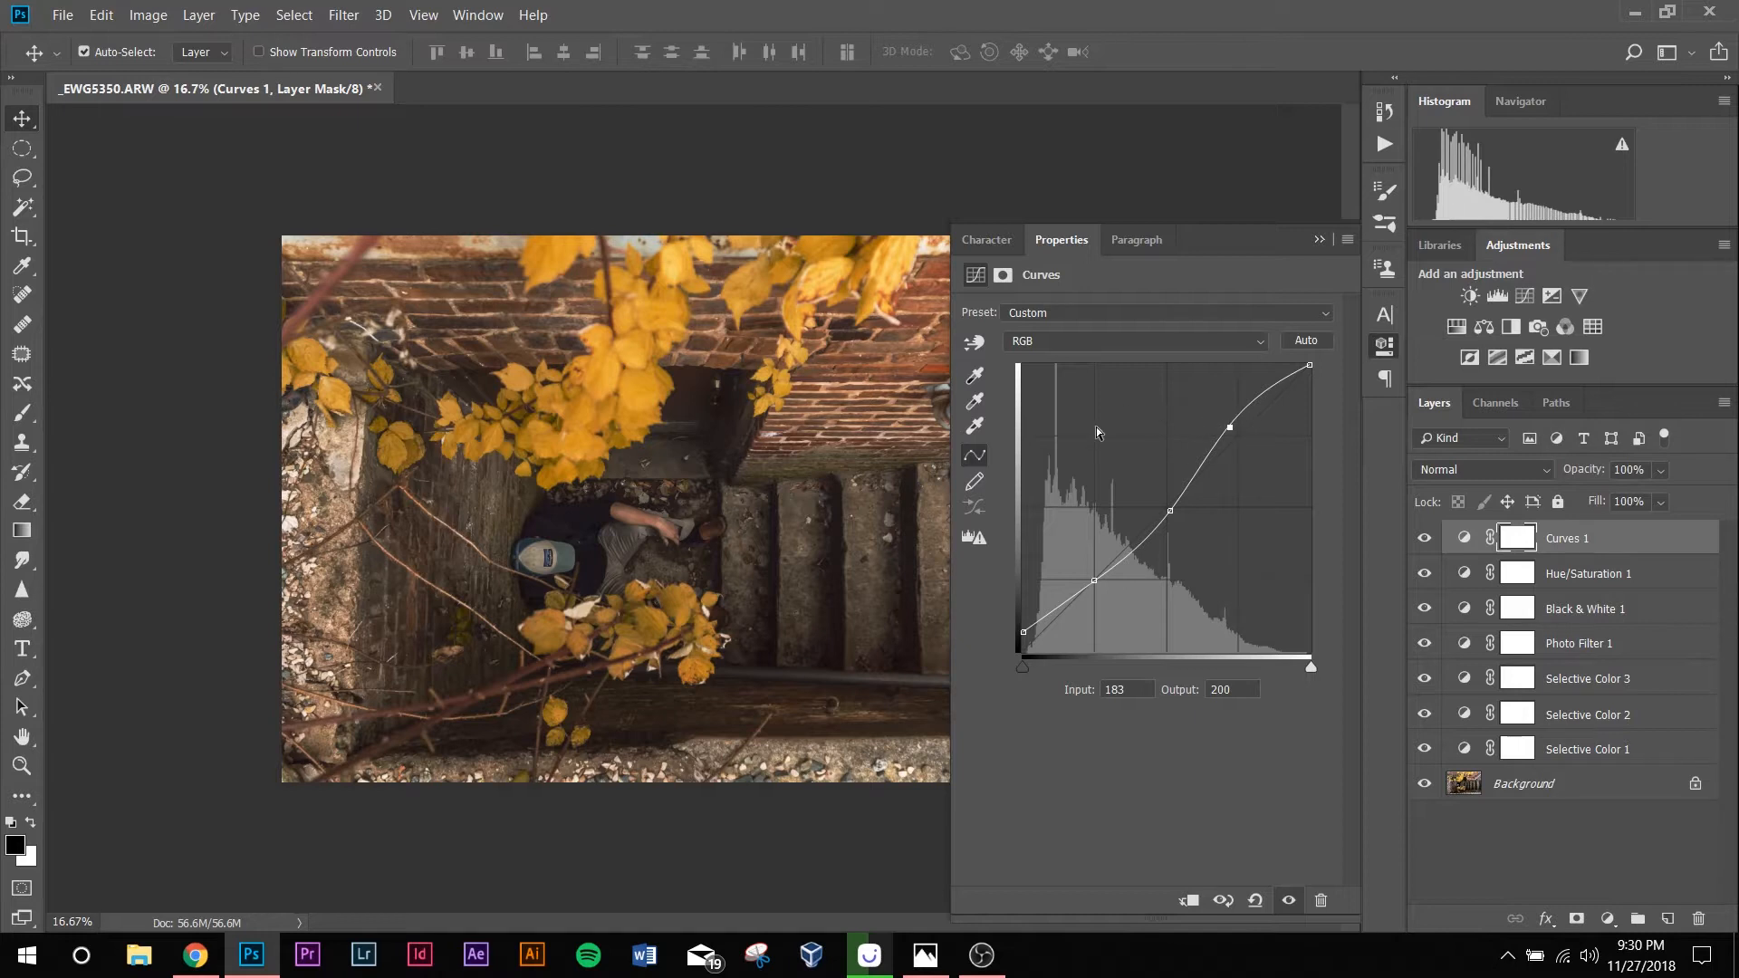
pyautogui.moveTo(1315, 268)
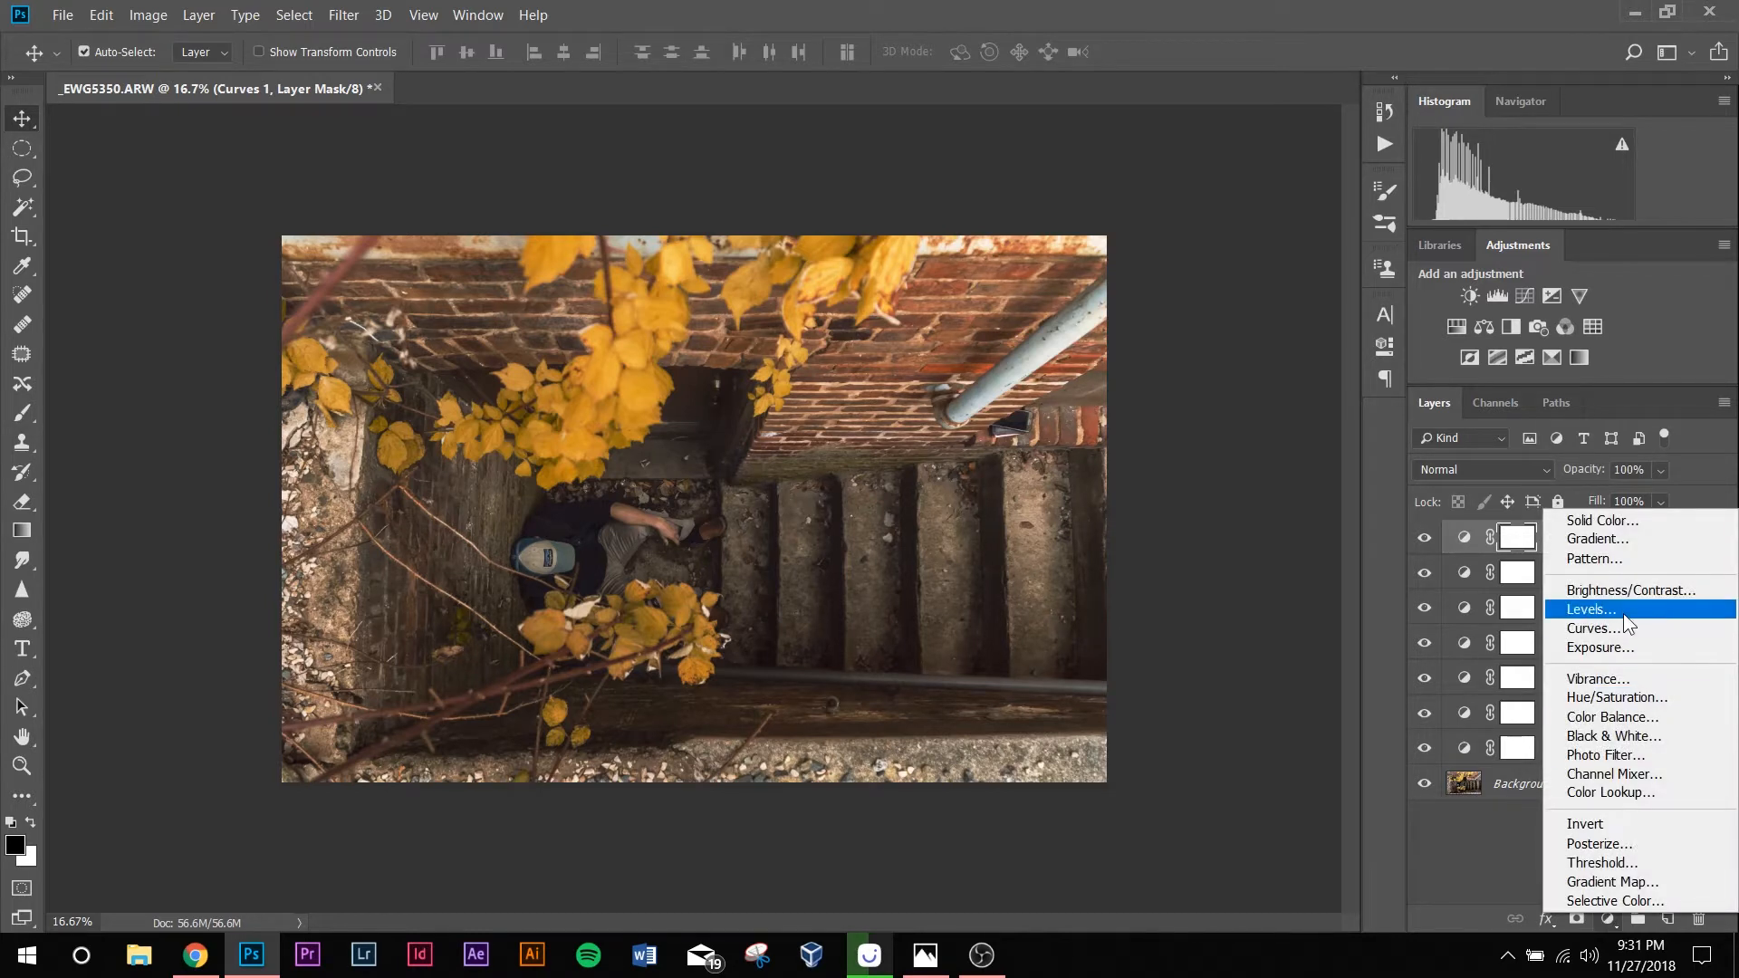
# Step: Add Levels with white input 245 plus a Brightness/Contrast layer, then select Background
pyautogui.click(1588, 609)
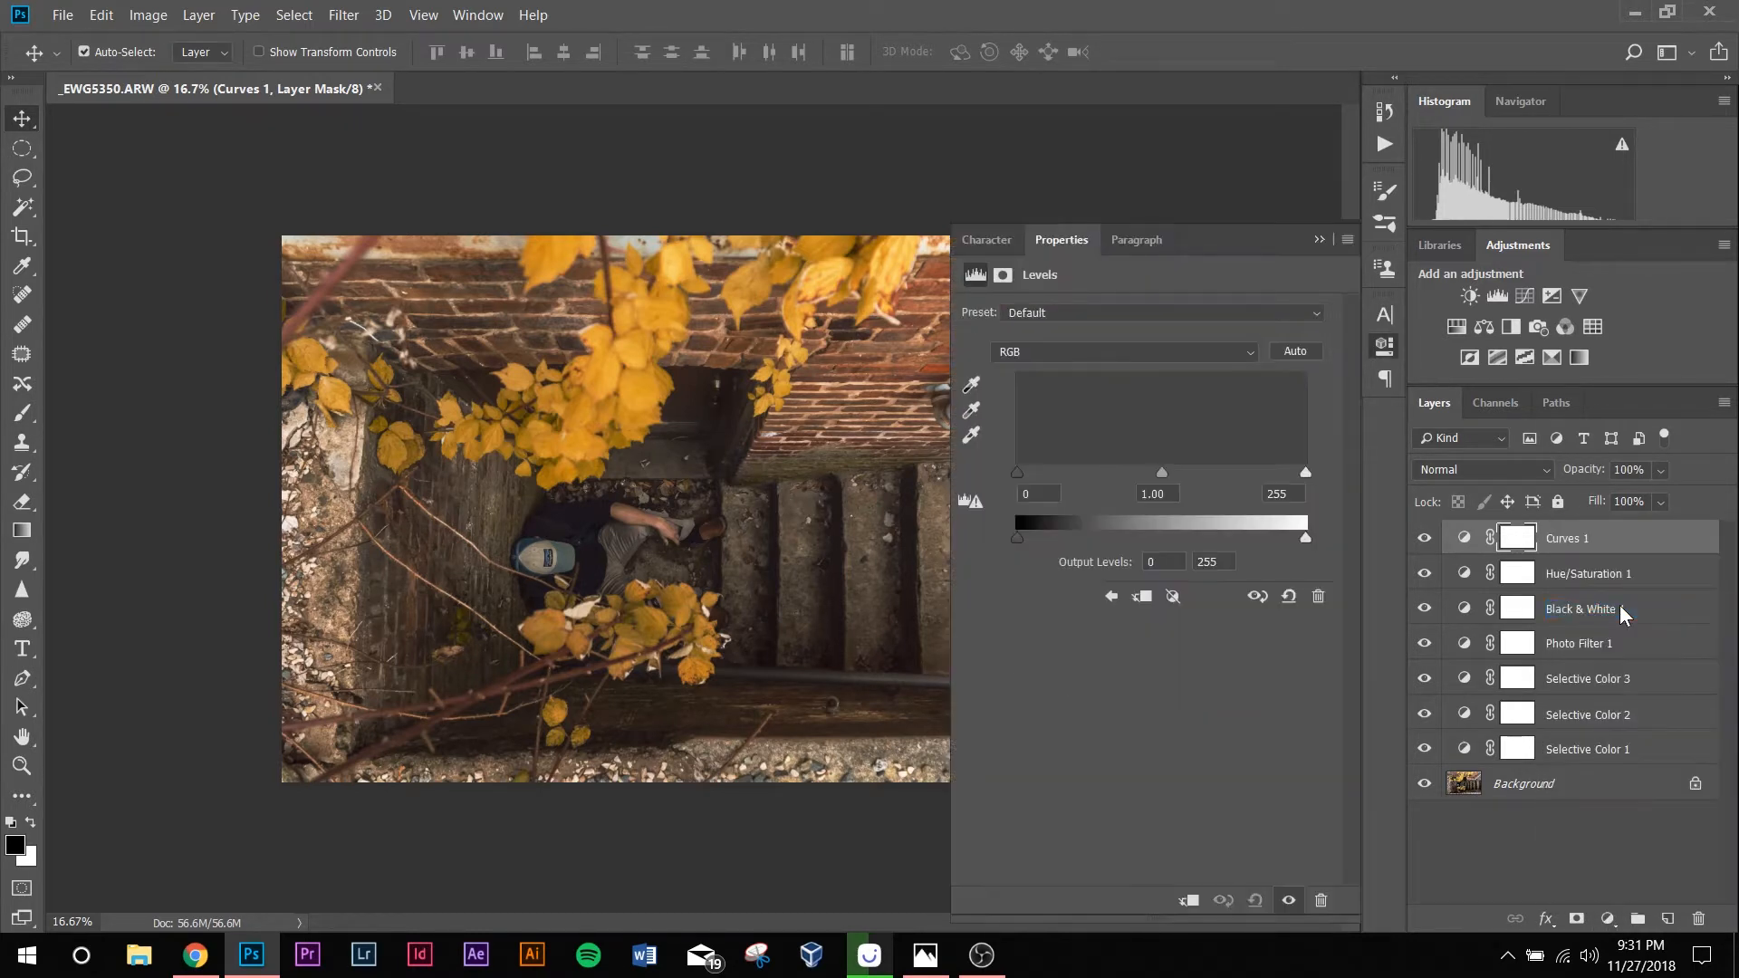
pyautogui.click(1498, 295)
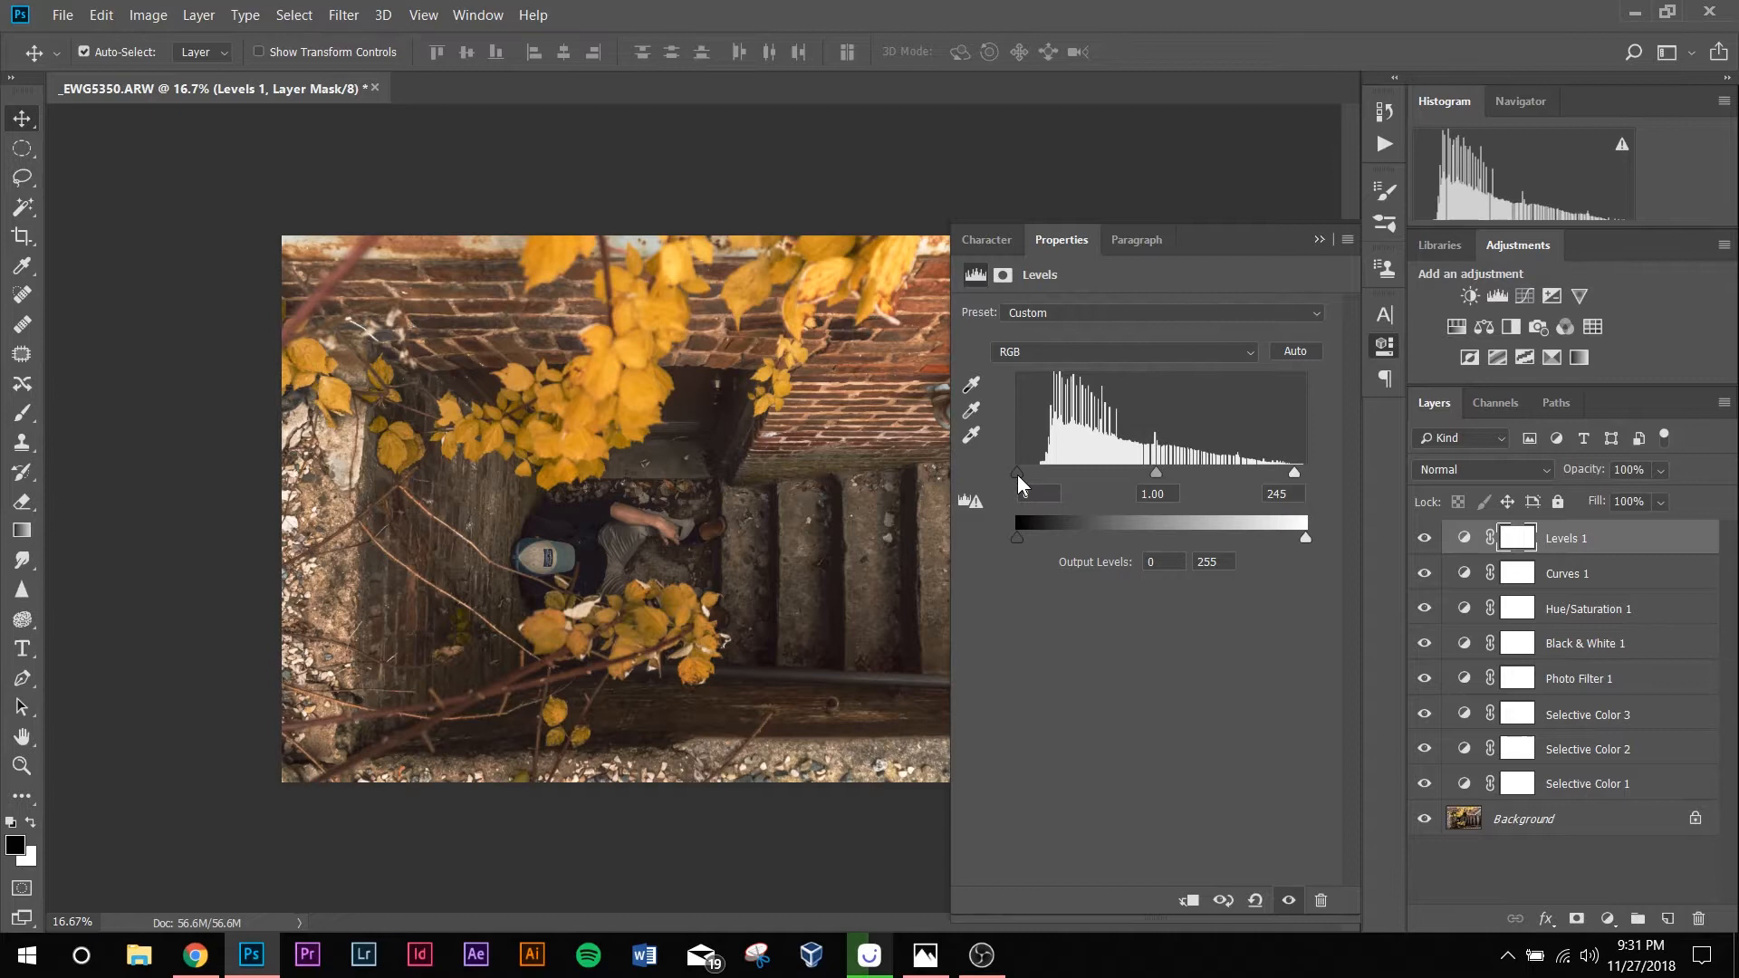
pyautogui.click(1319, 239)
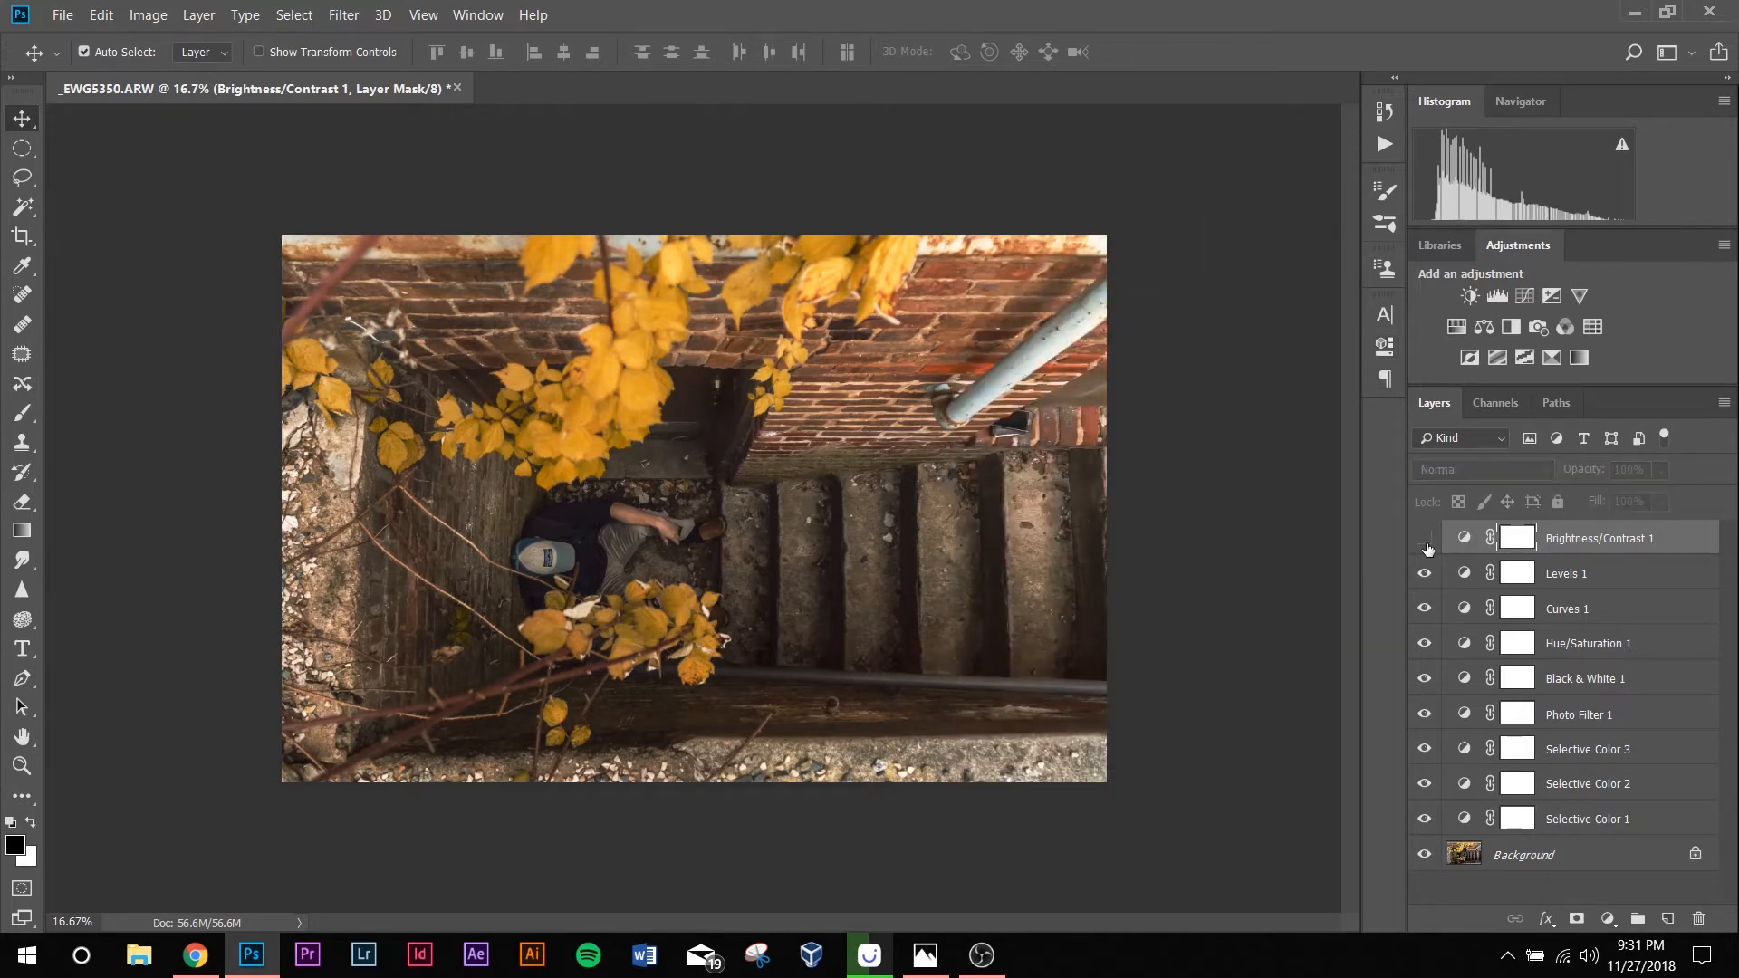
pyautogui.click(1425, 538)
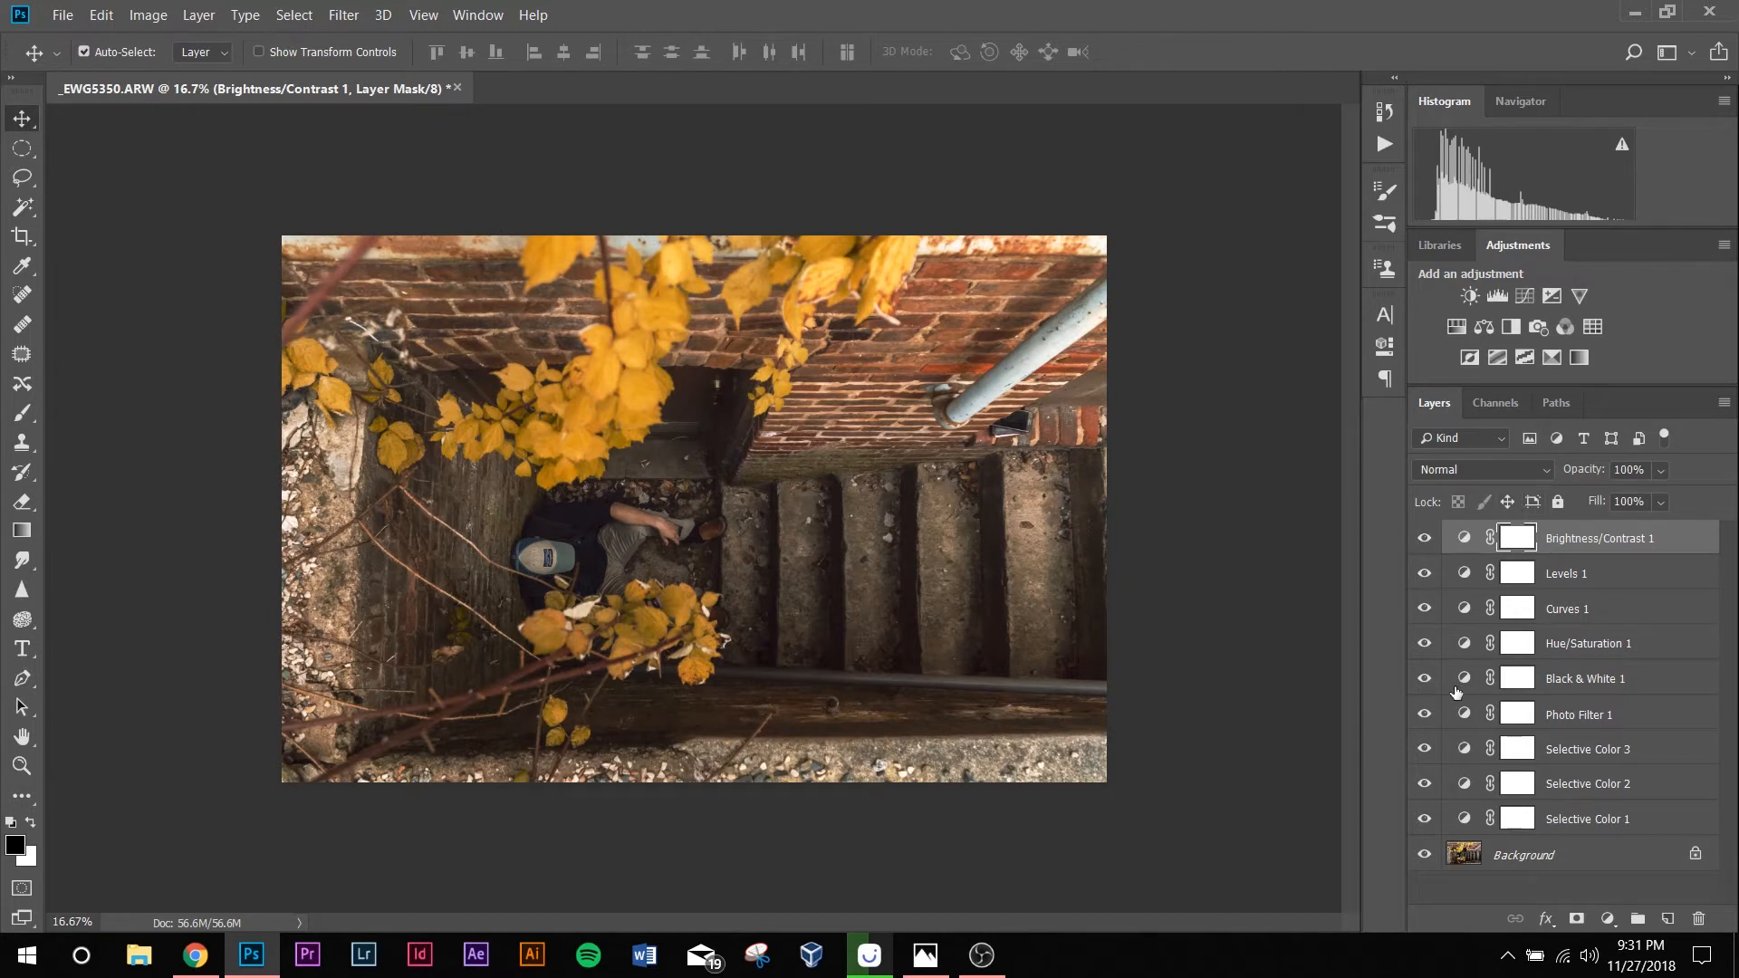
pyautogui.moveTo(1383, 871)
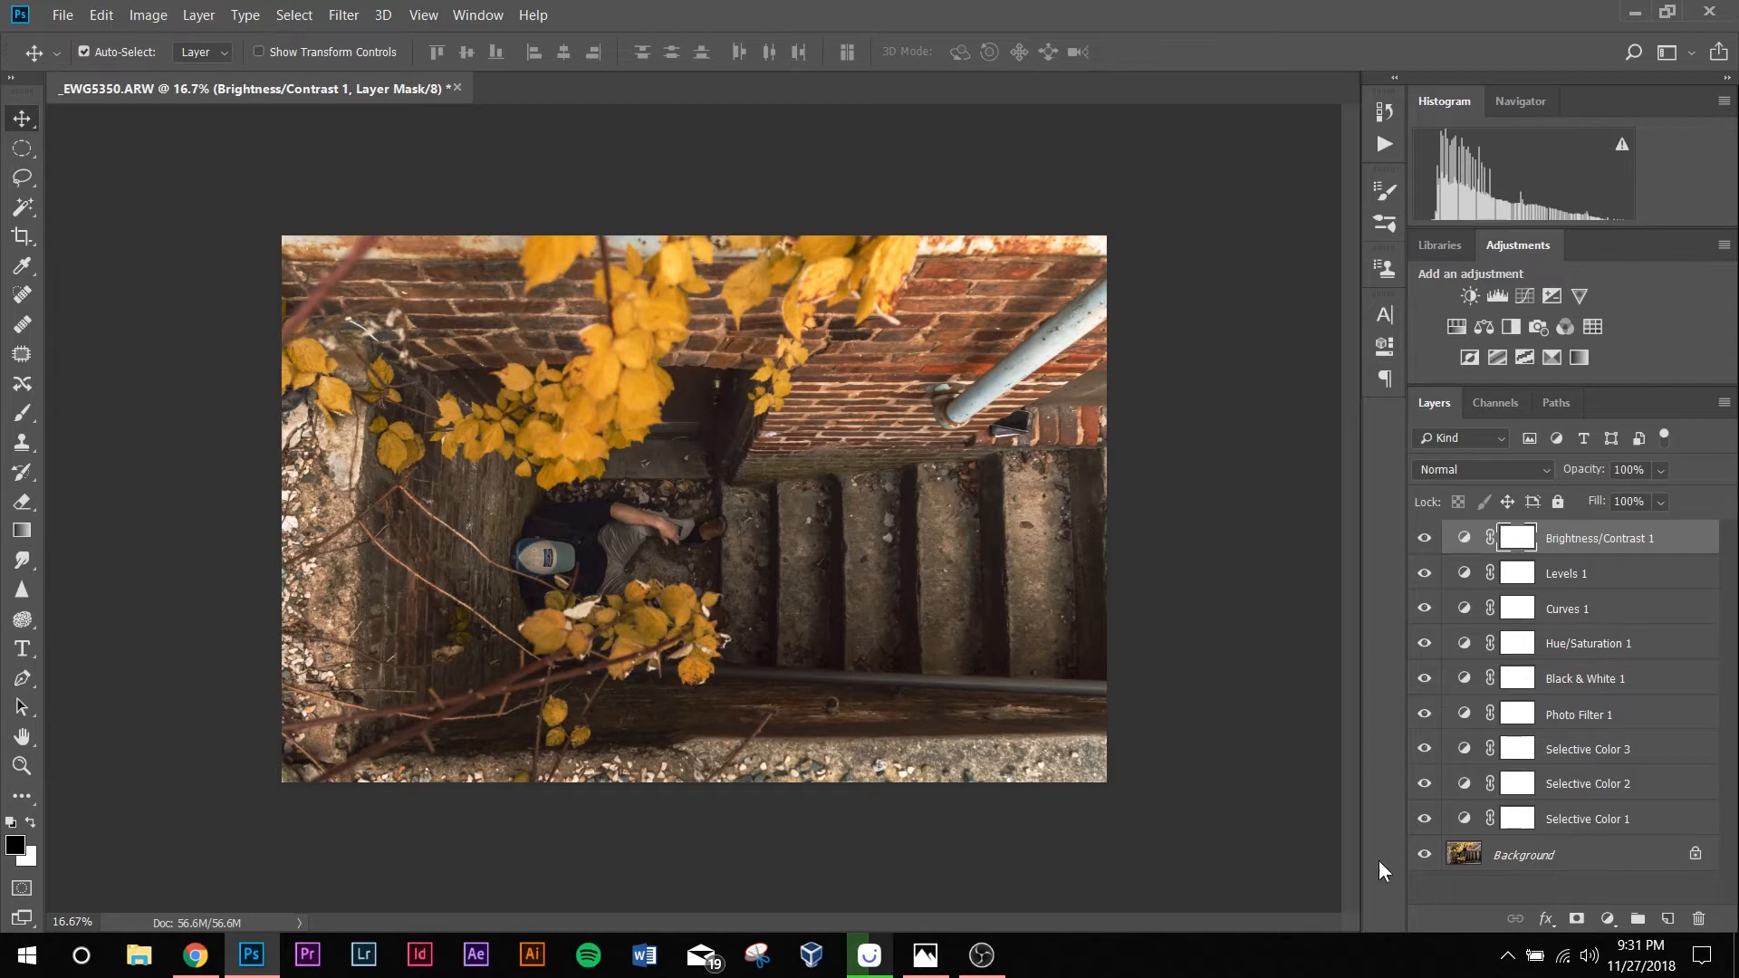
pyautogui.click(1523, 854)
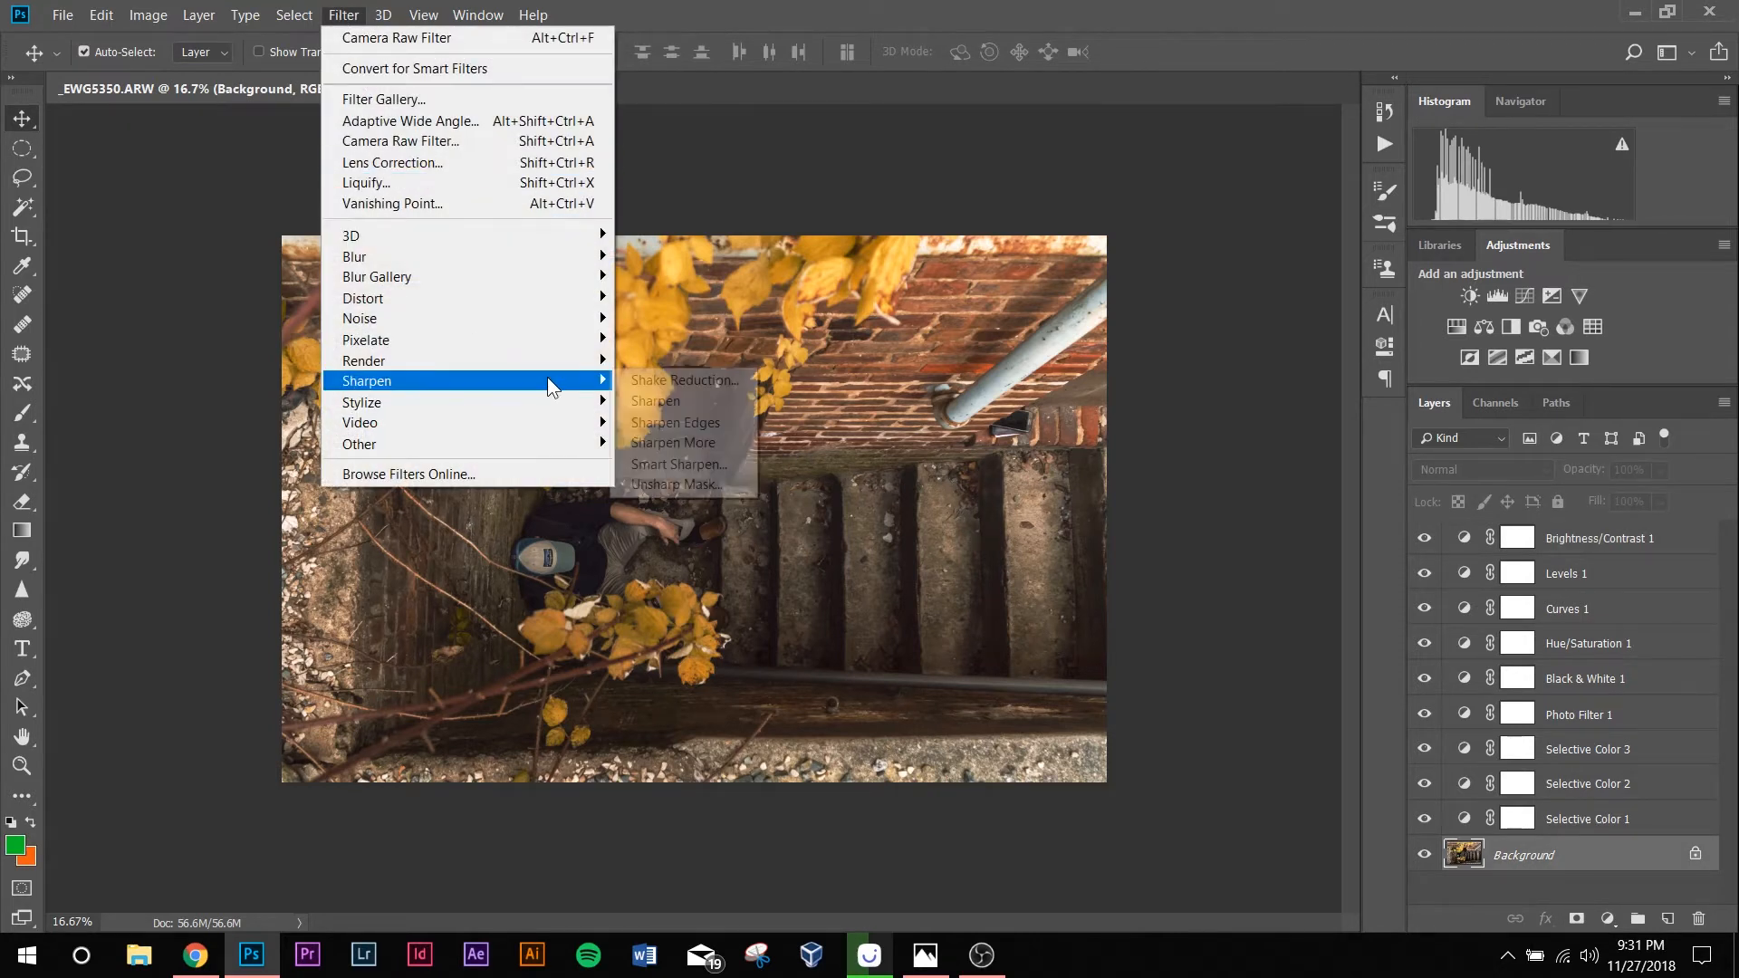
# Step: Apply Unsharp Mask to the Background at 120% amount, 4.0 px radius, threshold 45
pyautogui.click(674, 484)
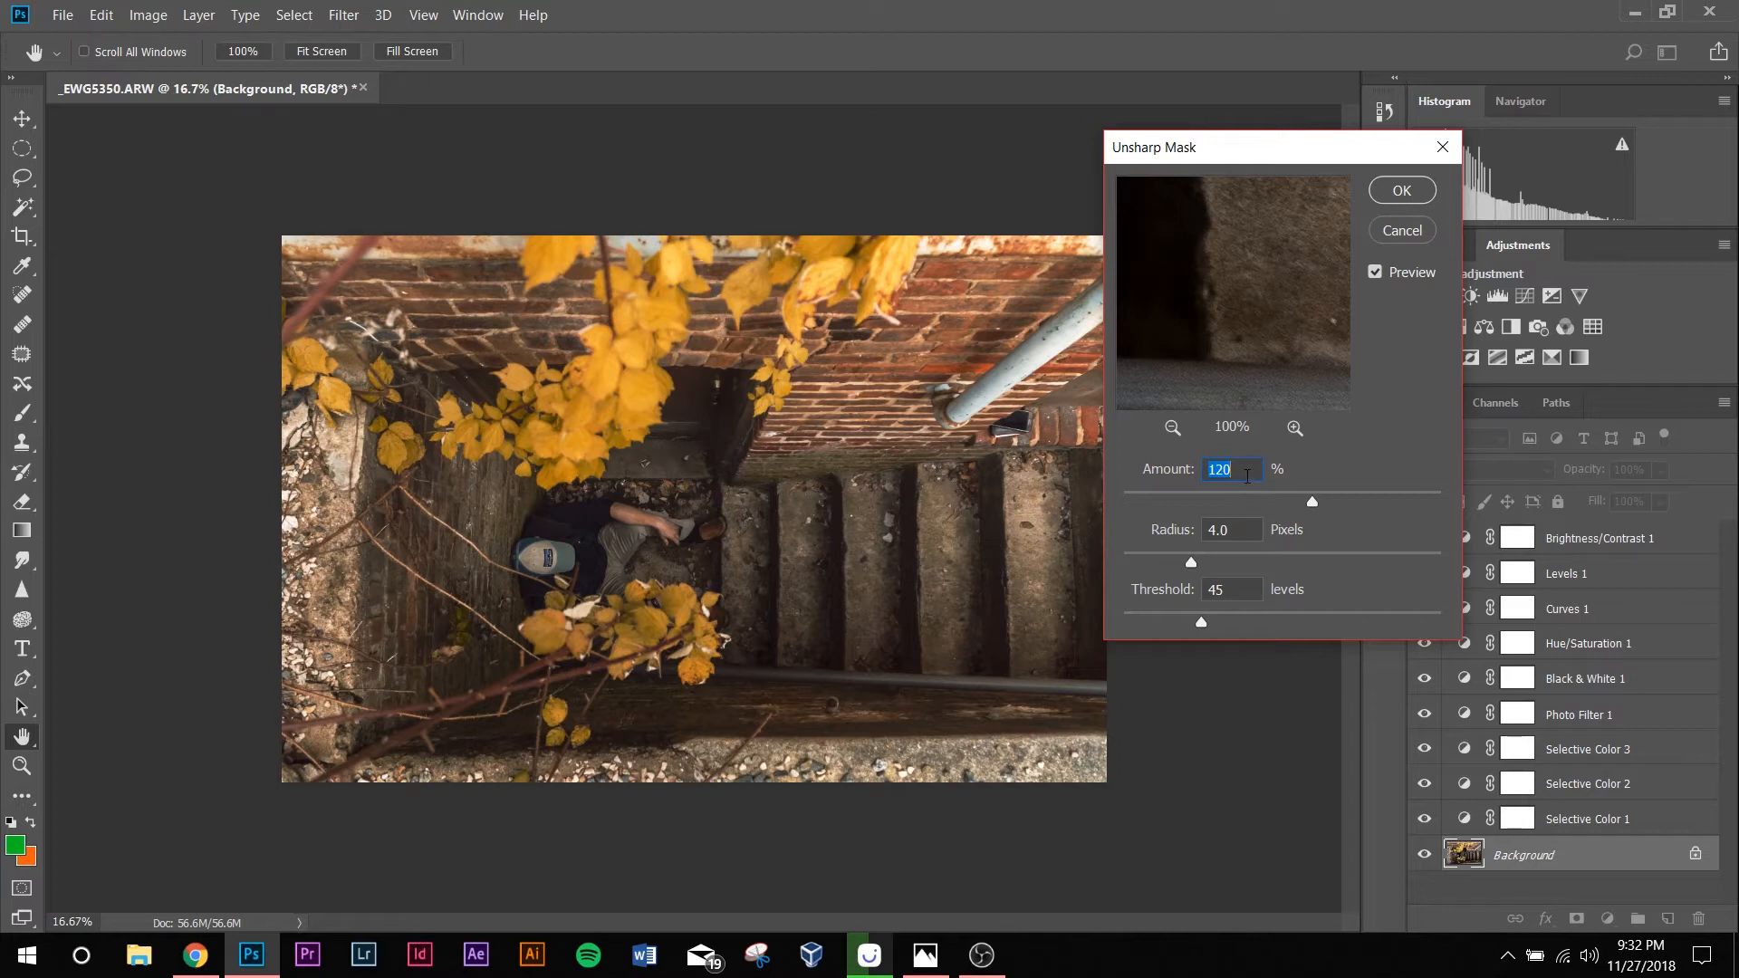
pyautogui.moveTo(1276, 507)
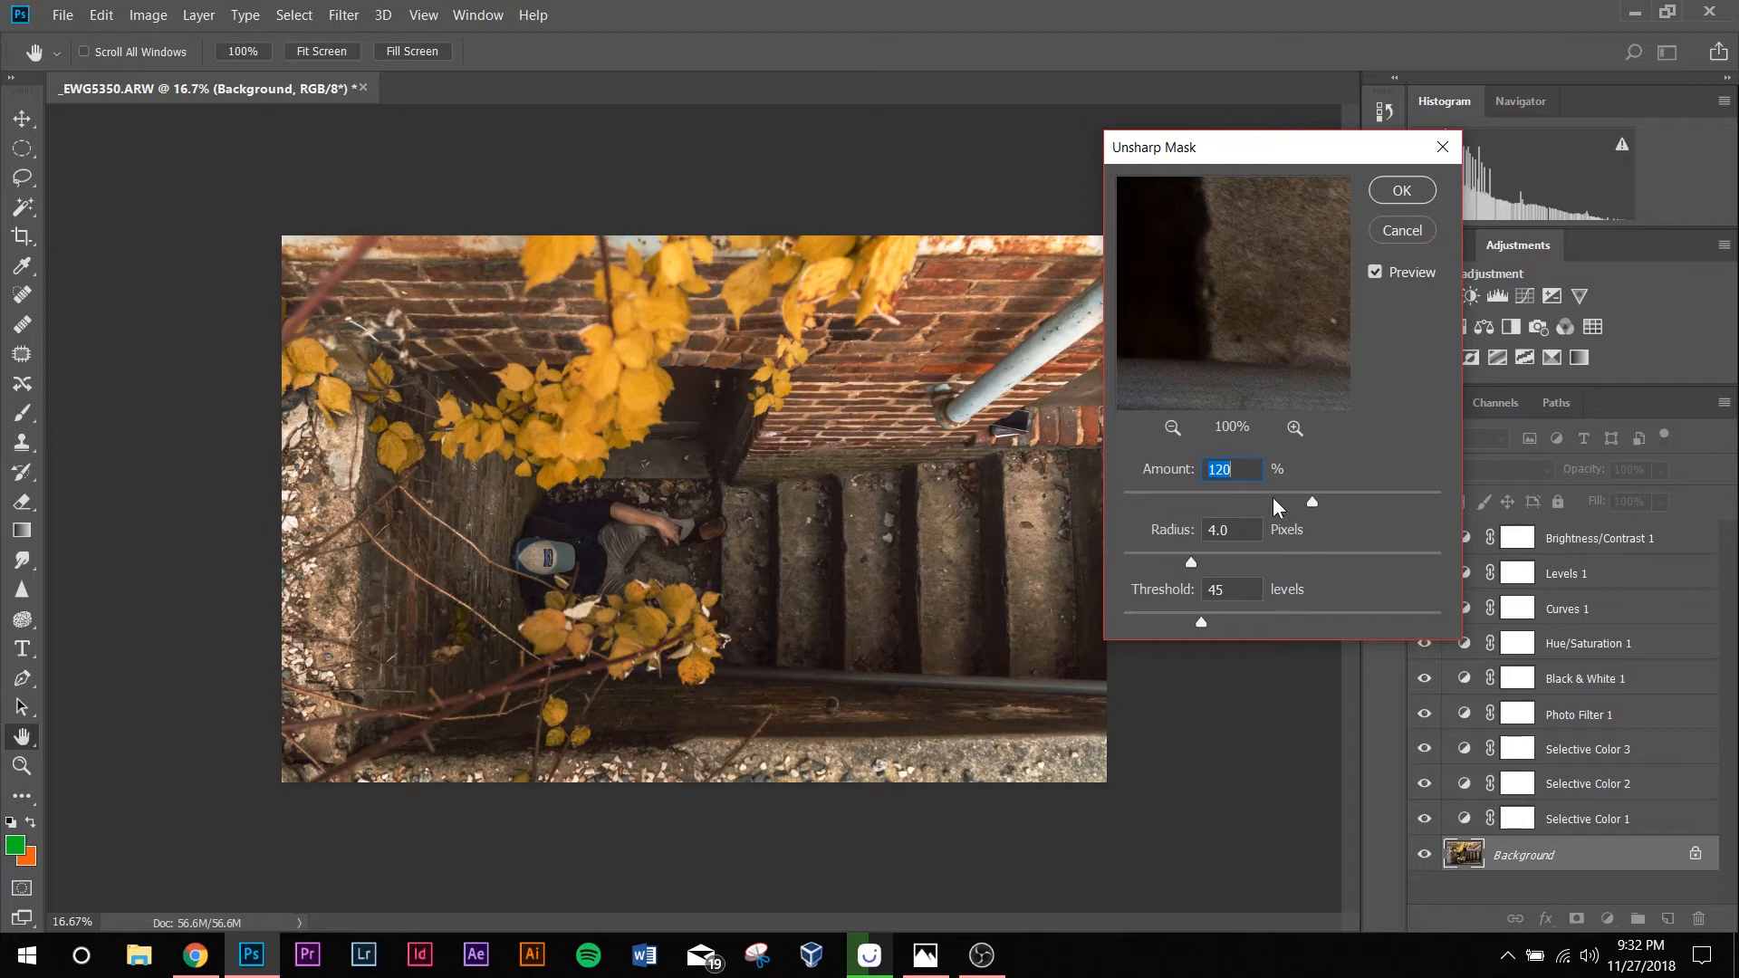
pyautogui.moveTo(1220, 554)
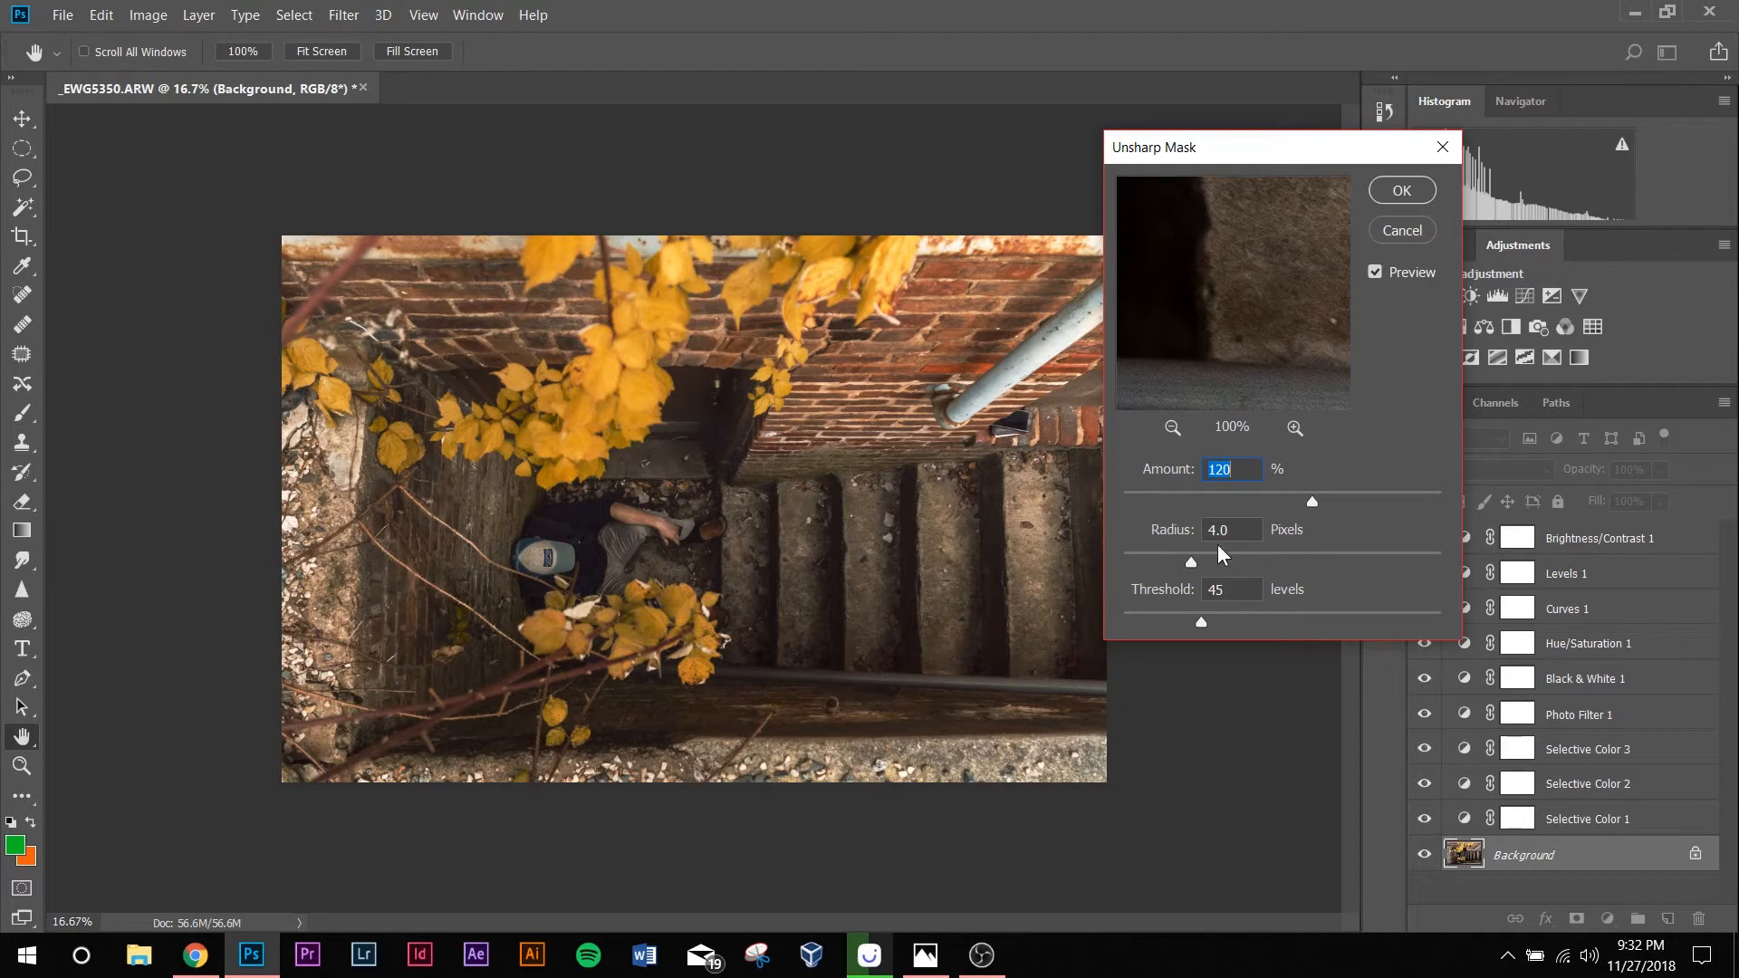
pyautogui.moveTo(1252, 598)
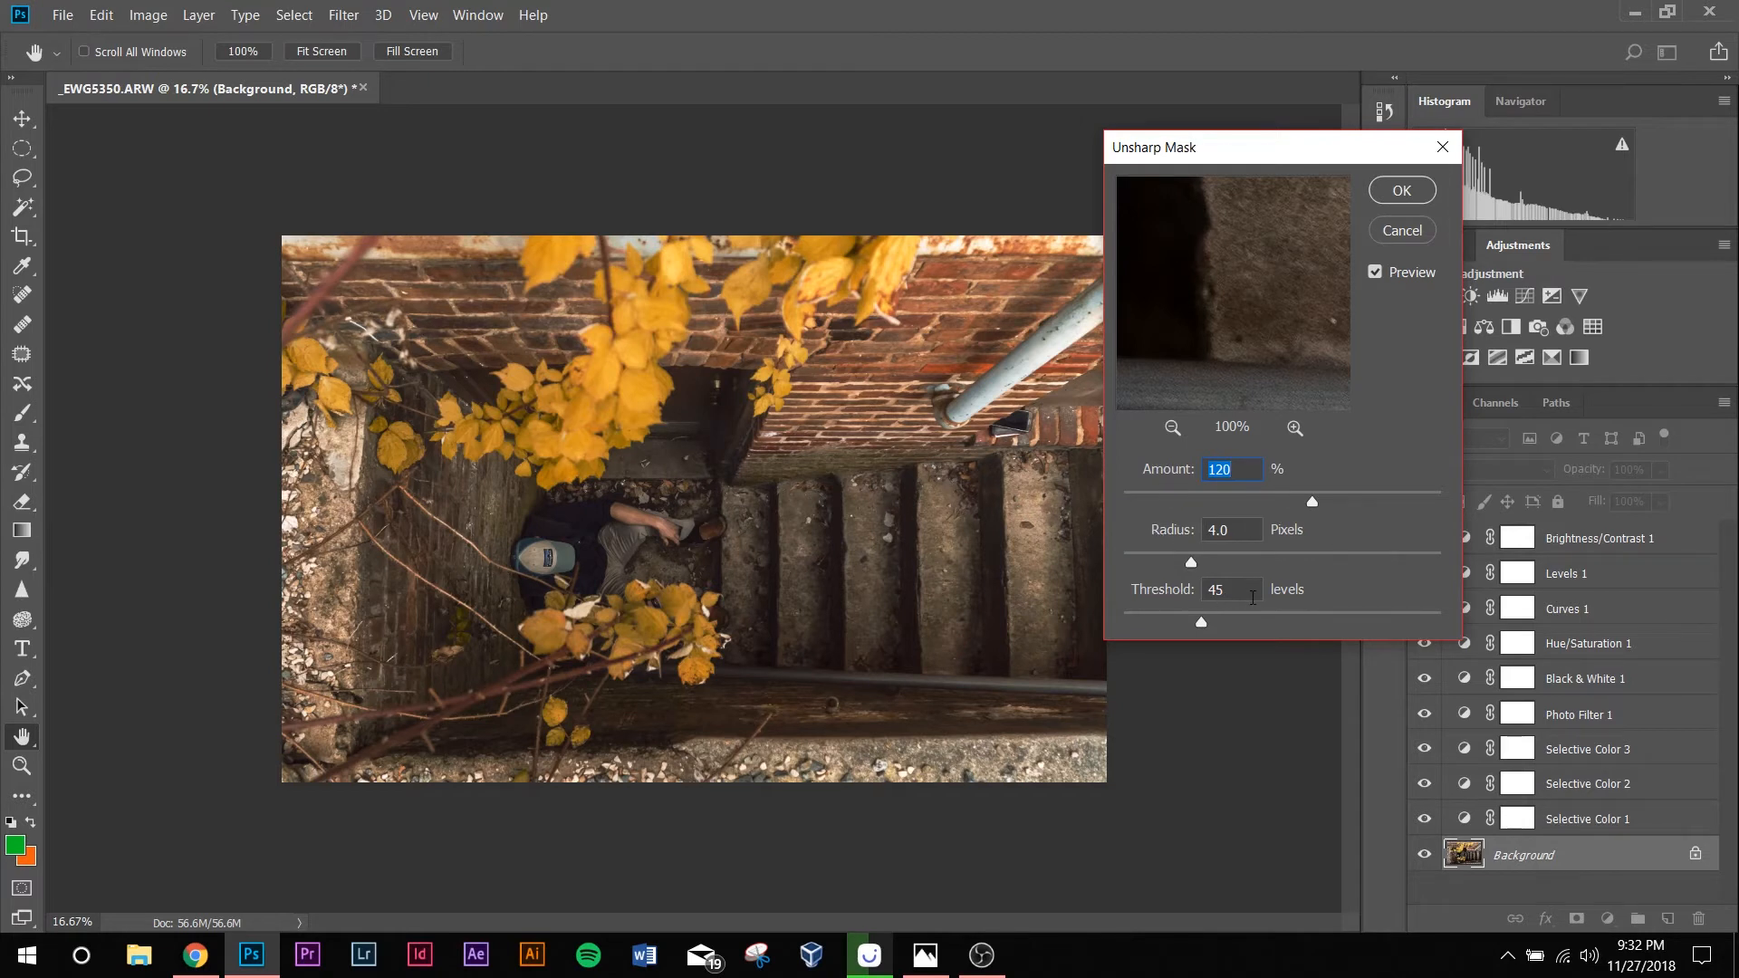
pyautogui.click(1400, 189)
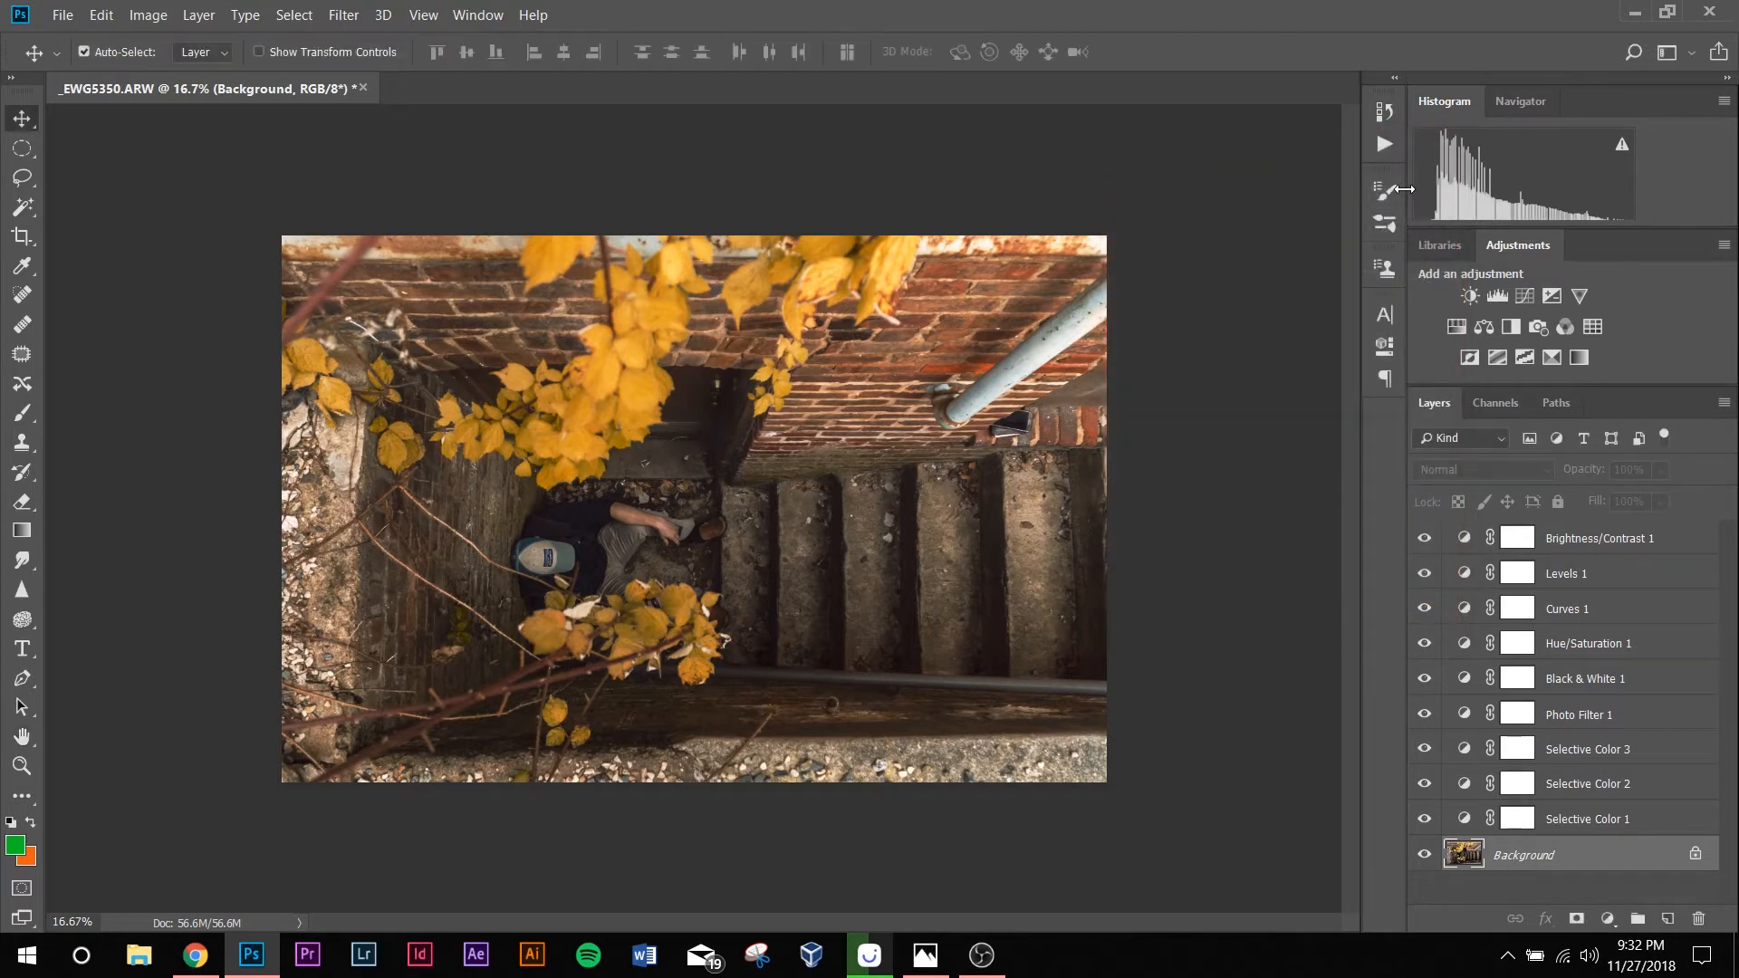
pyautogui.moveTo(464, 622)
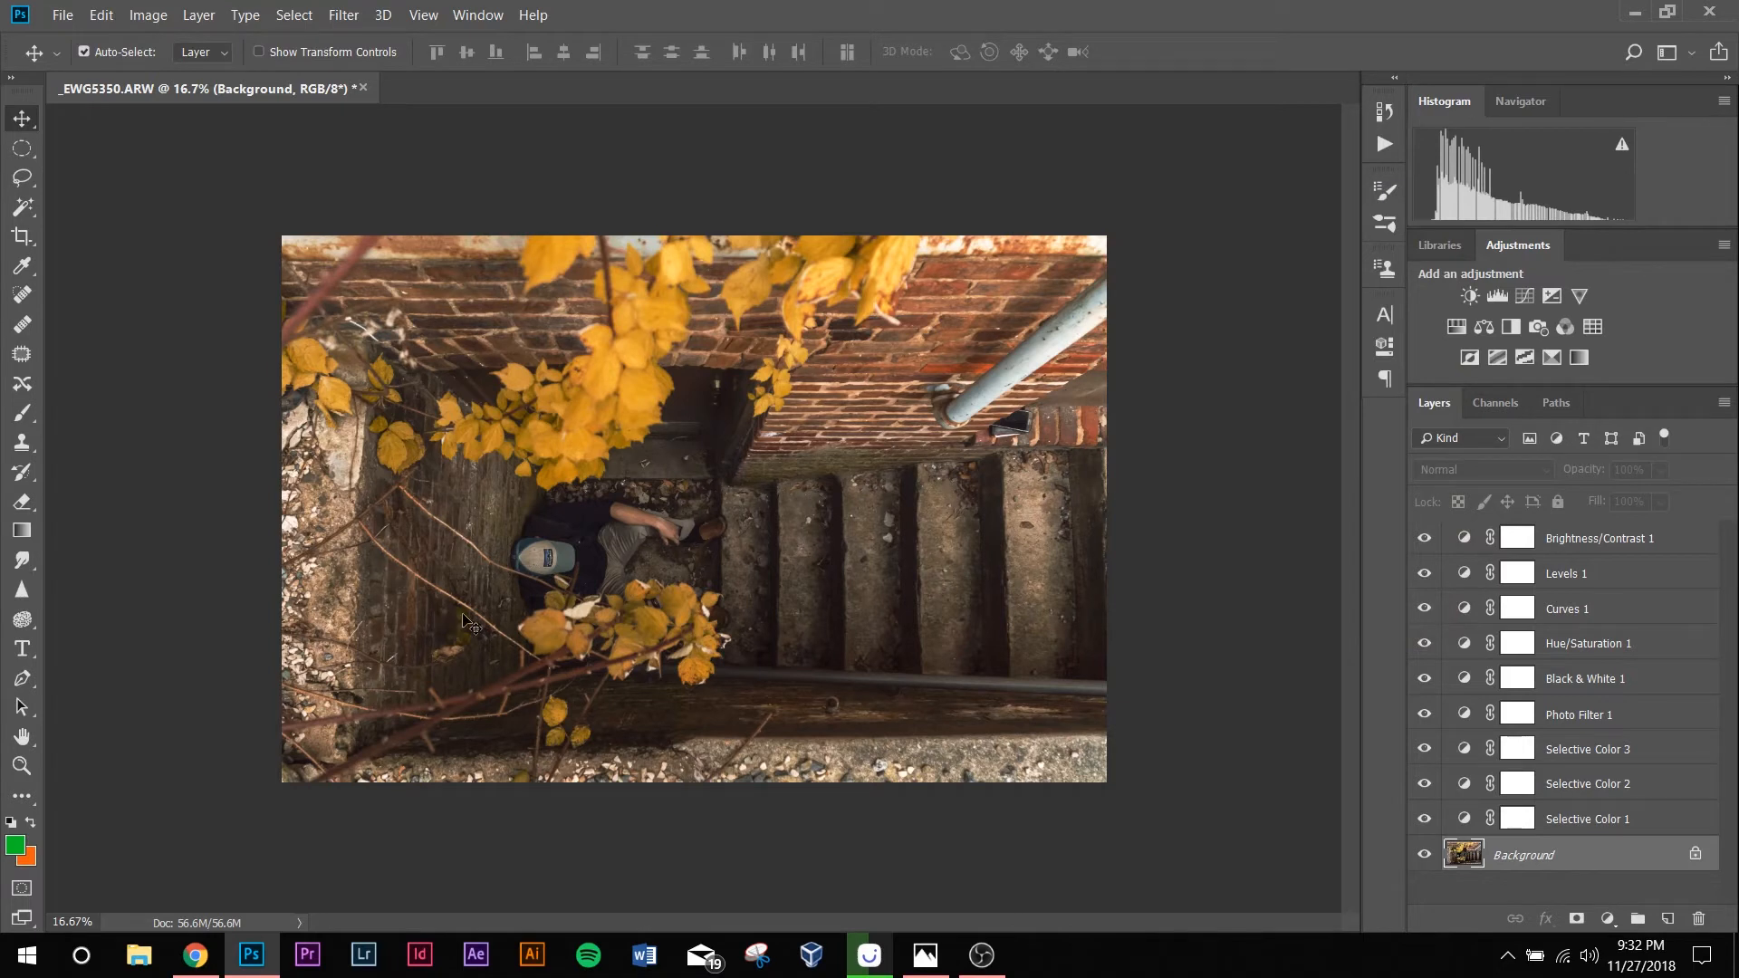
pyautogui.click(1427, 854)
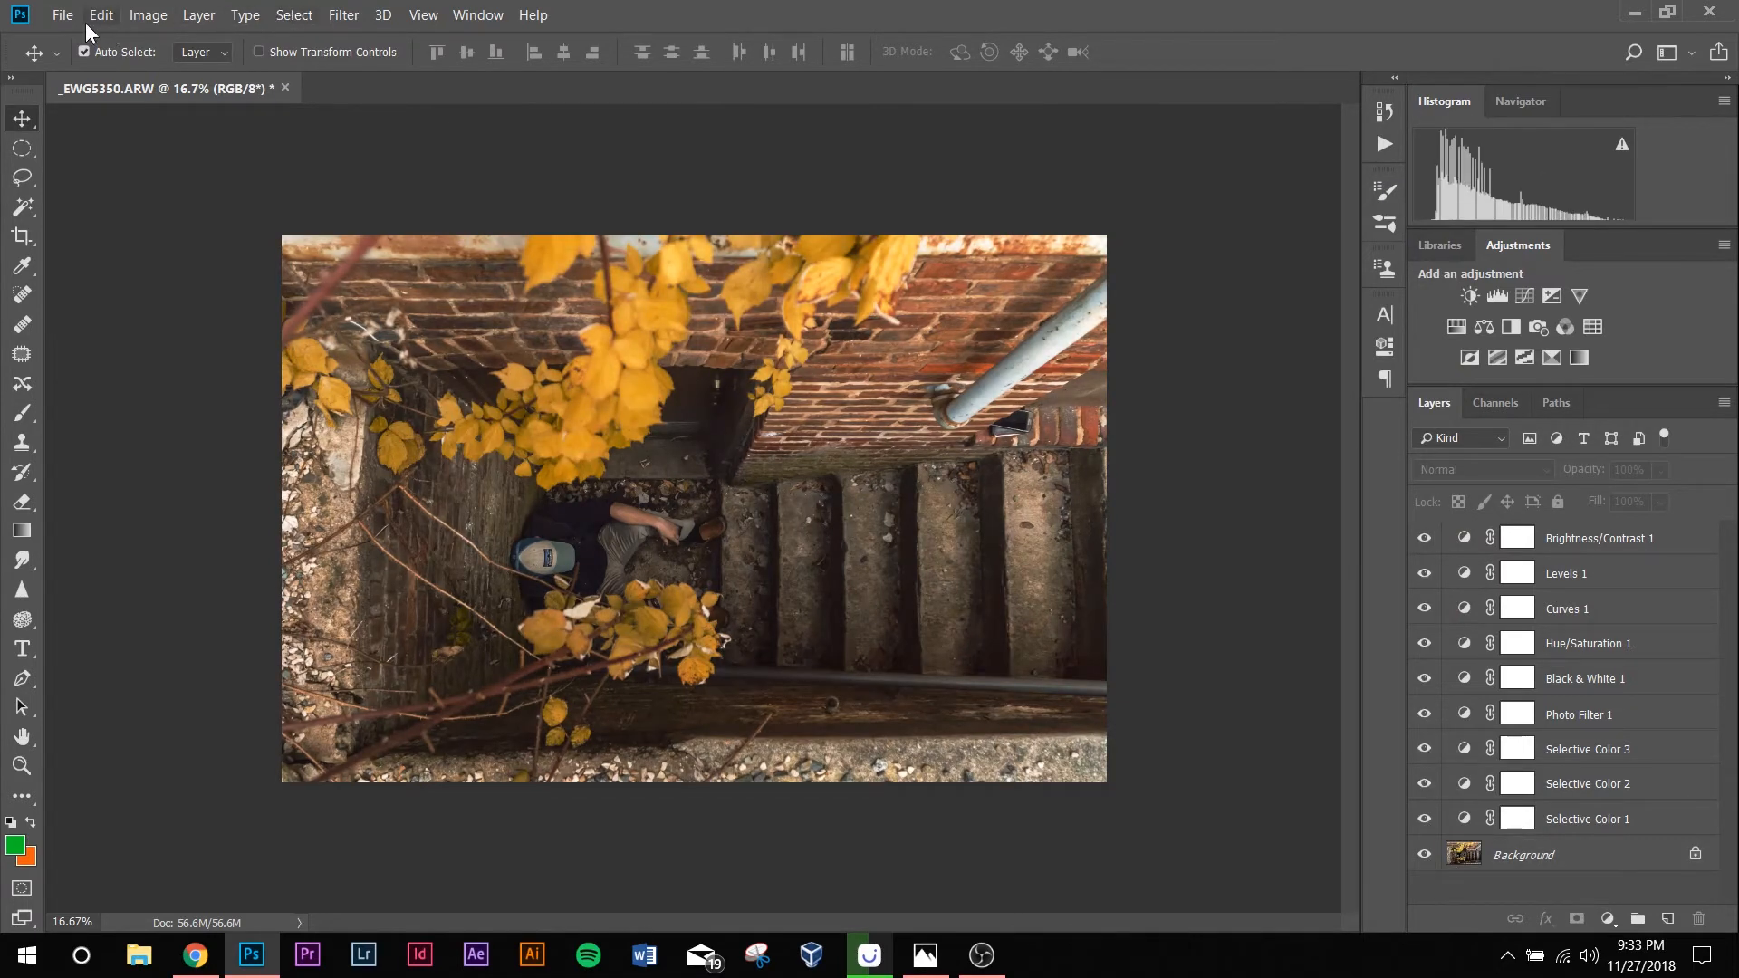
# Step: Quick Export _EWG5350 as a JPG, then restore all adjustment layers after a before/after comparison
pyautogui.click(62, 15)
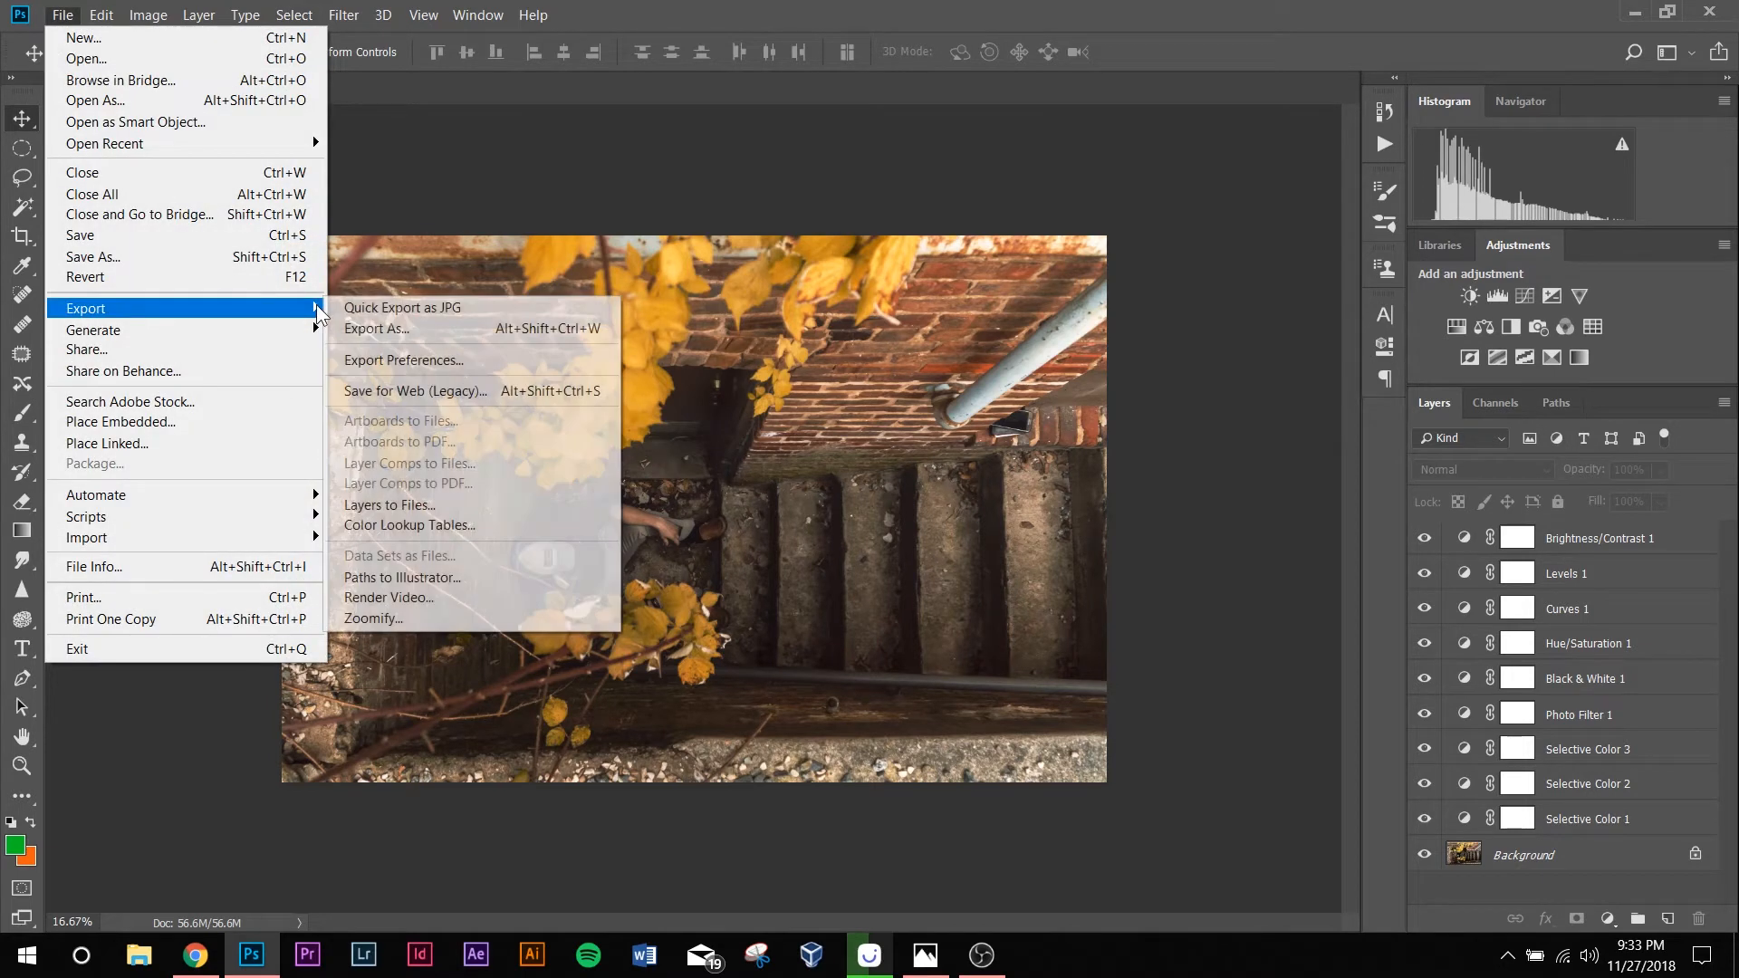
pyautogui.moveTo(421, 308)
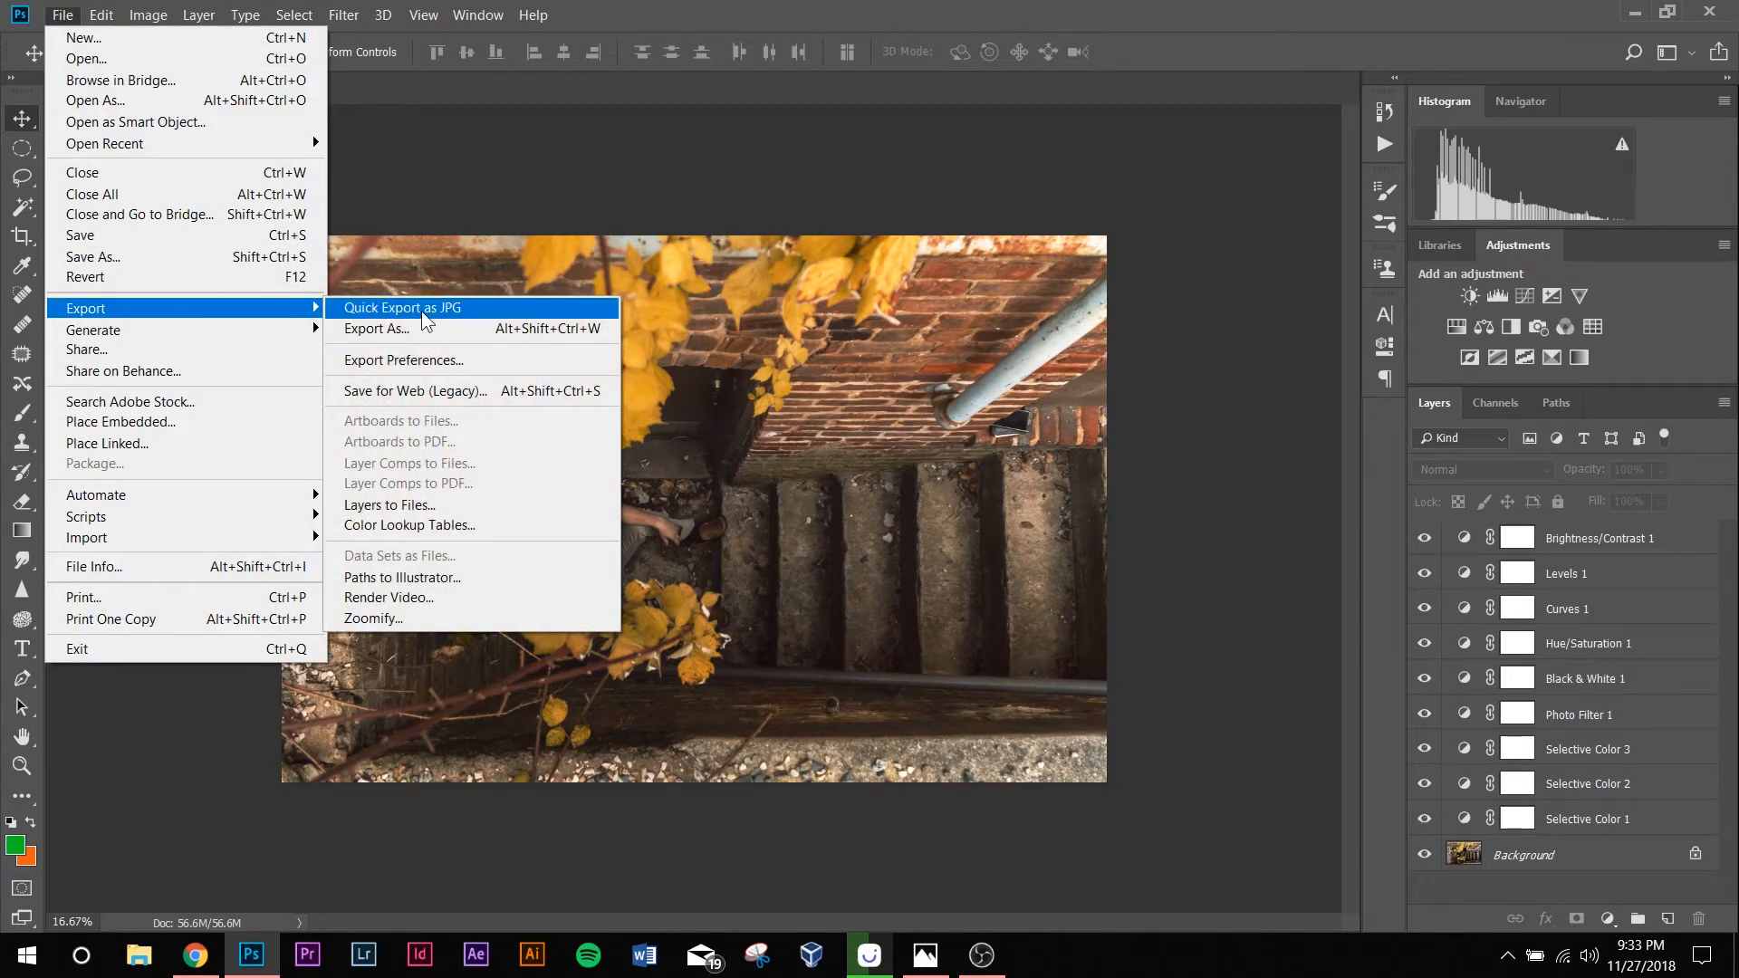
pyautogui.click(375, 328)
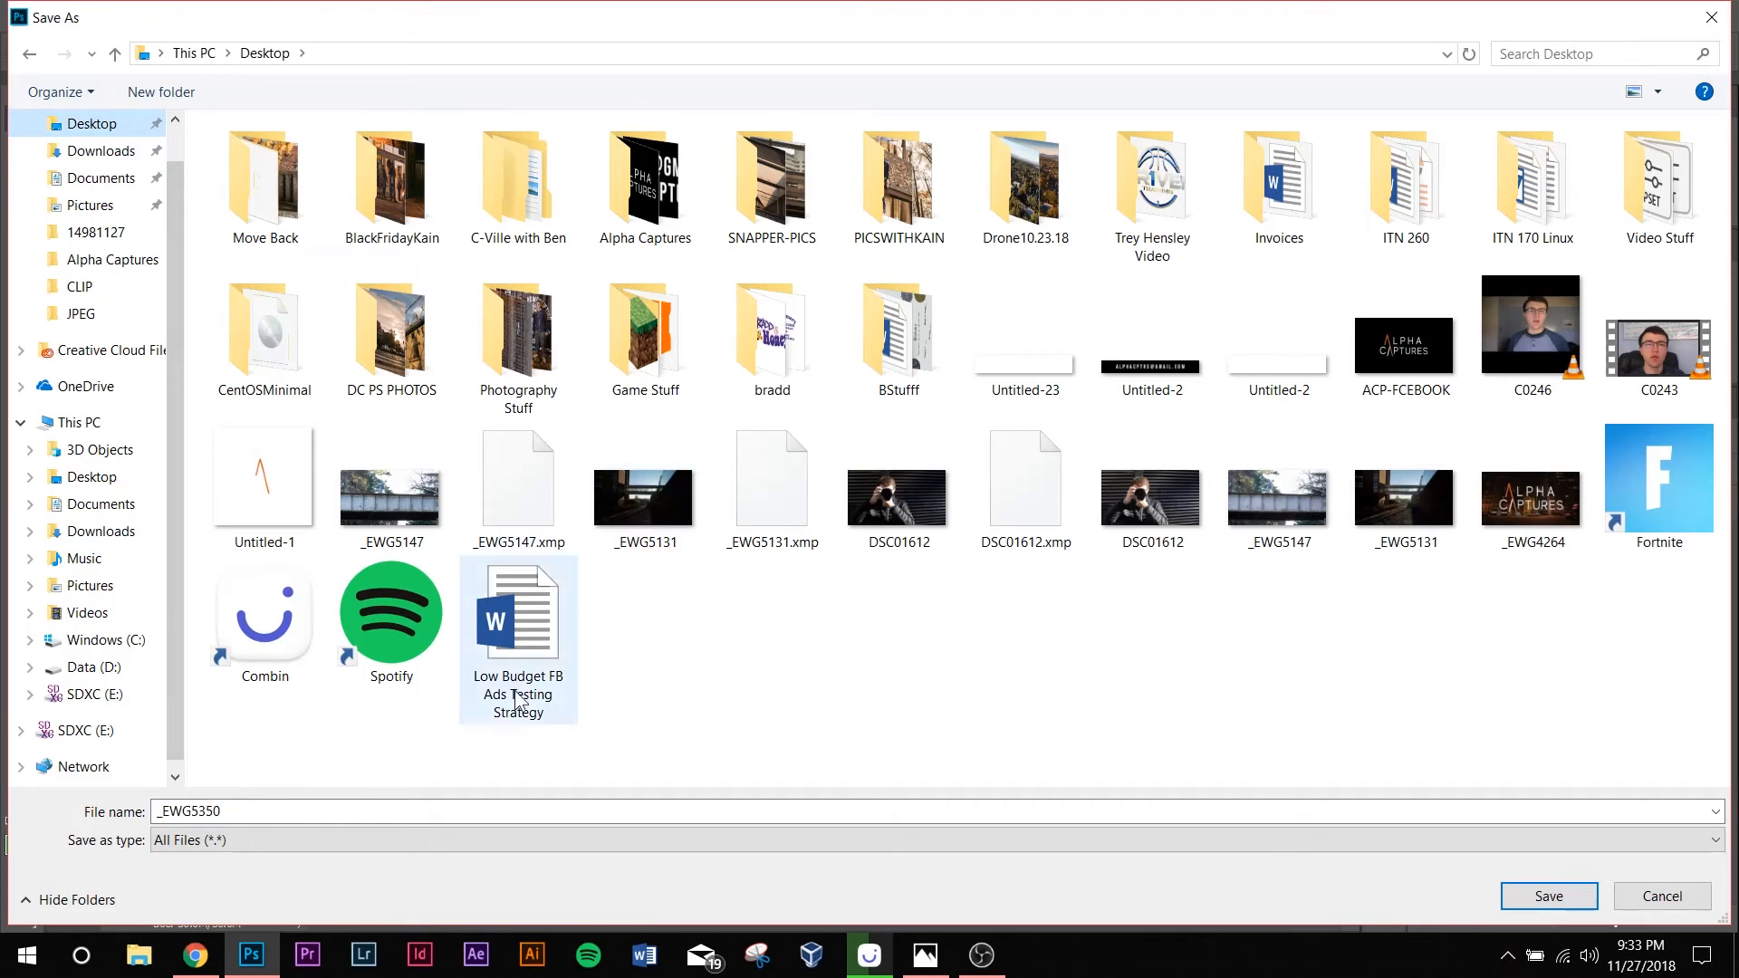
pyautogui.moveTo(1660, 895)
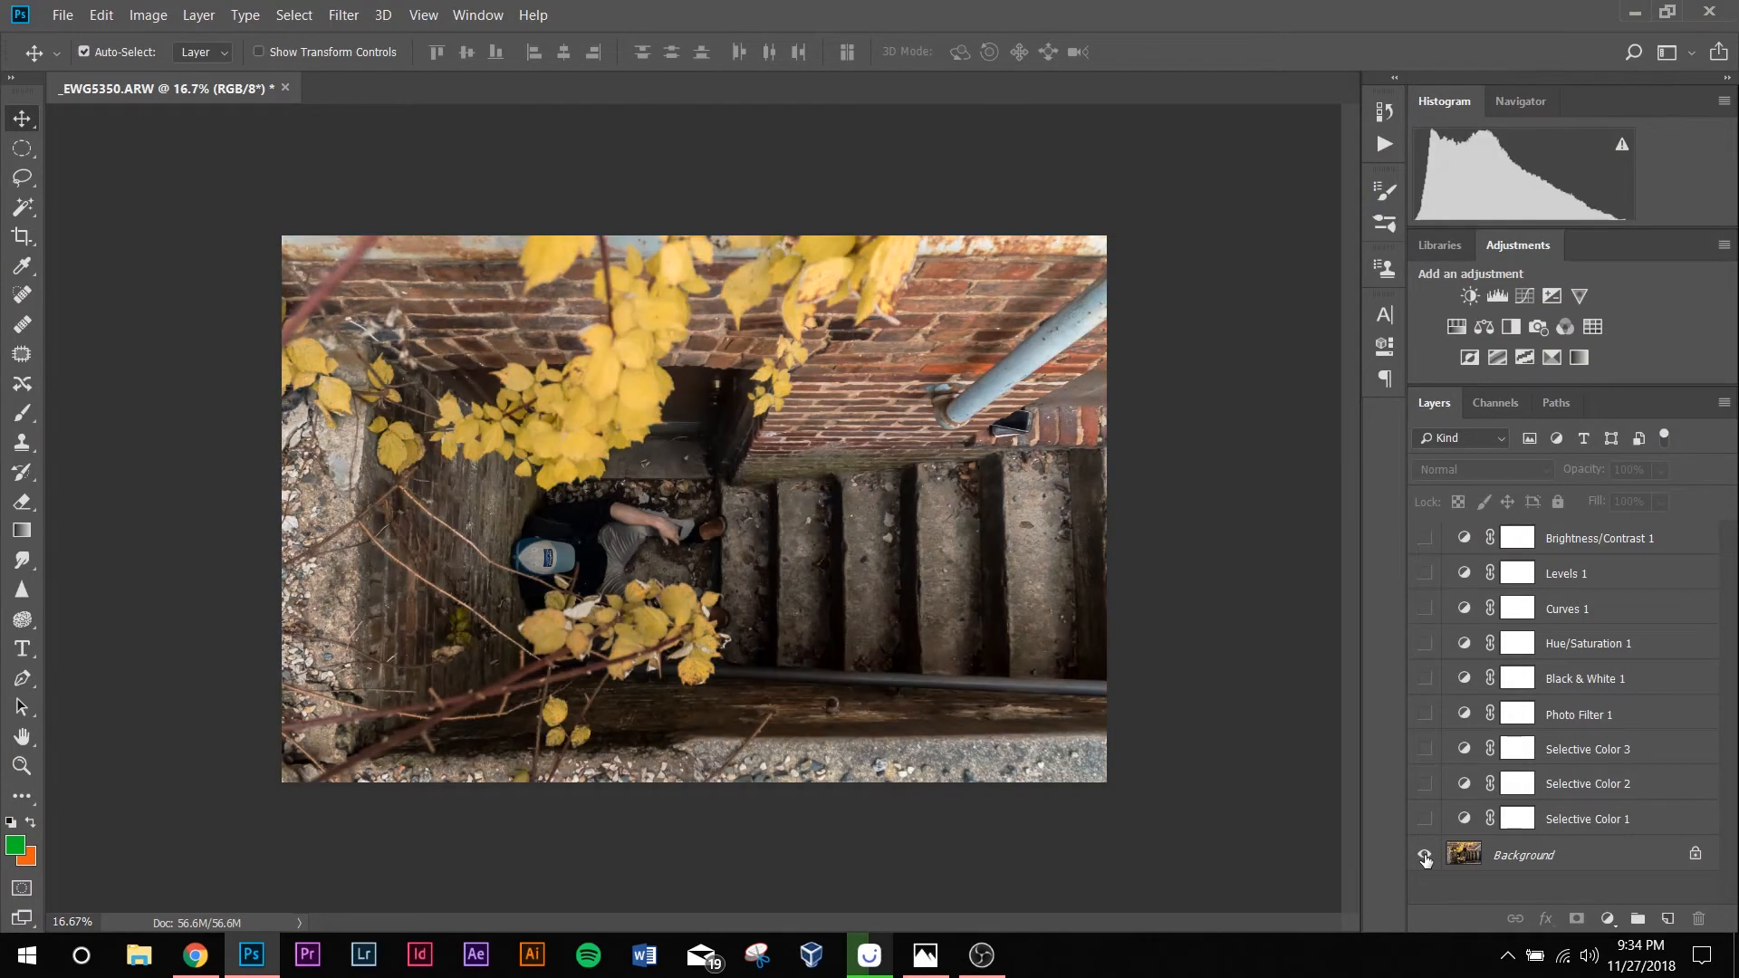
pyautogui.click(1424, 856)
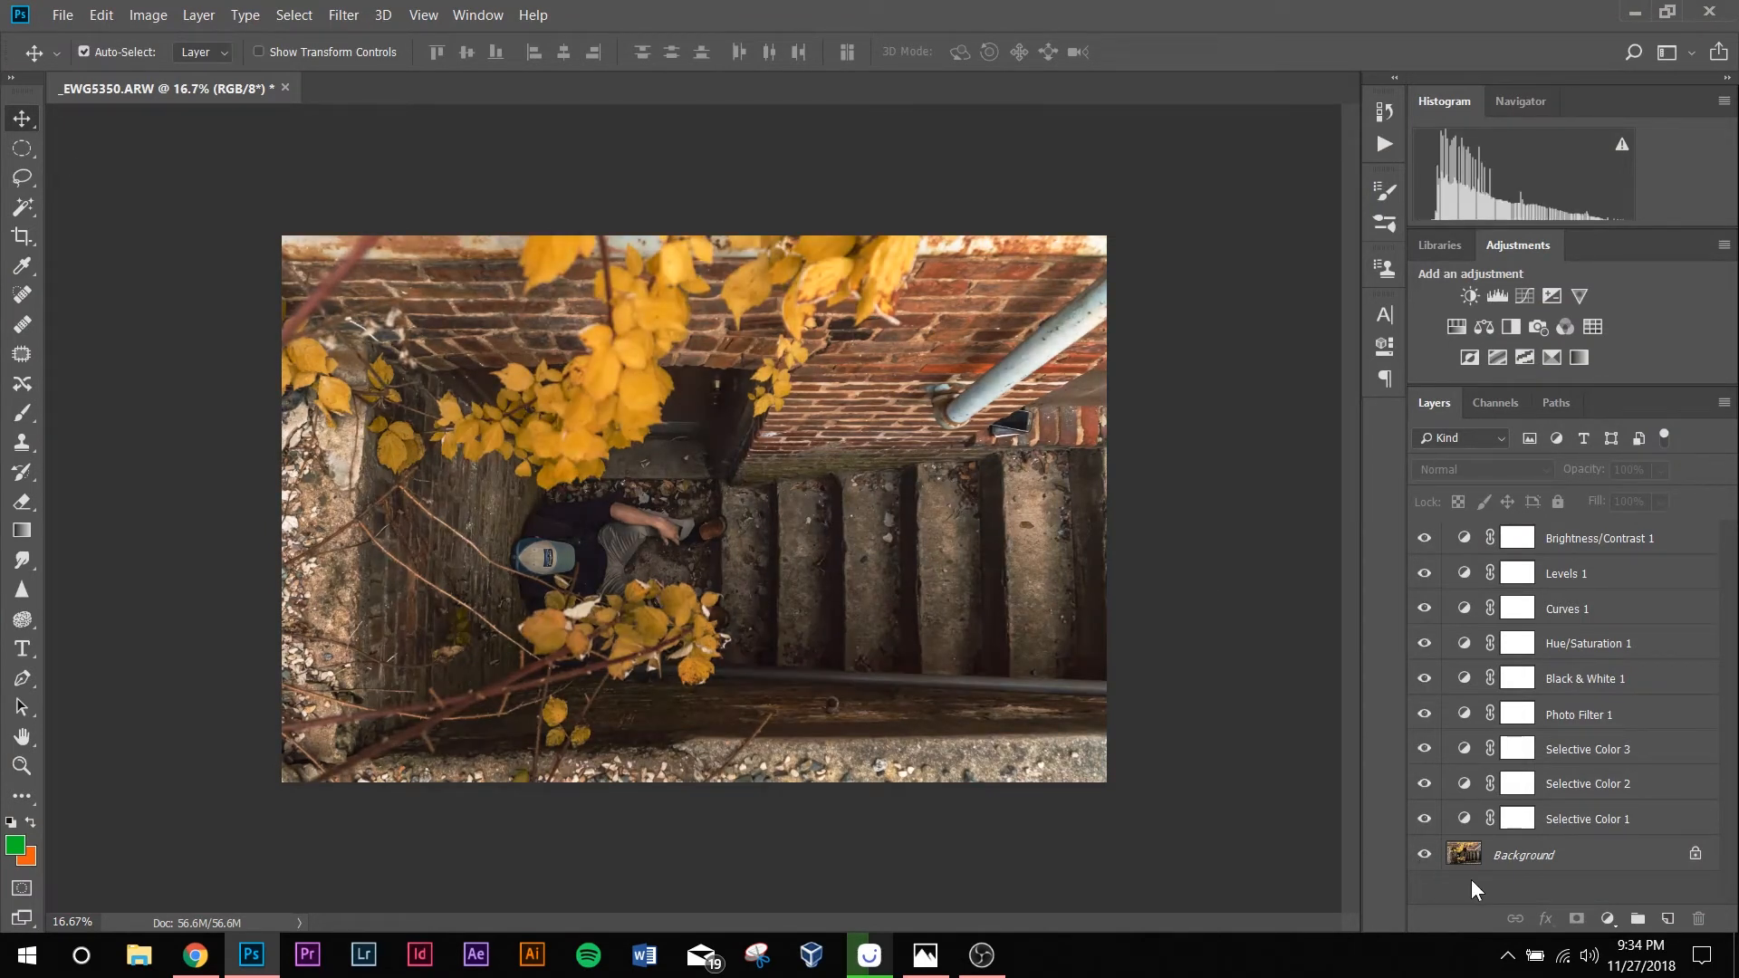